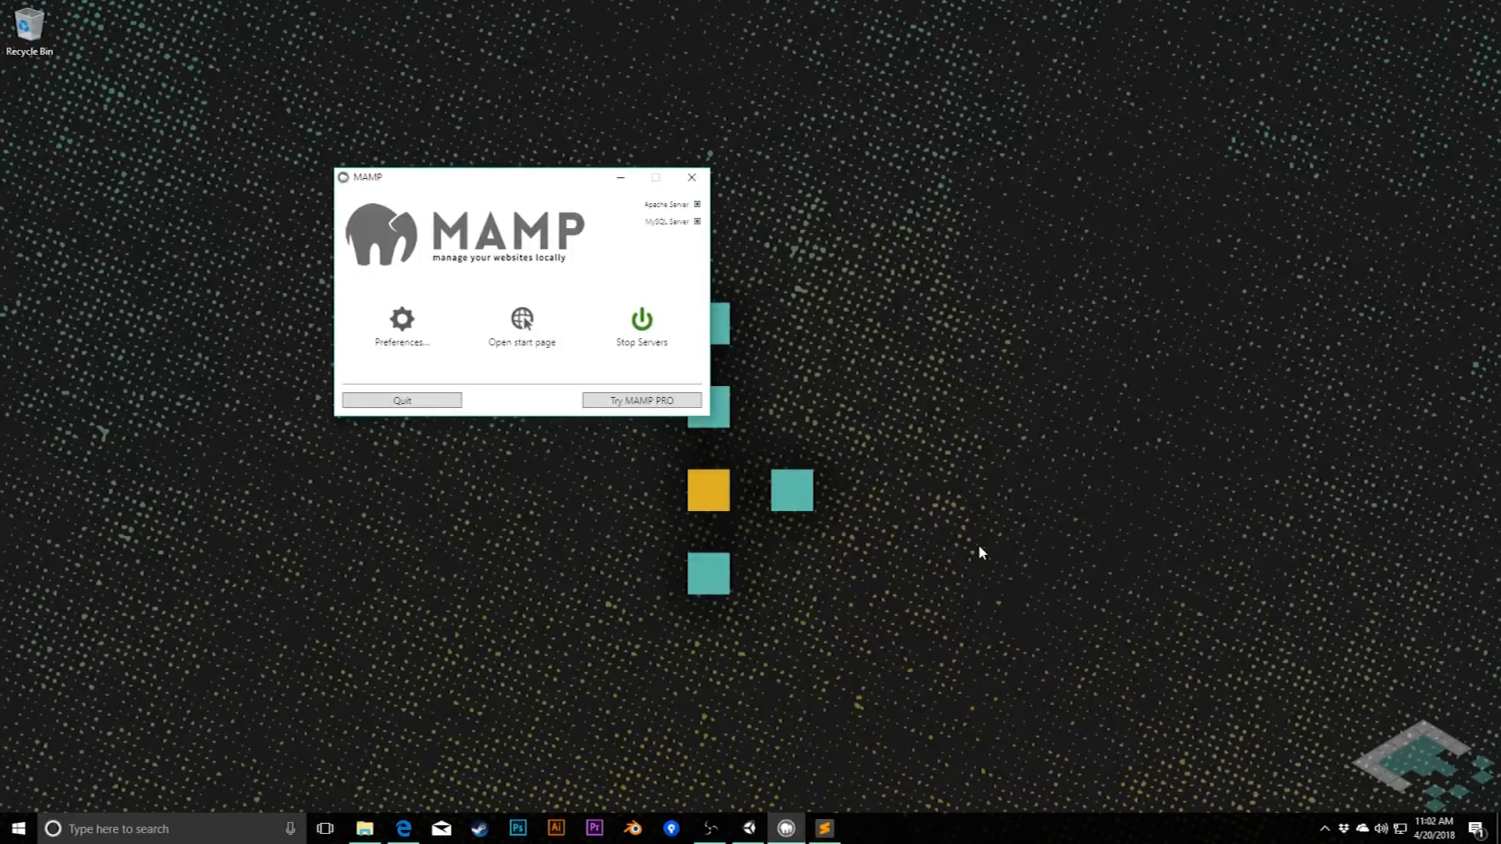
pyautogui.moveTo(818, 342)
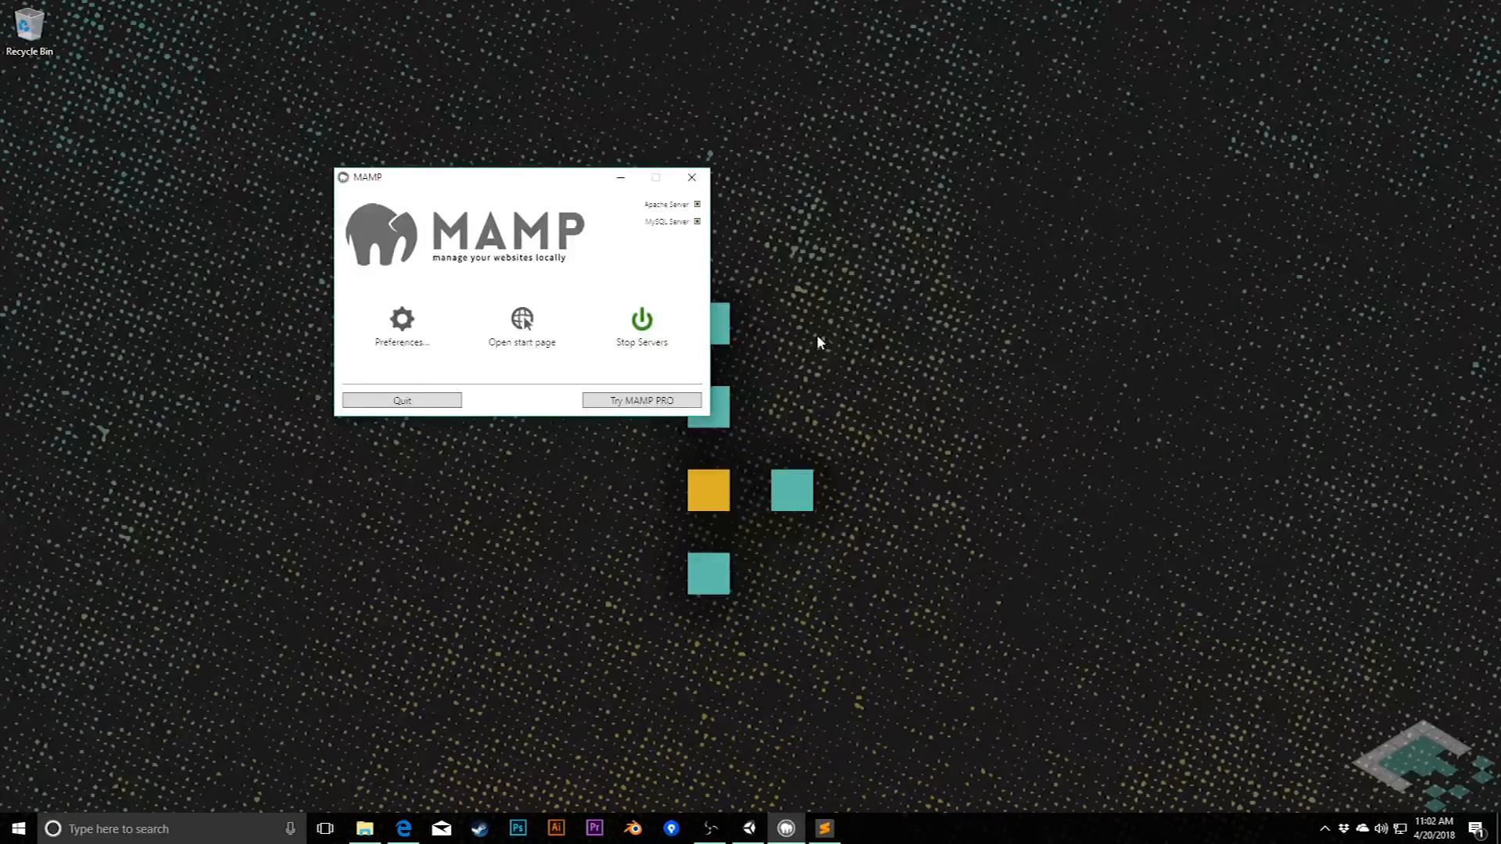
pyautogui.moveTo(410, 373)
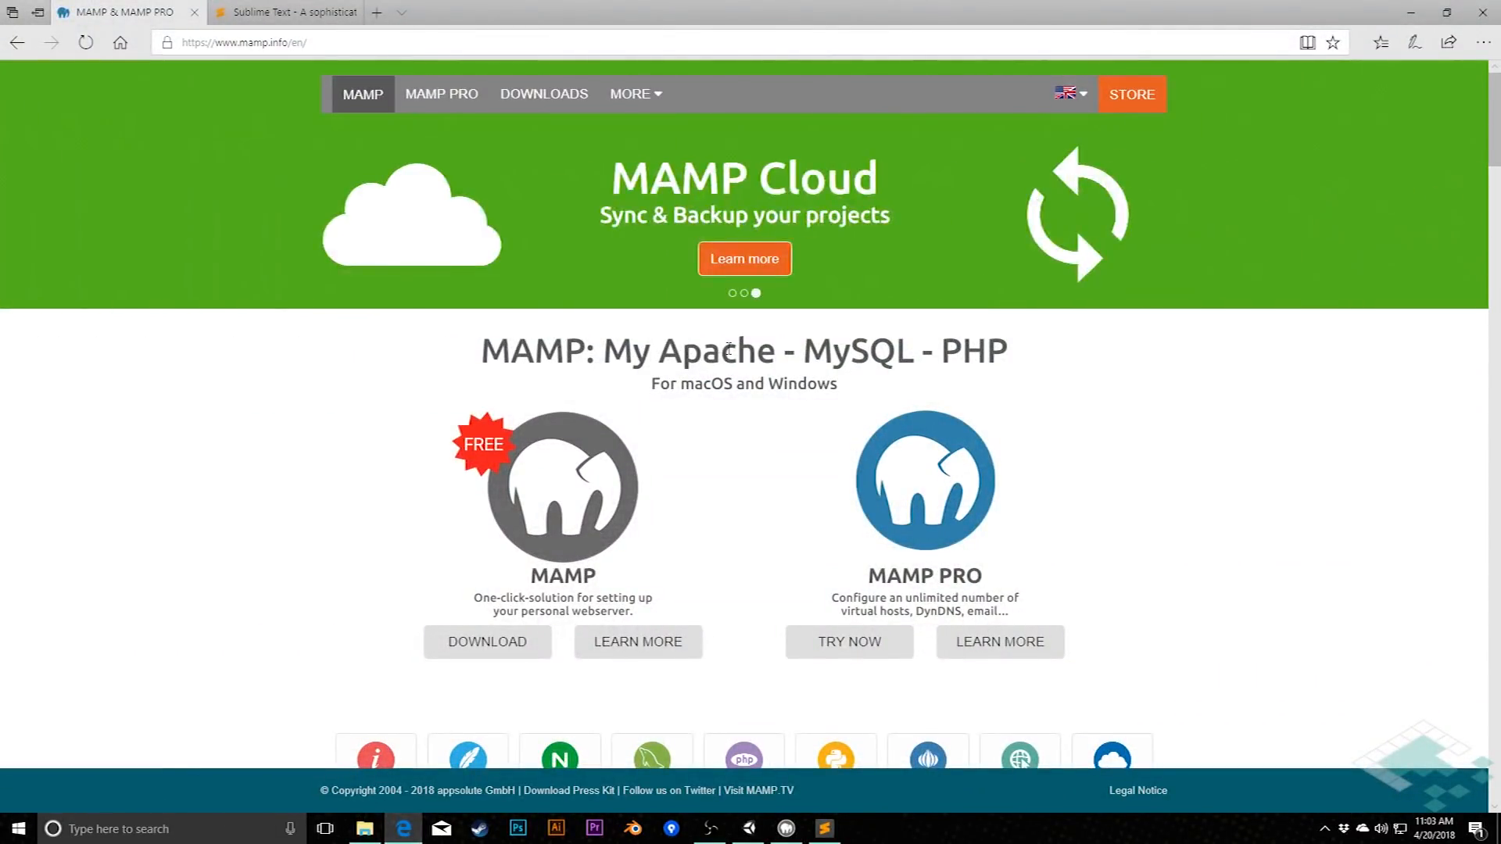
pyautogui.moveTo(1125, 532)
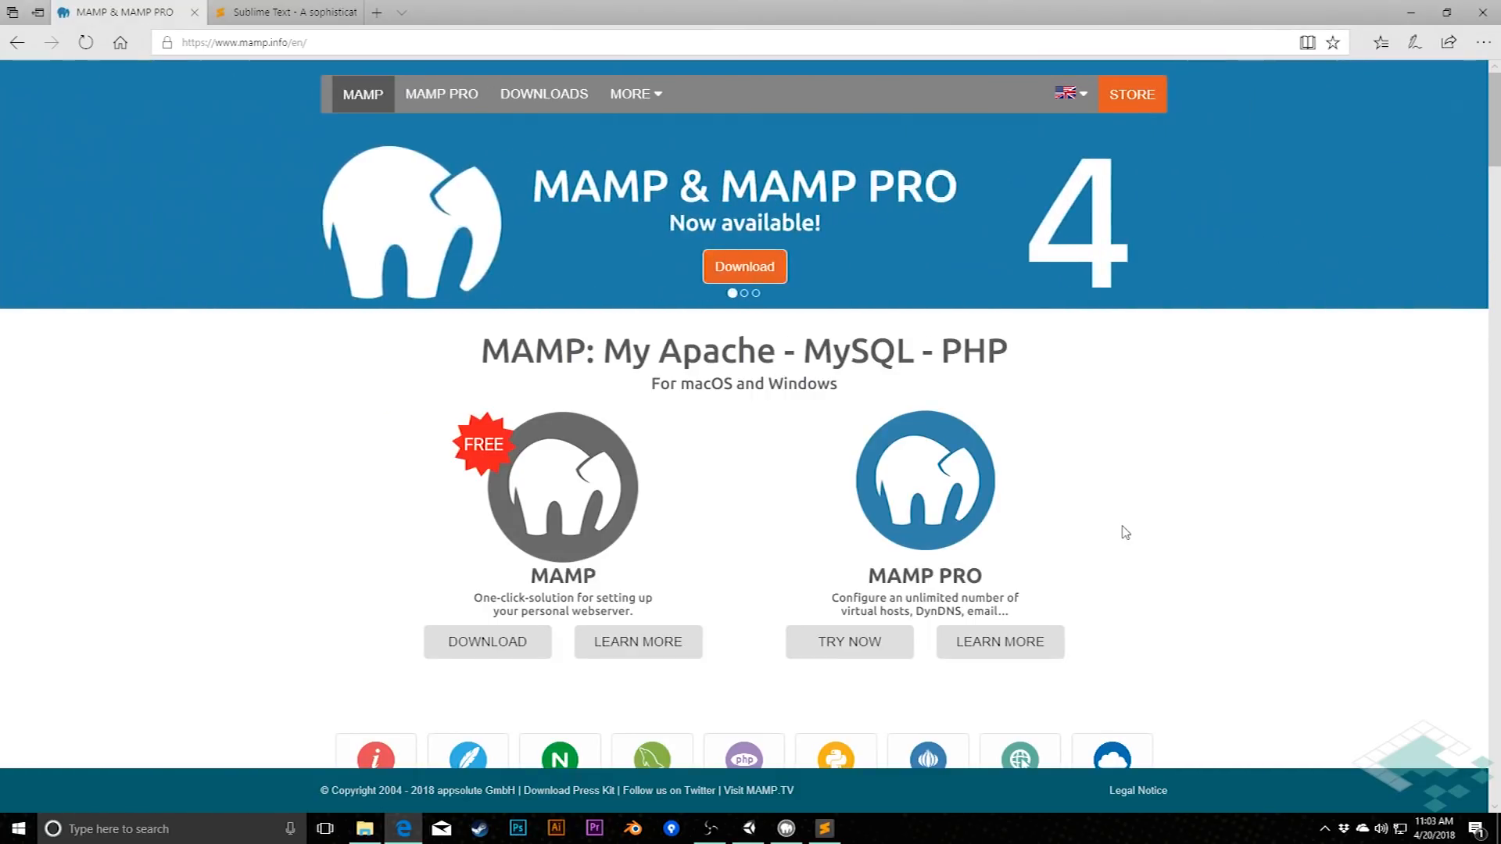
# - Minimize the Edge window and bring the MAMP control window to the front
pyautogui.click(821, 829)
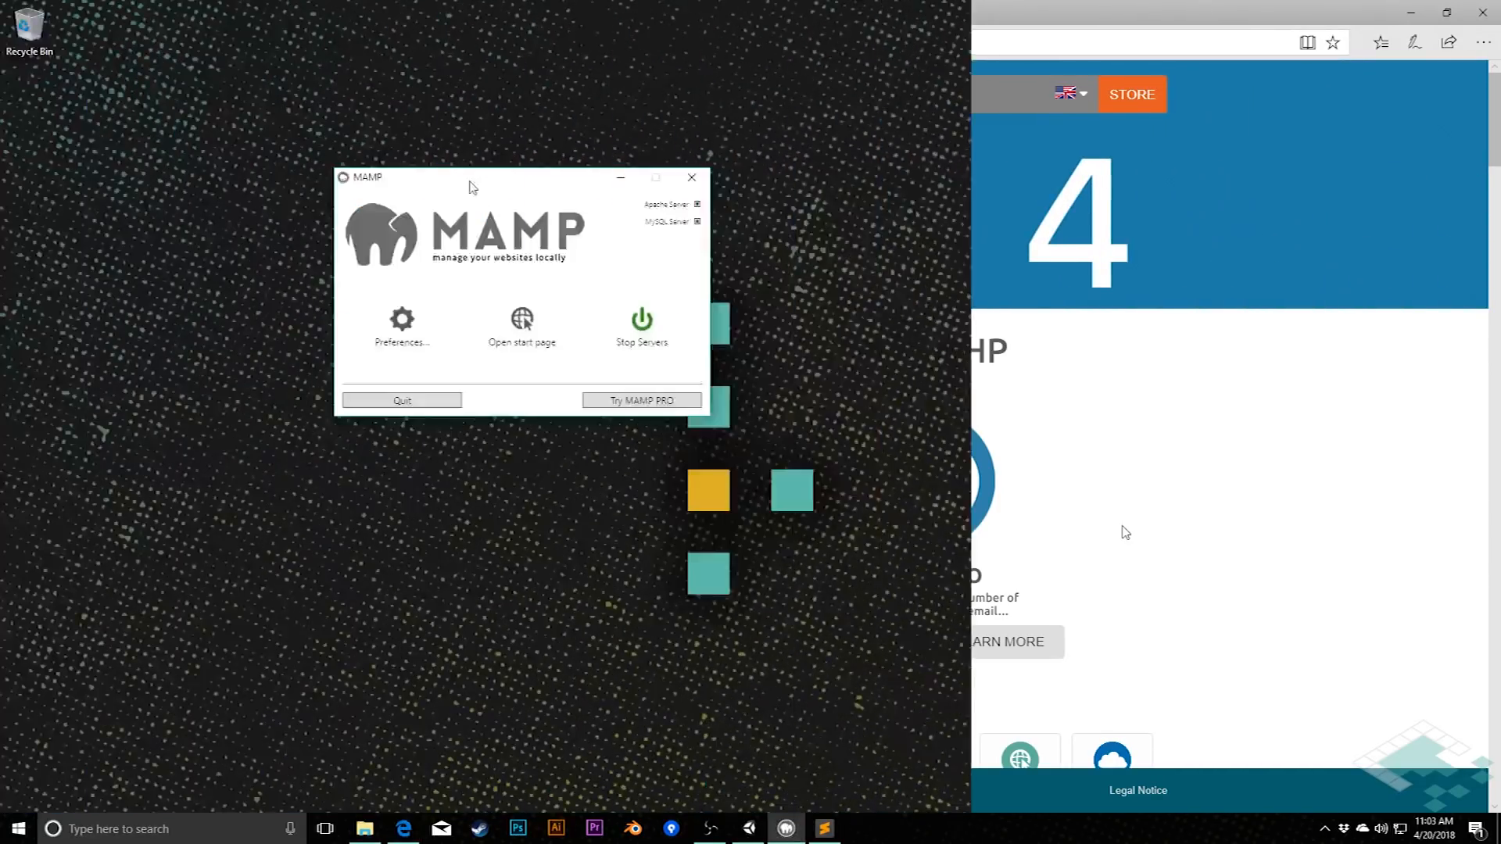
pyautogui.click(1487, 13)
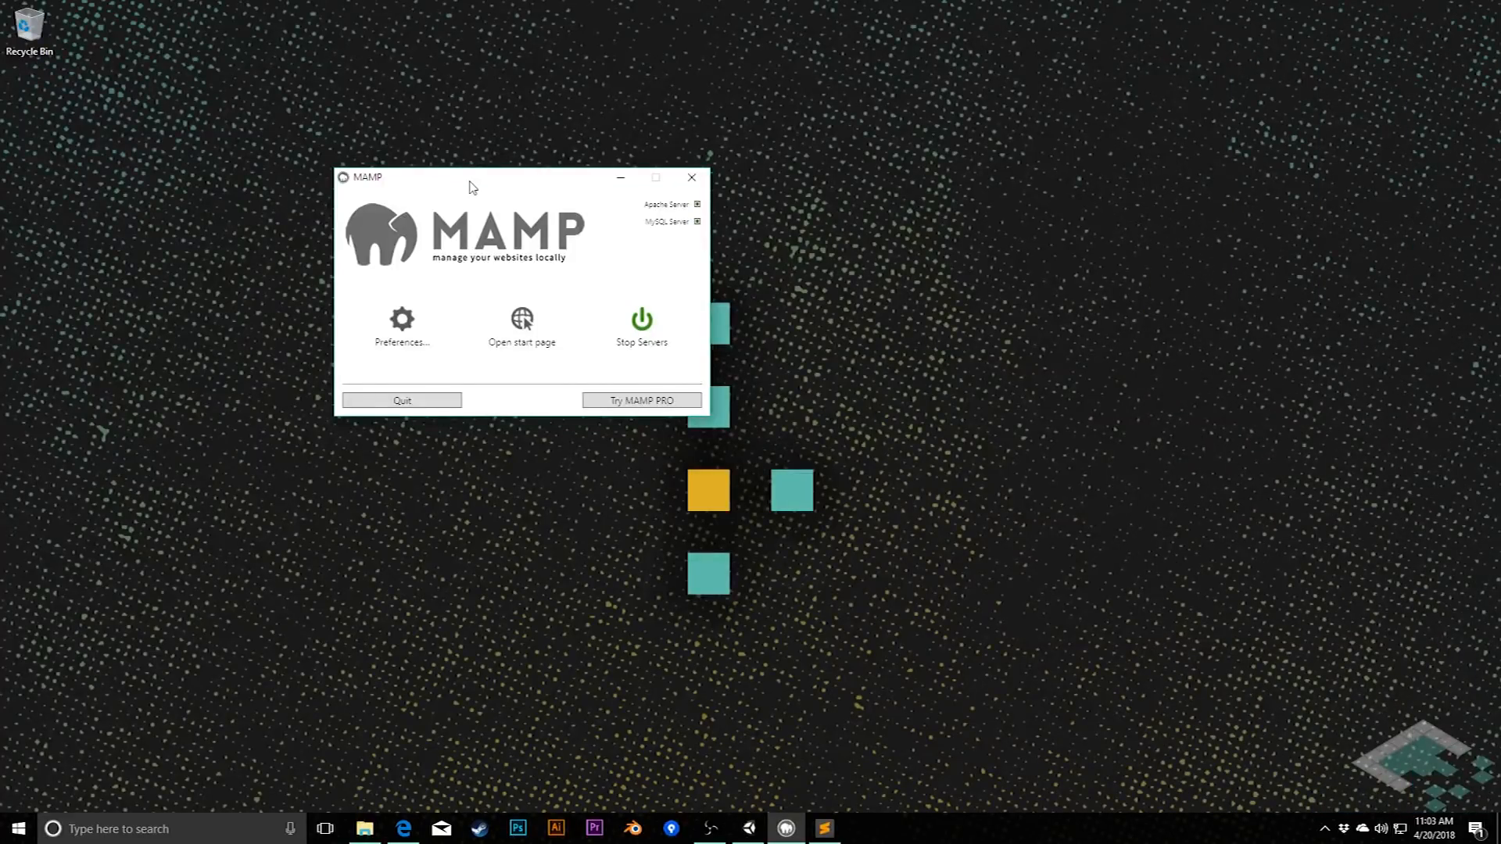
pyautogui.moveTo(445, 291)
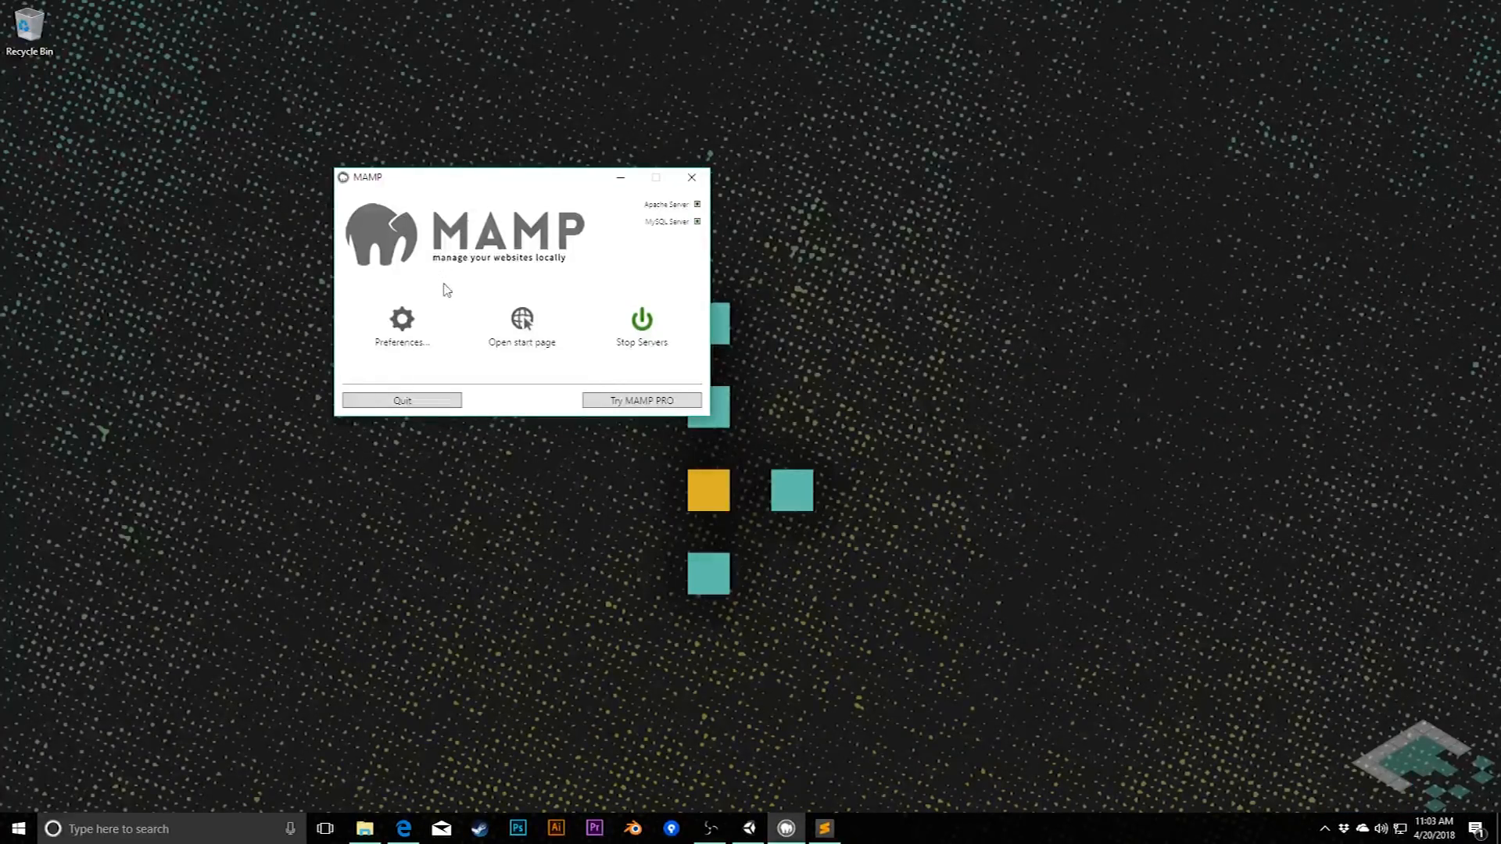
pyautogui.click(401, 325)
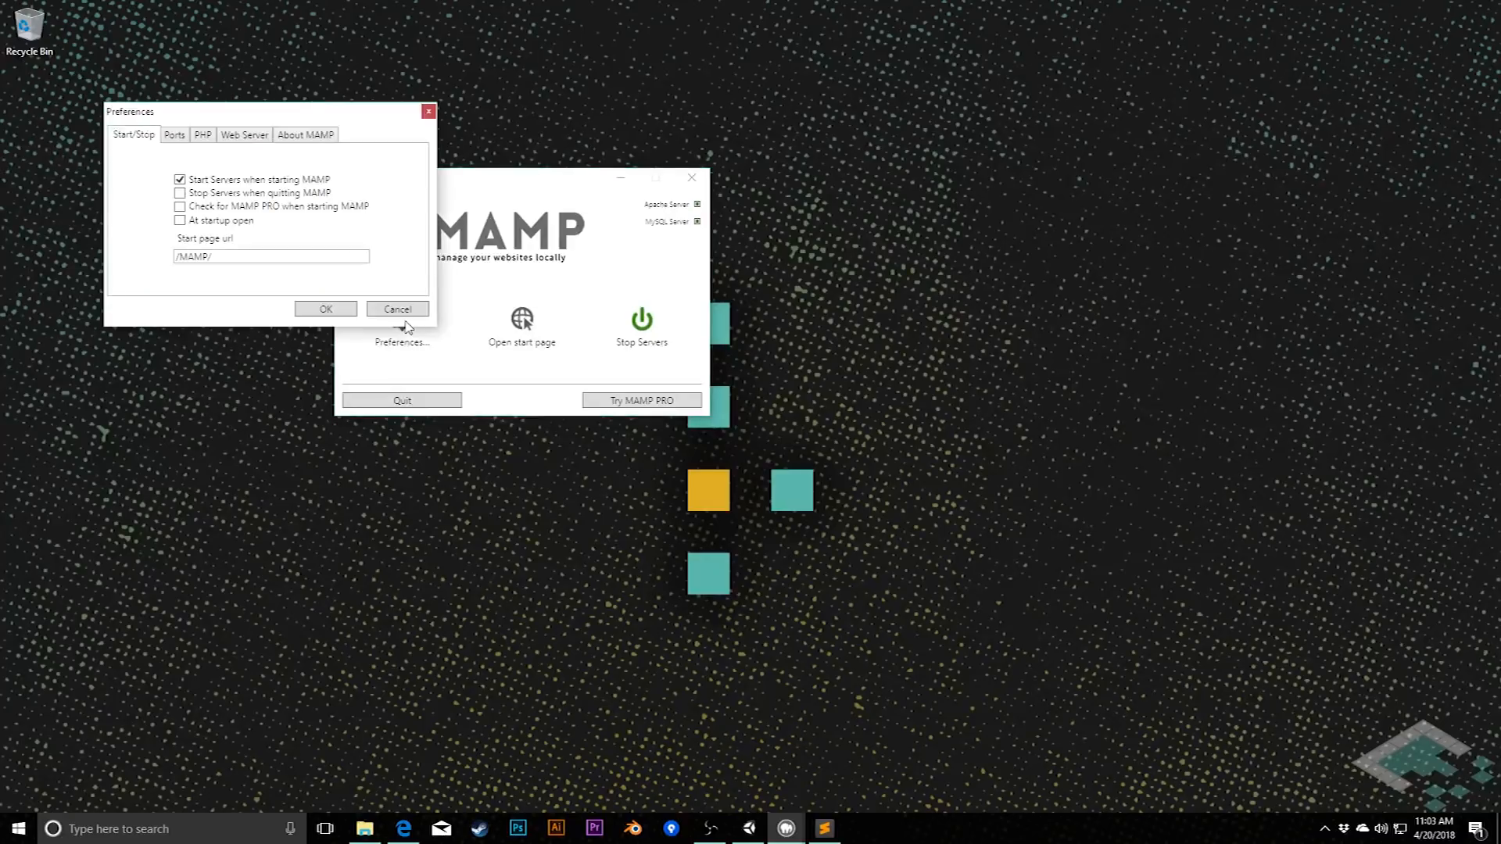
pyautogui.click(243, 133)
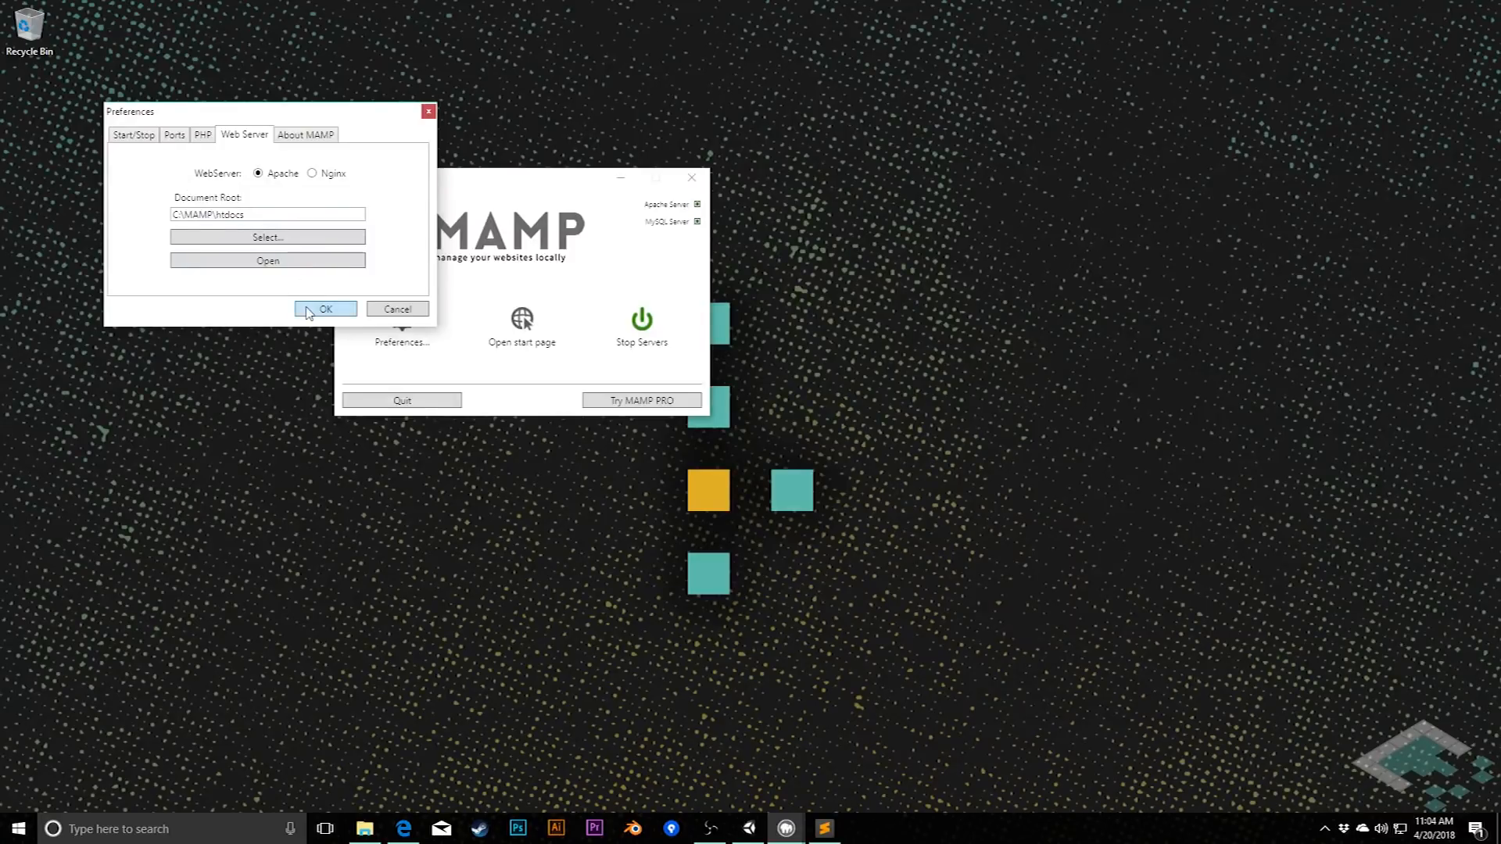
pyautogui.click(324, 308)
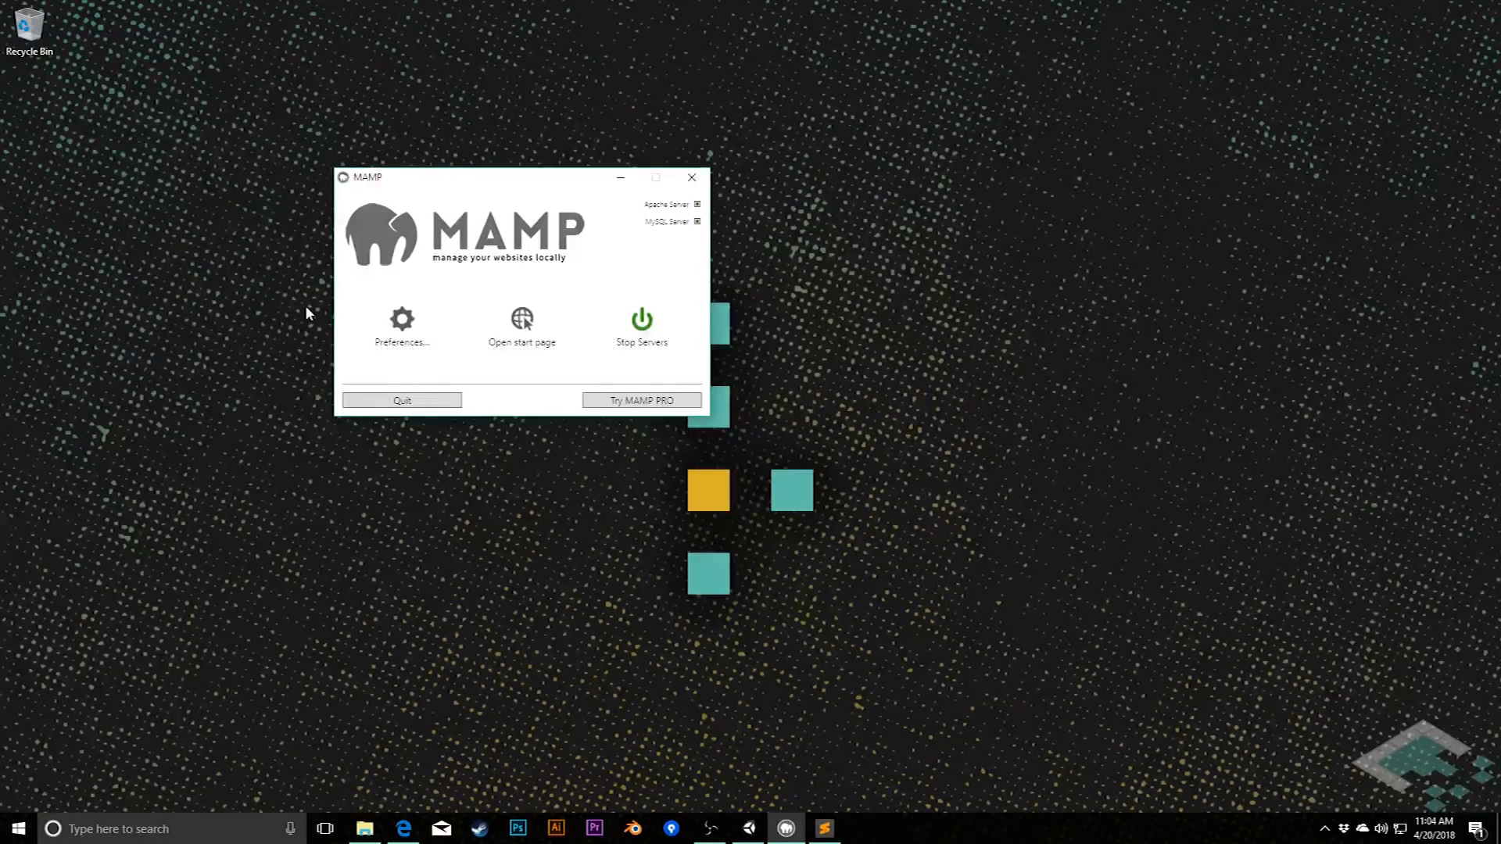
pyautogui.moveTo(522, 323)
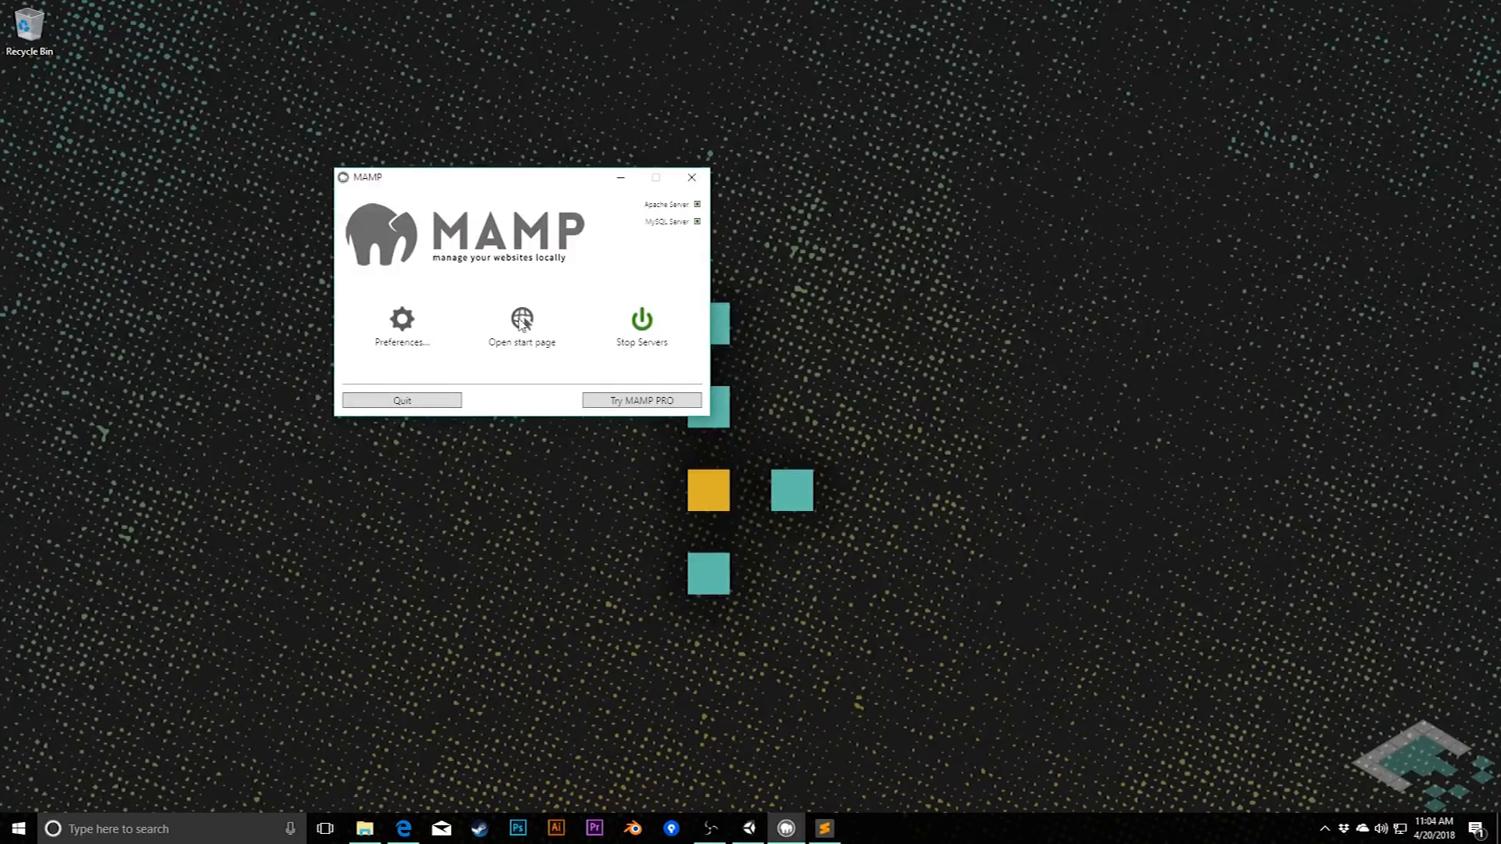
# - Open the MAMP start page at localhost/MAMP and launch phpMyAdmin from it
pyautogui.click(522, 325)
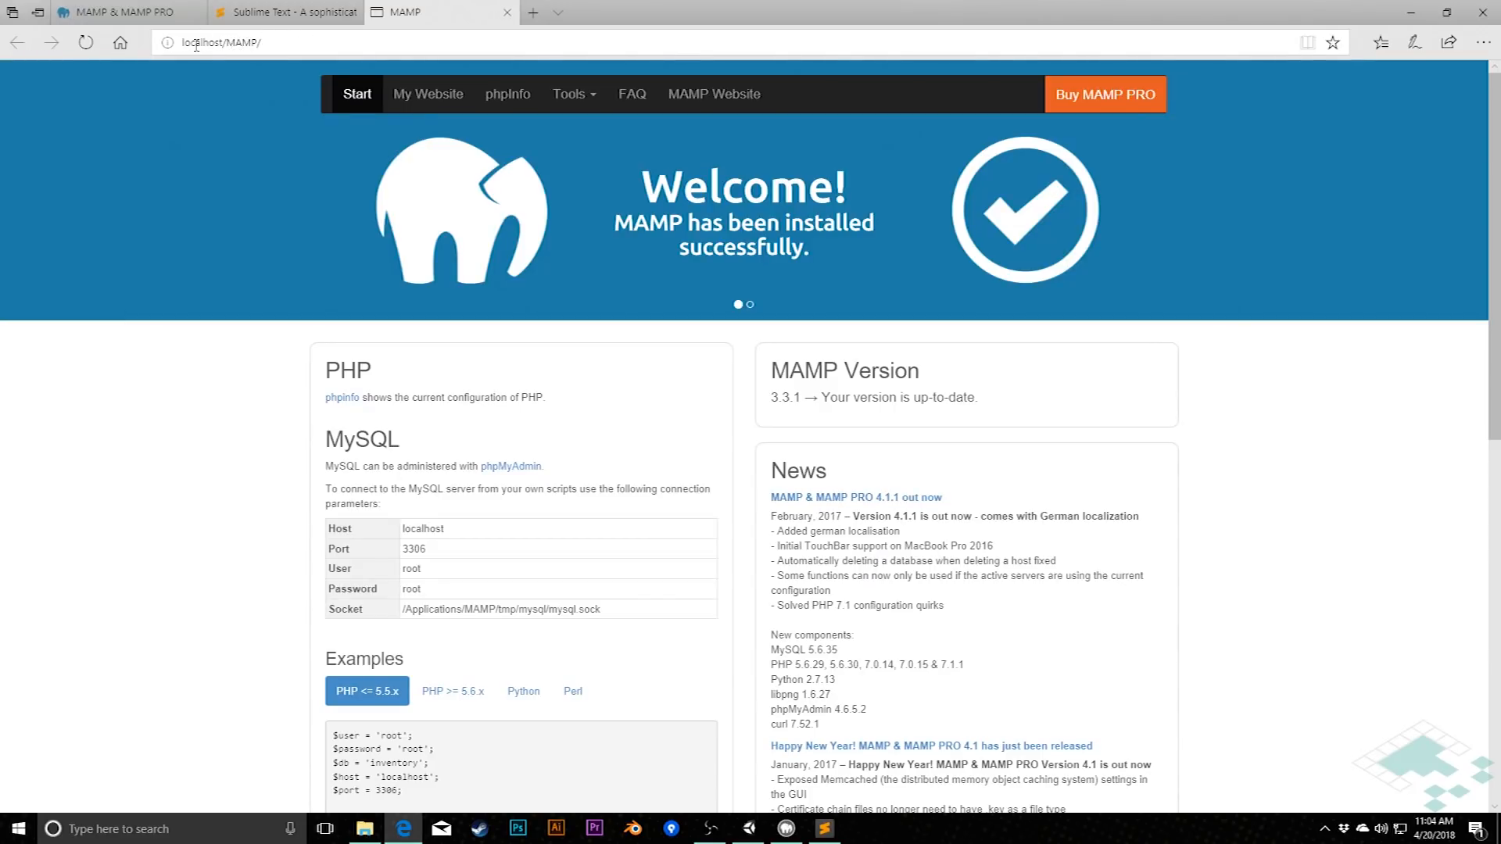
pyautogui.click(750, 305)
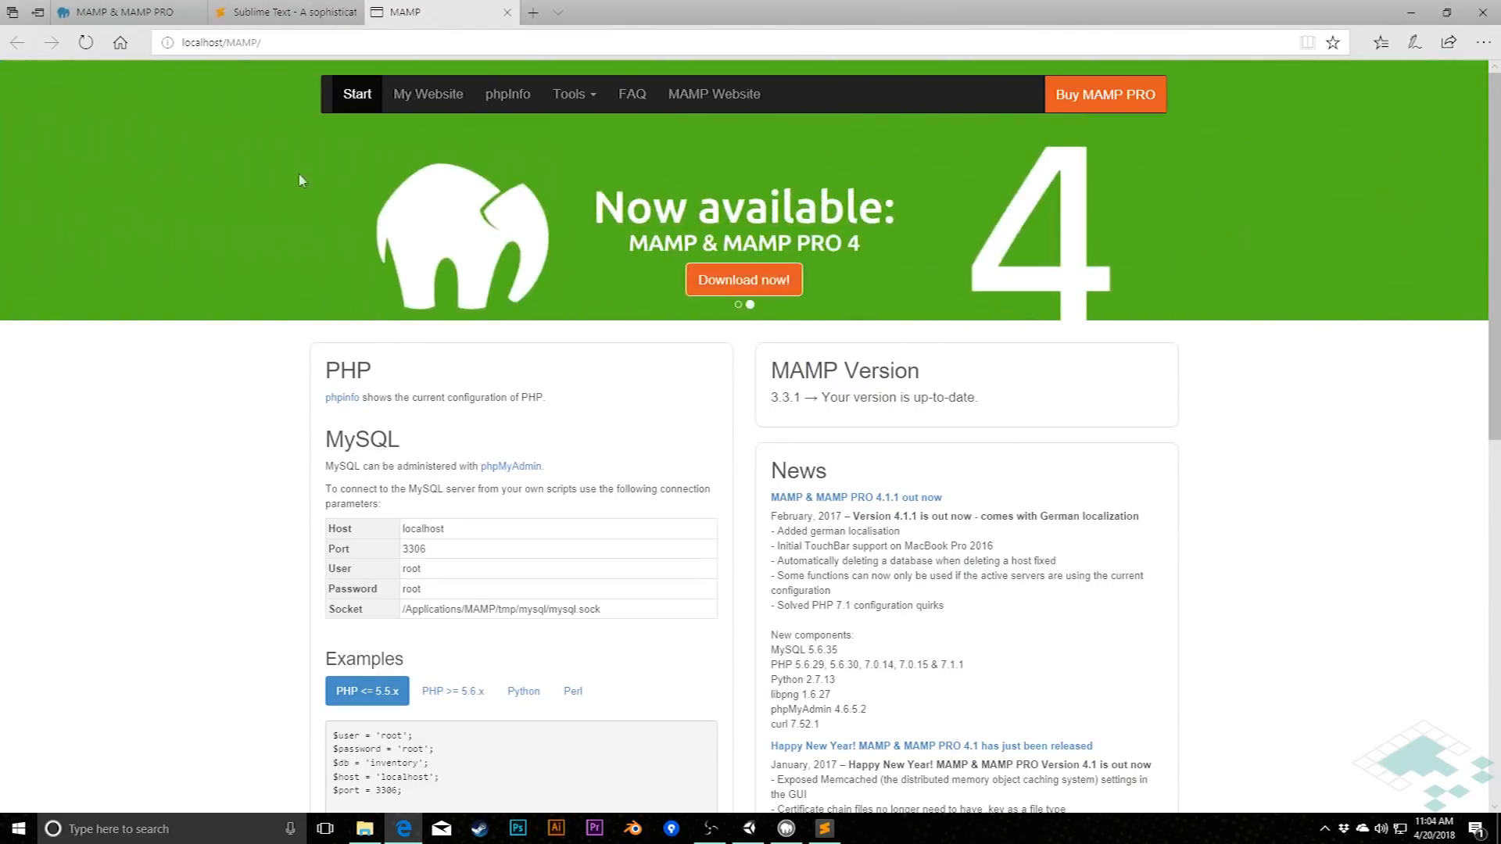
pyautogui.moveTo(382, 432)
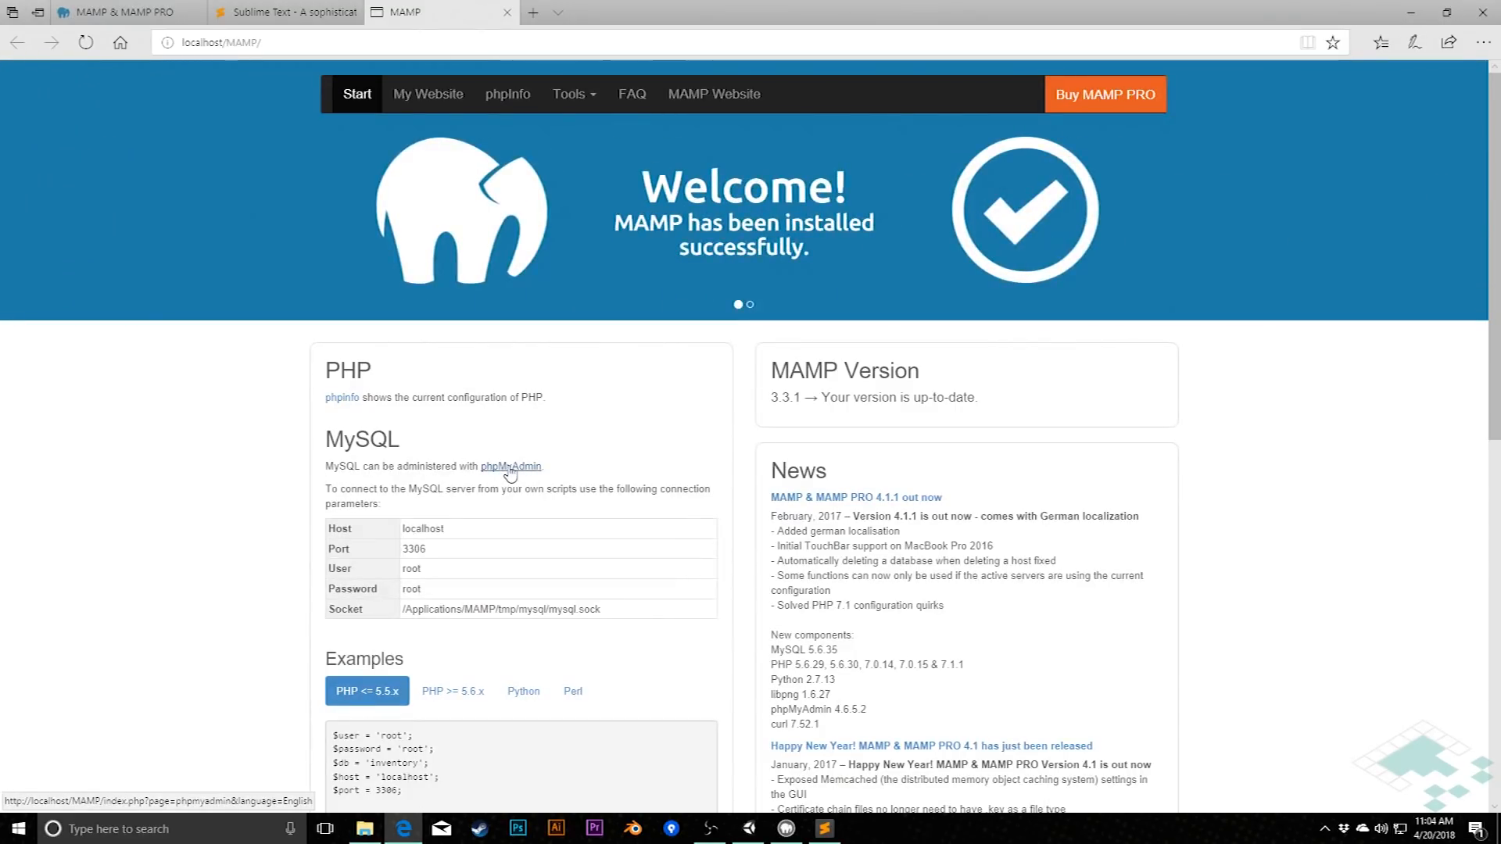
pyautogui.click(510, 466)
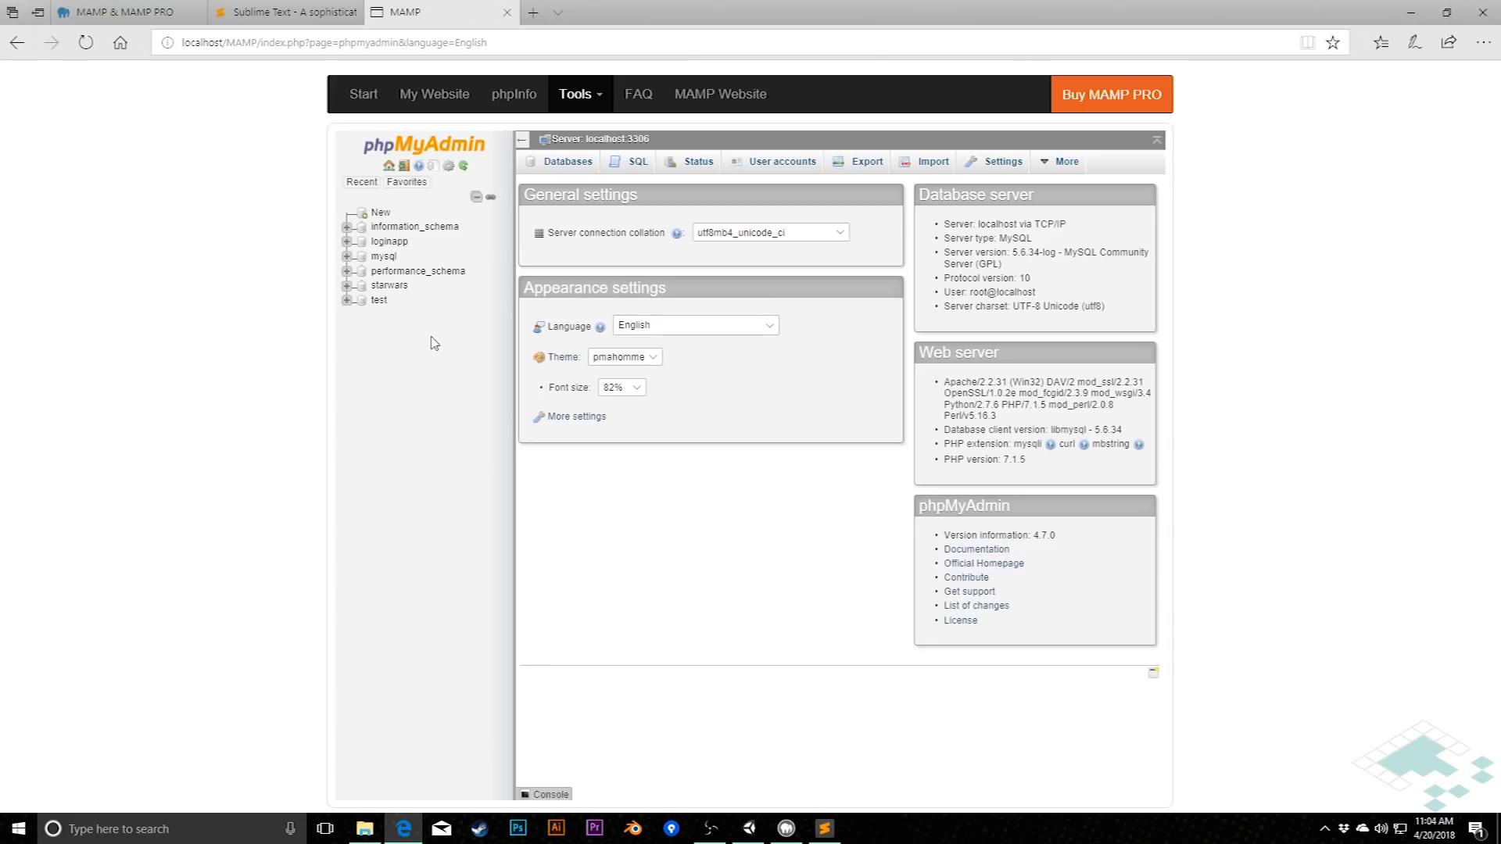
pyautogui.moveTo(781, 161)
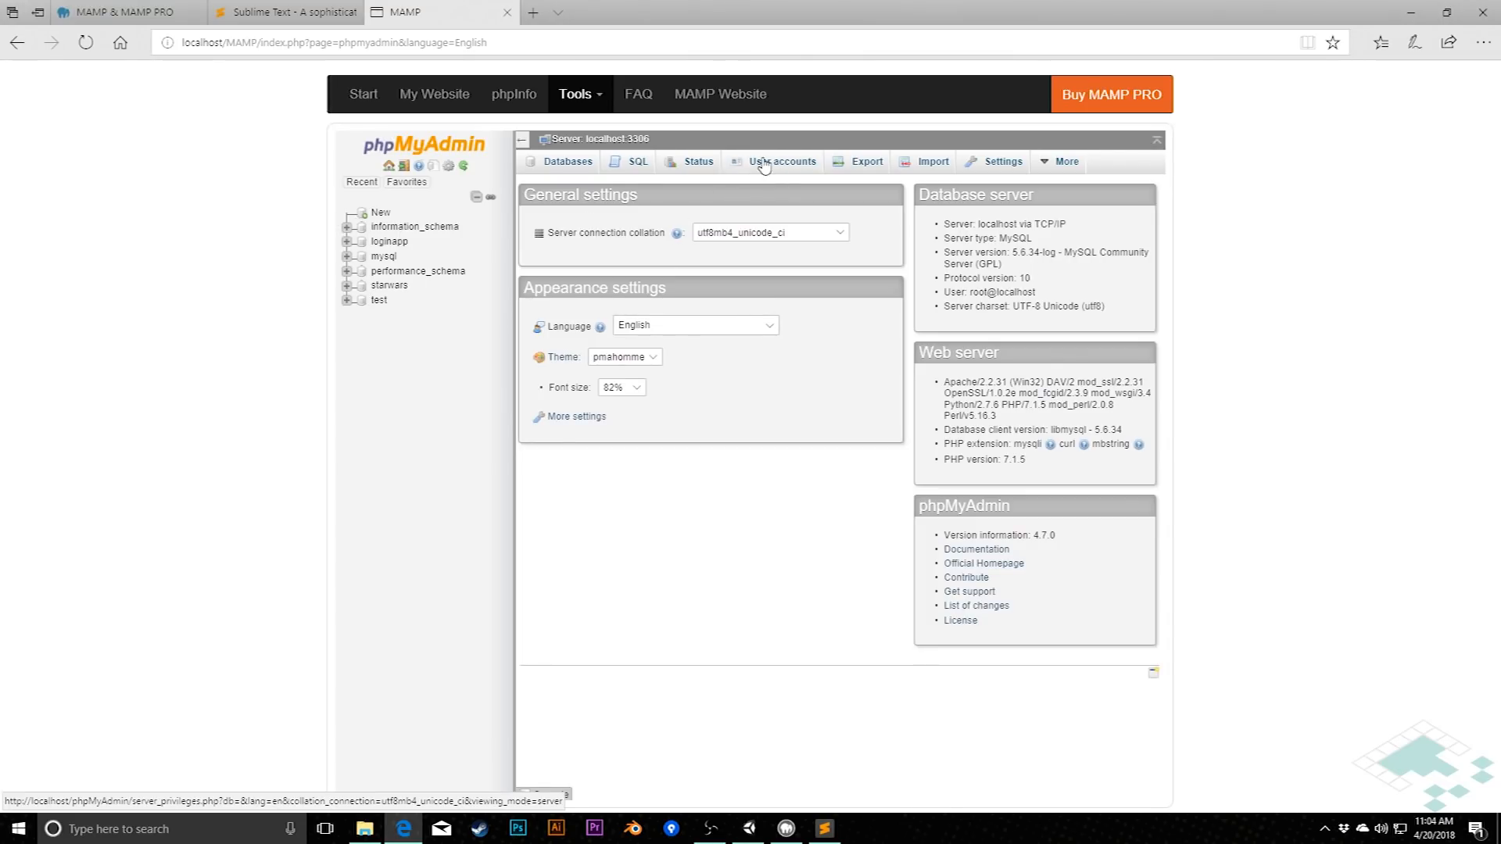
# - Switch phpMyAdmin to the User accounts overview of MySQL accounts
pyautogui.click(782, 161)
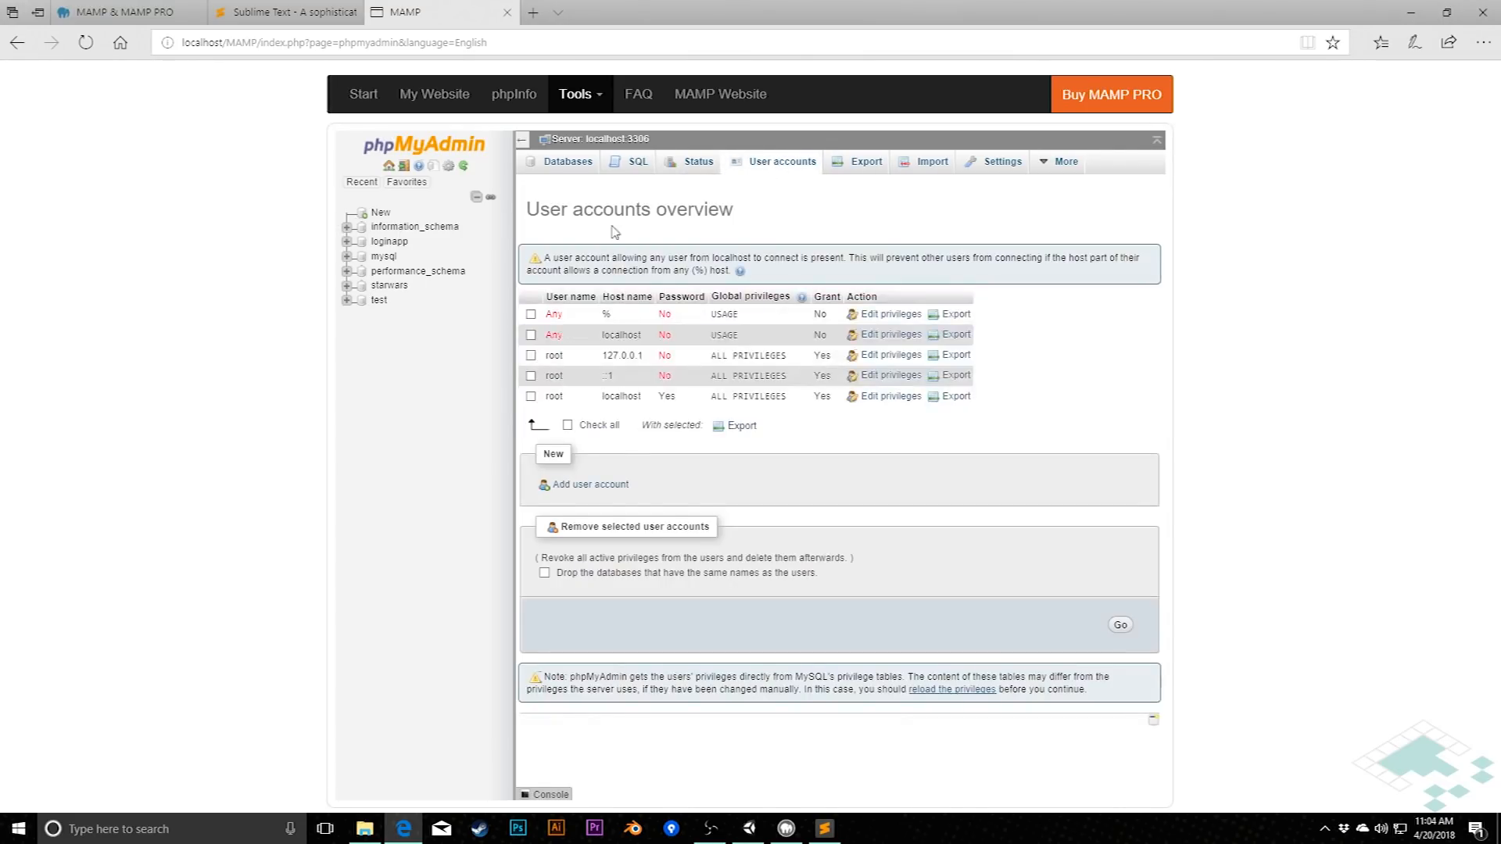
pyautogui.moveTo(558, 396)
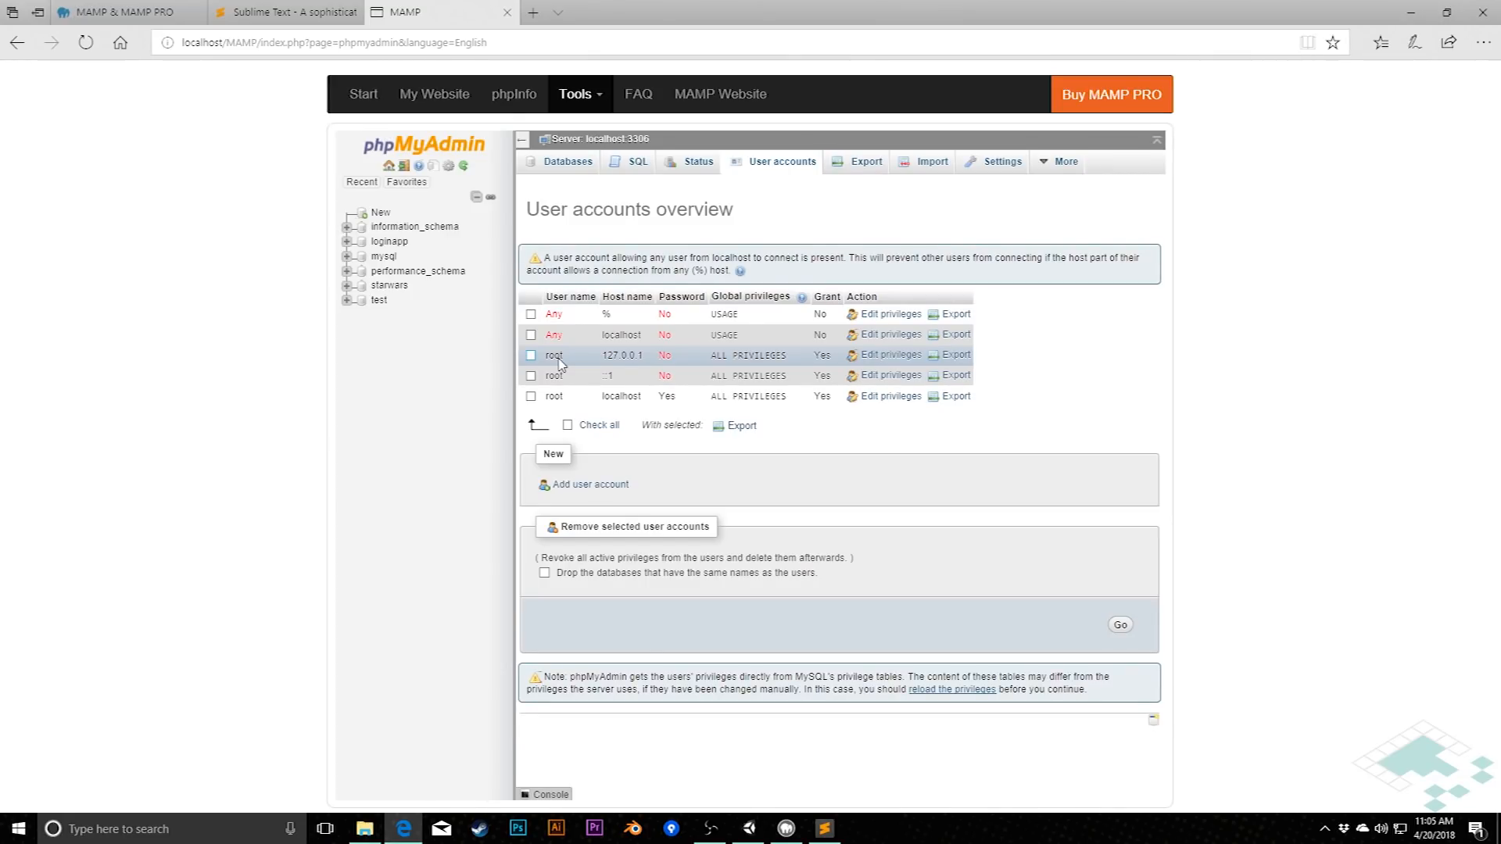
pyautogui.moveTo(566, 161)
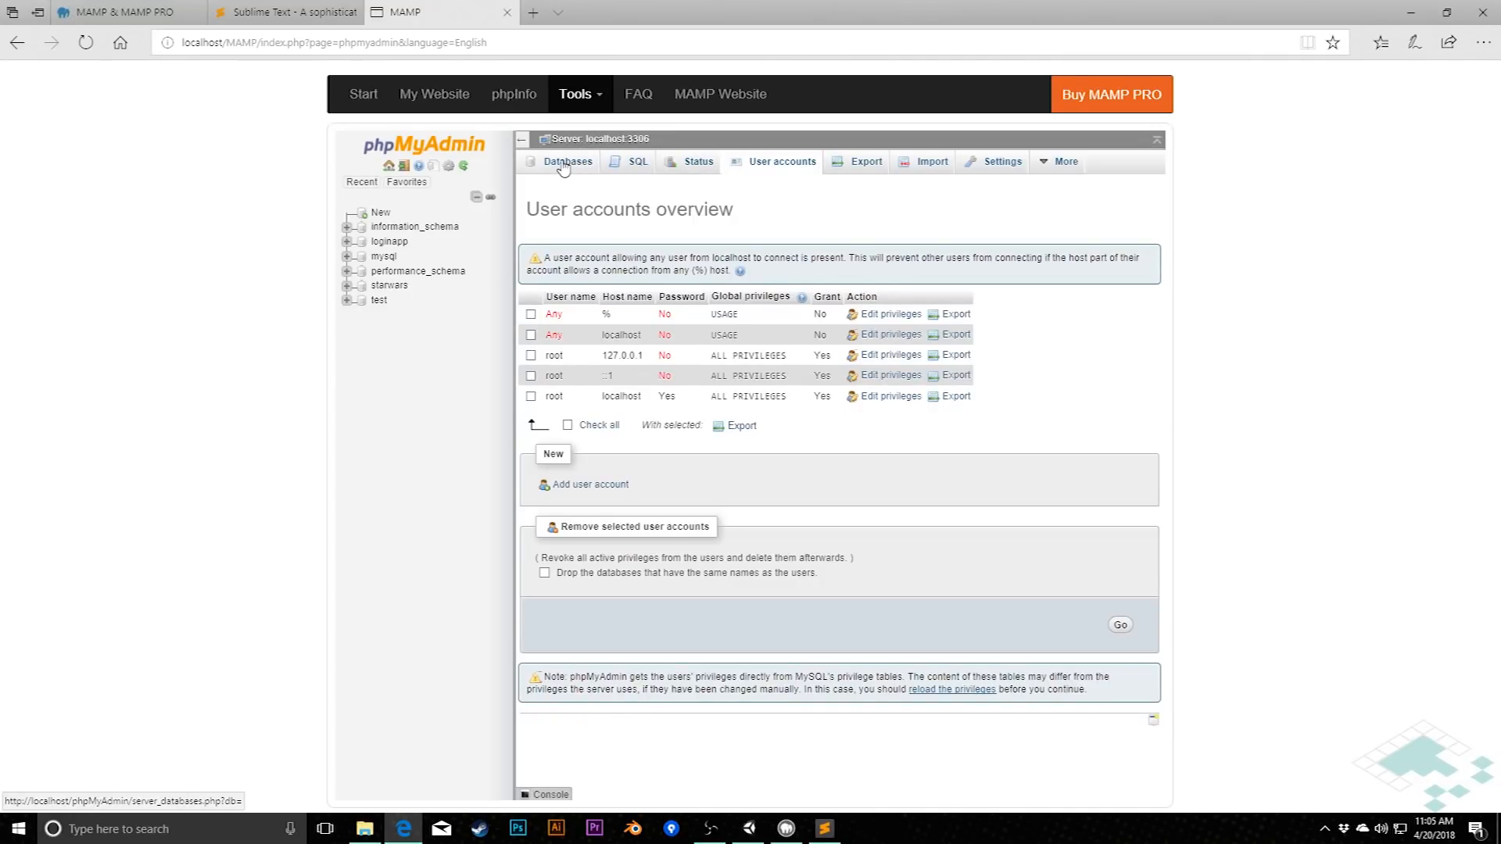
# - Create a database named unityaccess and open its structure page
pyautogui.click(566, 161)
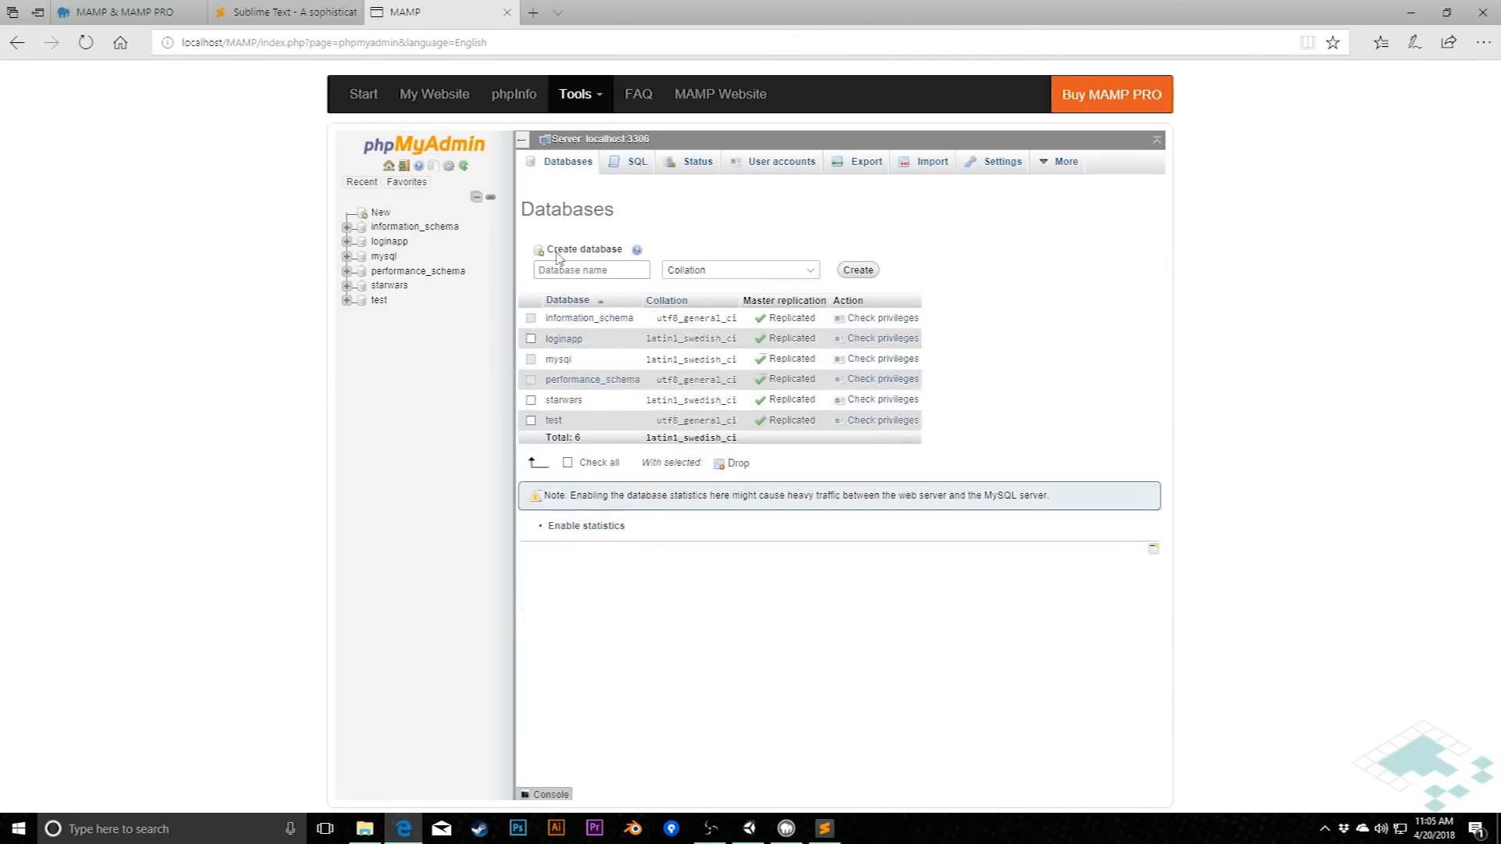
pyautogui.moveTo(589, 318)
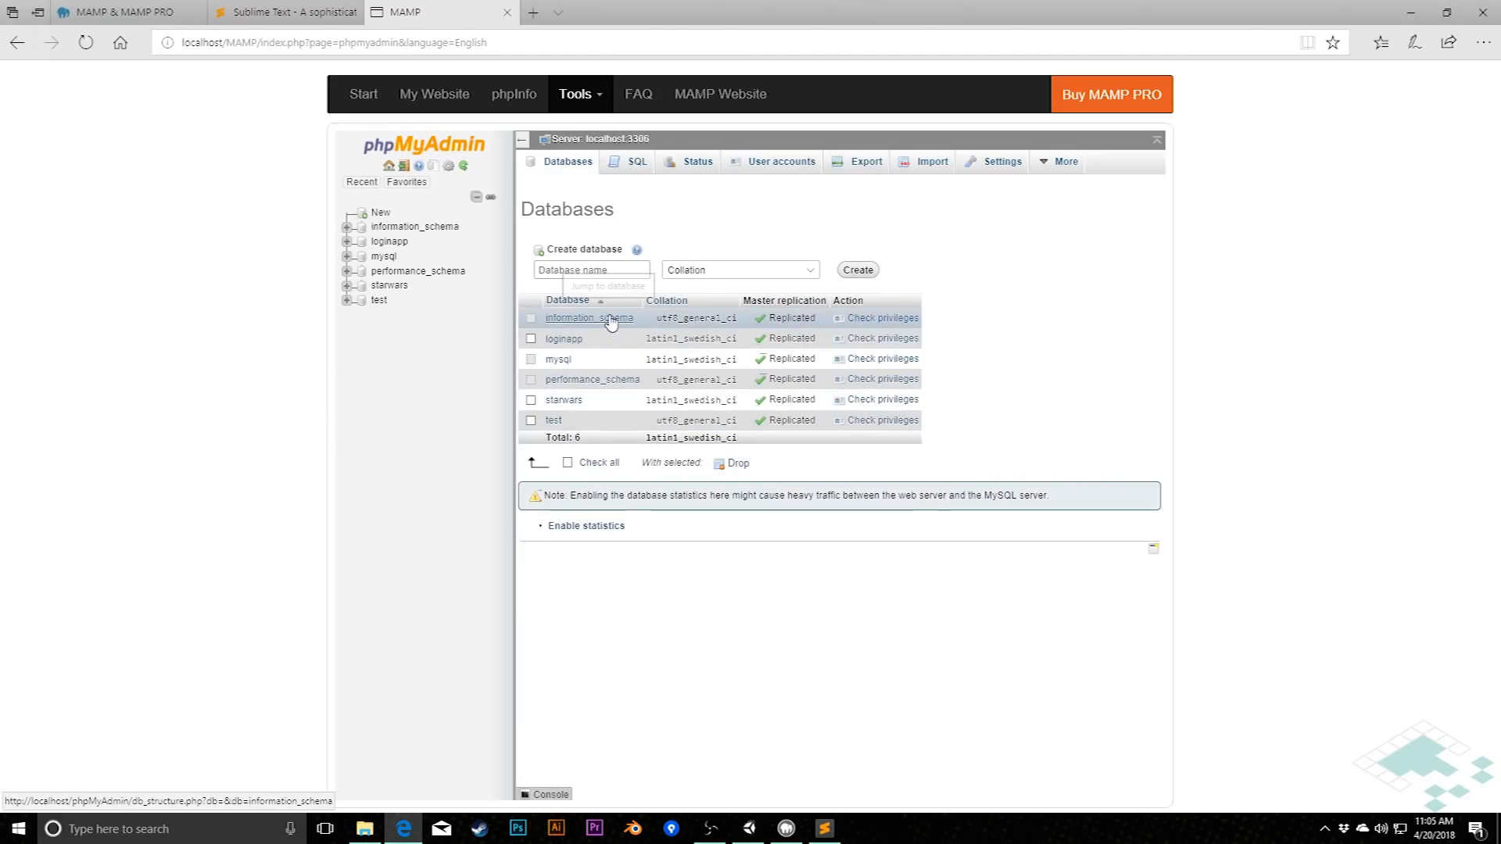
pyautogui.moveTo(616, 290)
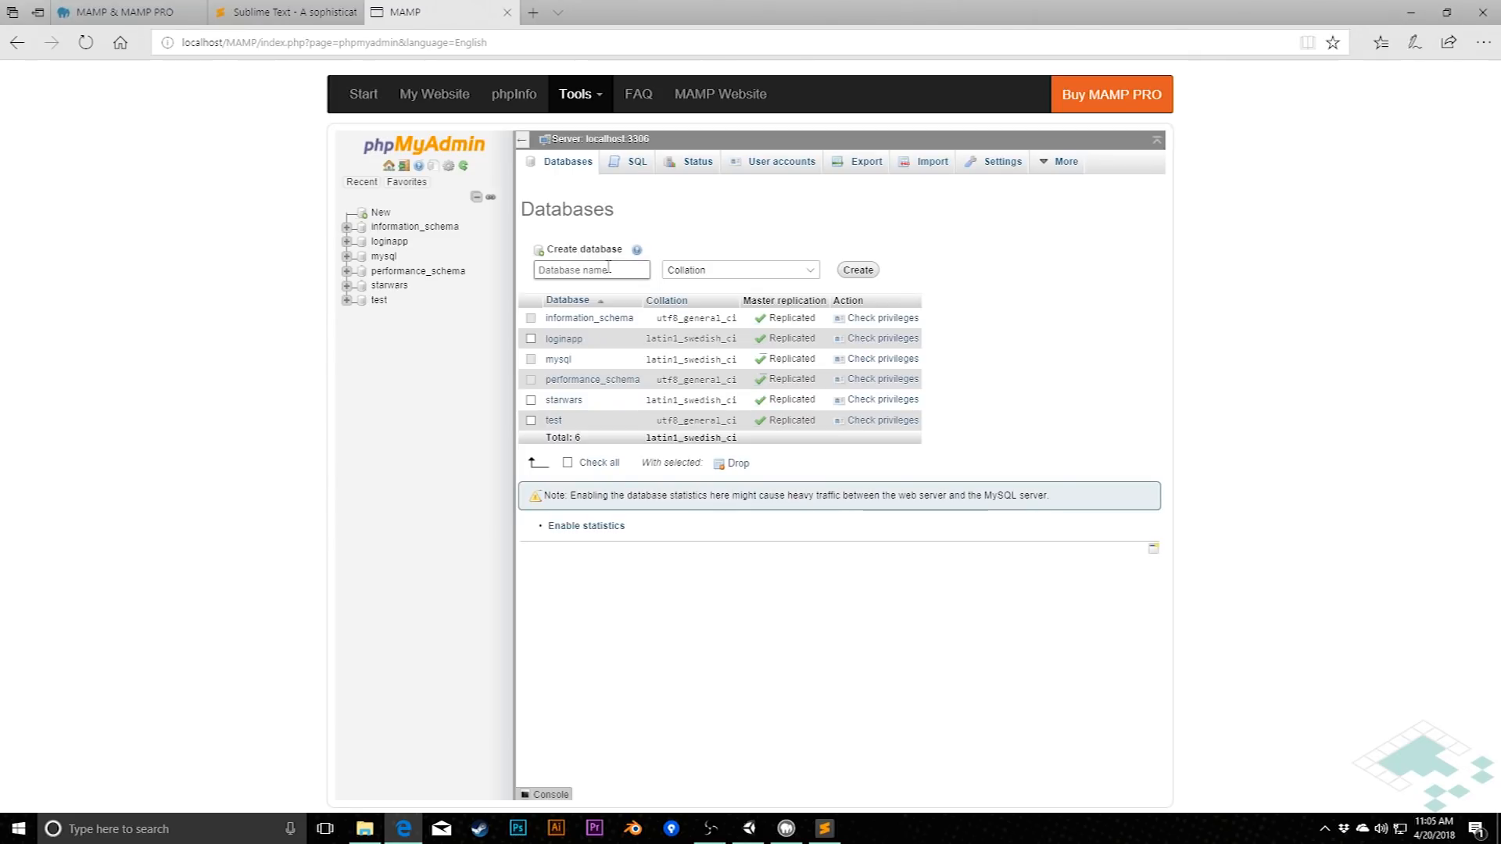
pyautogui.click(591, 269)
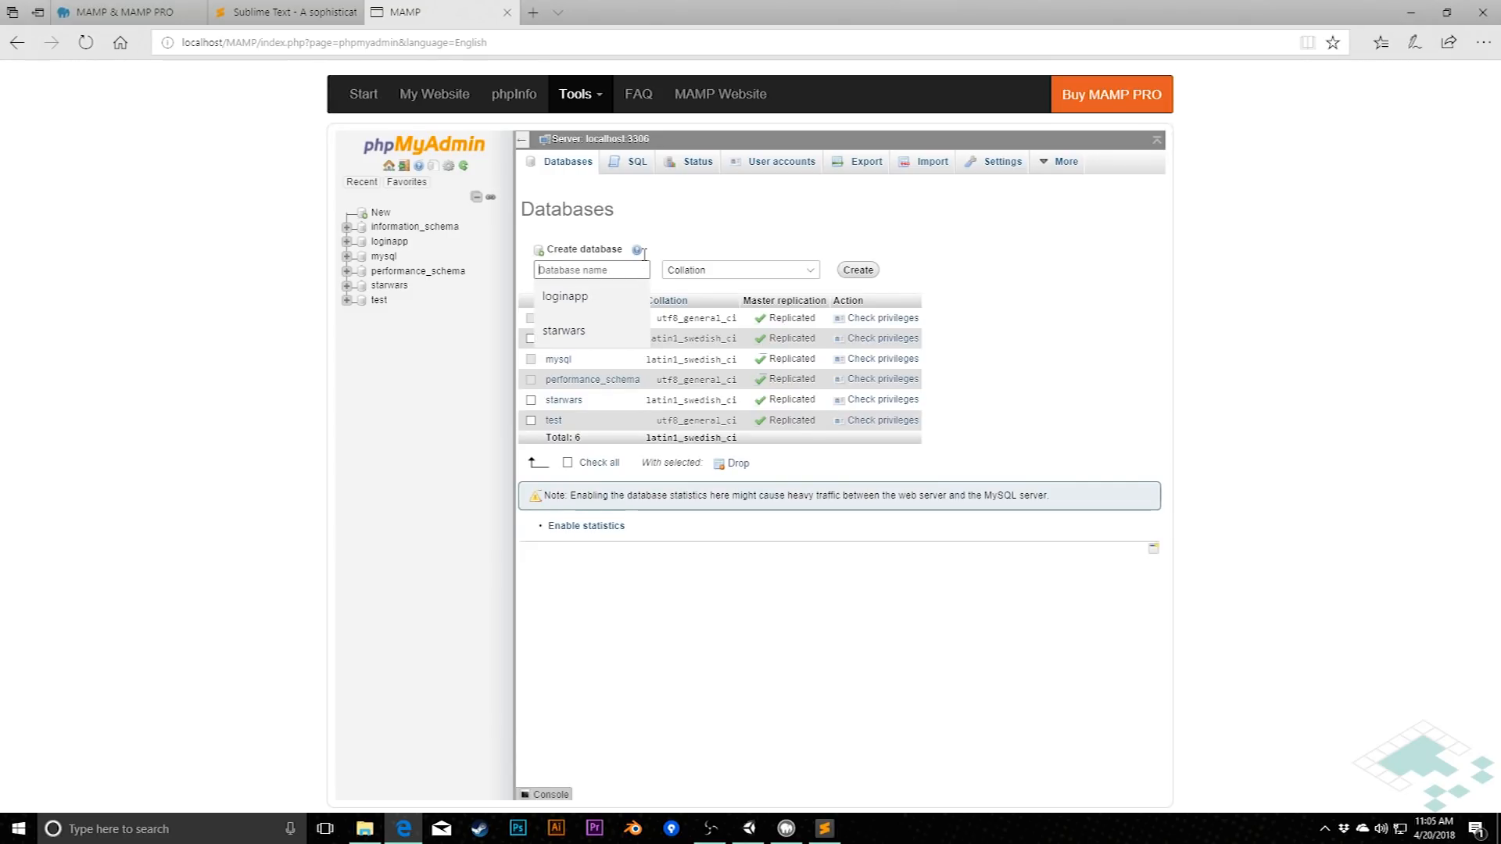
pyautogui.write('unityaccess')
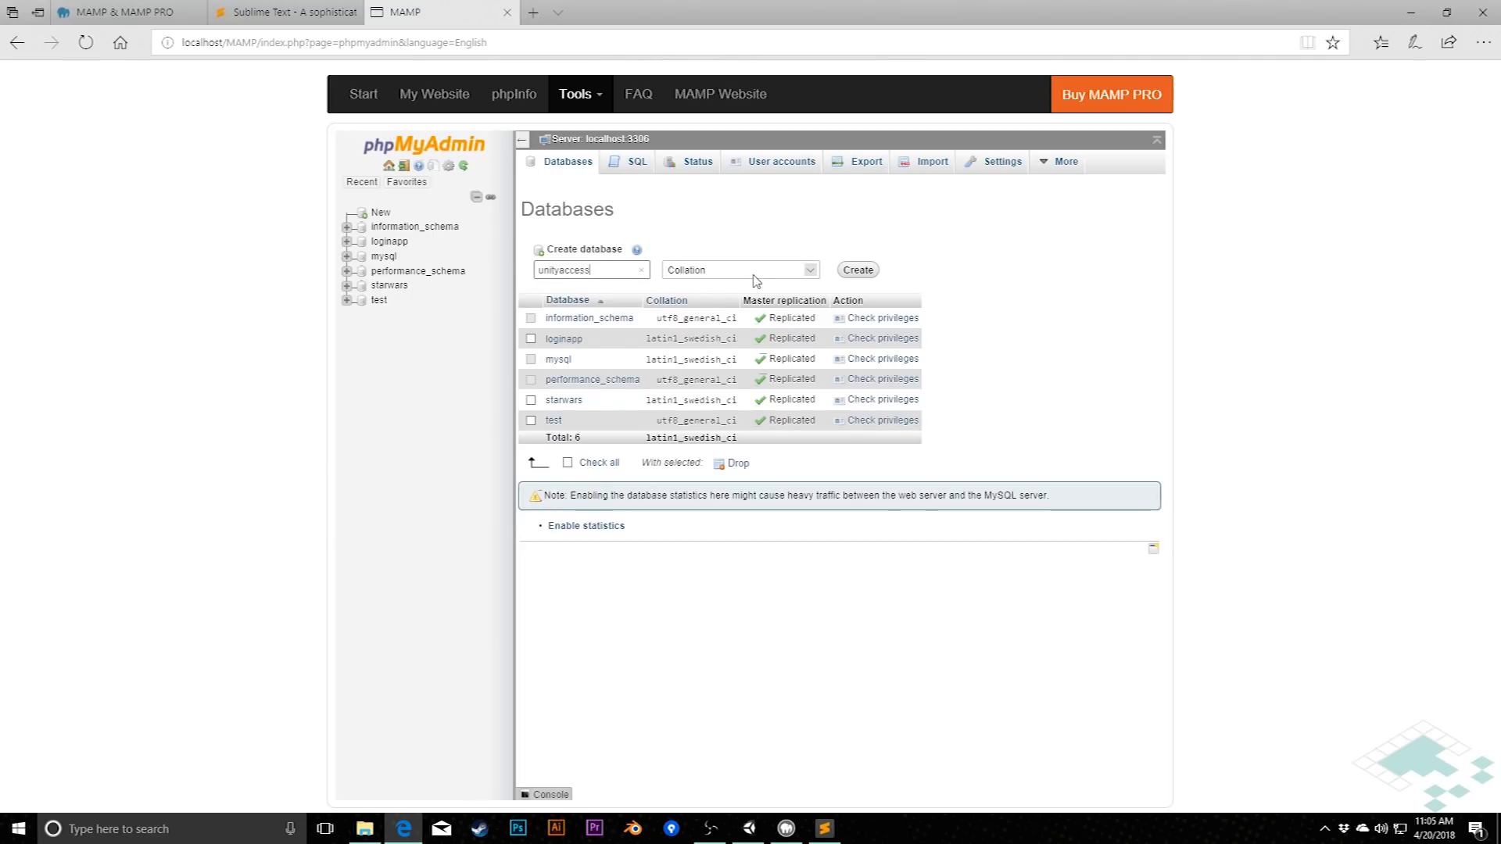
pyautogui.click(737, 269)
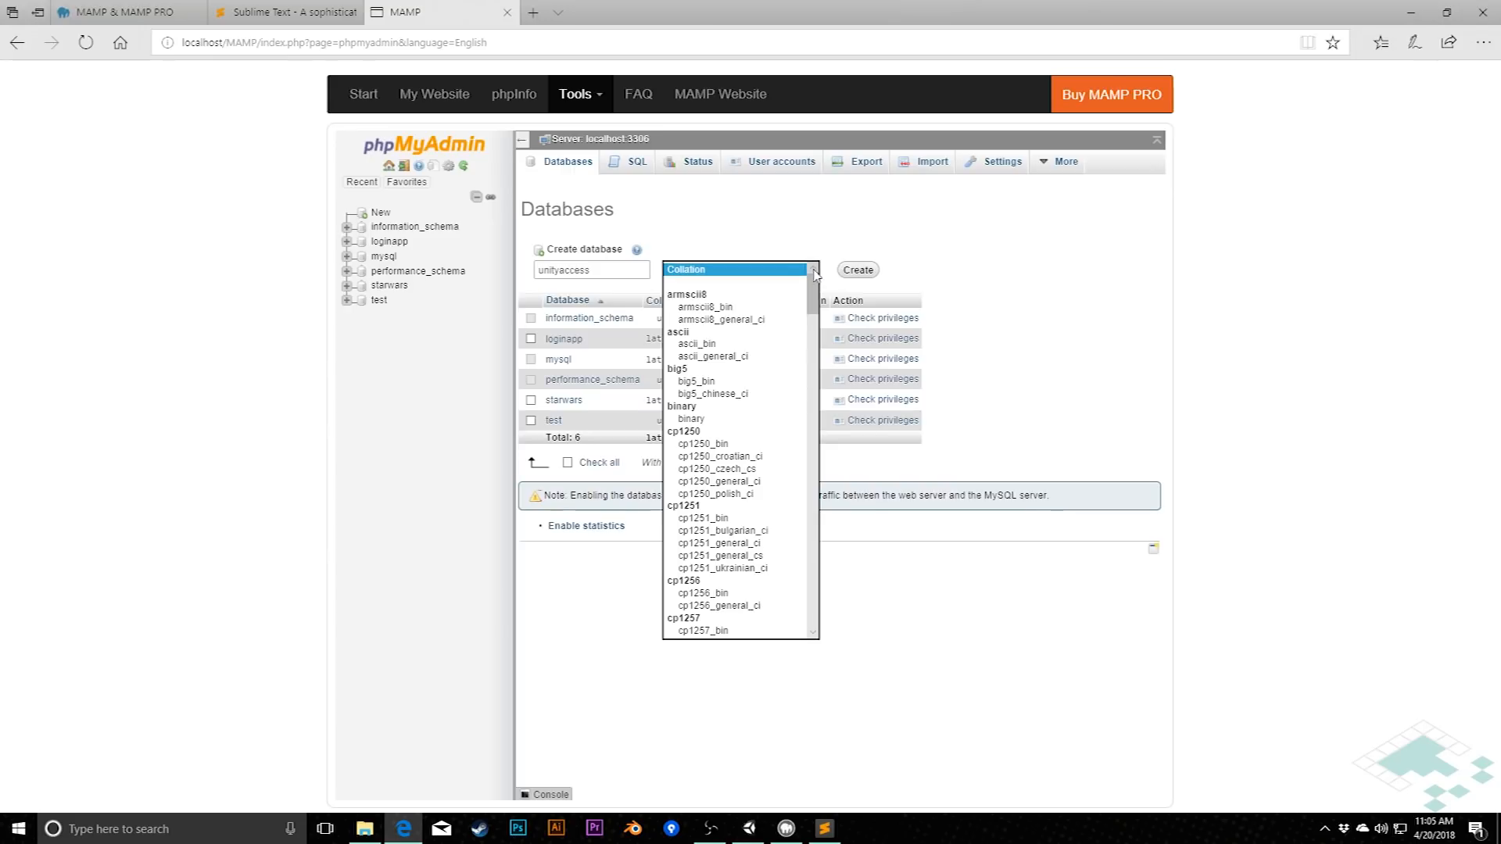
pyautogui.click(854, 270)
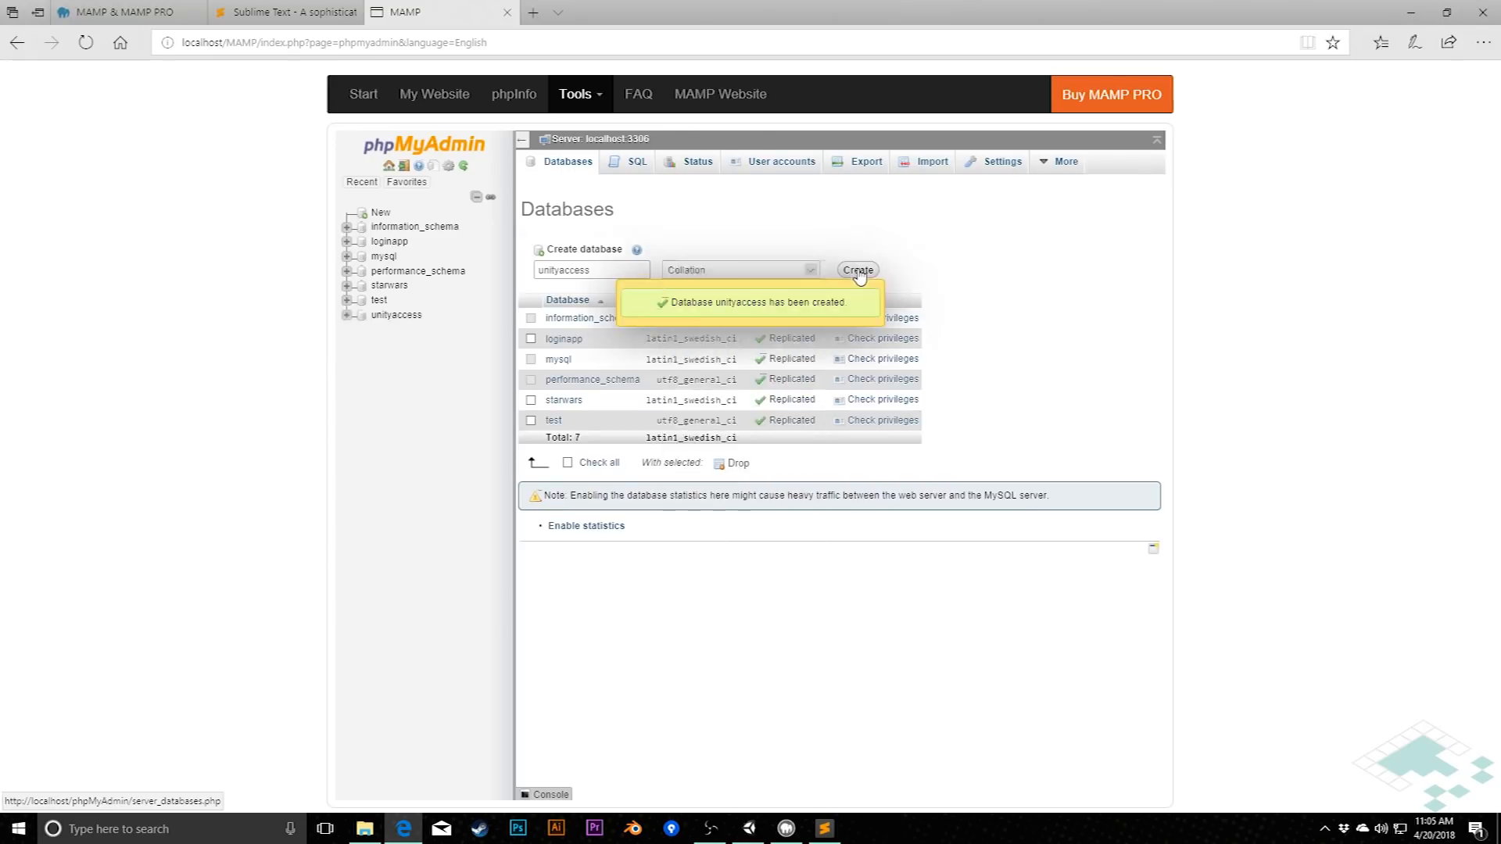
pyautogui.click(395, 314)
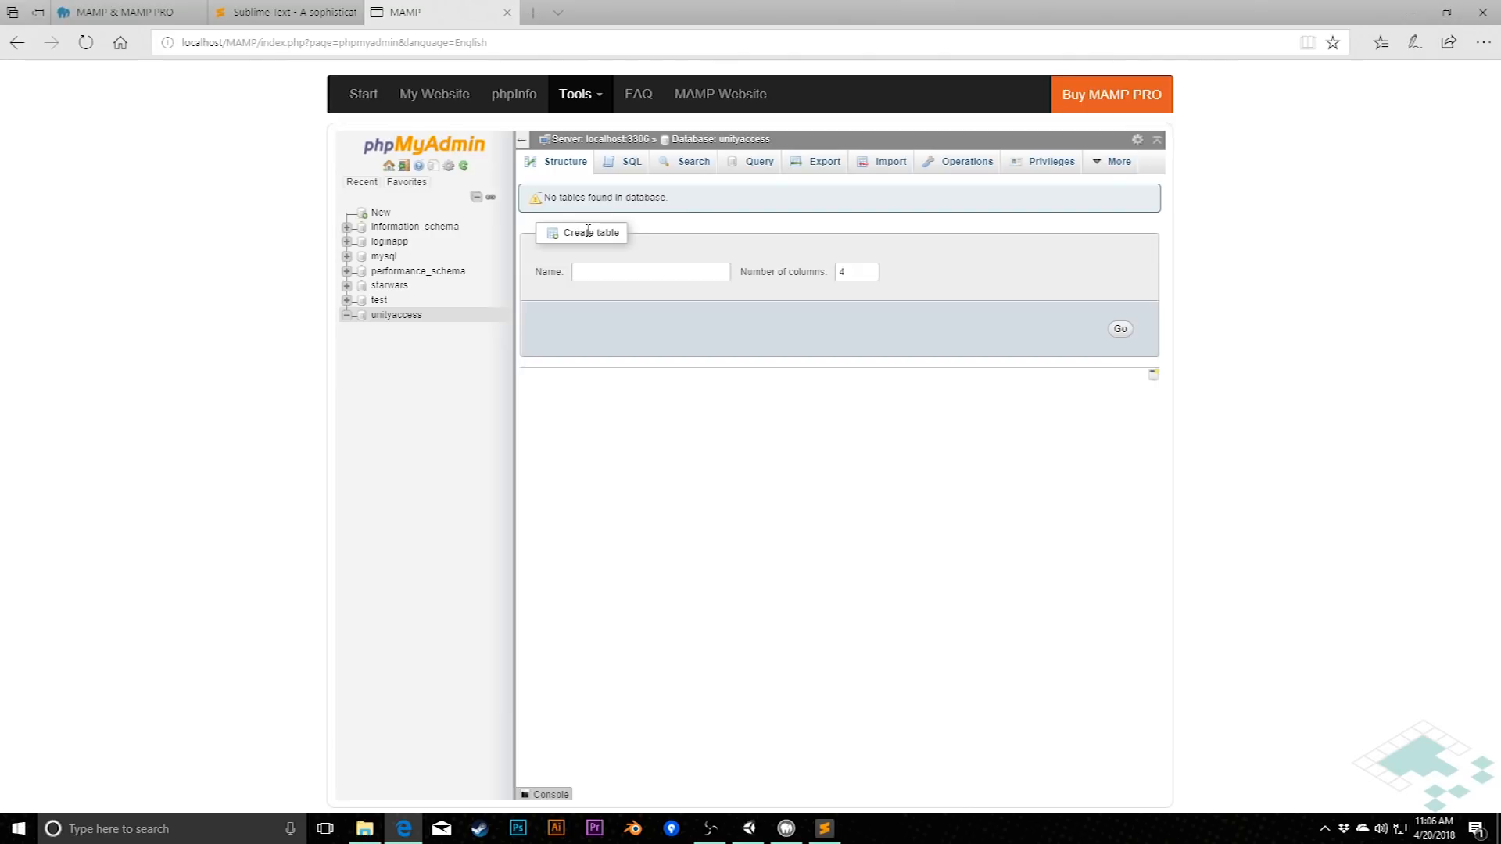
# - Start a table named players with 5 columns in unityaccess
pyautogui.click(651, 271)
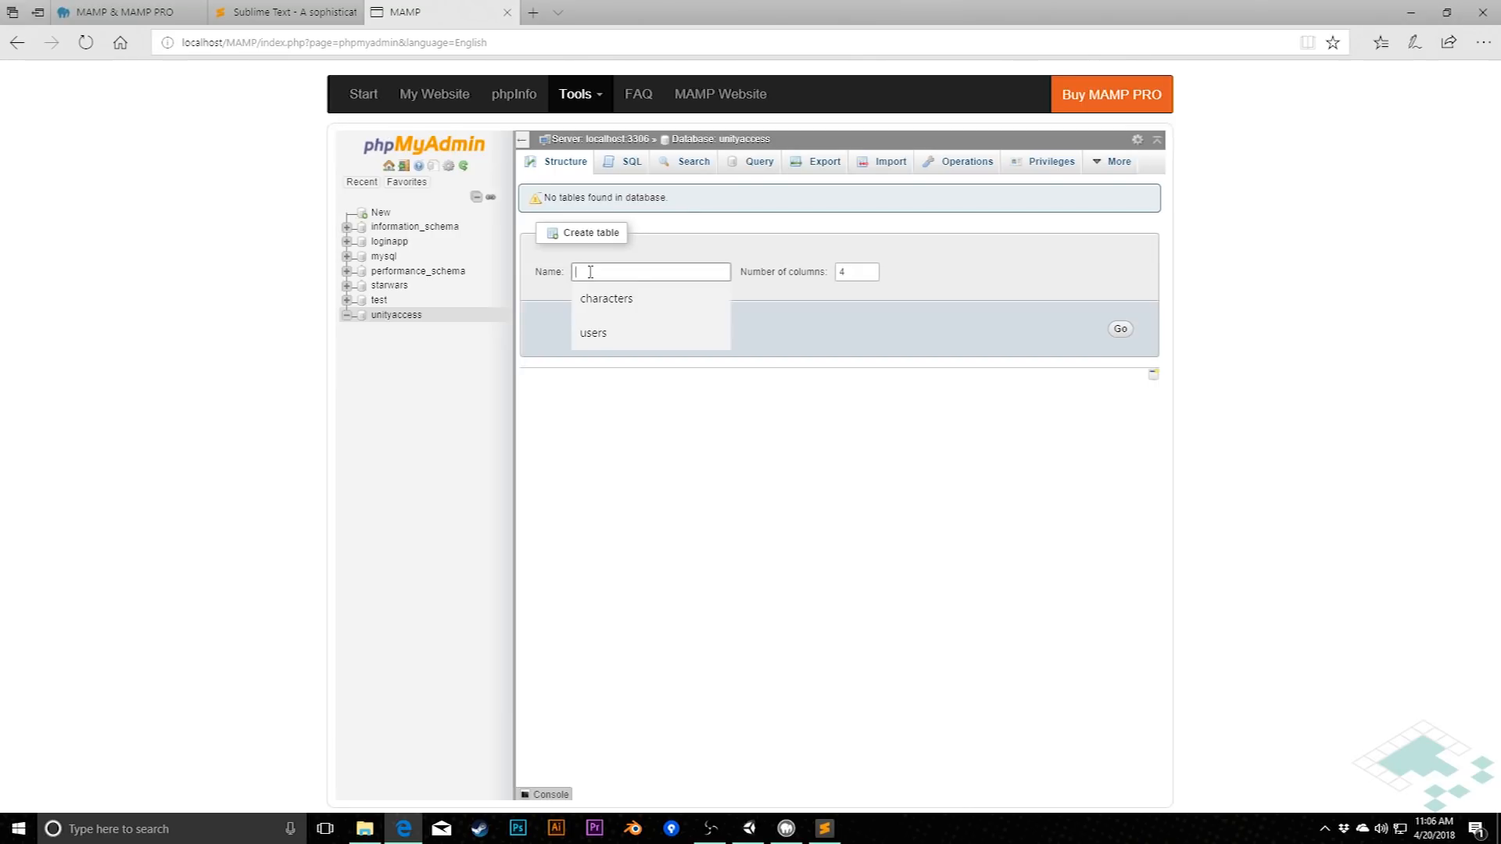
pyautogui.write('players')
pyautogui.click(856, 271)
pyautogui.write('5')
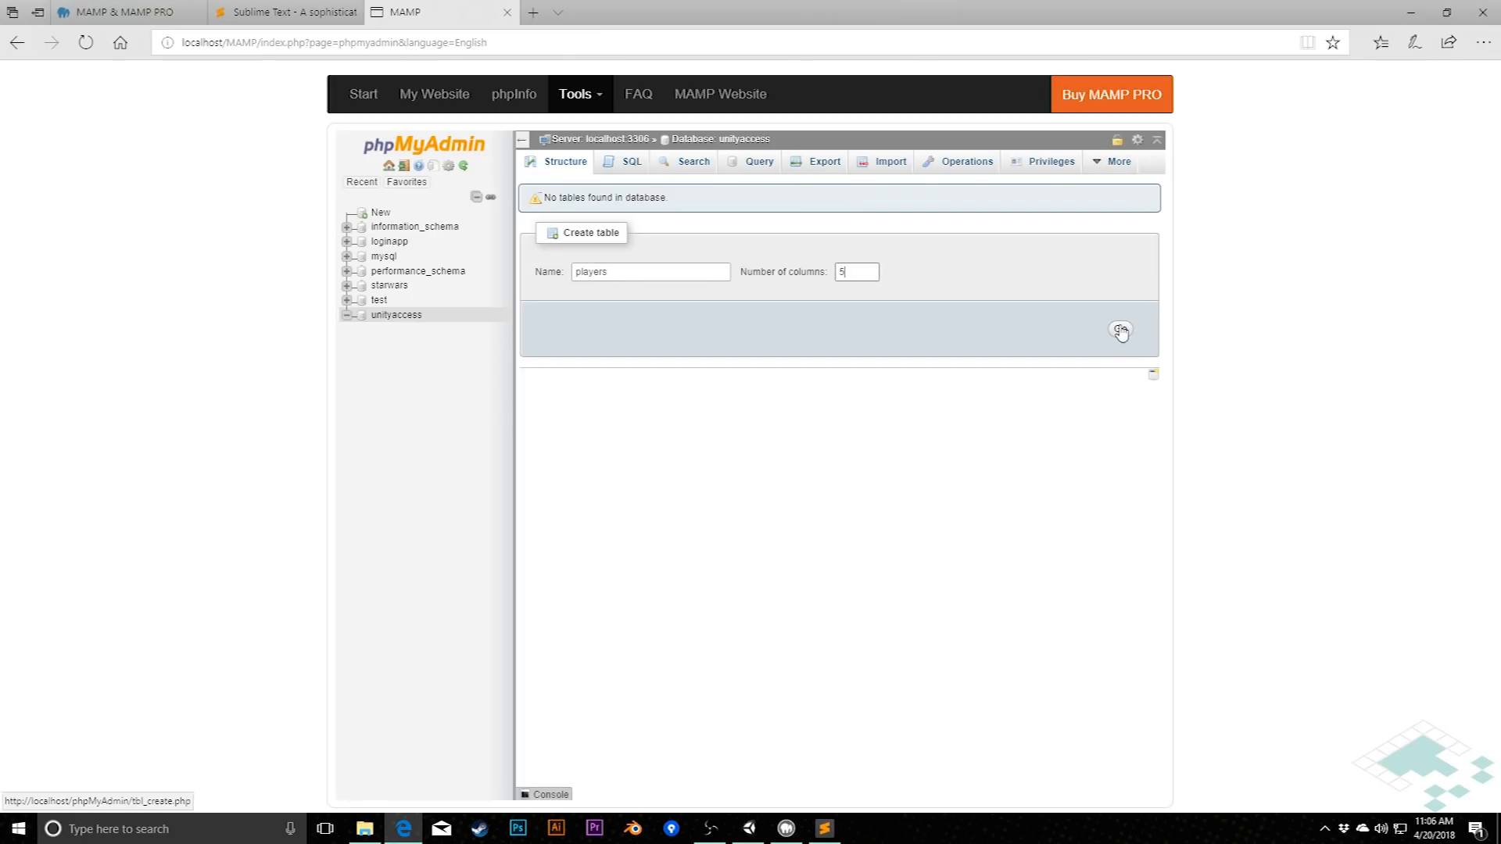
pyautogui.moveTo(858, 268)
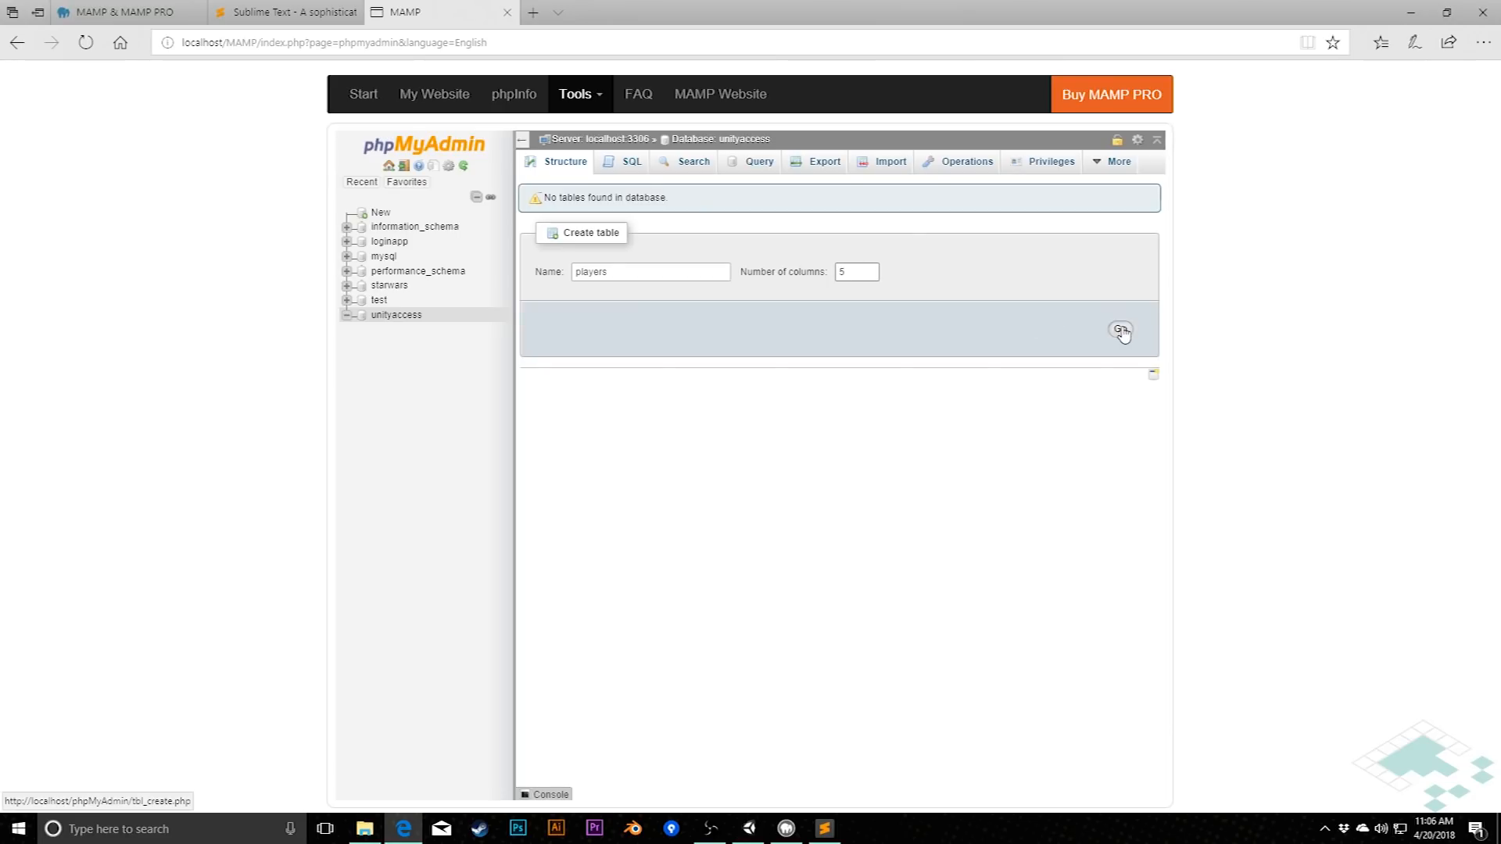
pyautogui.click(1121, 331)
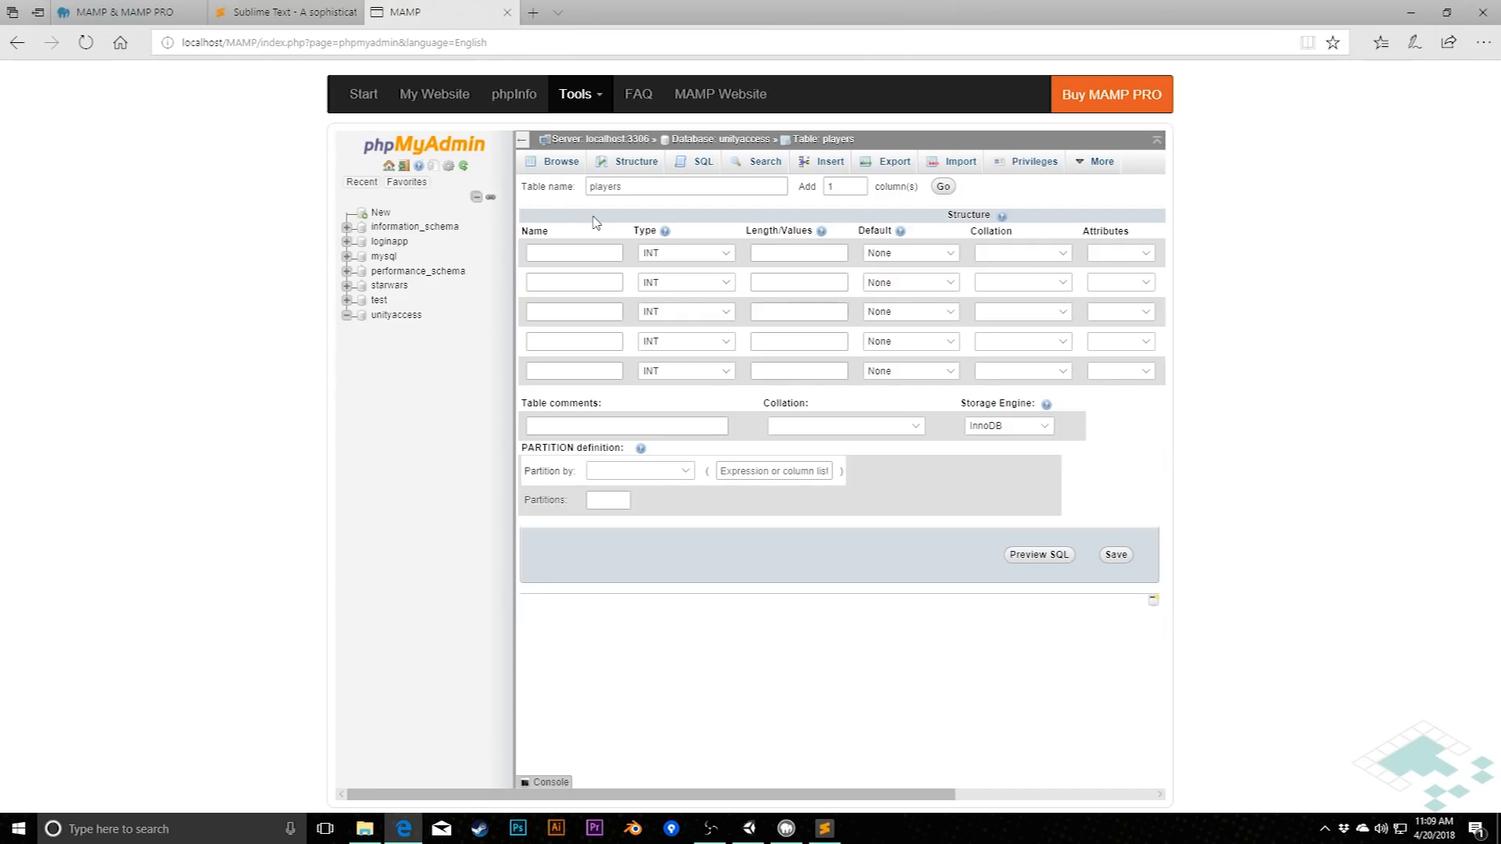
# - Name the first column id with length 10 and choose a PRIMARY index
pyautogui.click(572, 253)
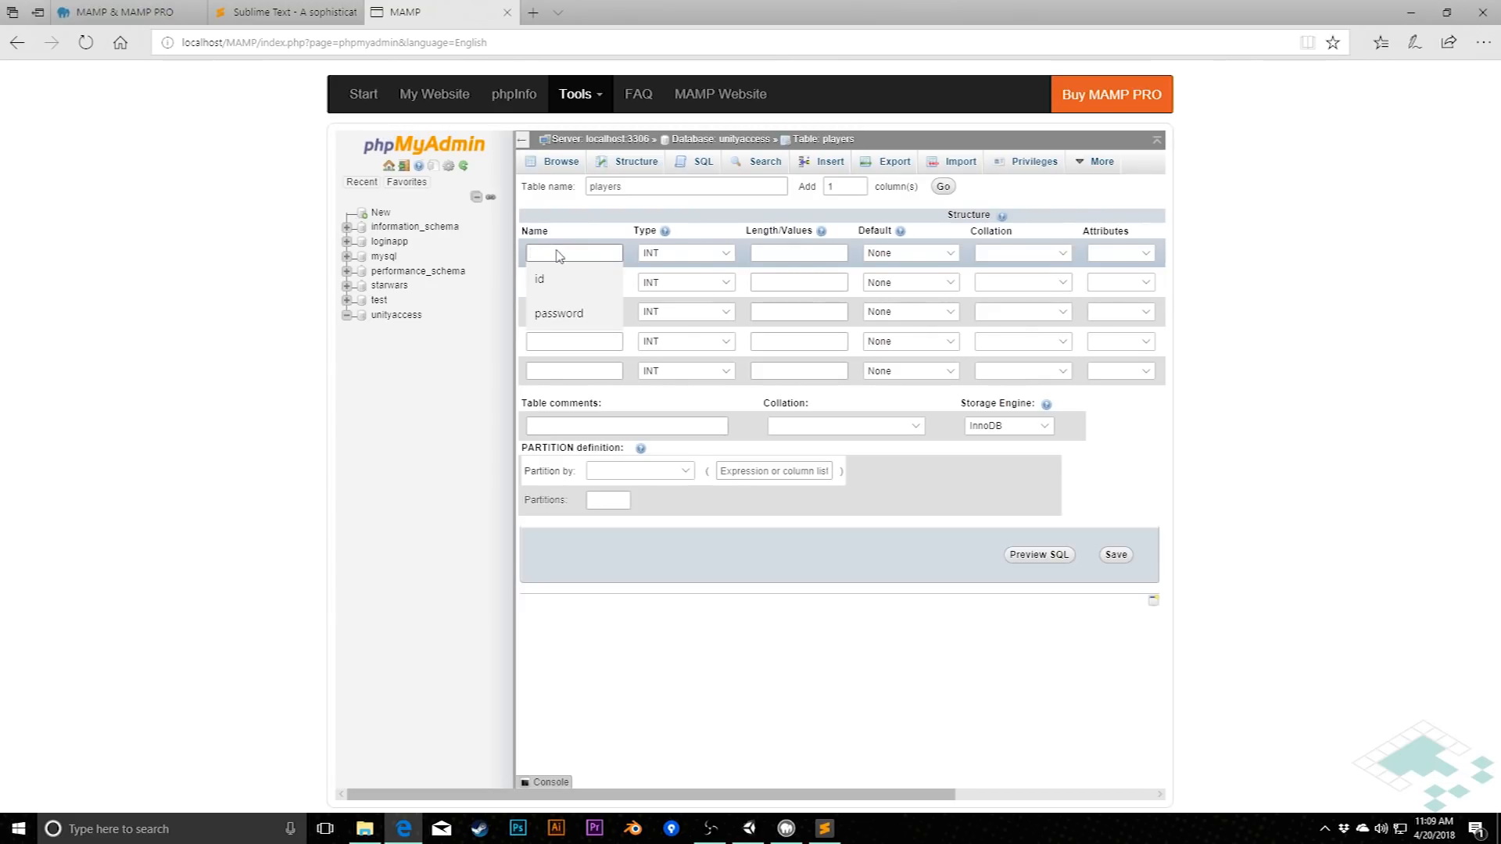
pyautogui.write('id')
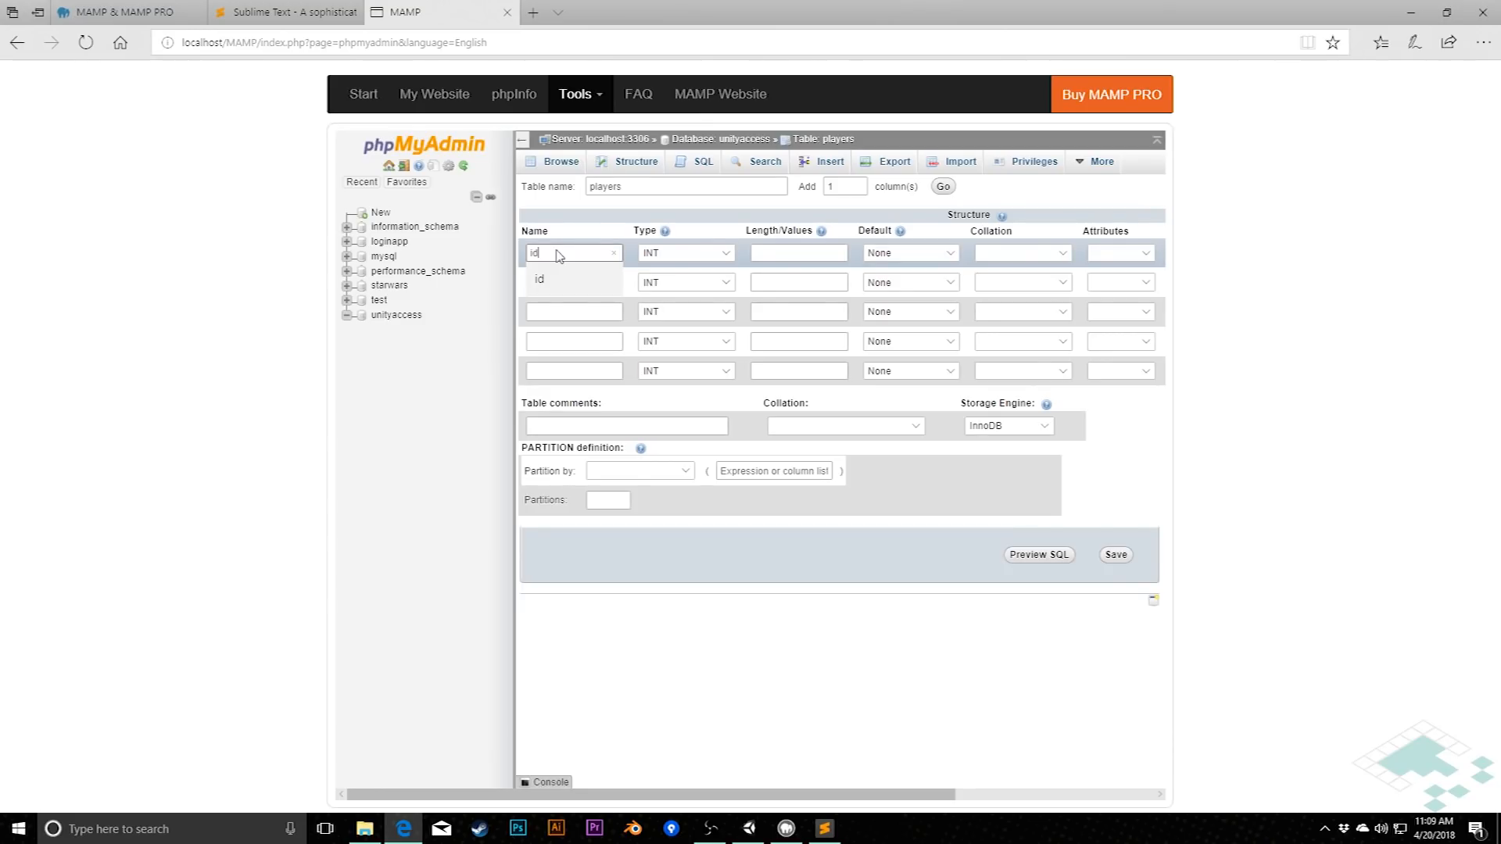
pyautogui.moveTo(665, 269)
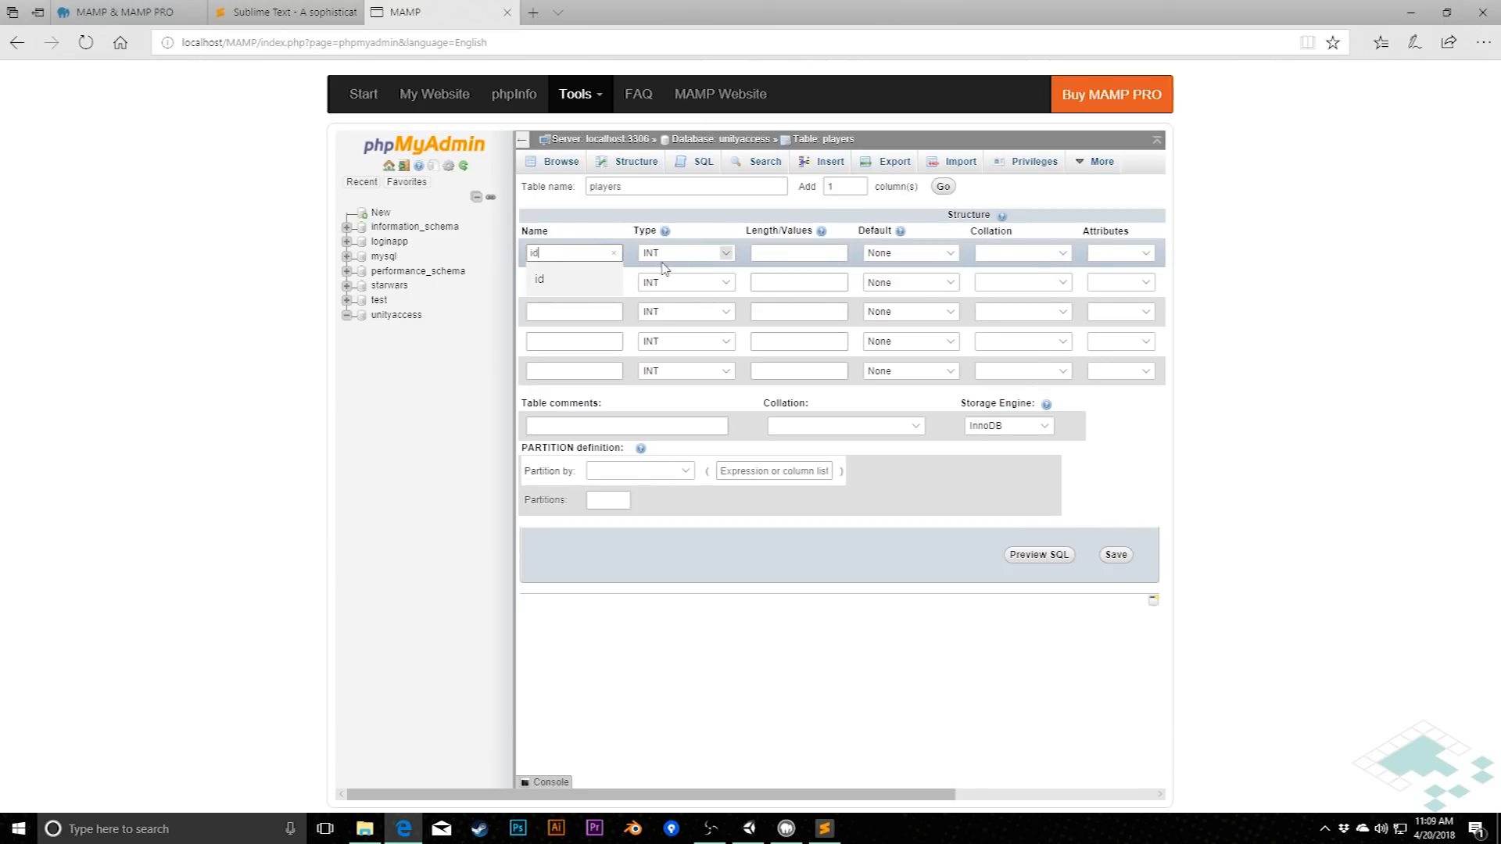
pyautogui.moveTo(670, 260)
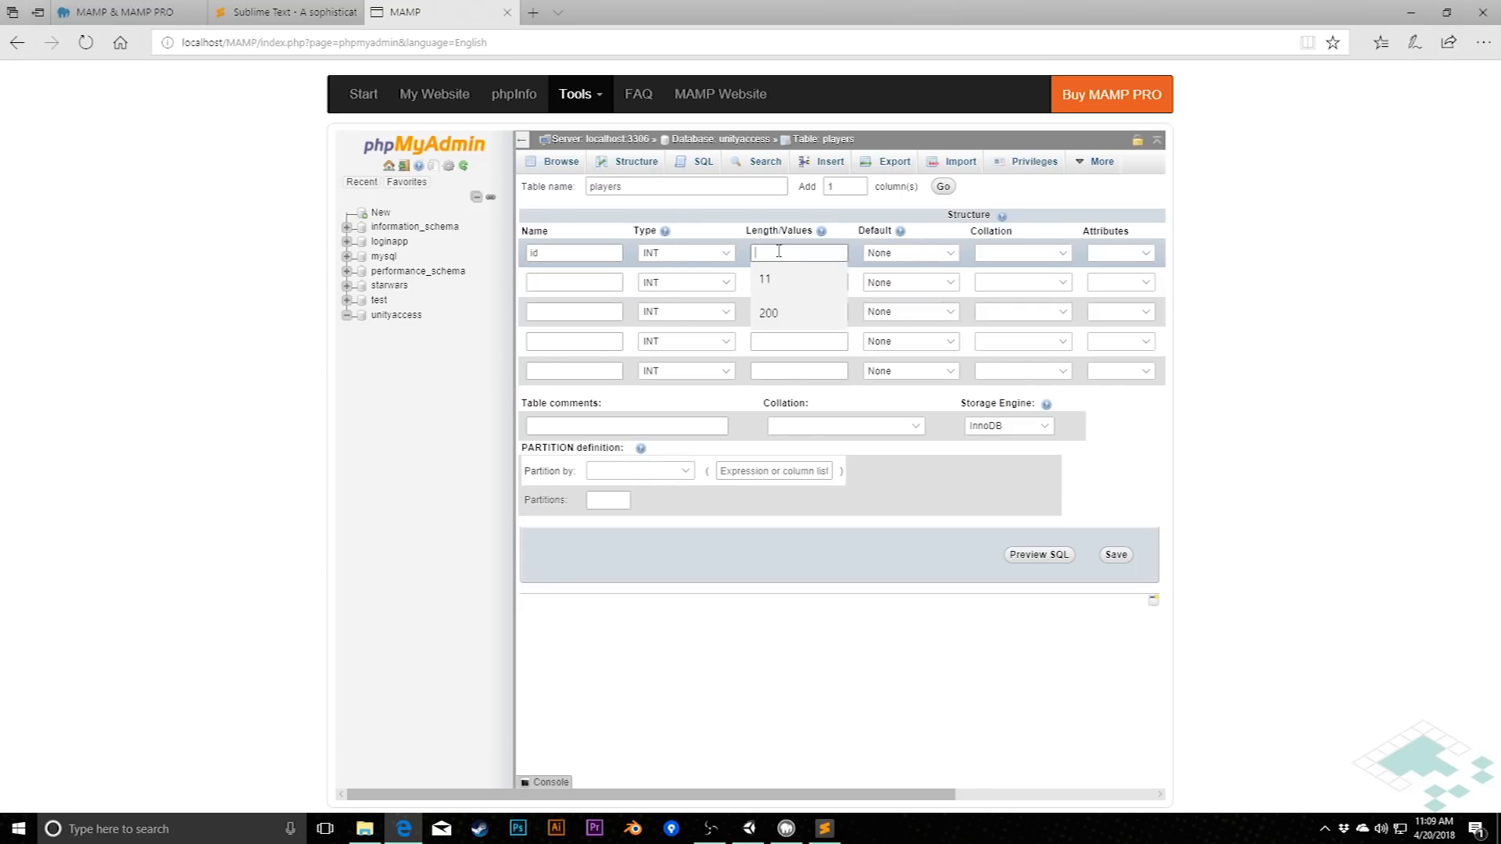
pyautogui.write('10')
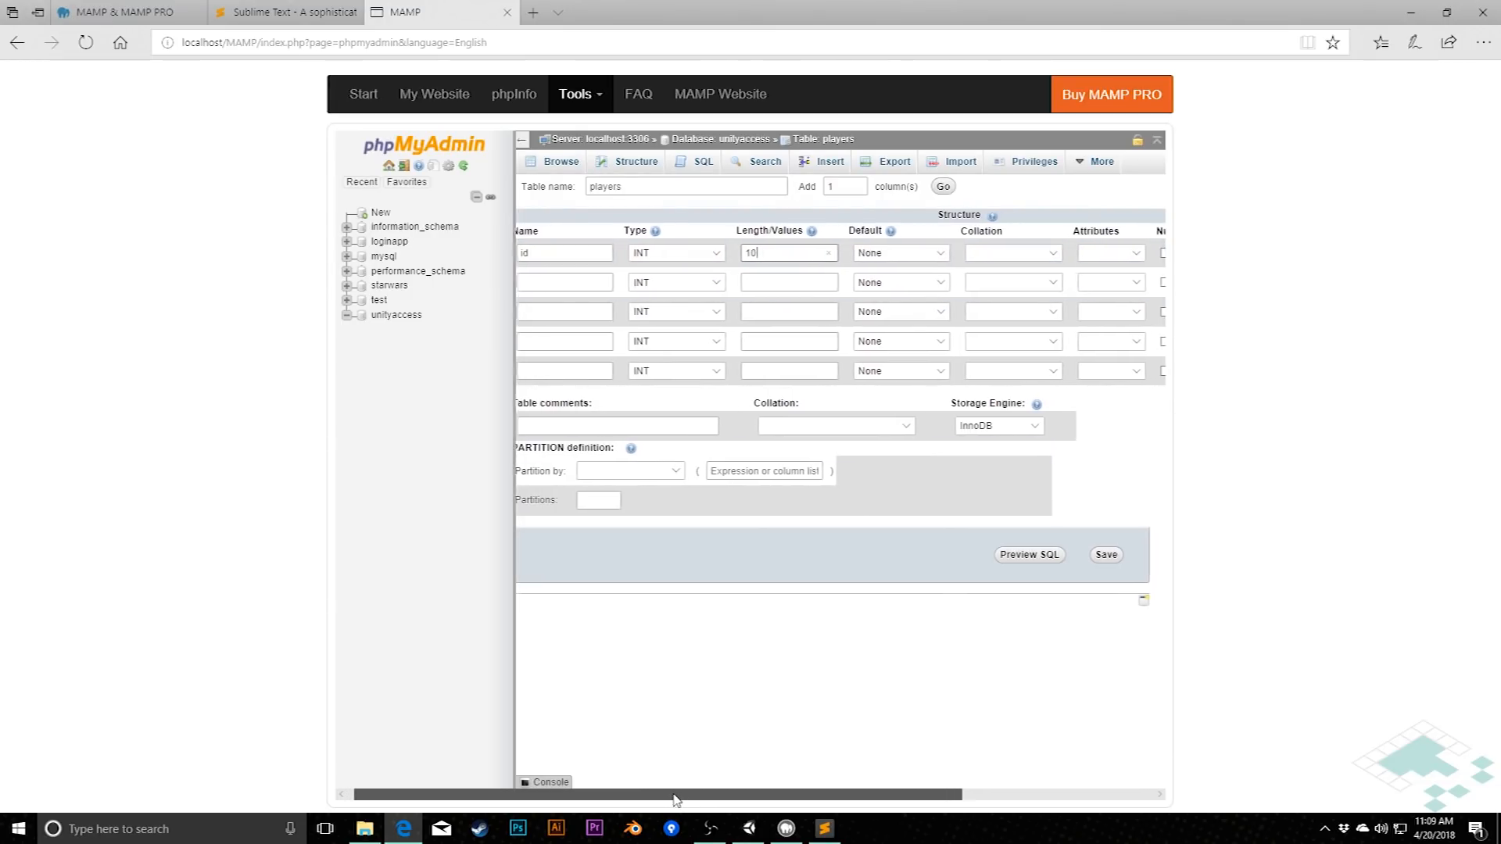
pyautogui.hscroll(3)
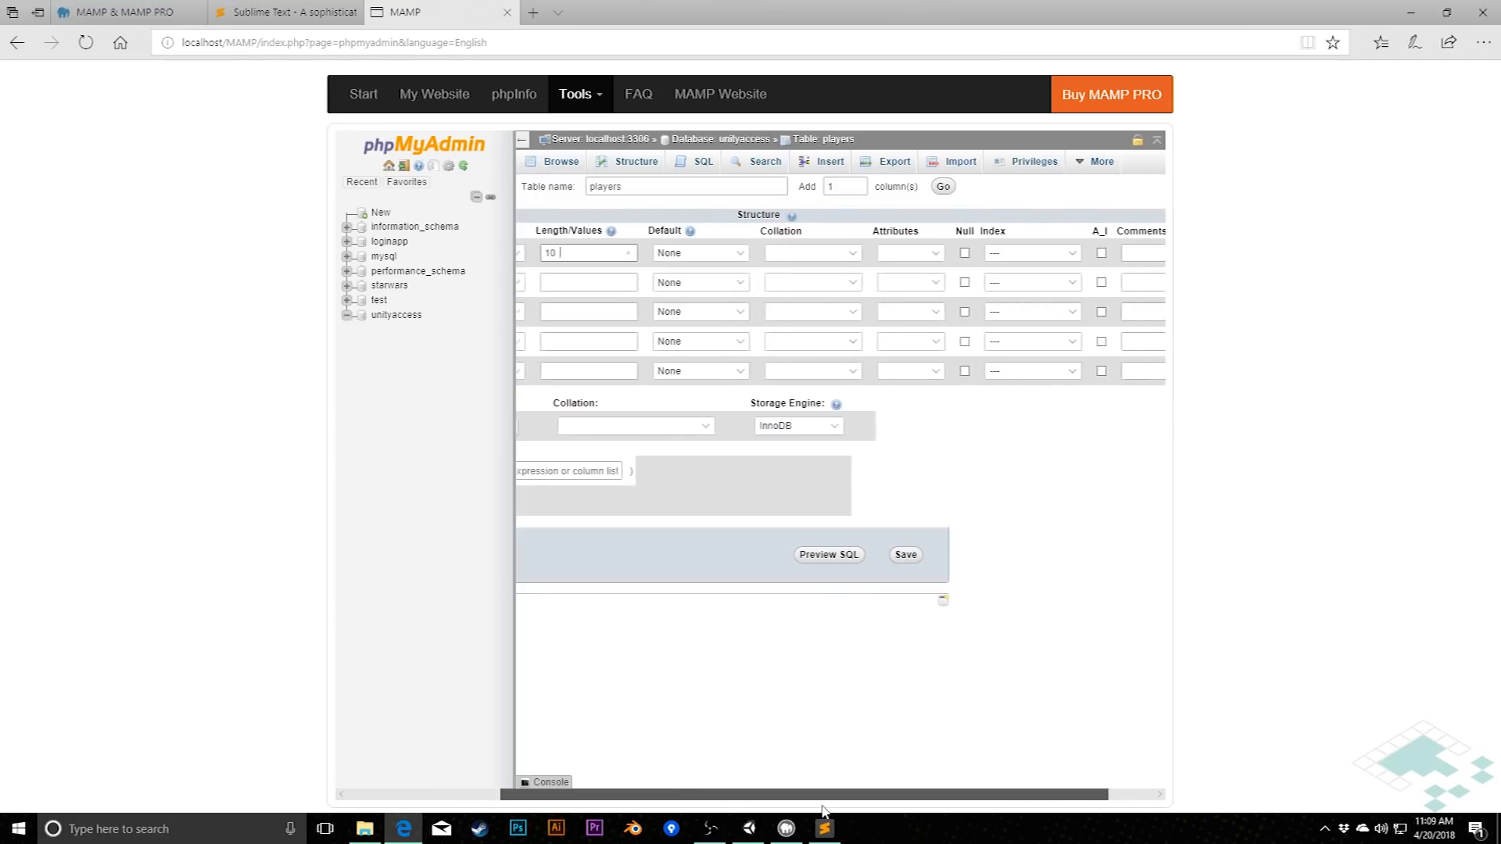
pyautogui.hscroll(3)
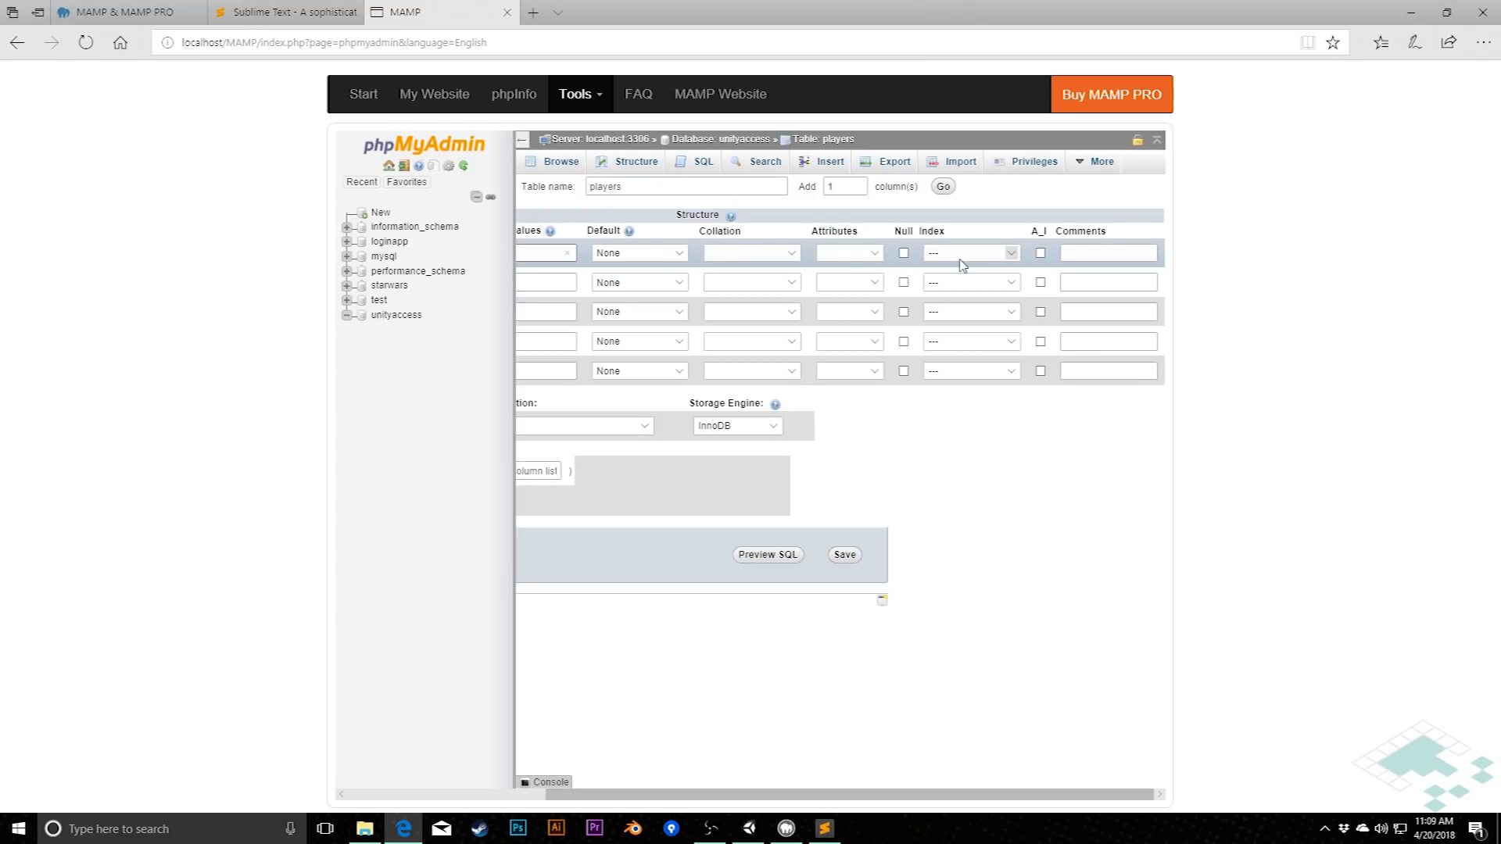
pyautogui.click(969, 252)
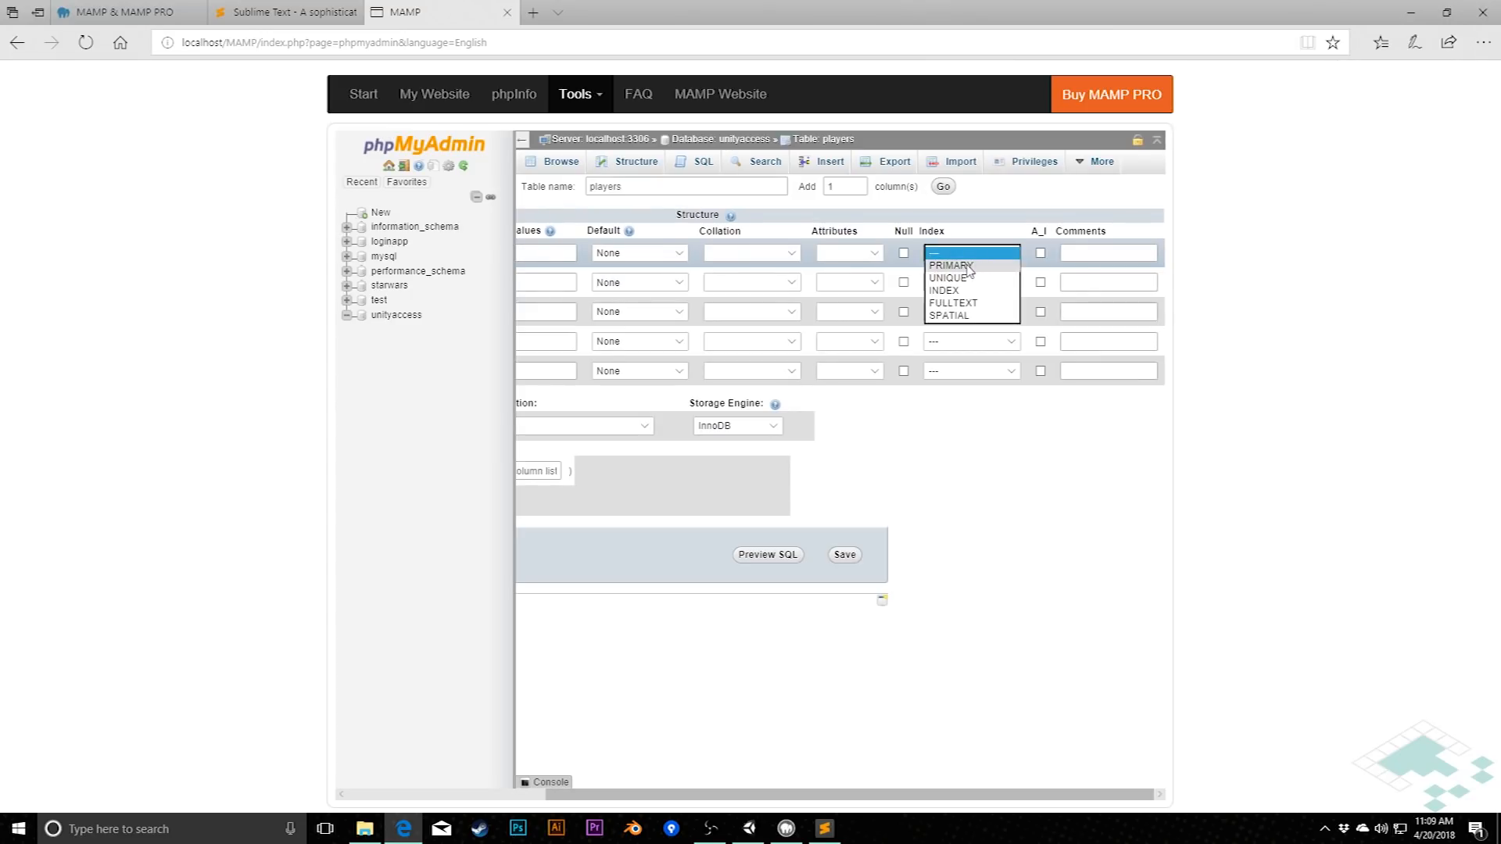
pyautogui.click(951, 265)
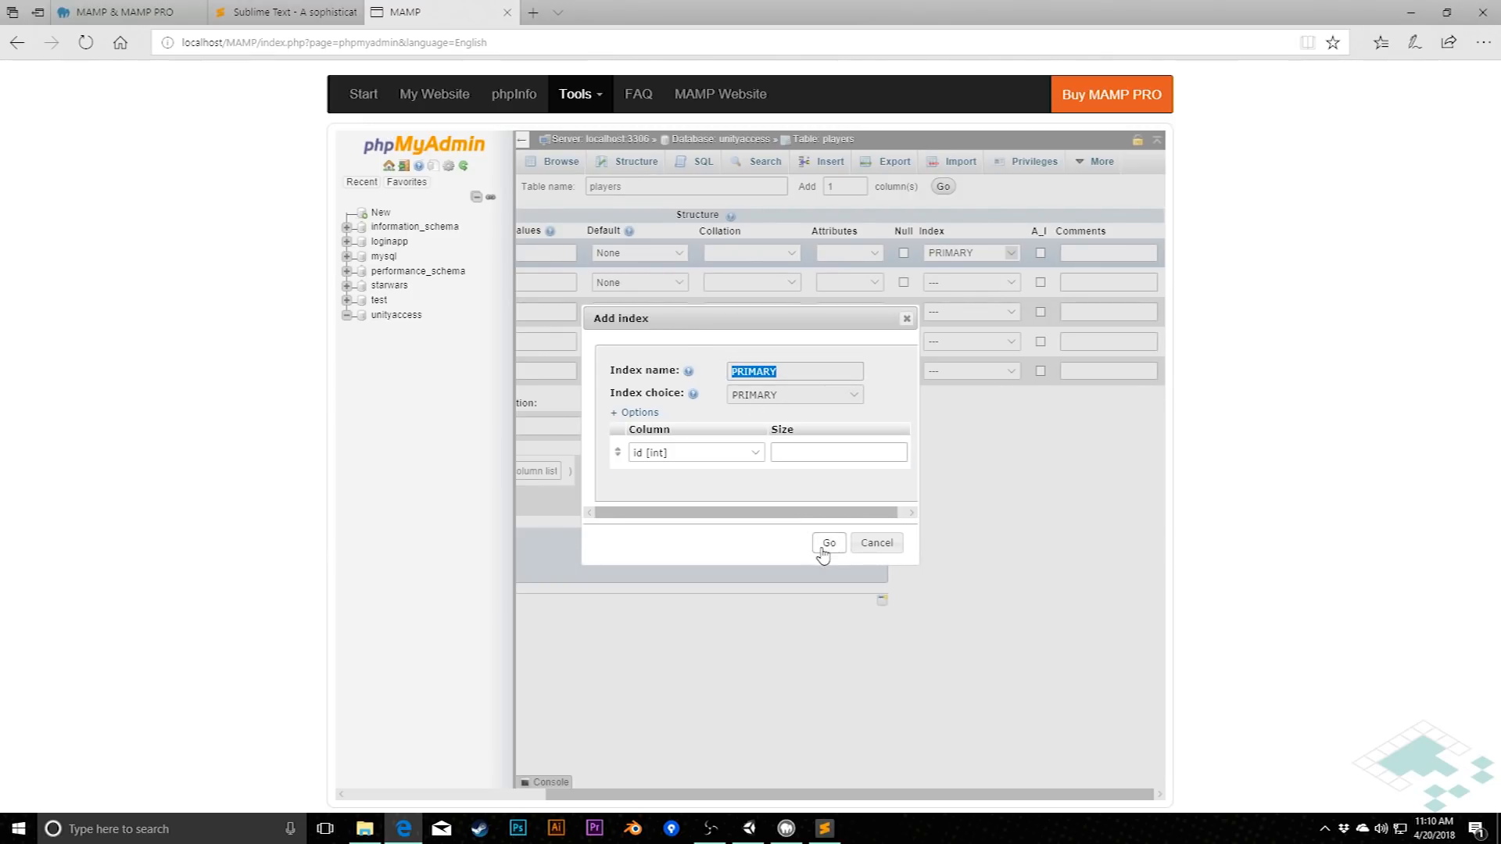
# - Accept the PRIMARY index on the id column
pyautogui.click(827, 543)
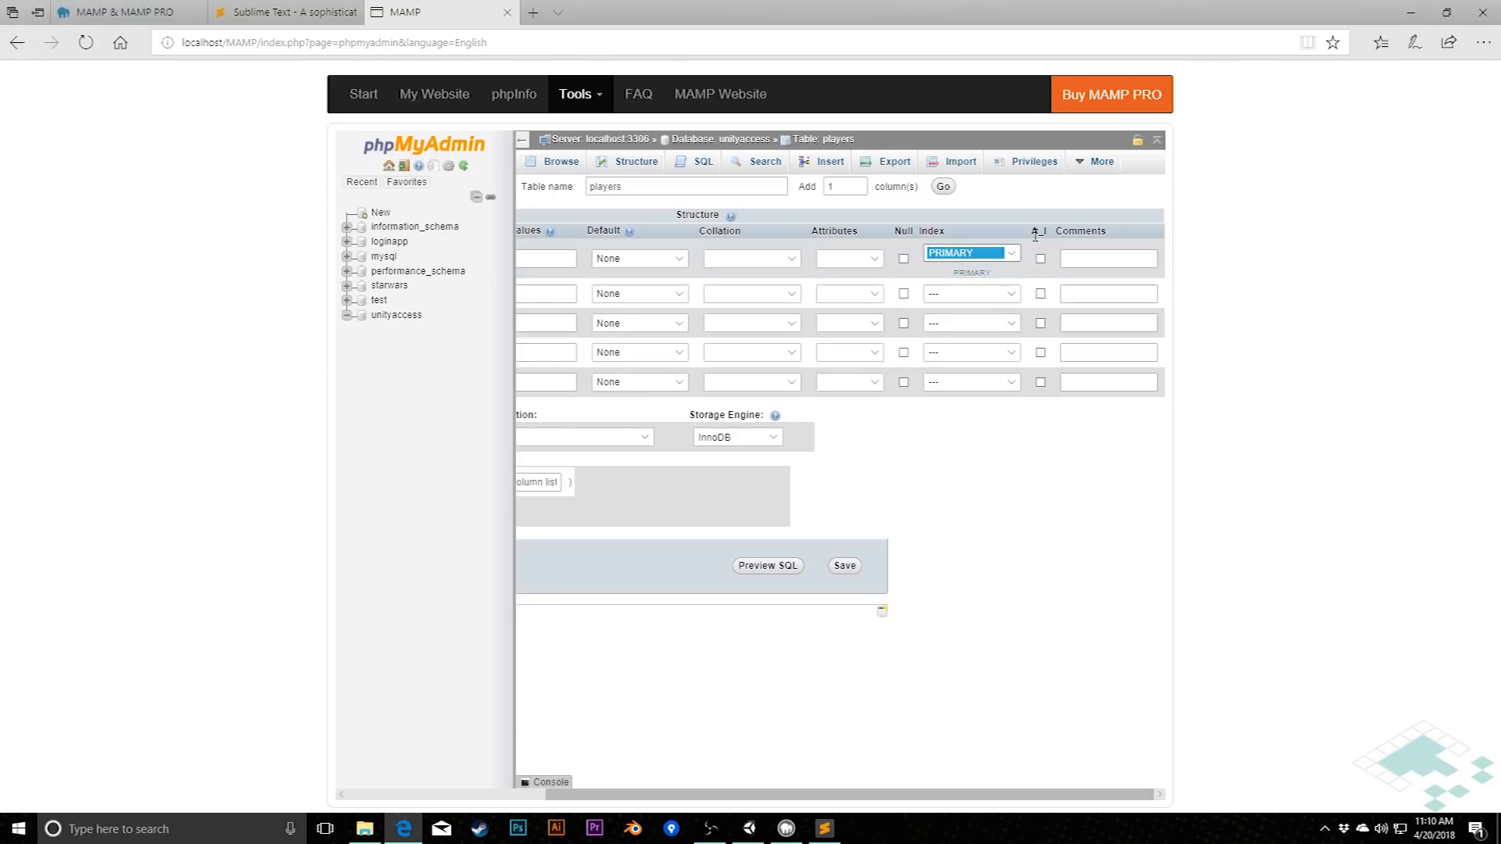
pyautogui.moveTo(1038, 231)
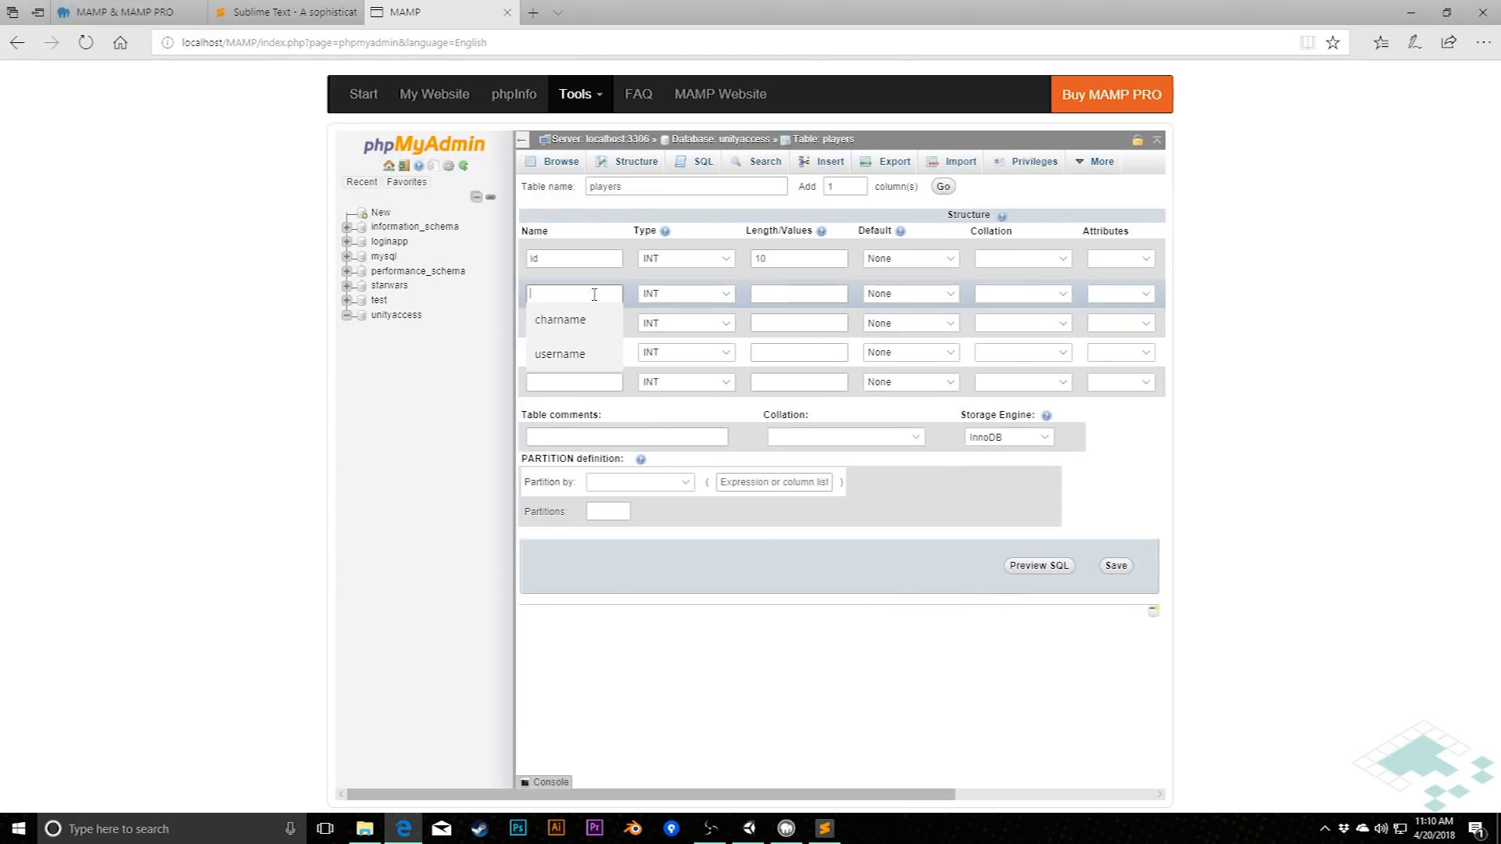
# - Define the second column as username, VARCHAR of length 16
pyautogui.write('username')
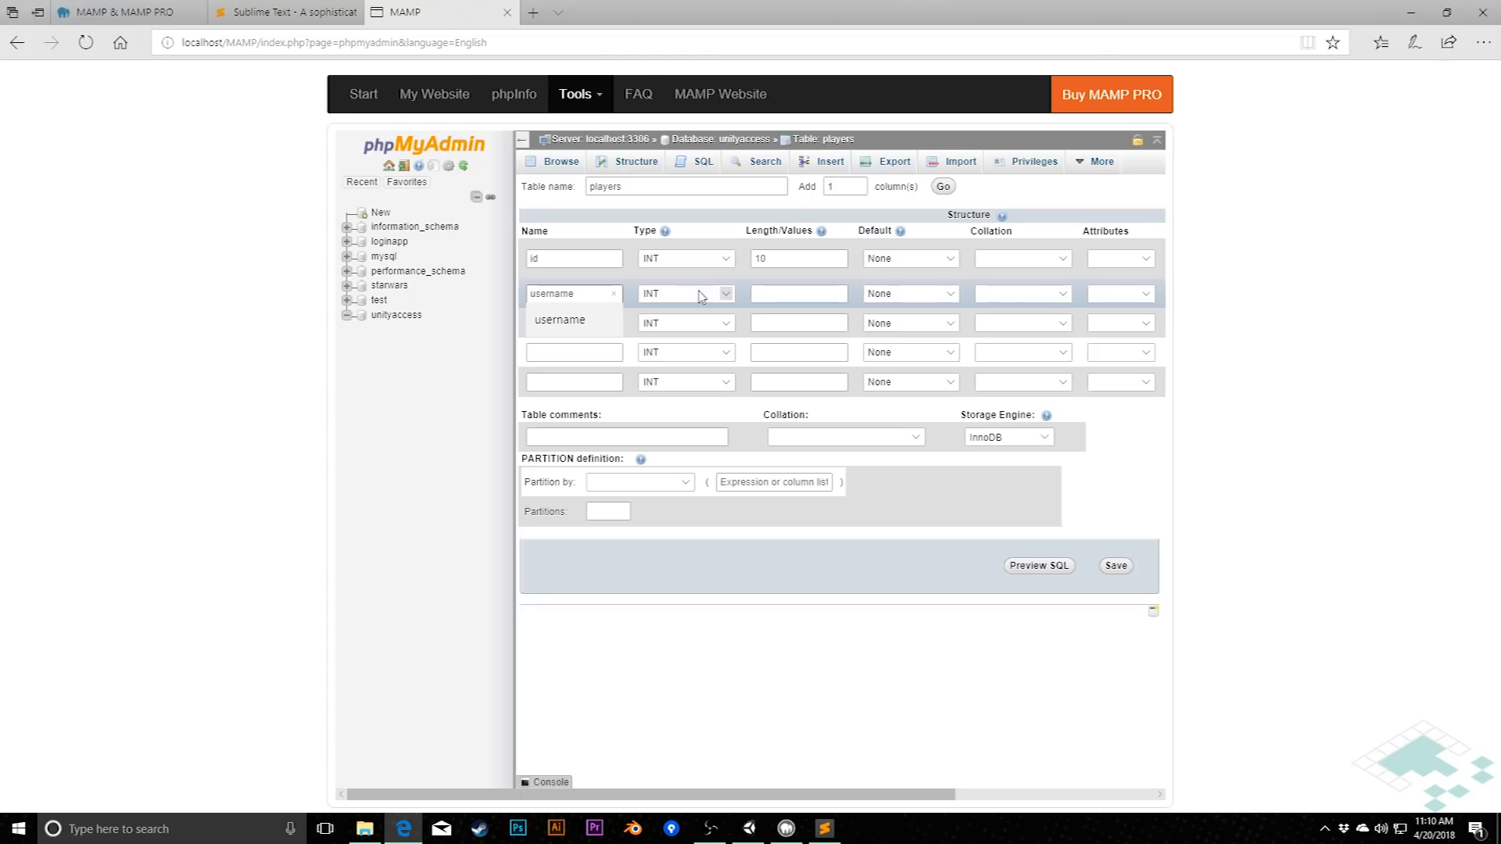
pyautogui.click(685, 293)
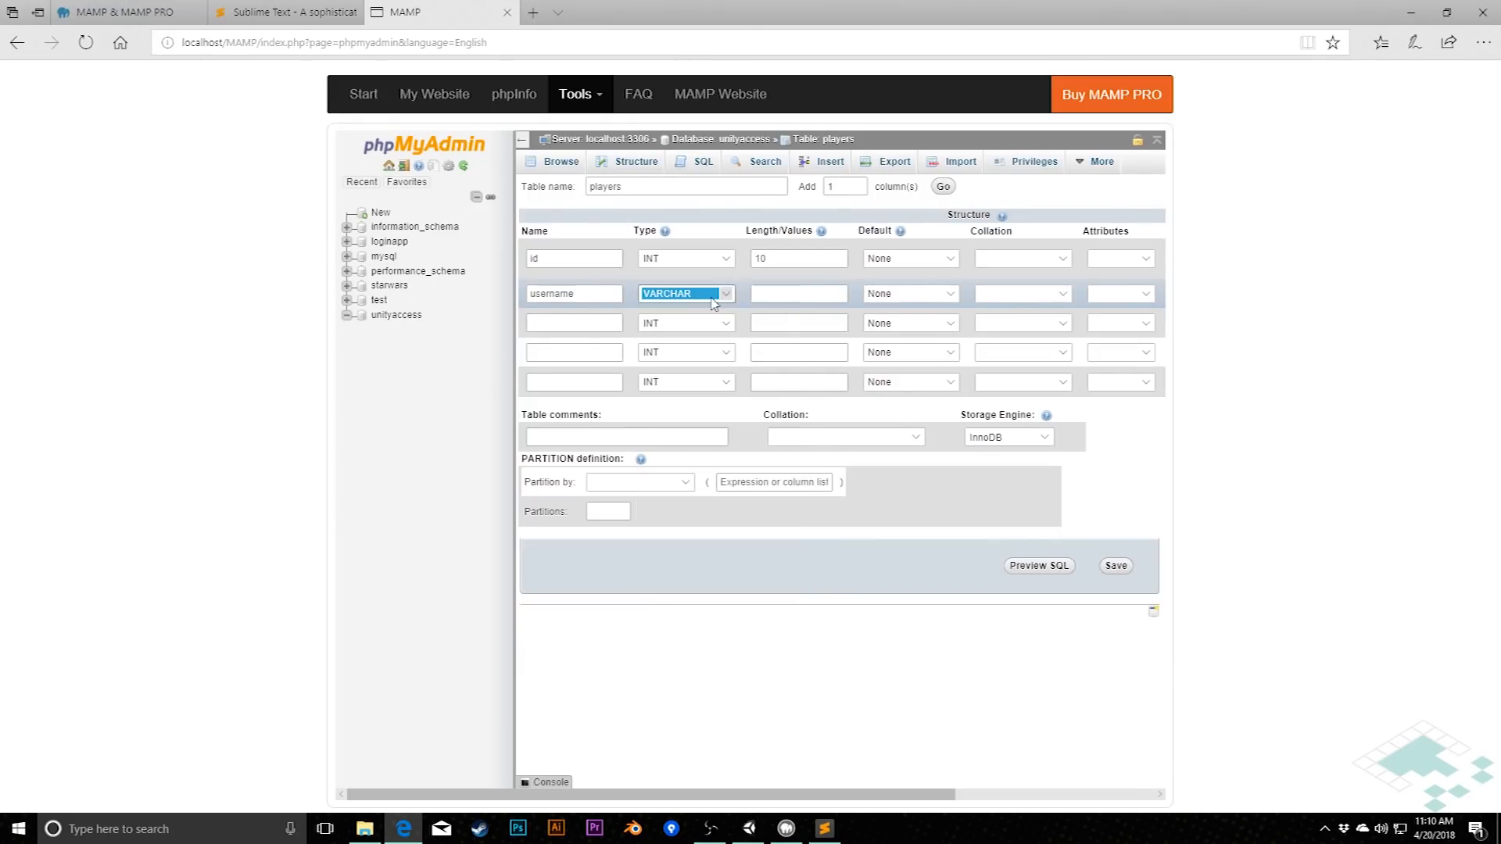
pyautogui.moveTo(749, 304)
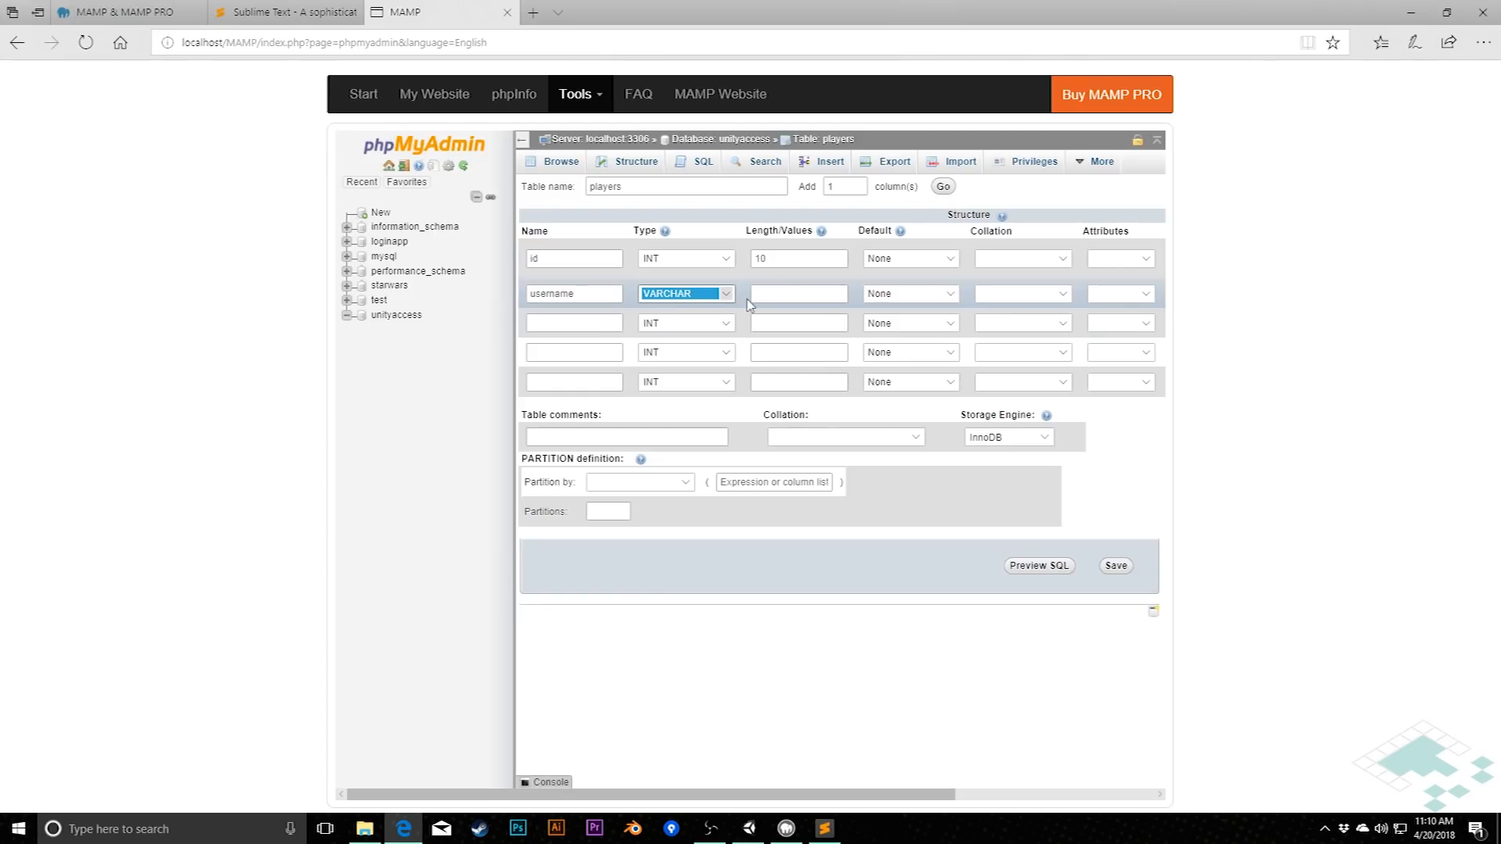
pyautogui.click(797, 294)
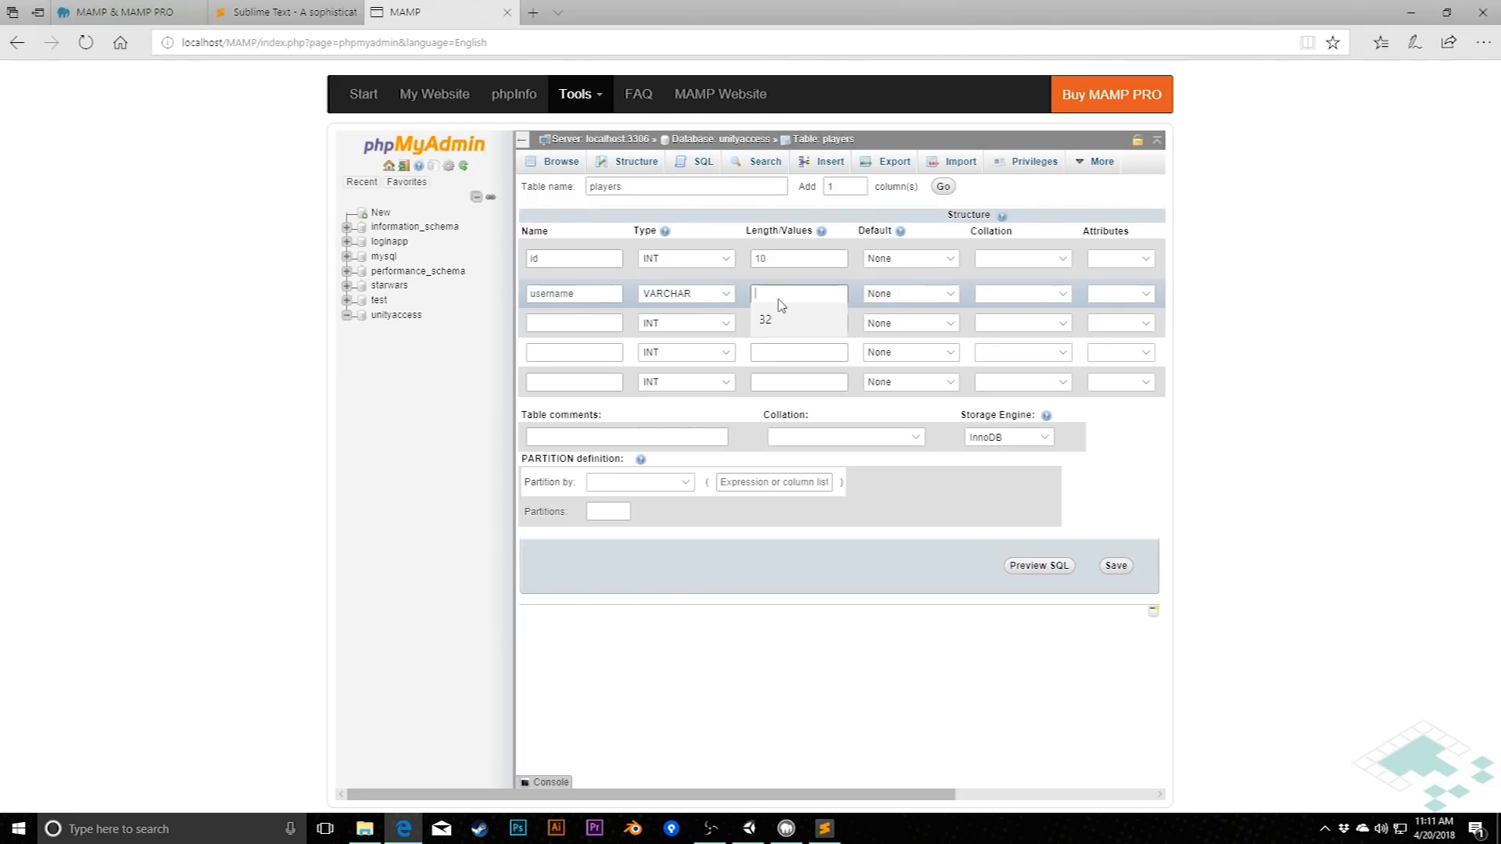
pyautogui.write('16')
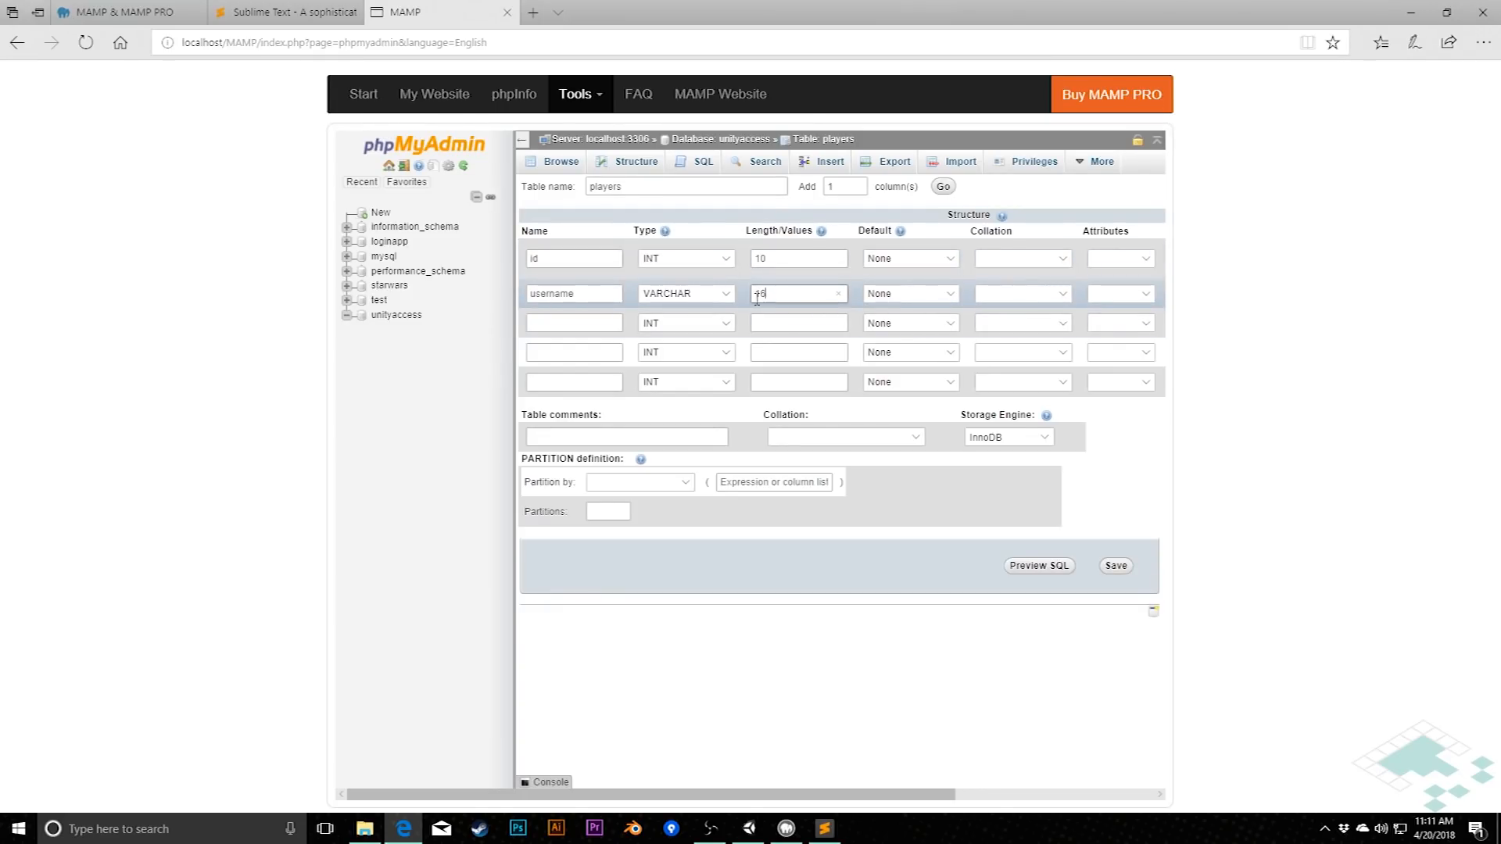
pyautogui.write('16')
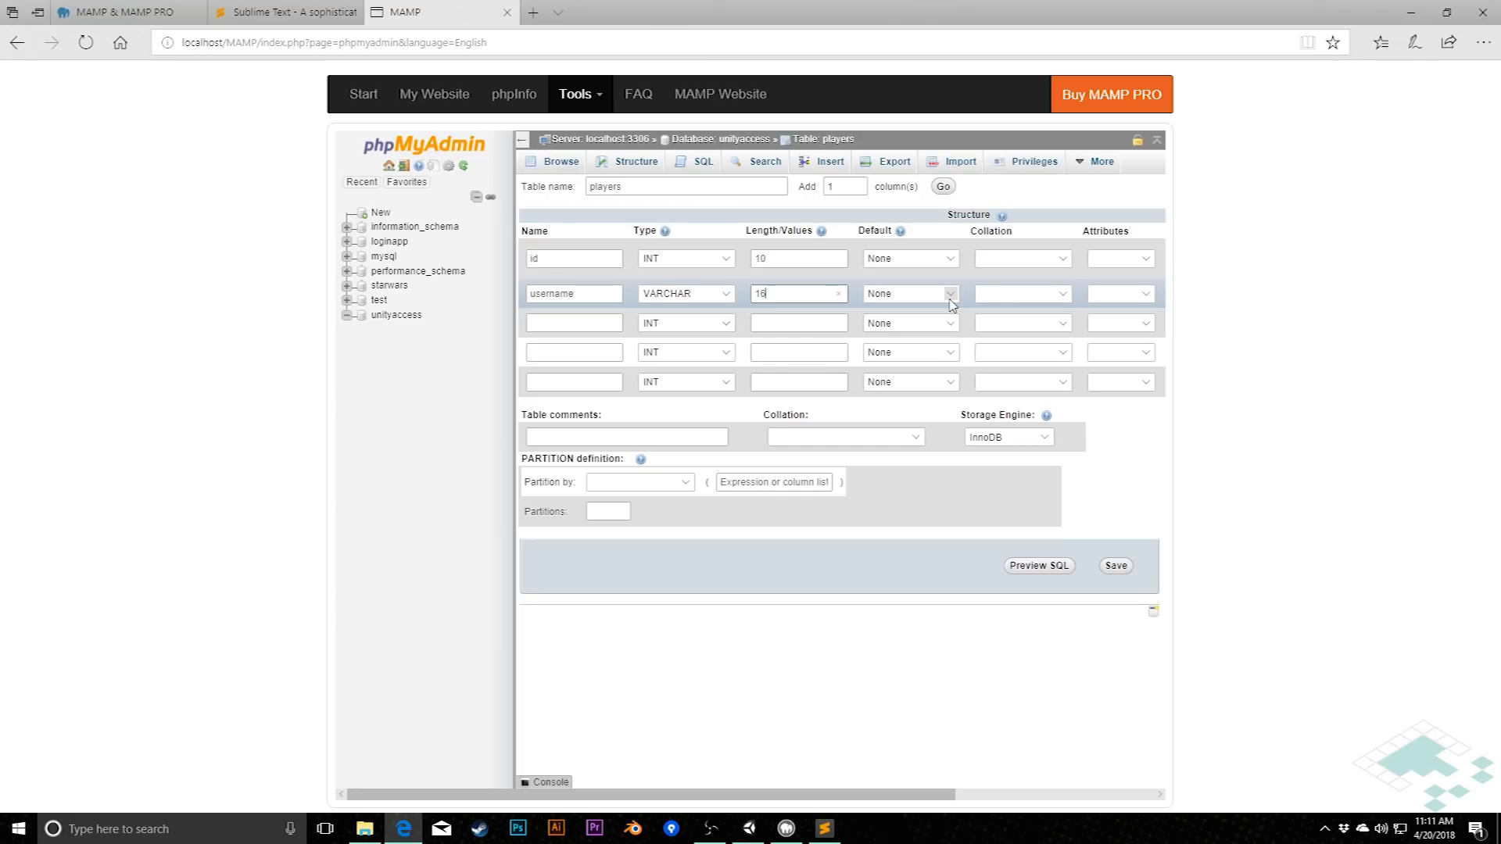
pyautogui.moveTo(912, 304)
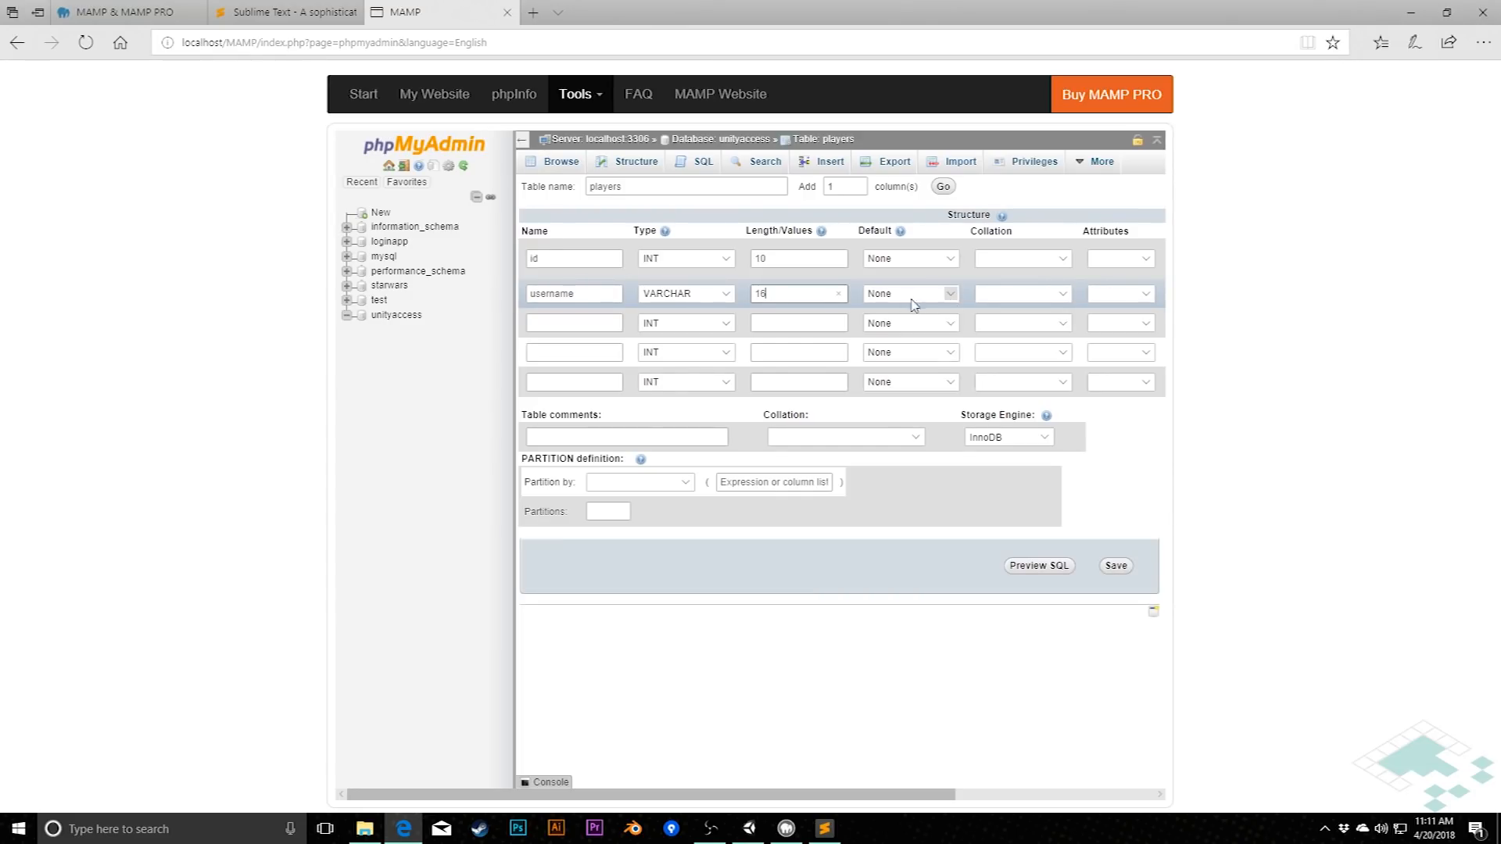
pyautogui.moveTo(898, 307)
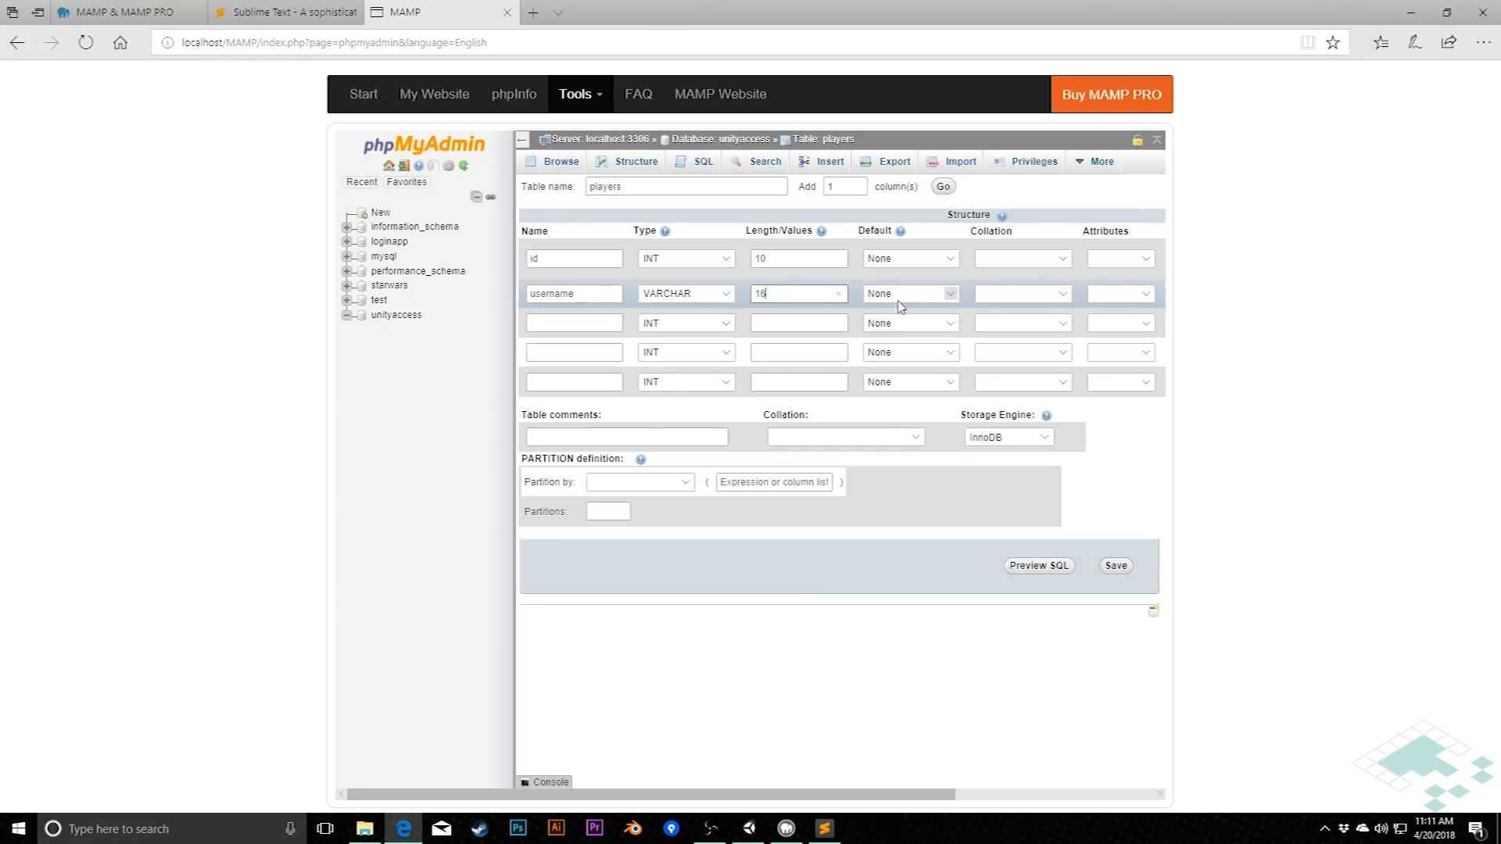
pyautogui.moveTo(1022, 294)
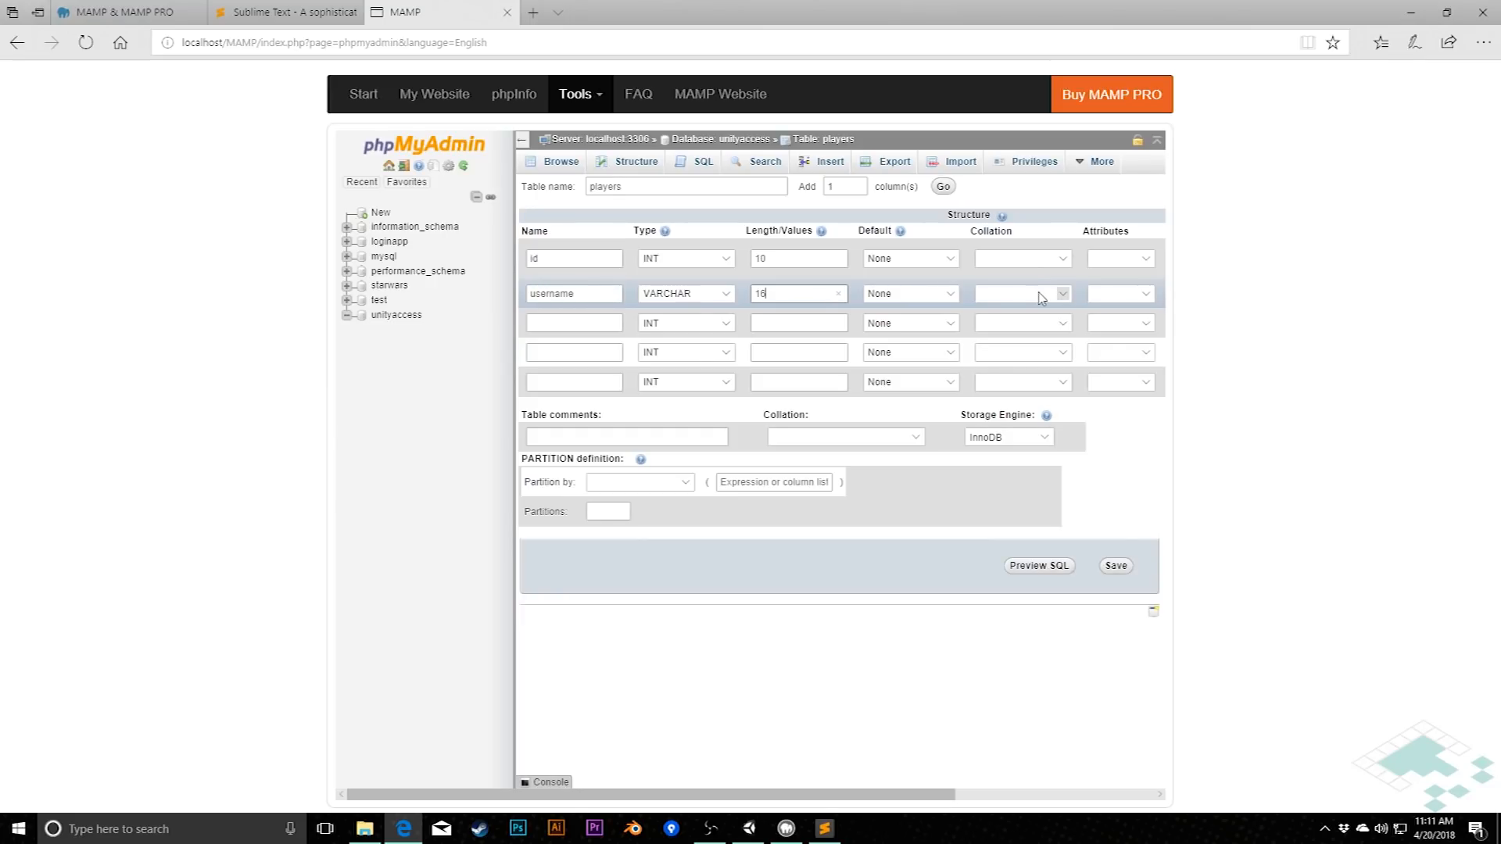
pyautogui.click(1019, 293)
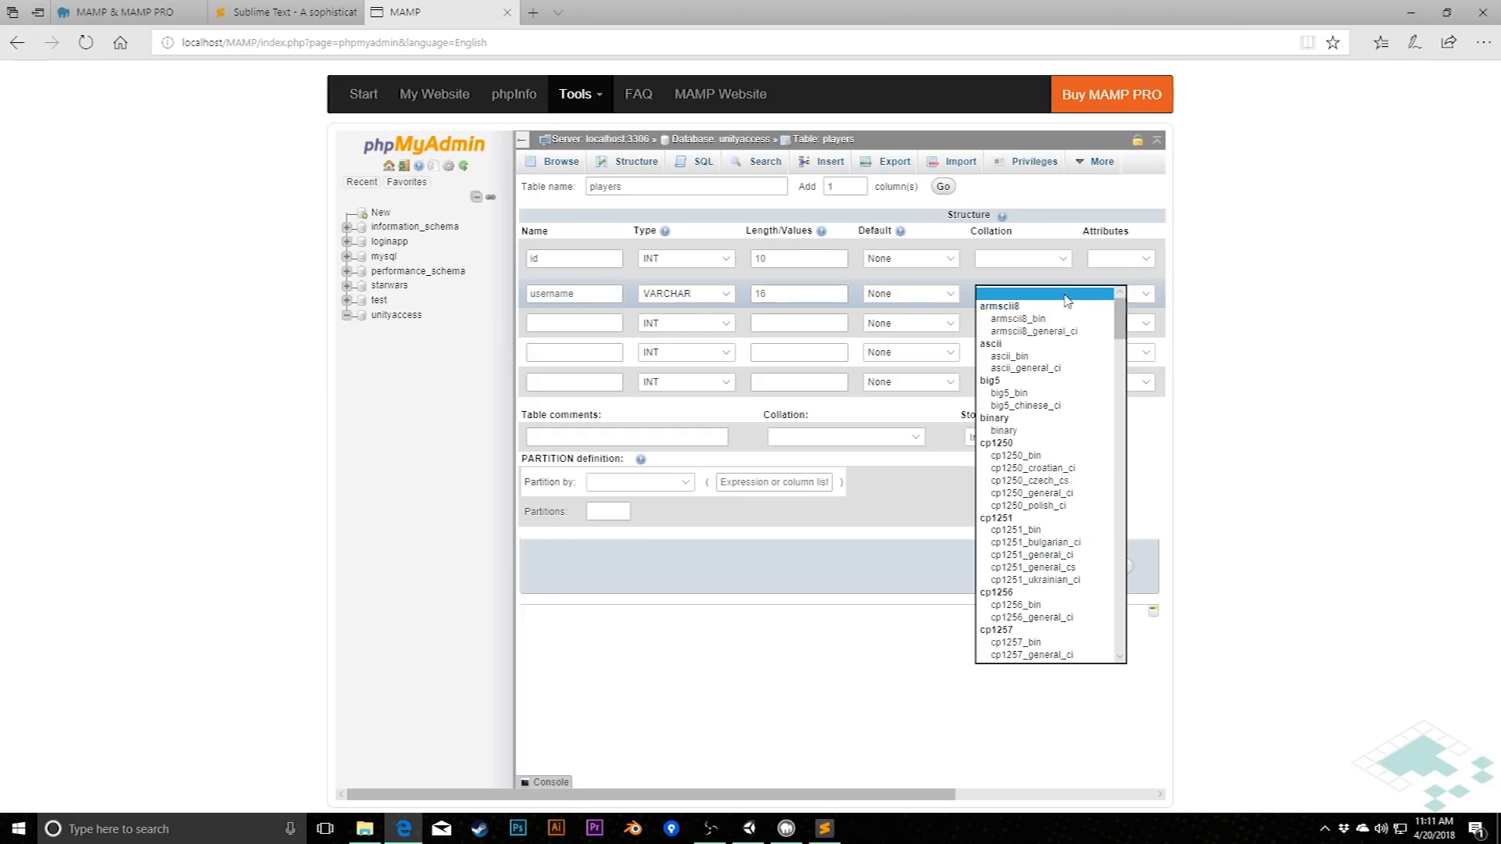
pyautogui.moveTo(1180, 297)
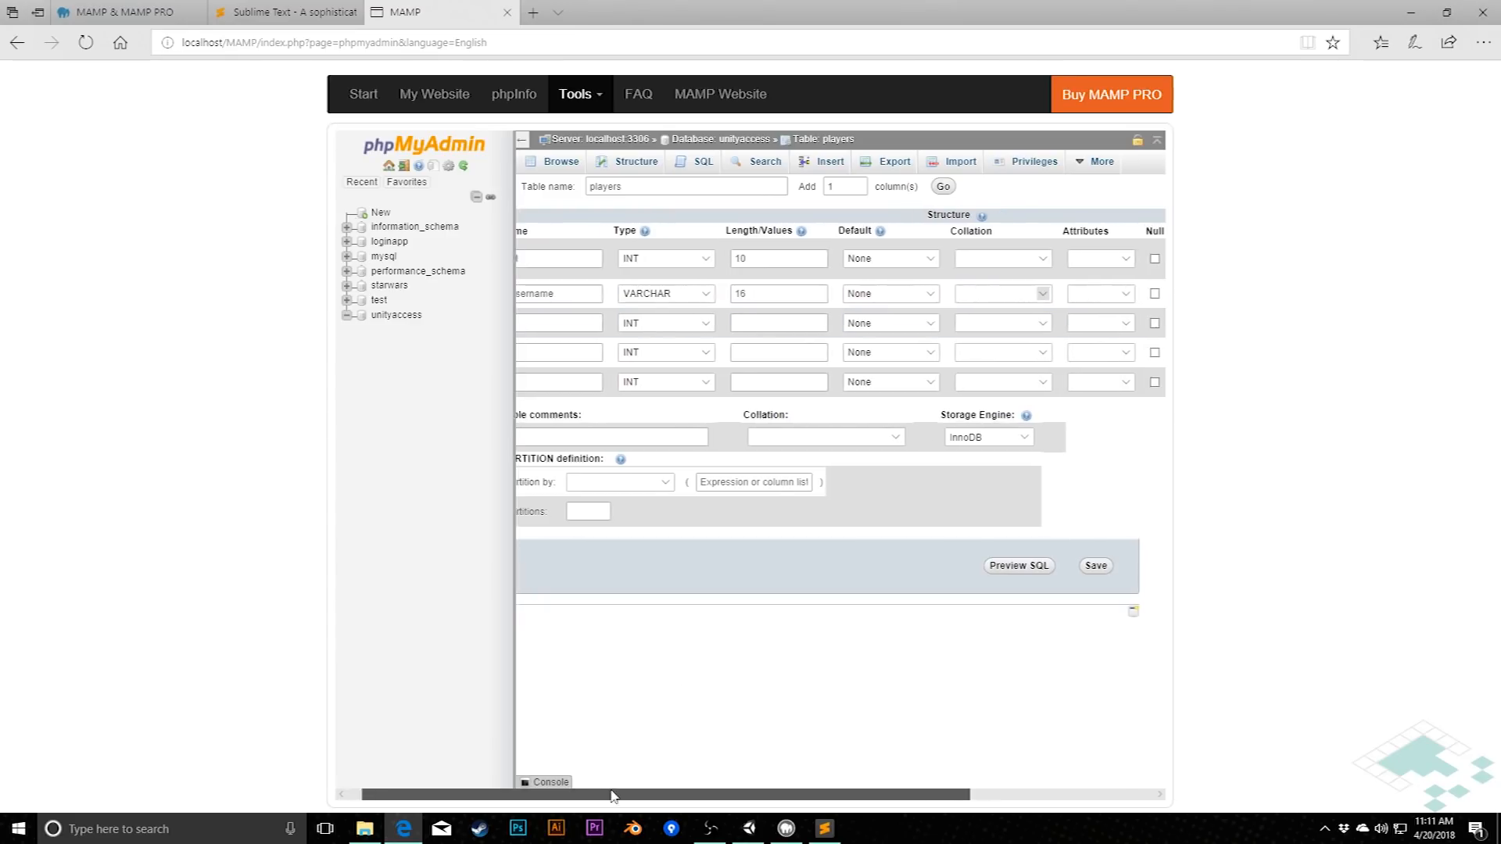
pyautogui.hscroll(3)
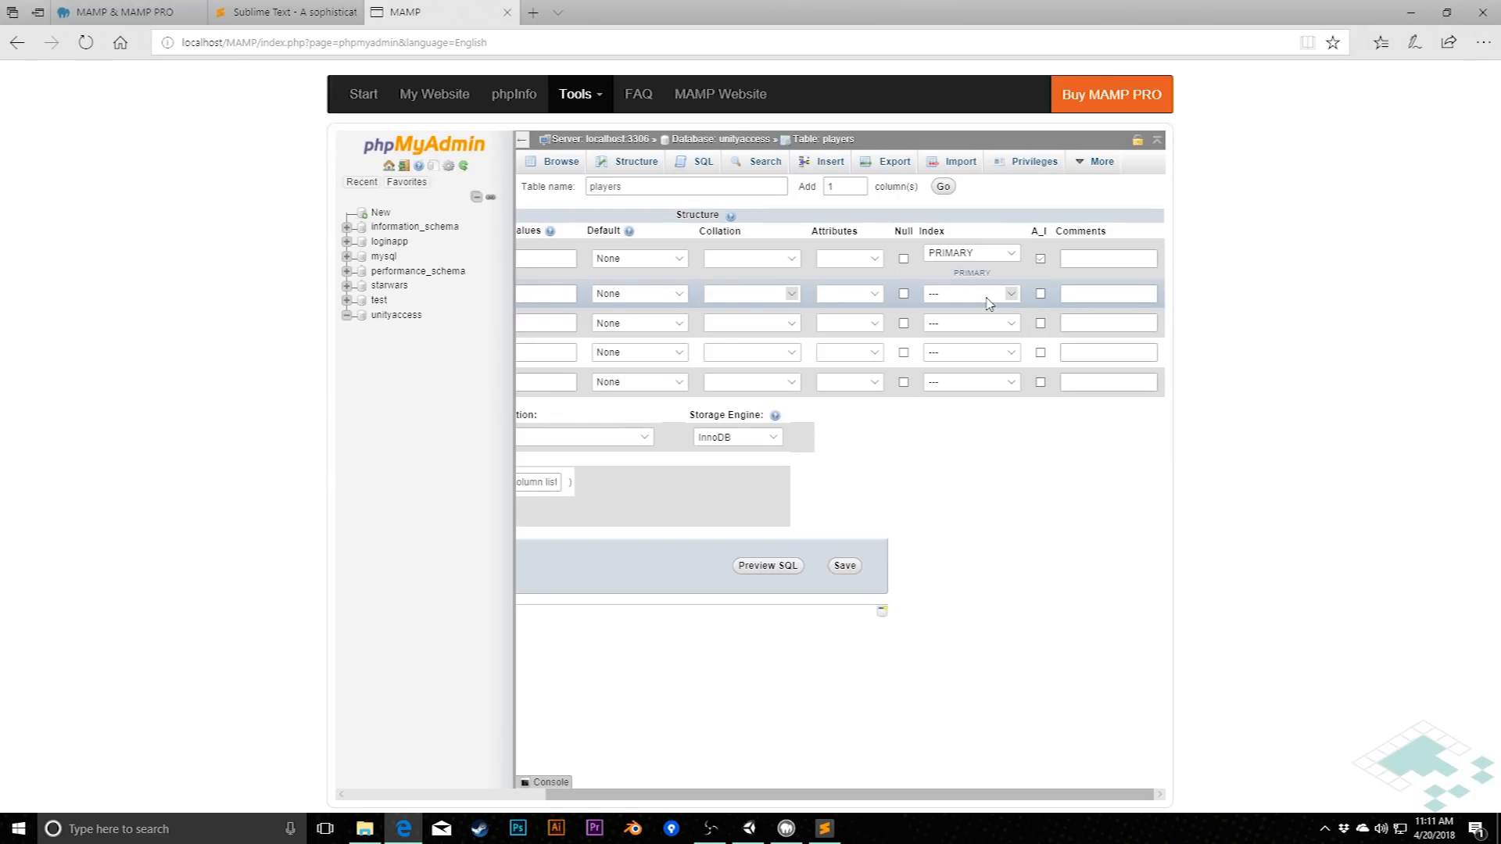
# - Give the username column a UNIQUE index
pyautogui.click(969, 293)
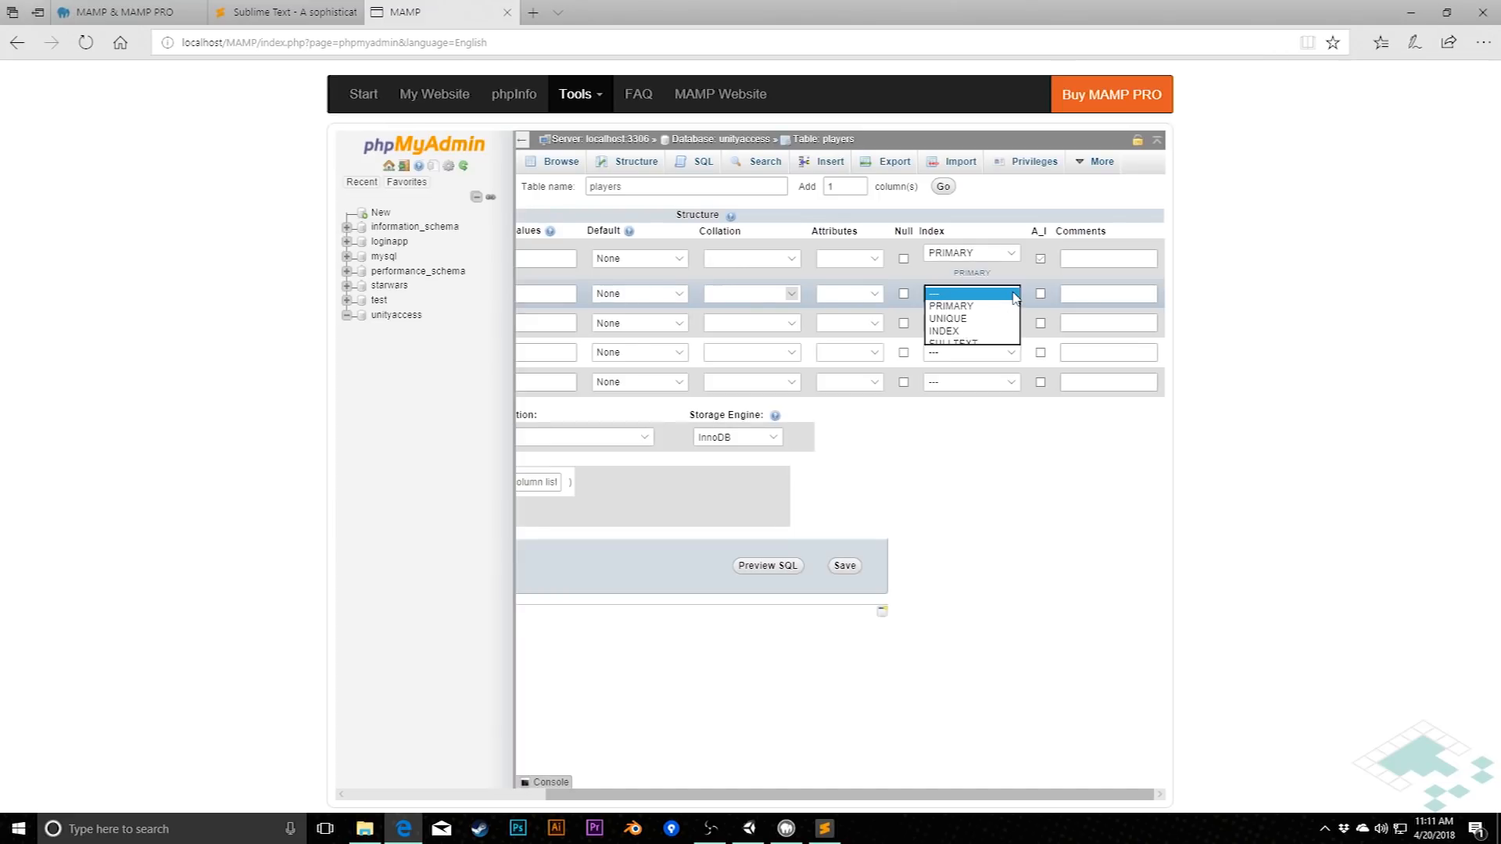
pyautogui.click(945, 318)
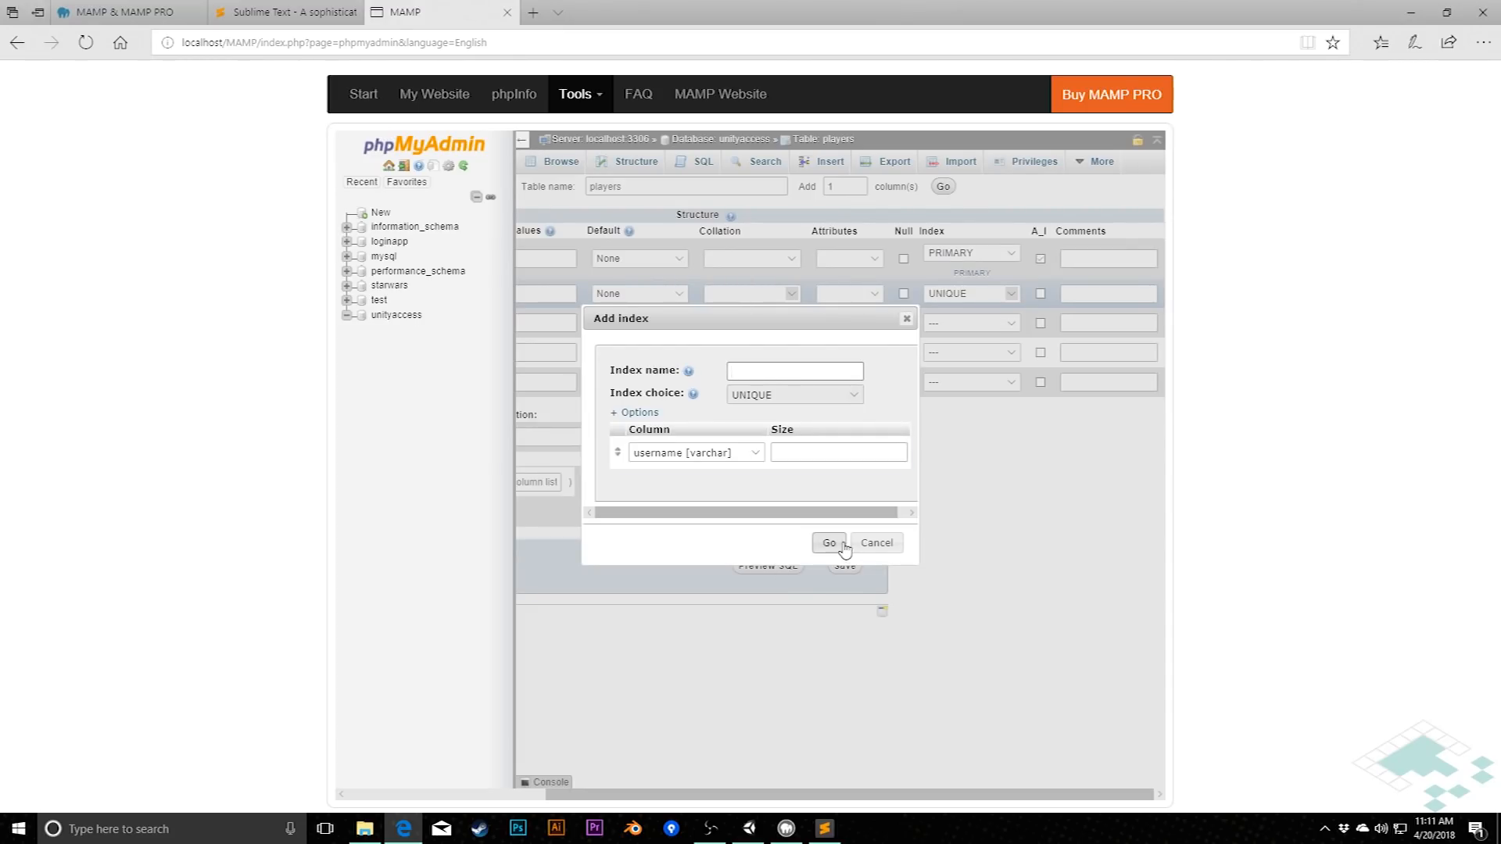
pyautogui.click(827, 542)
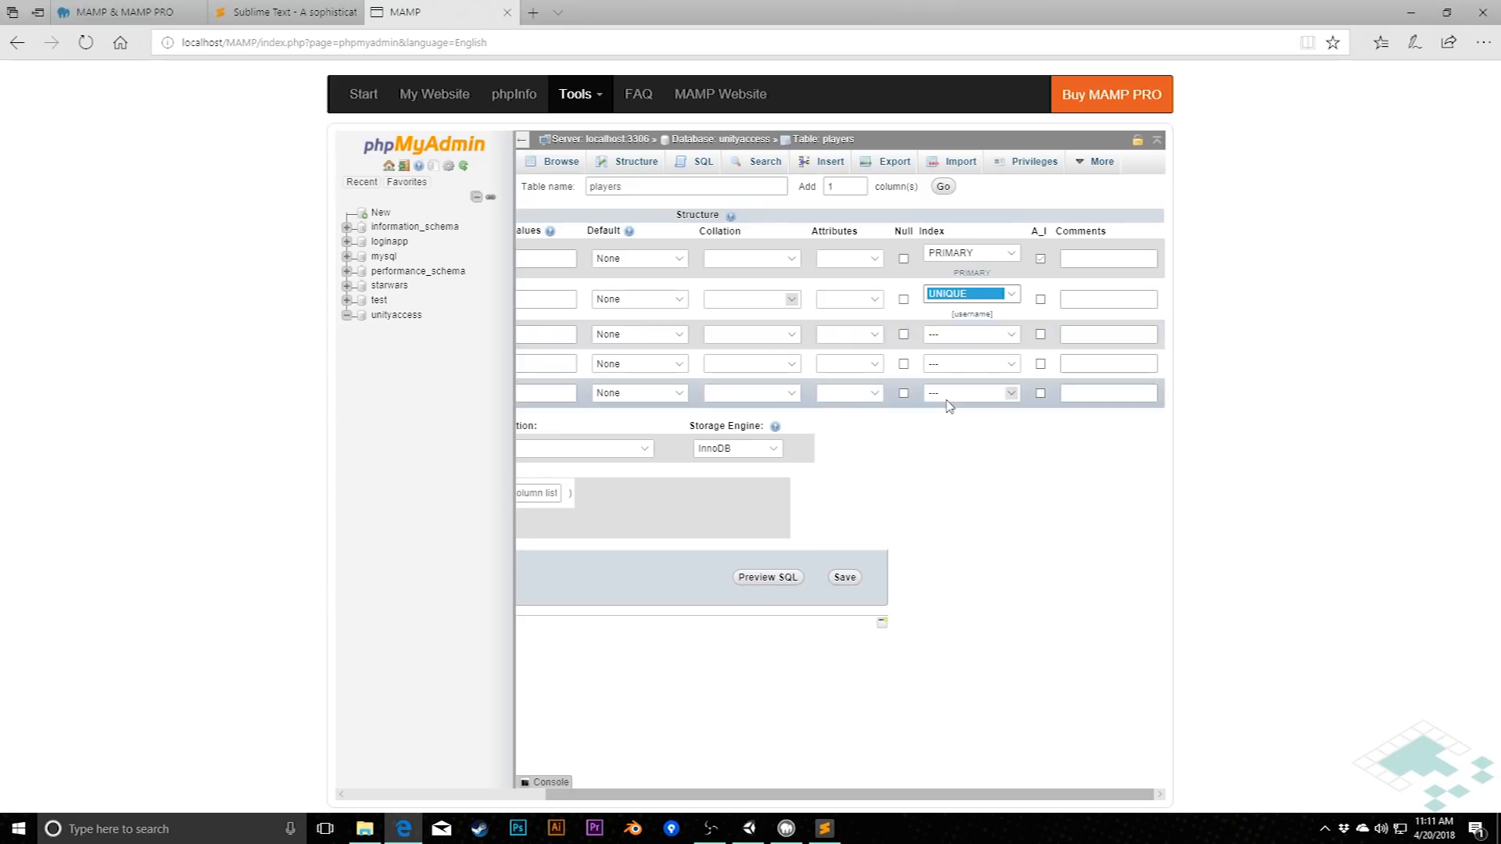
pyautogui.hscroll(-3)
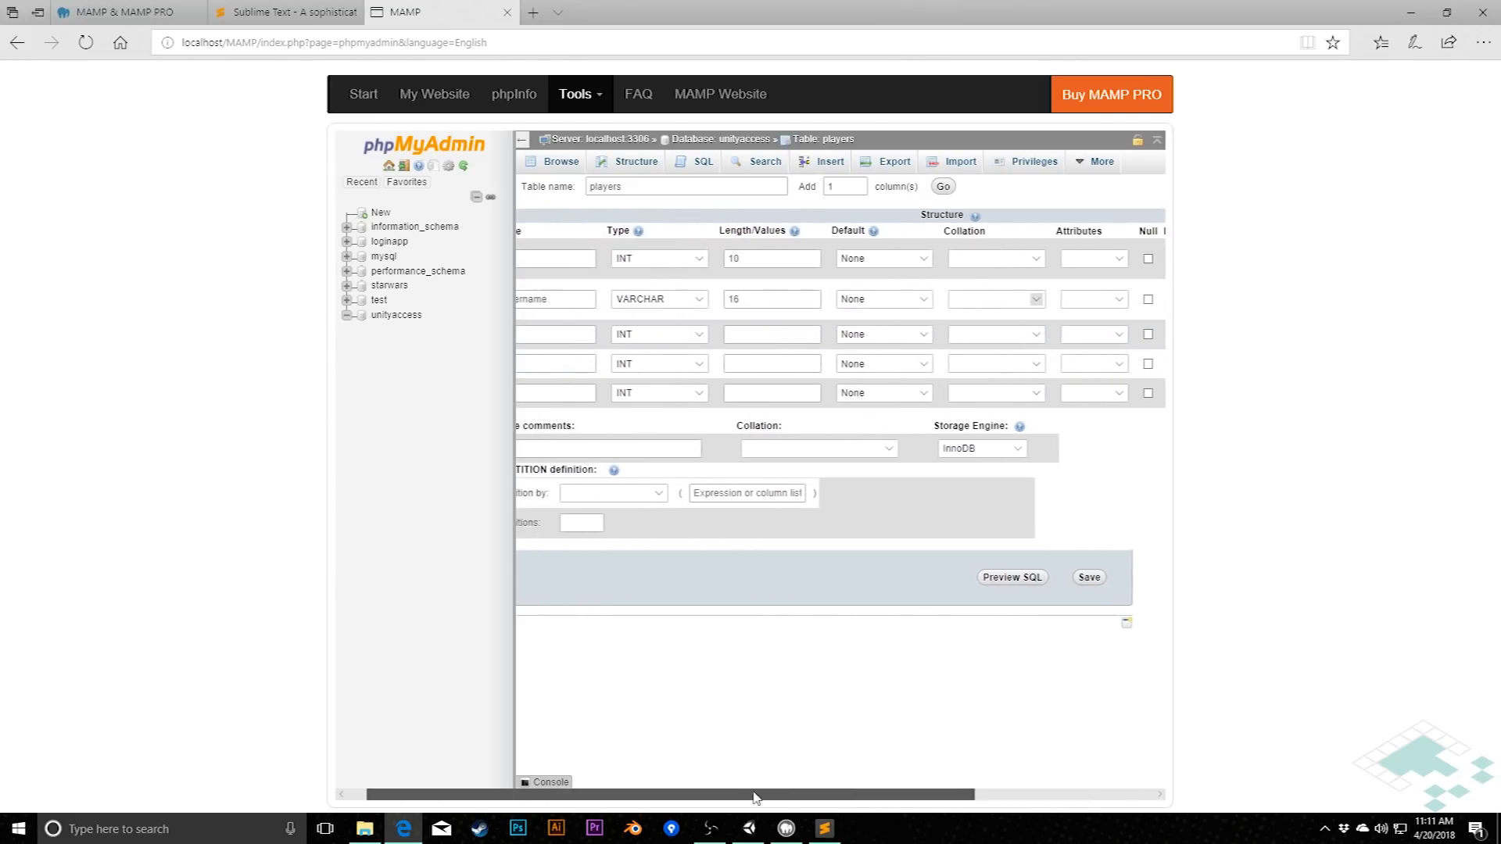
pyautogui.hscroll(-3)
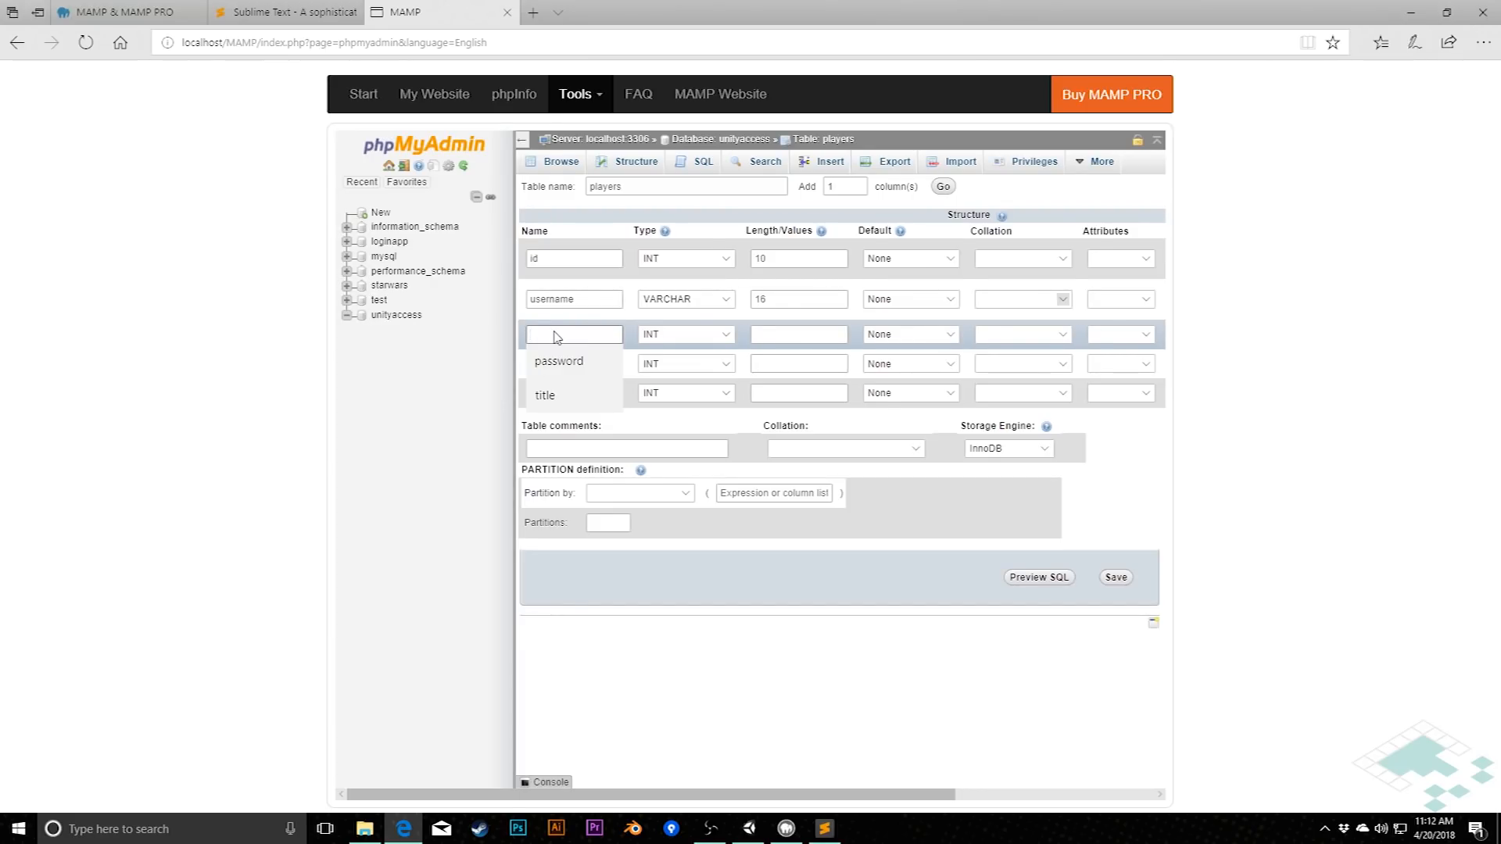
# - Add columns hash (VARCHAR 100) and salt (VARCHAR 50)
pyautogui.click(572, 334)
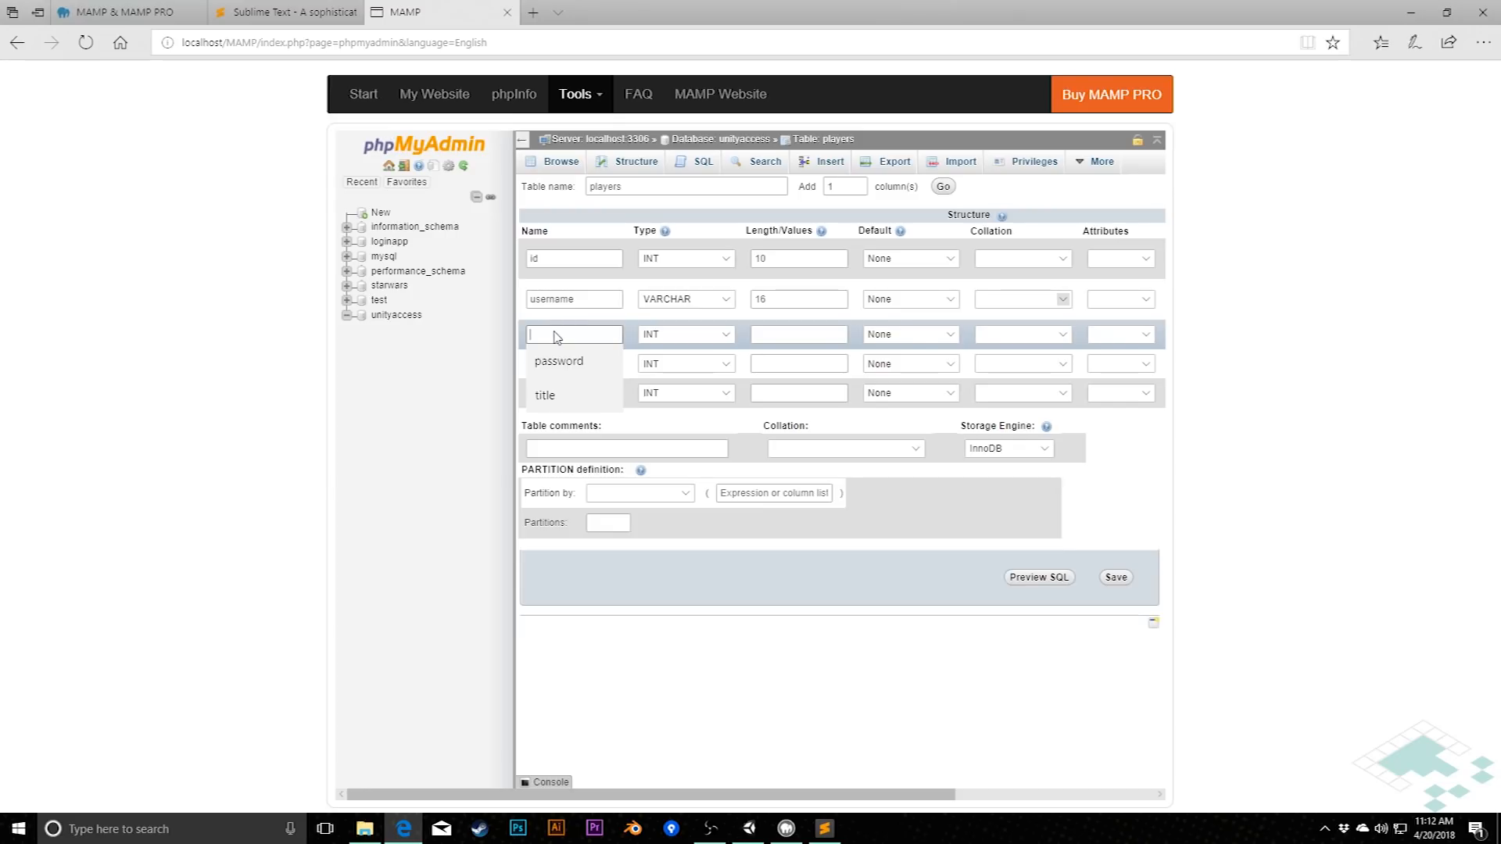
pyautogui.write('h')
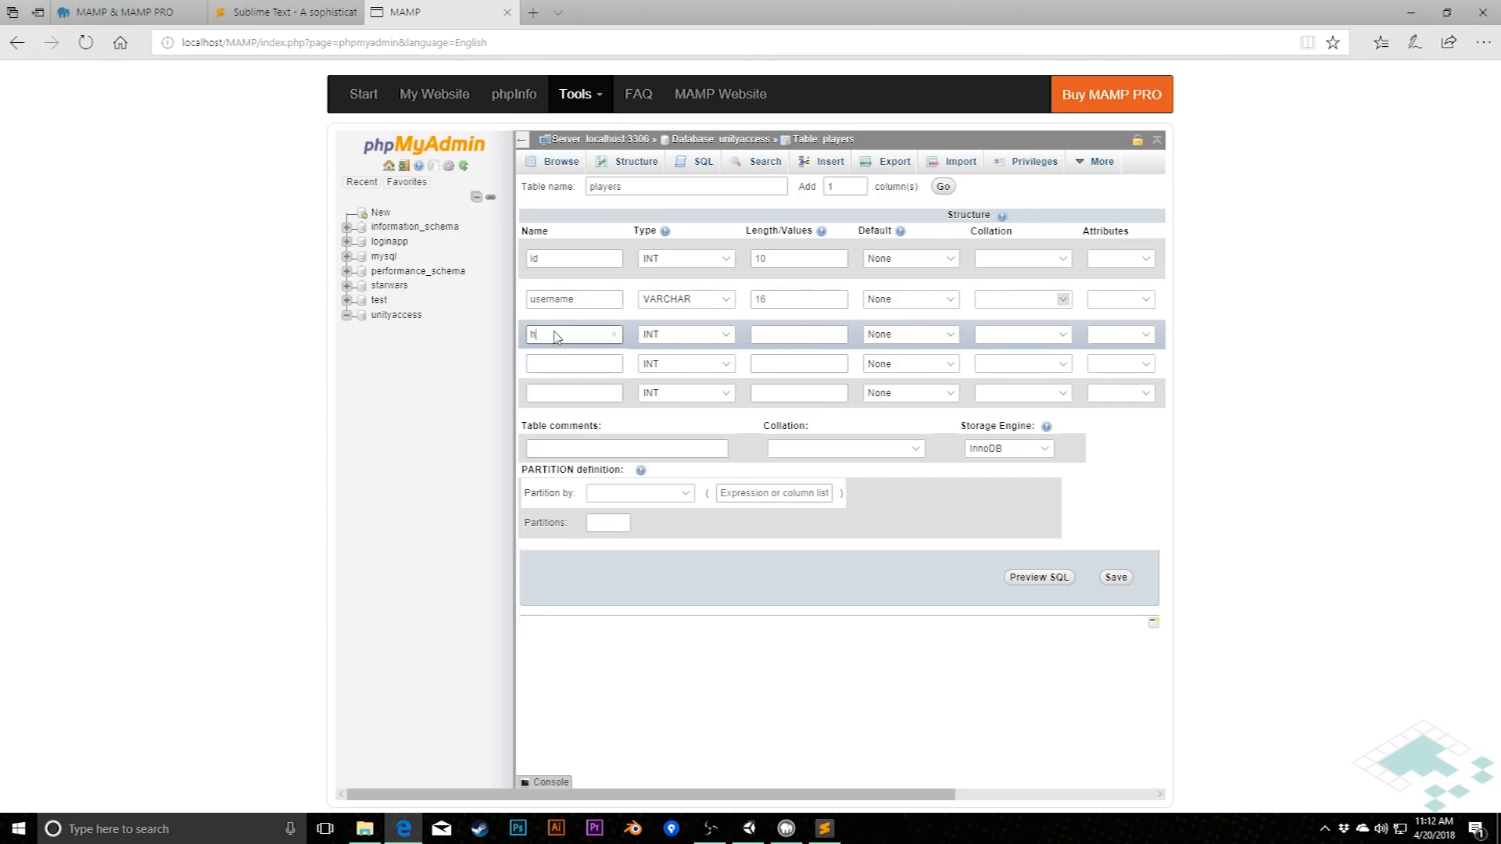
pyautogui.write('ash')
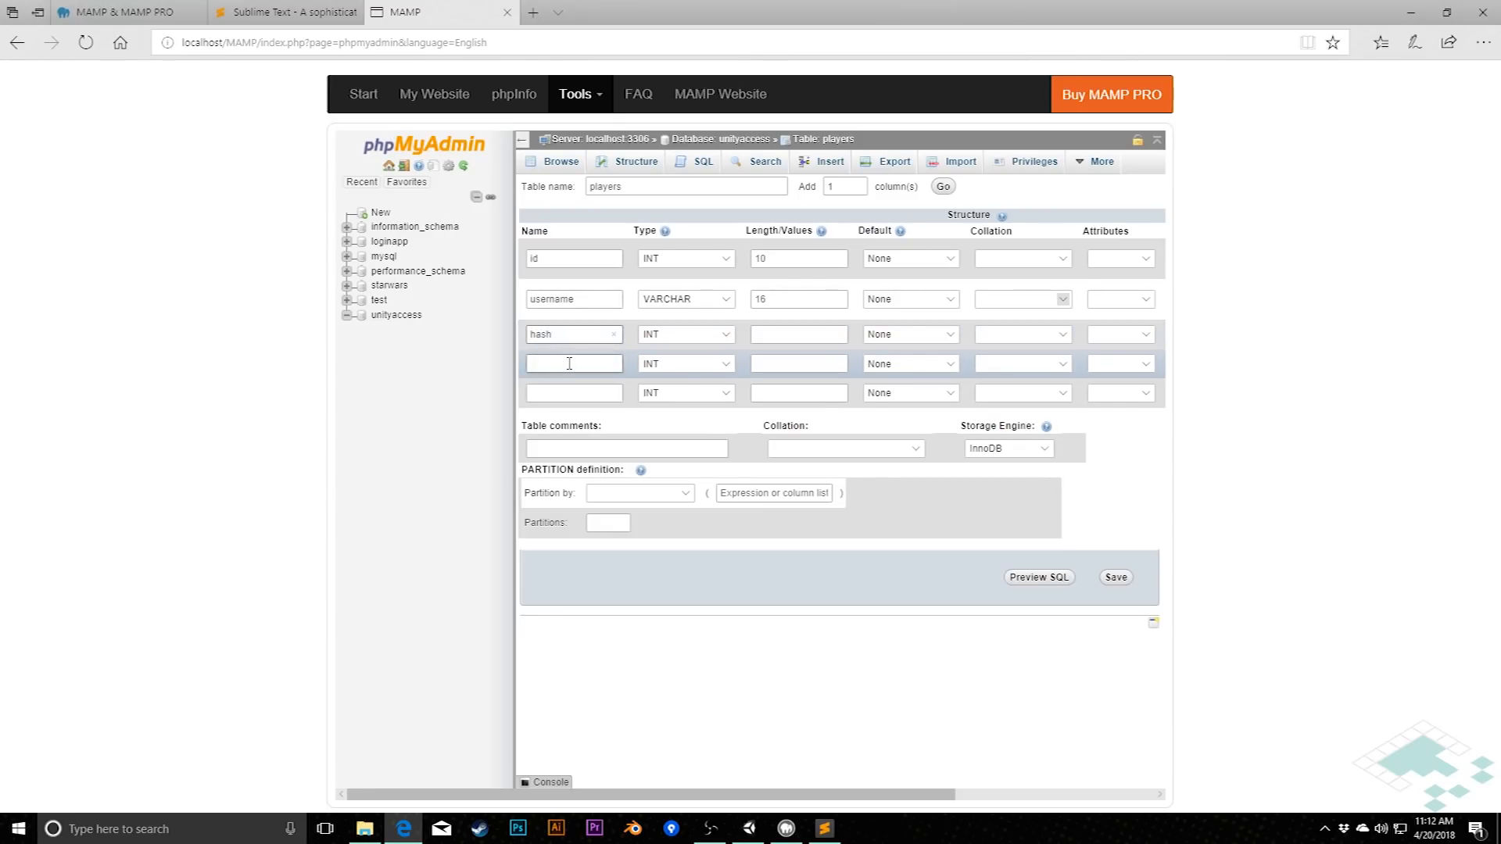
pyautogui.write('salt')
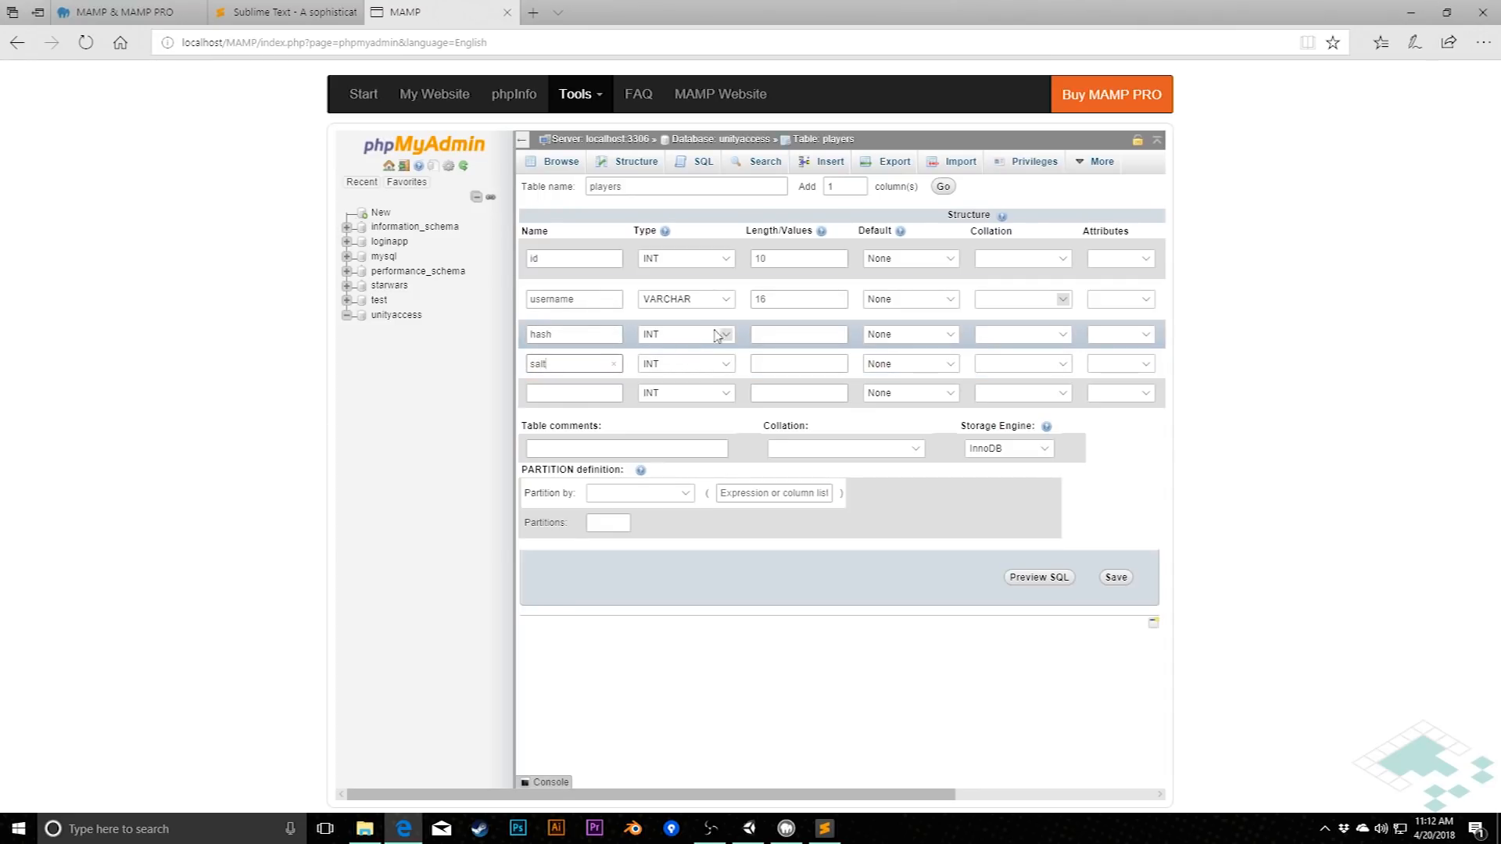
pyautogui.click(685, 333)
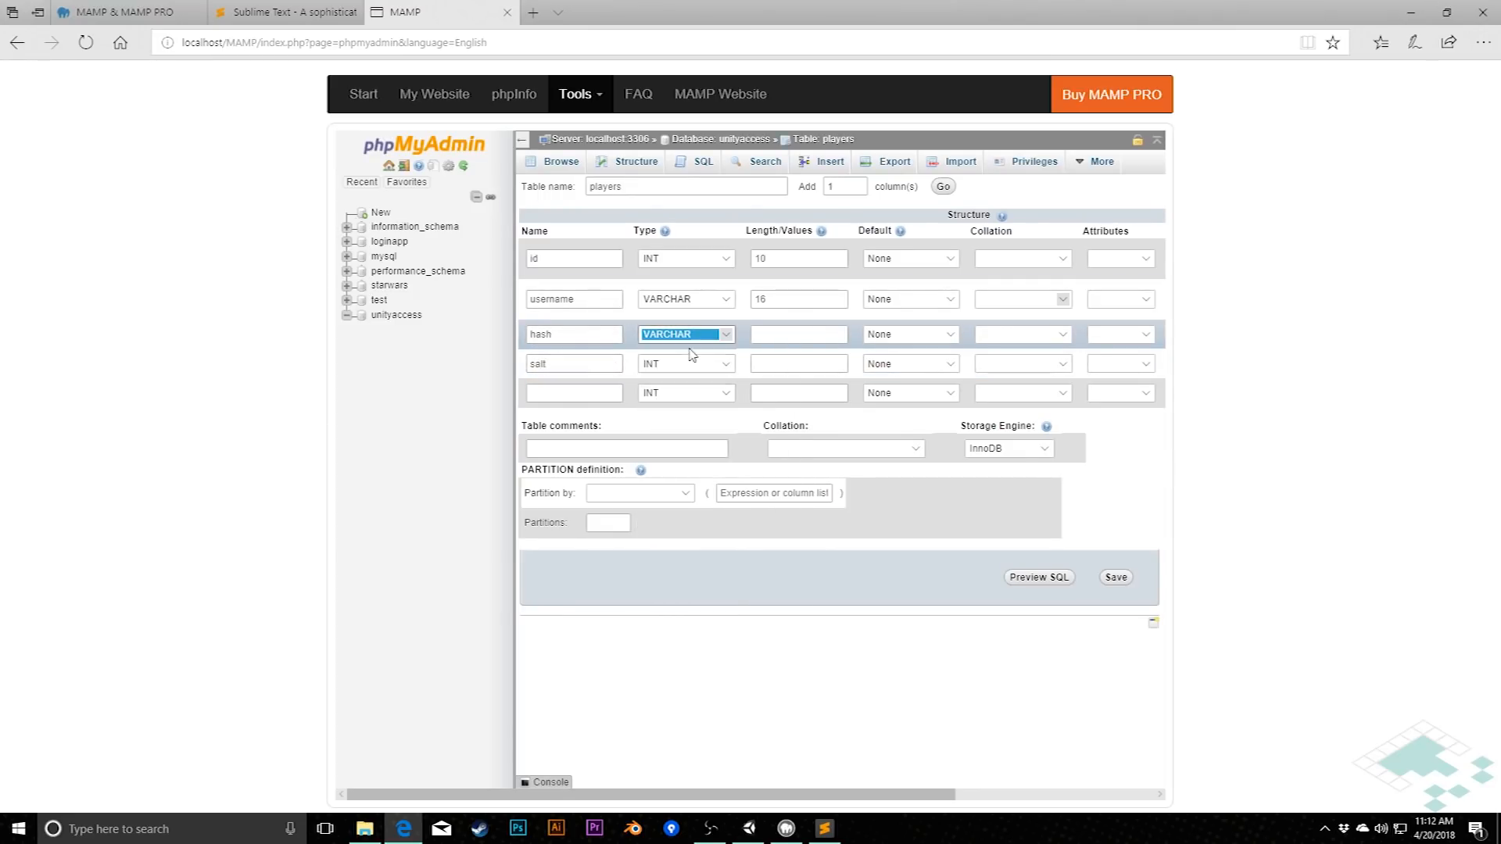
pyautogui.click(685, 362)
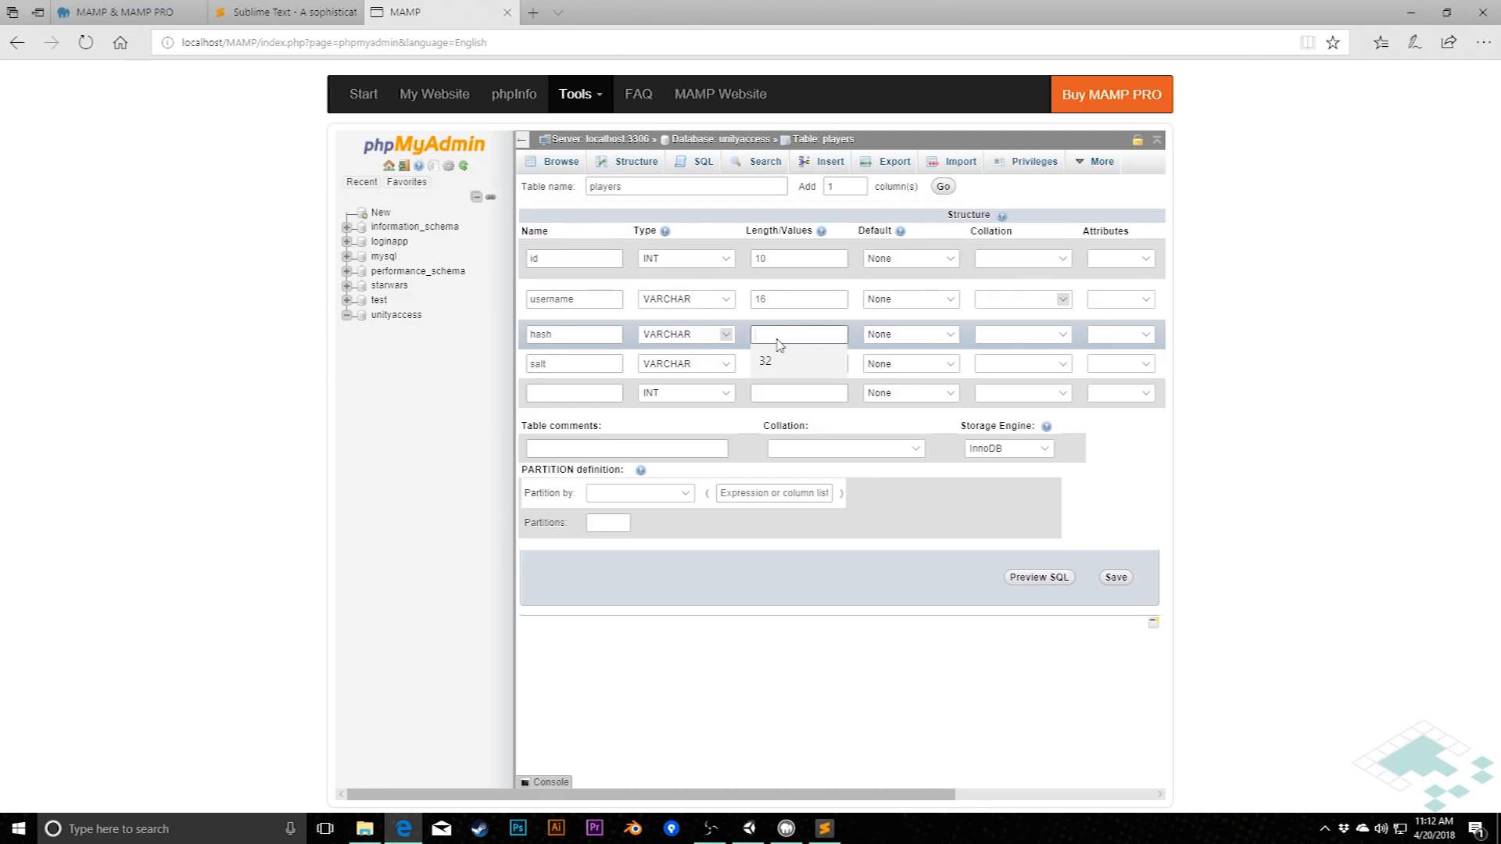
pyautogui.write('100')
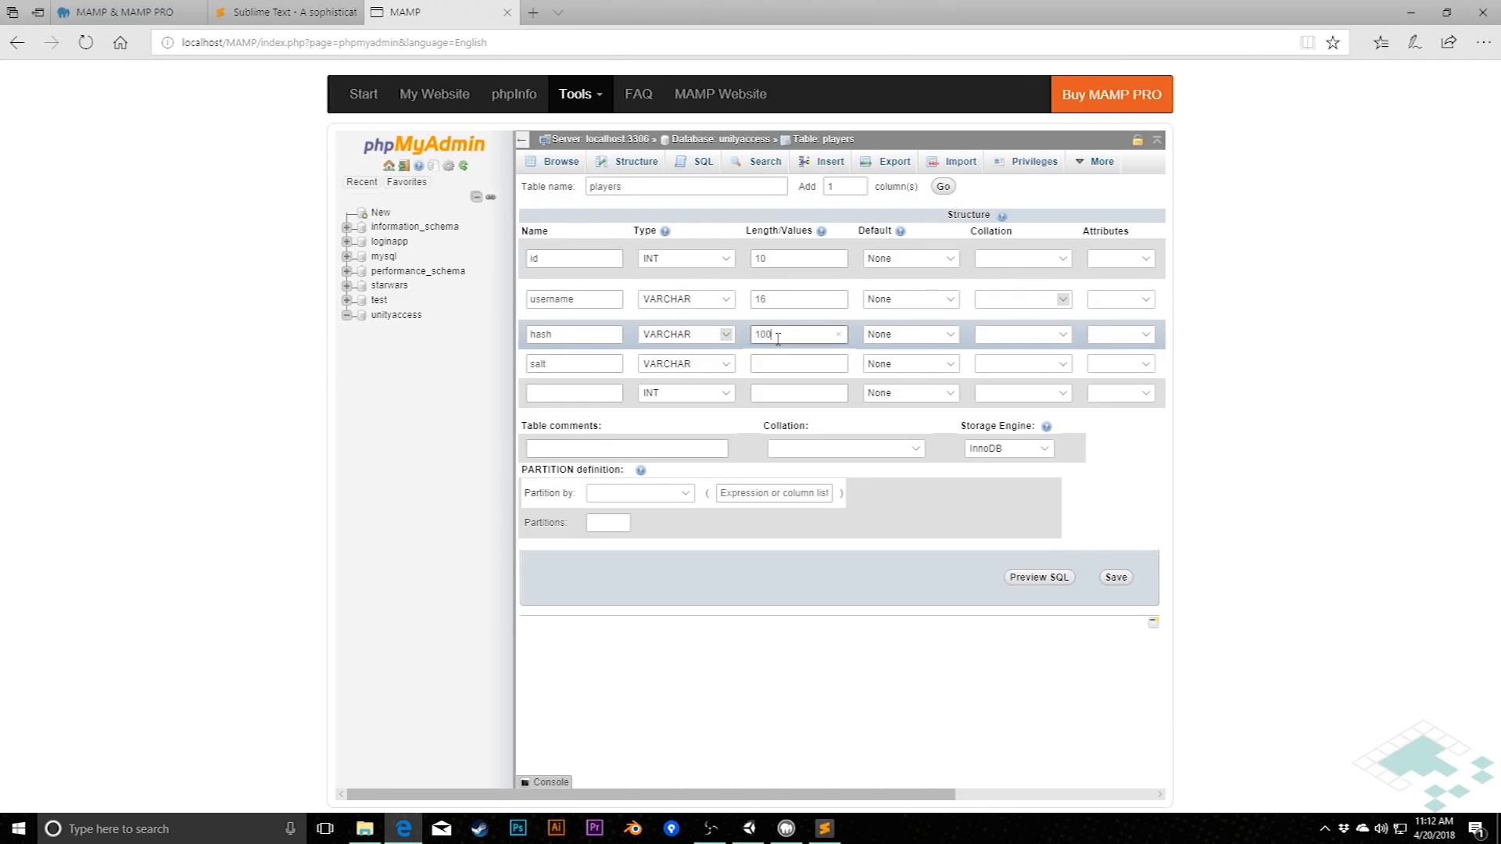
pyautogui.click(798, 363)
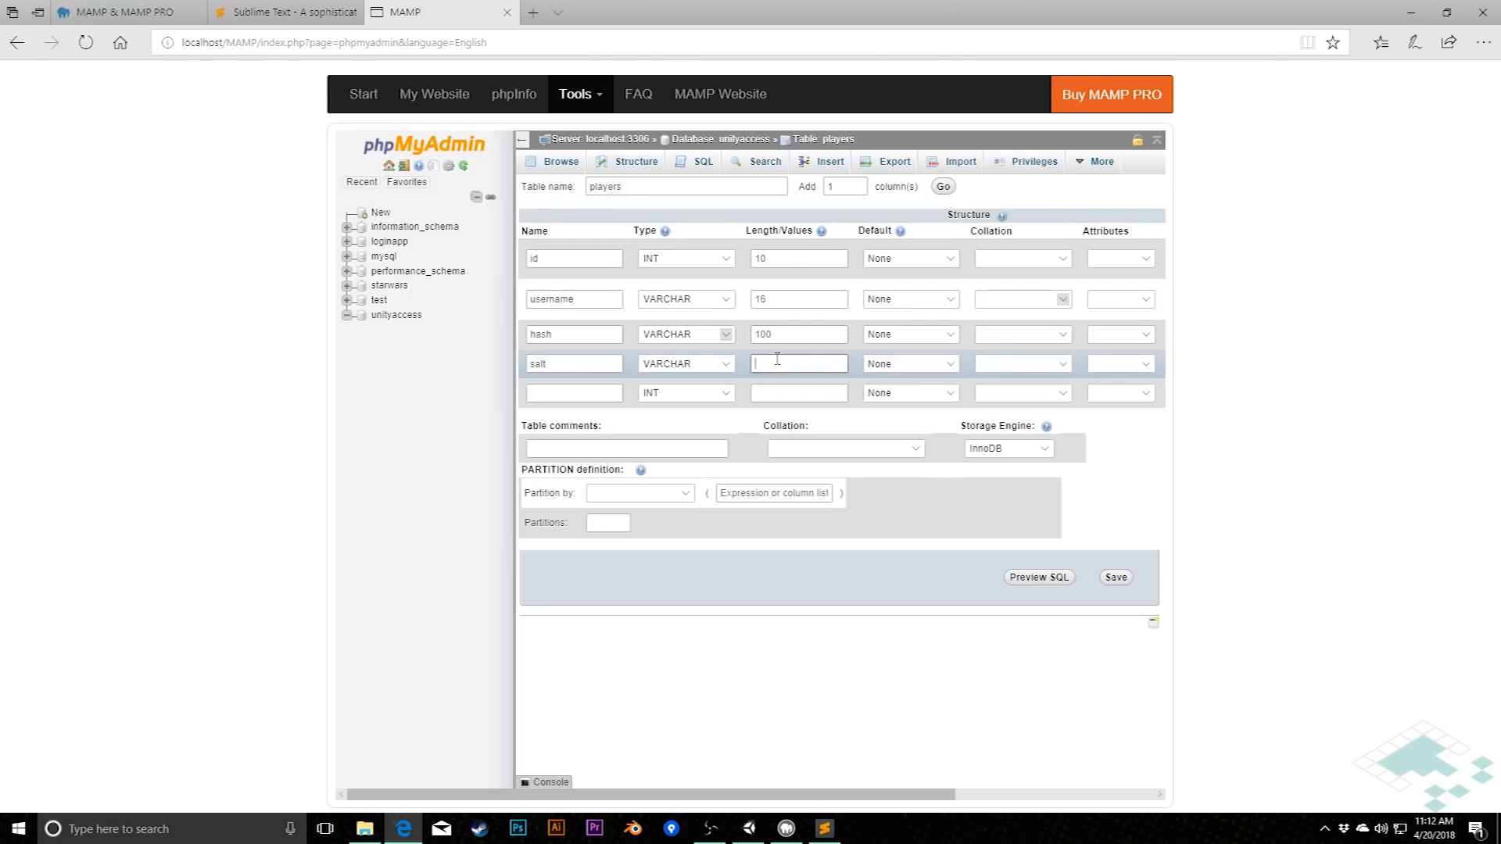
pyautogui.write('50')
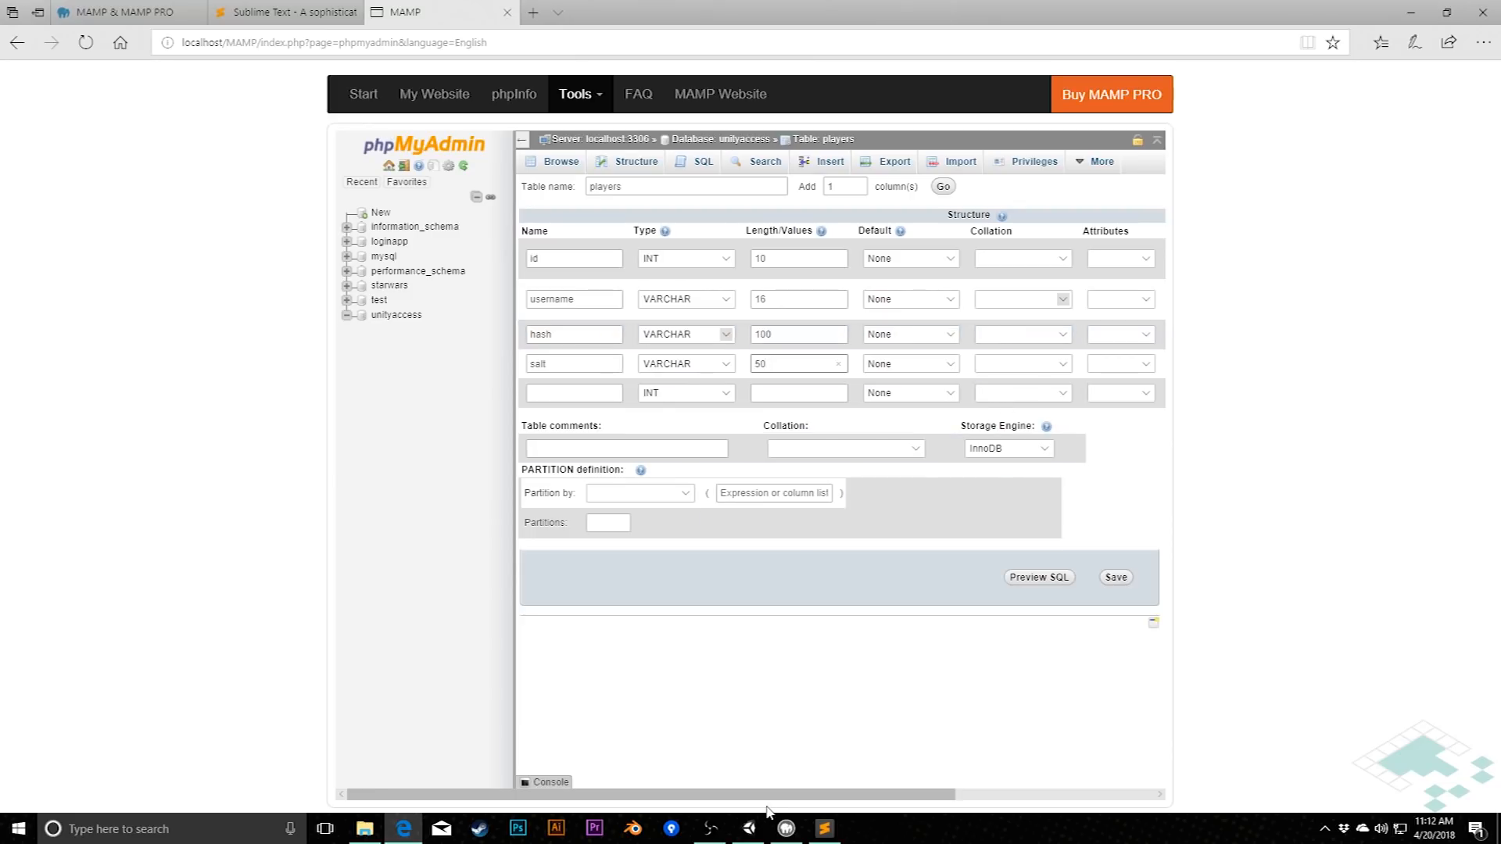
pyautogui.hscroll(3)
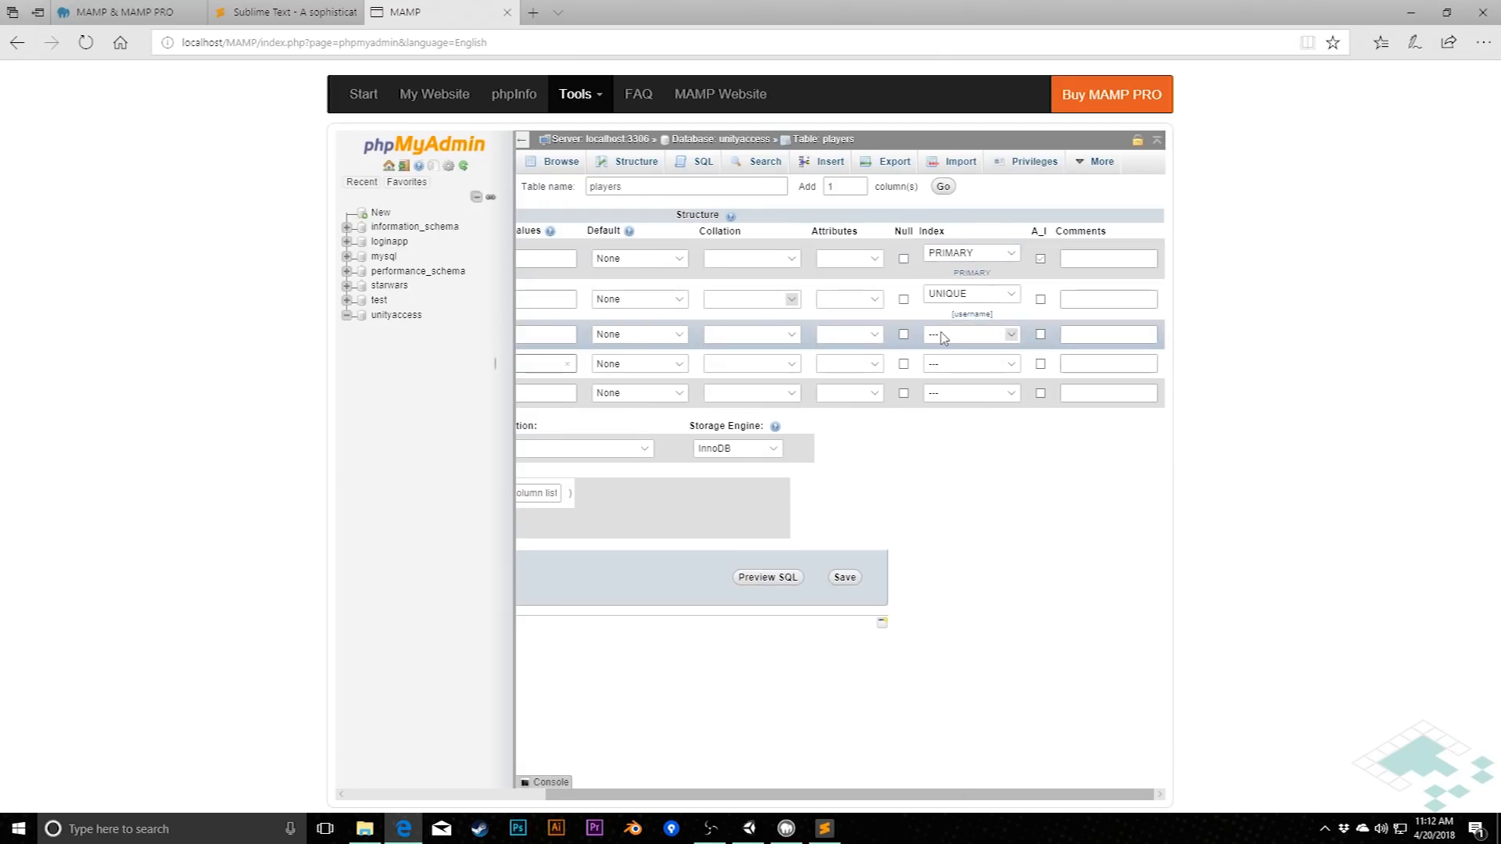
pyautogui.moveTo(890, 766)
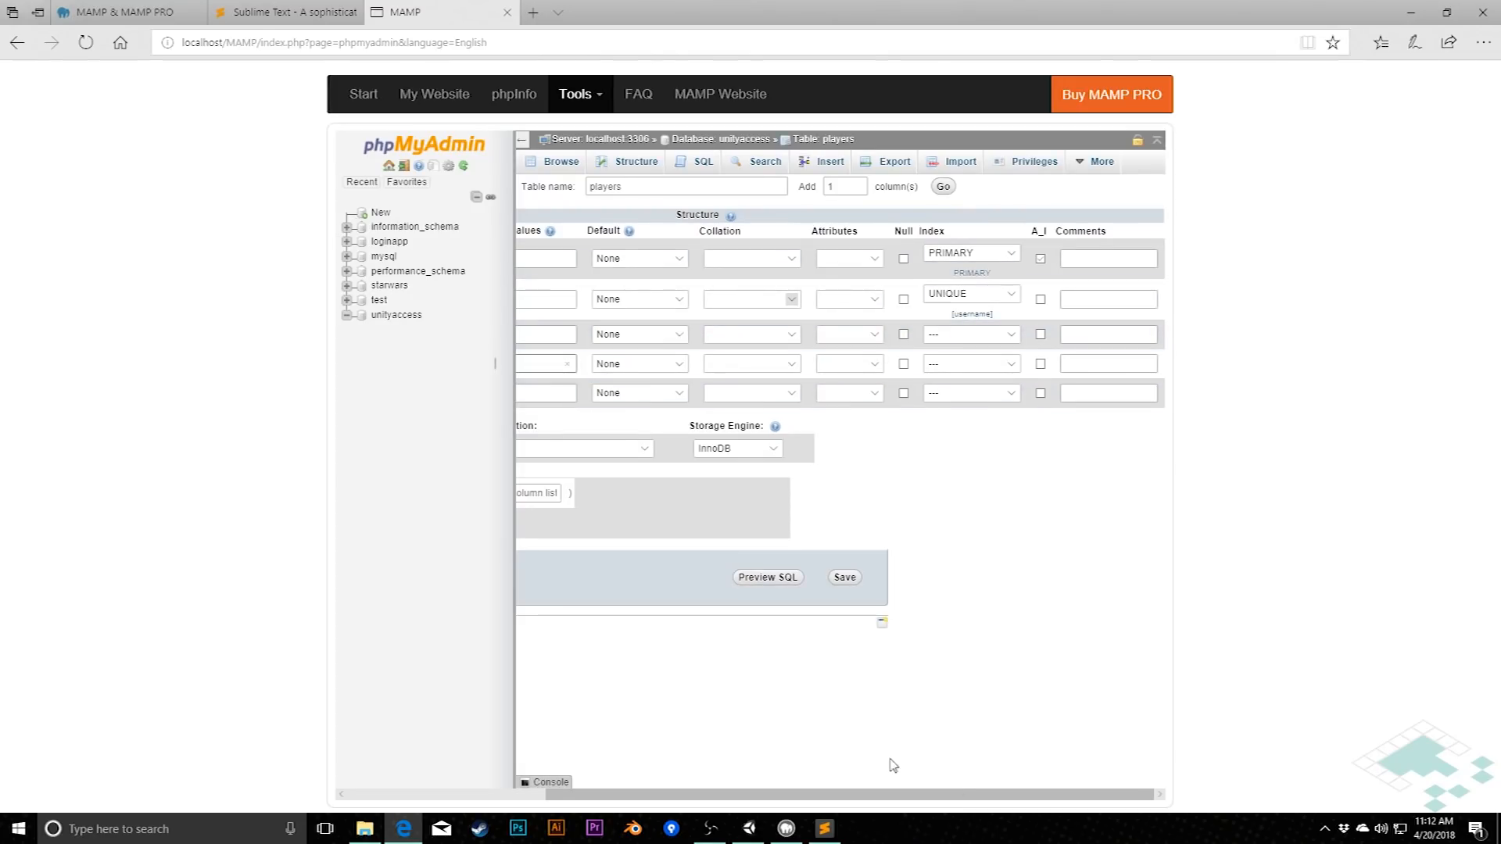
# - Name the fifth column score, give it length 10 and a user-defined default of 0
pyautogui.click(572, 392)
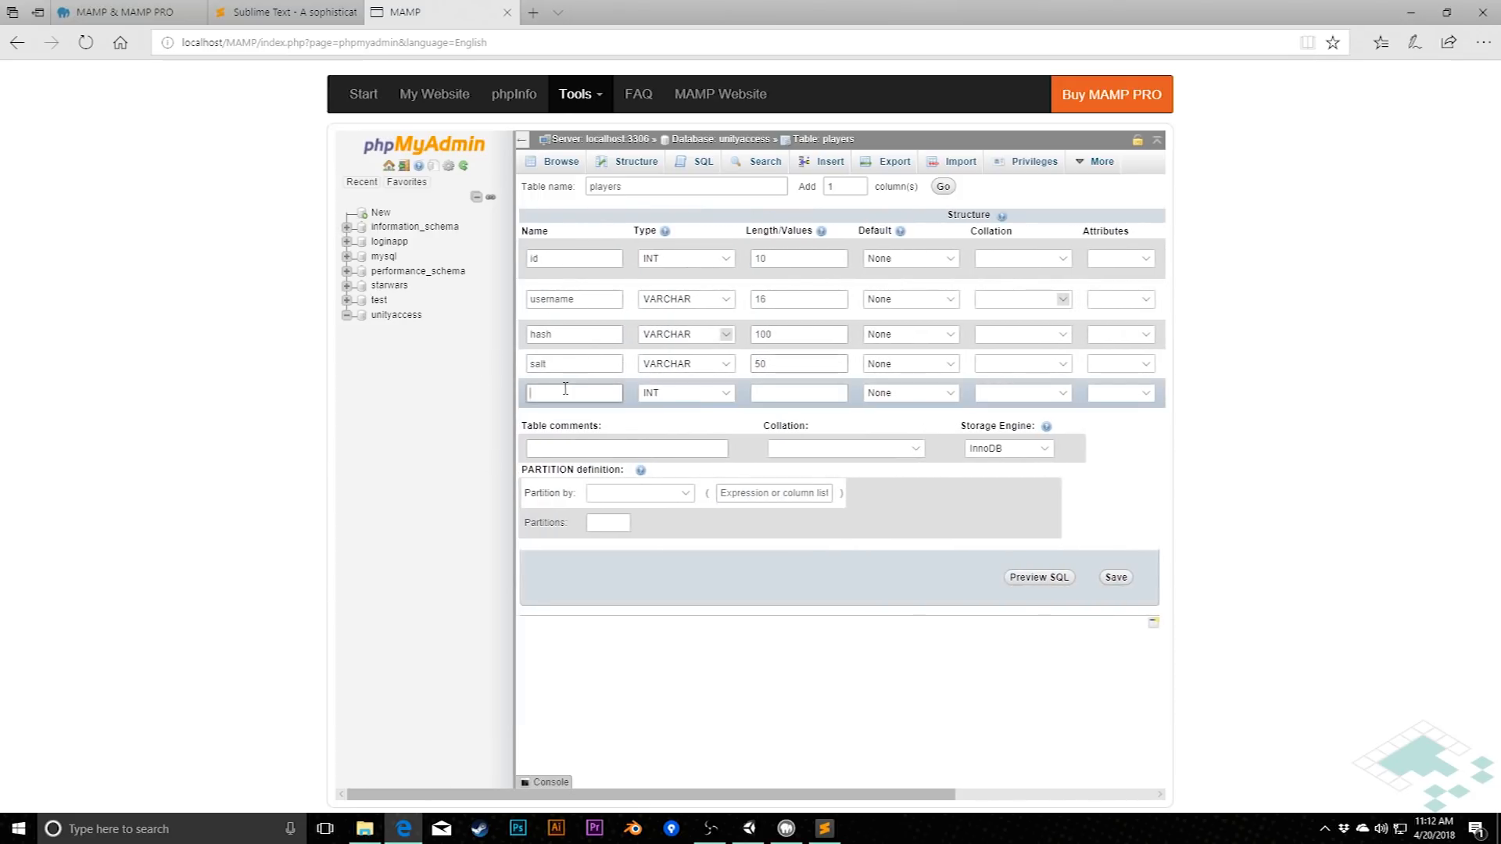
pyautogui.write('sc')
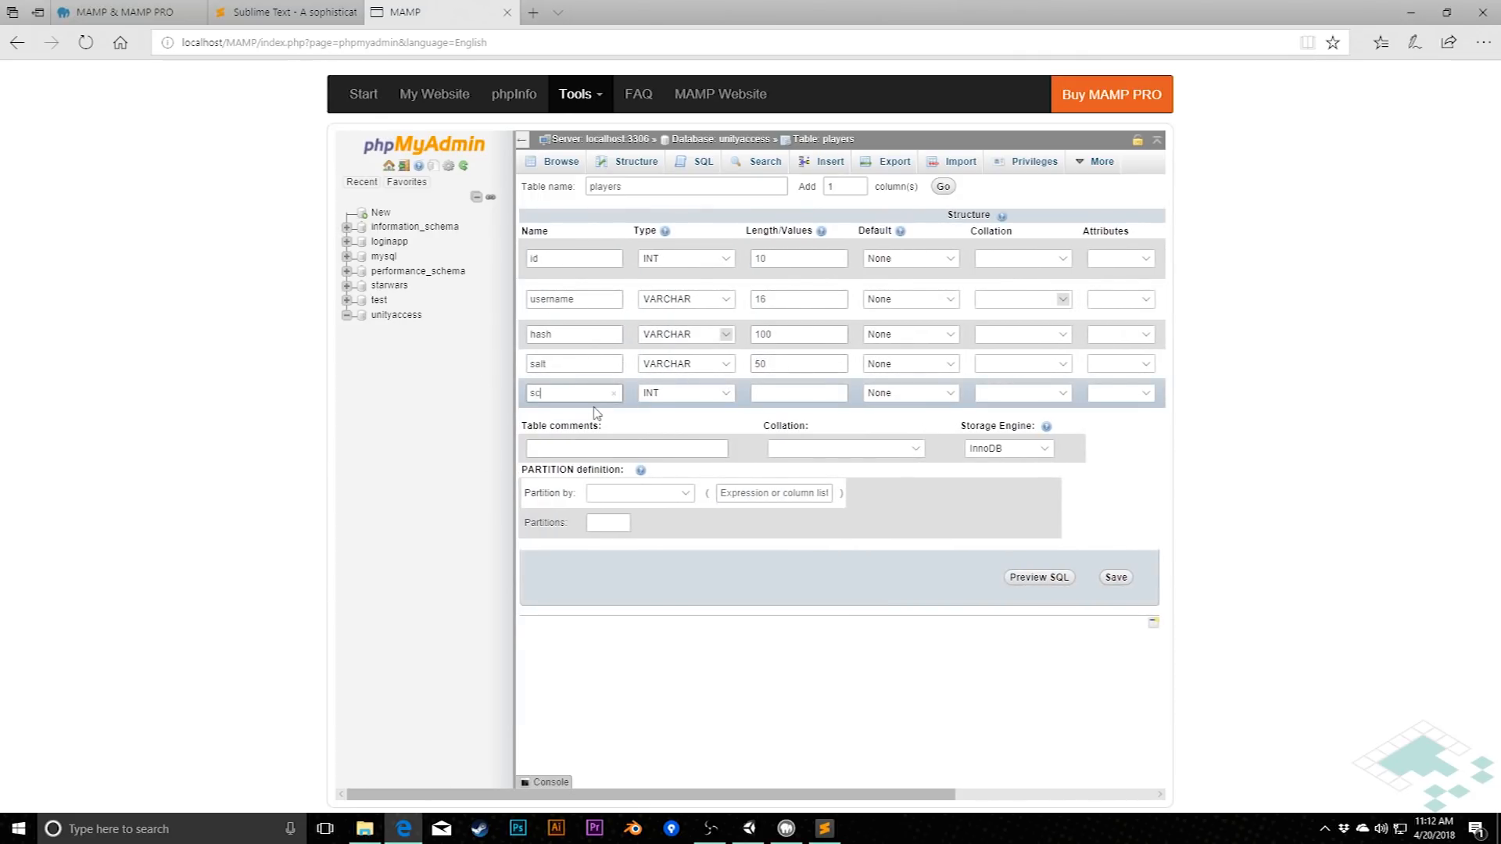
pyautogui.write('ore')
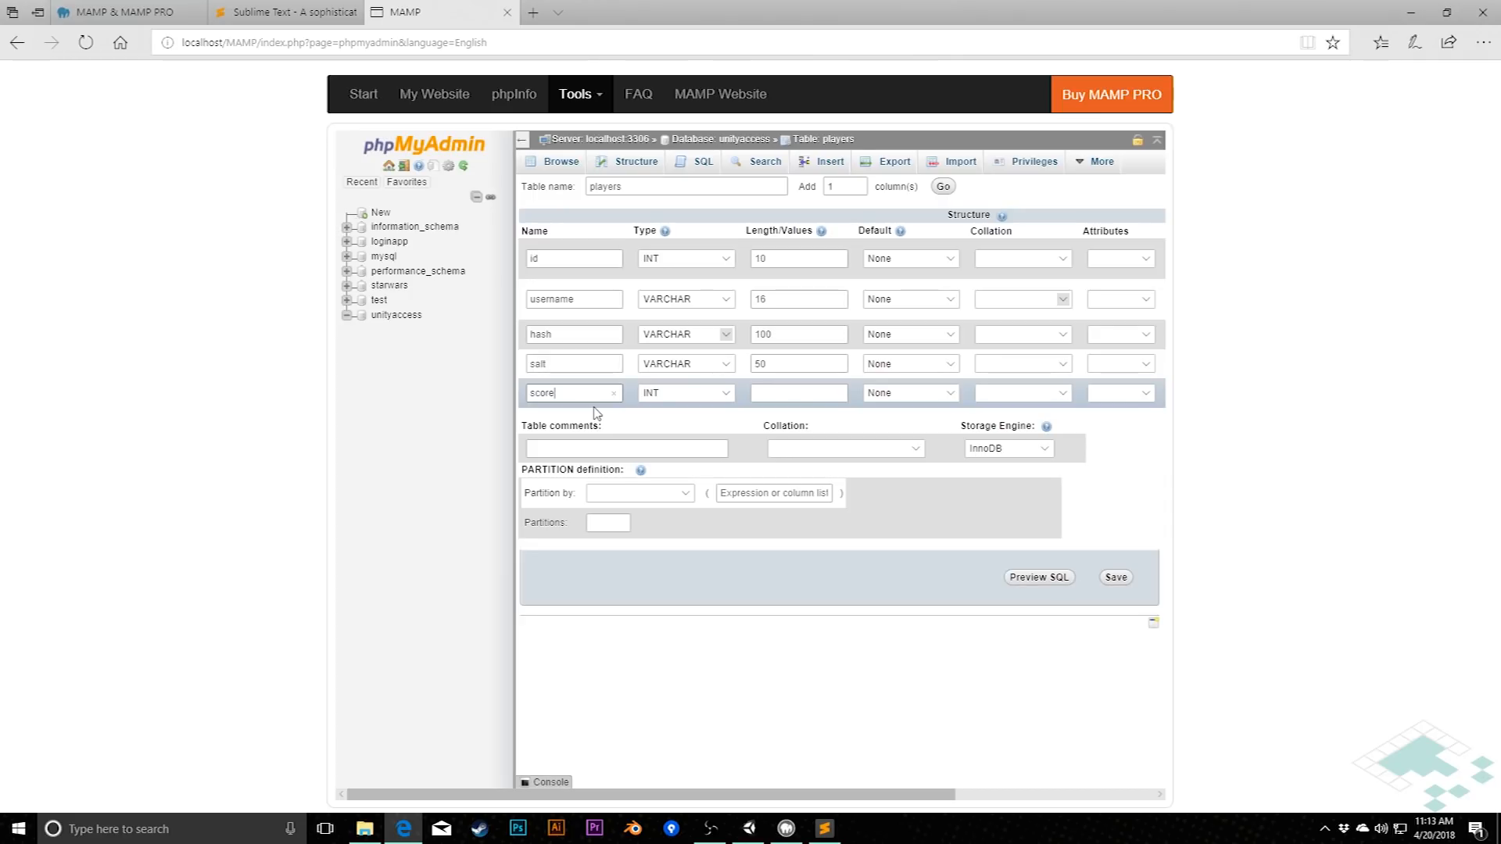
pyautogui.moveTo(716, 397)
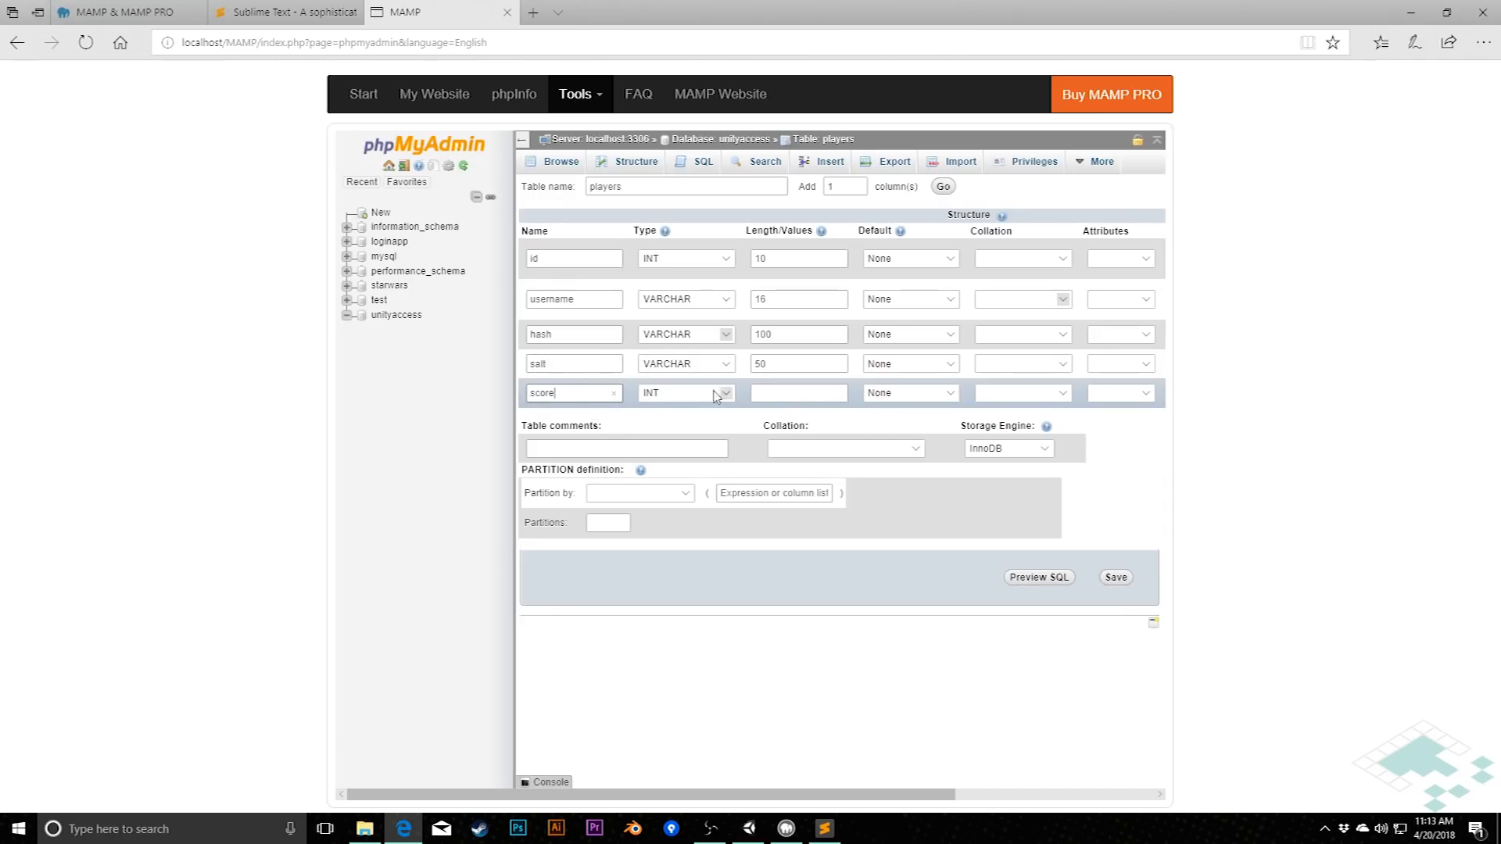
pyautogui.click(797, 392)
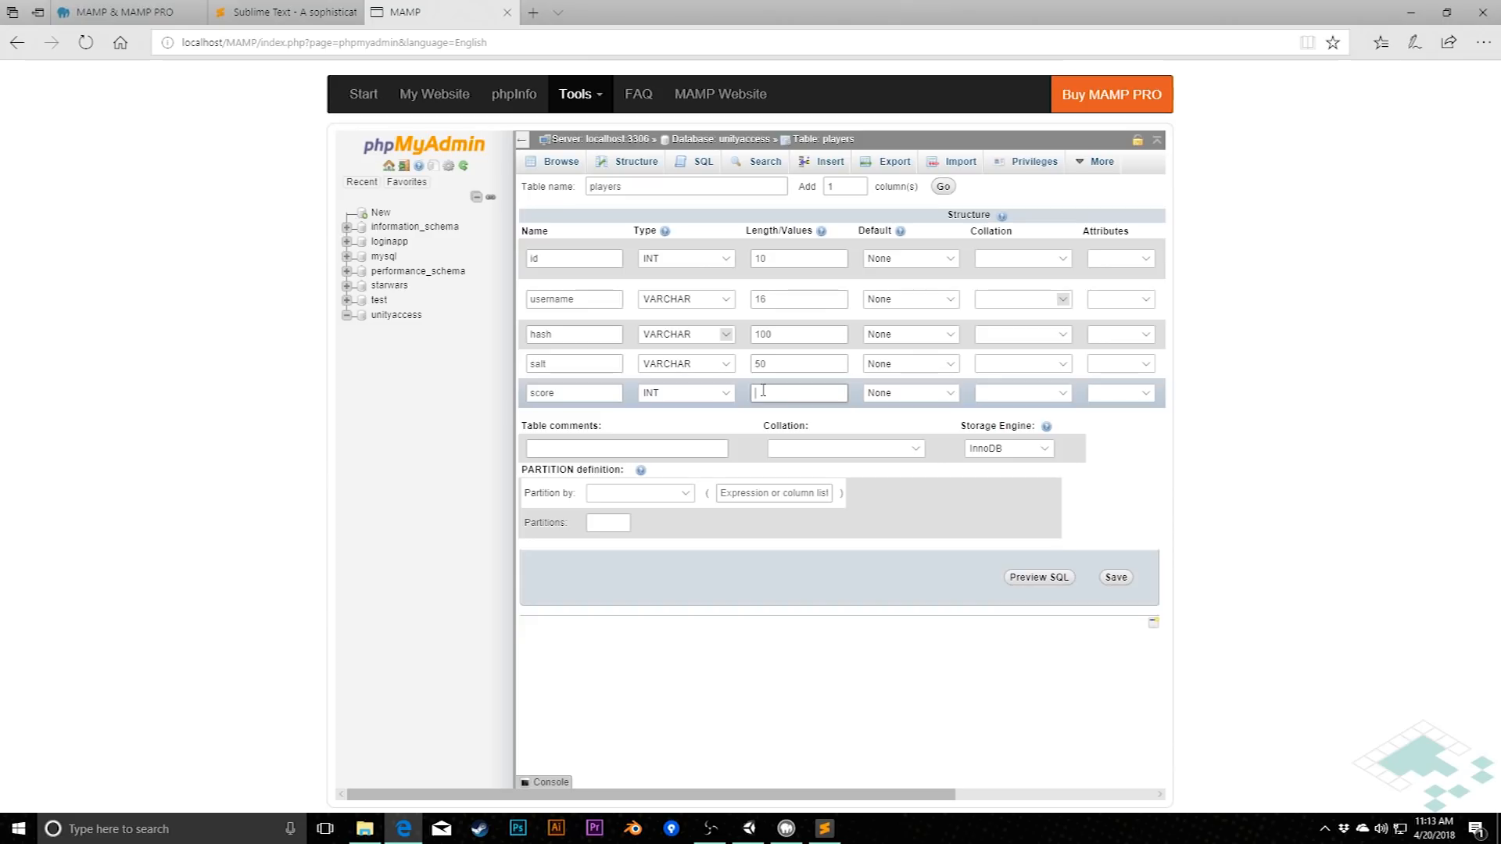
pyautogui.write('10')
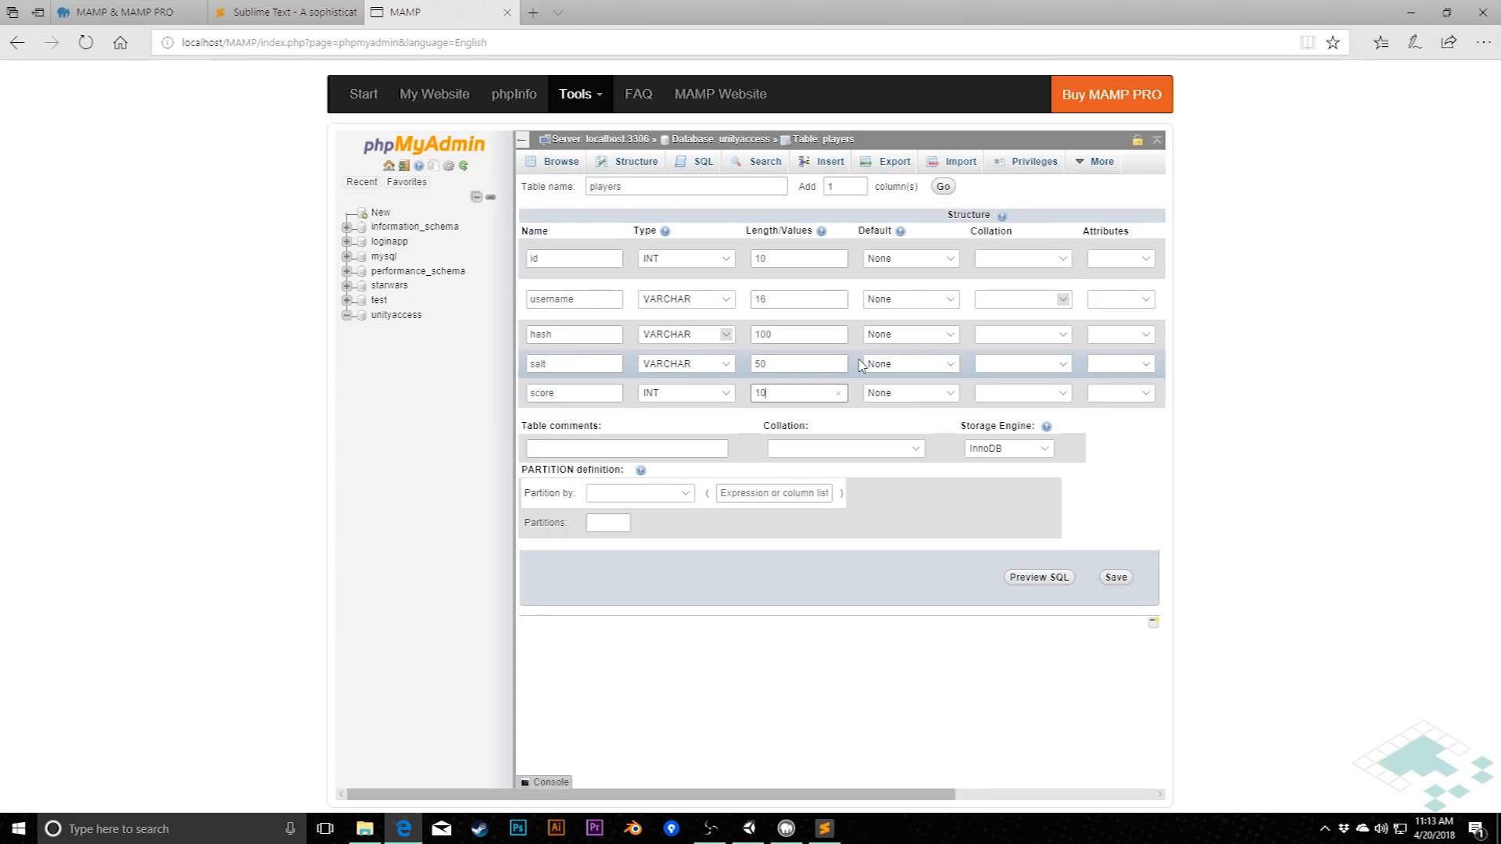
pyautogui.moveTo(1228, 431)
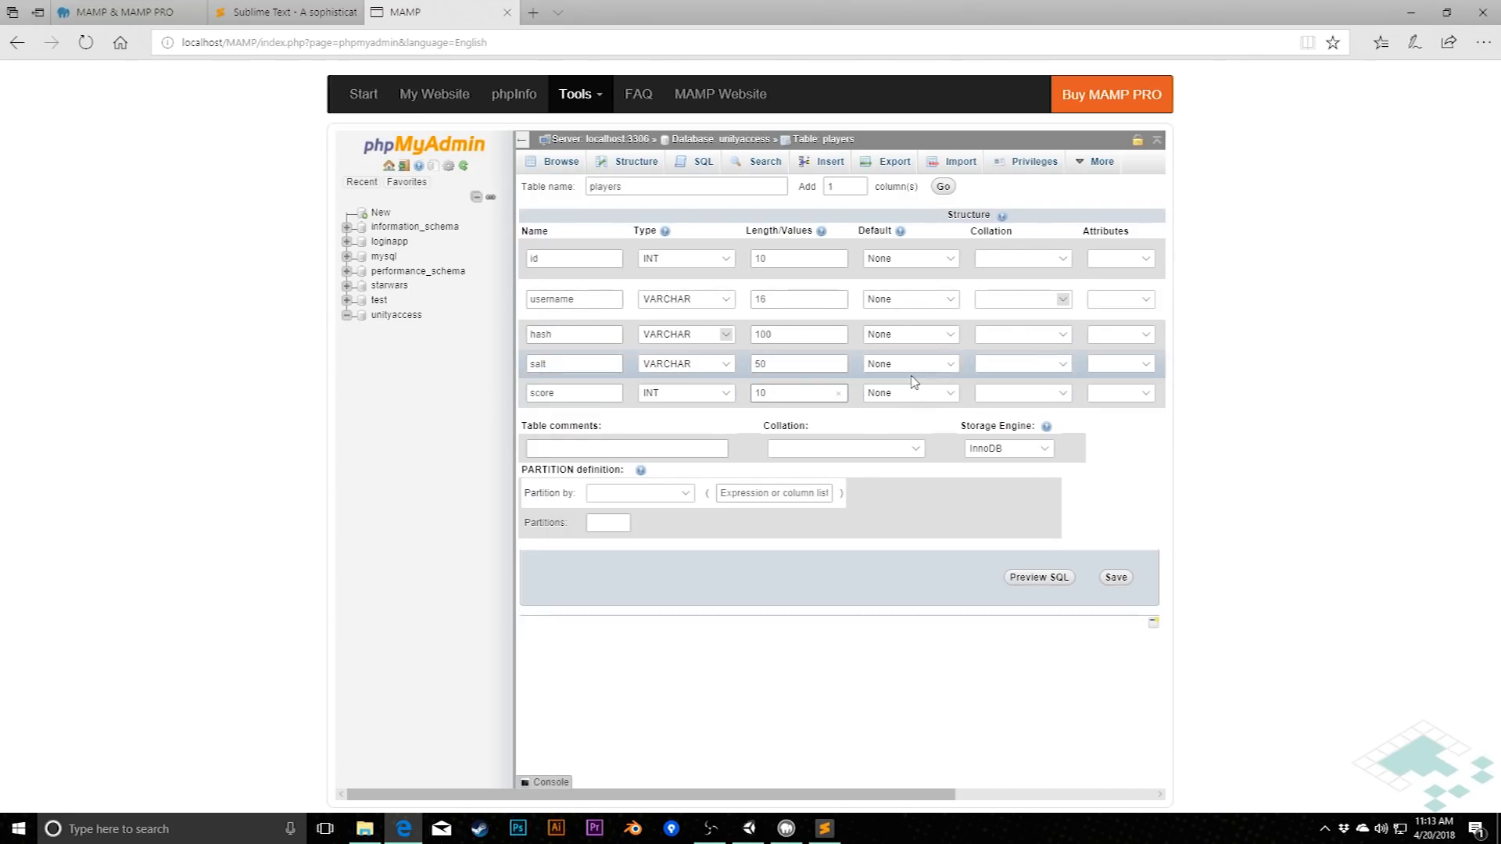
pyautogui.click(907, 392)
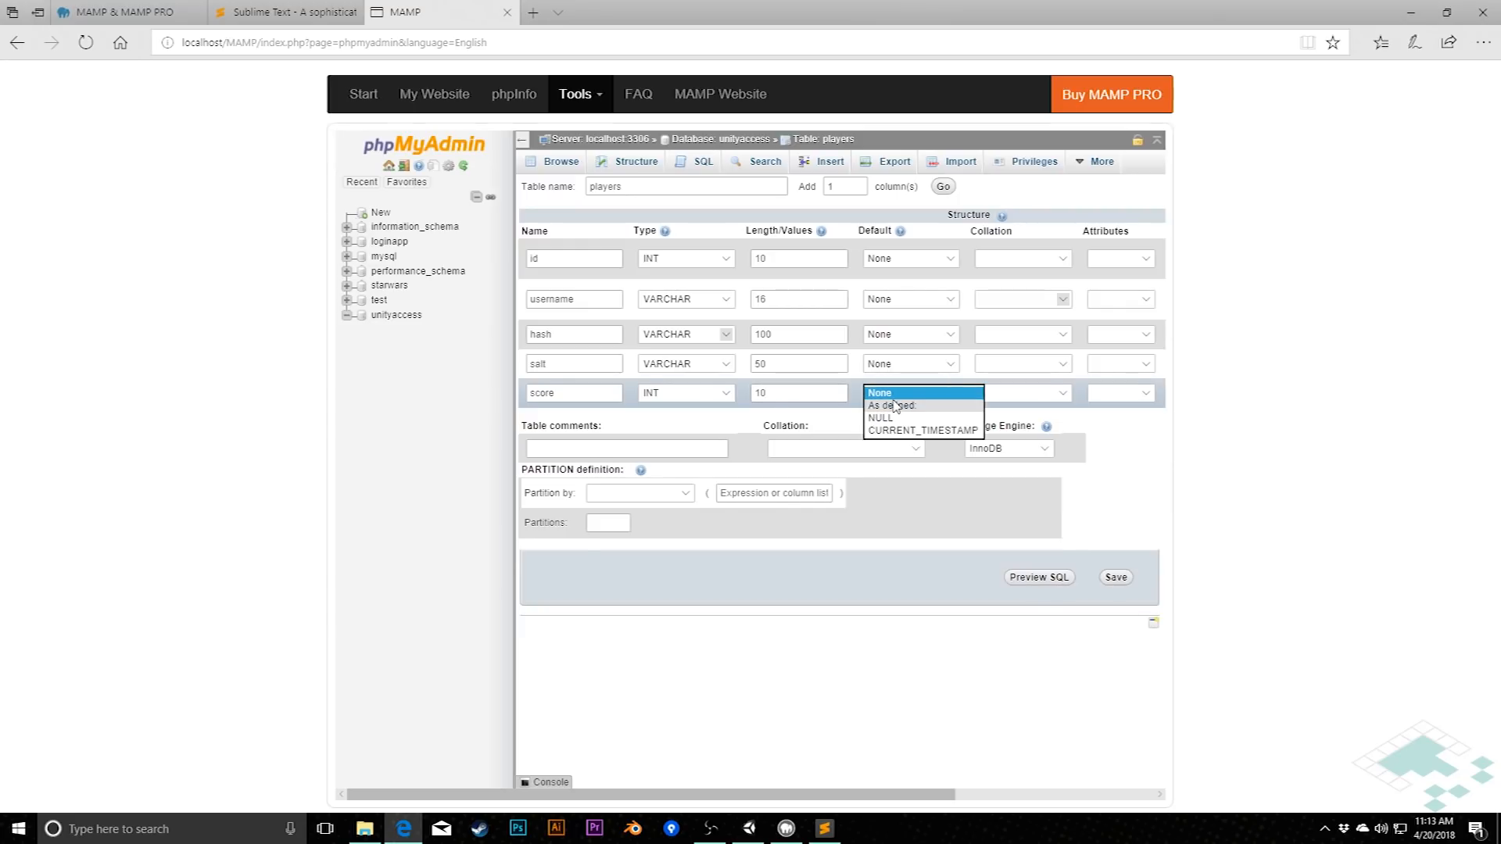
pyautogui.click(890, 405)
pyautogui.write('0')
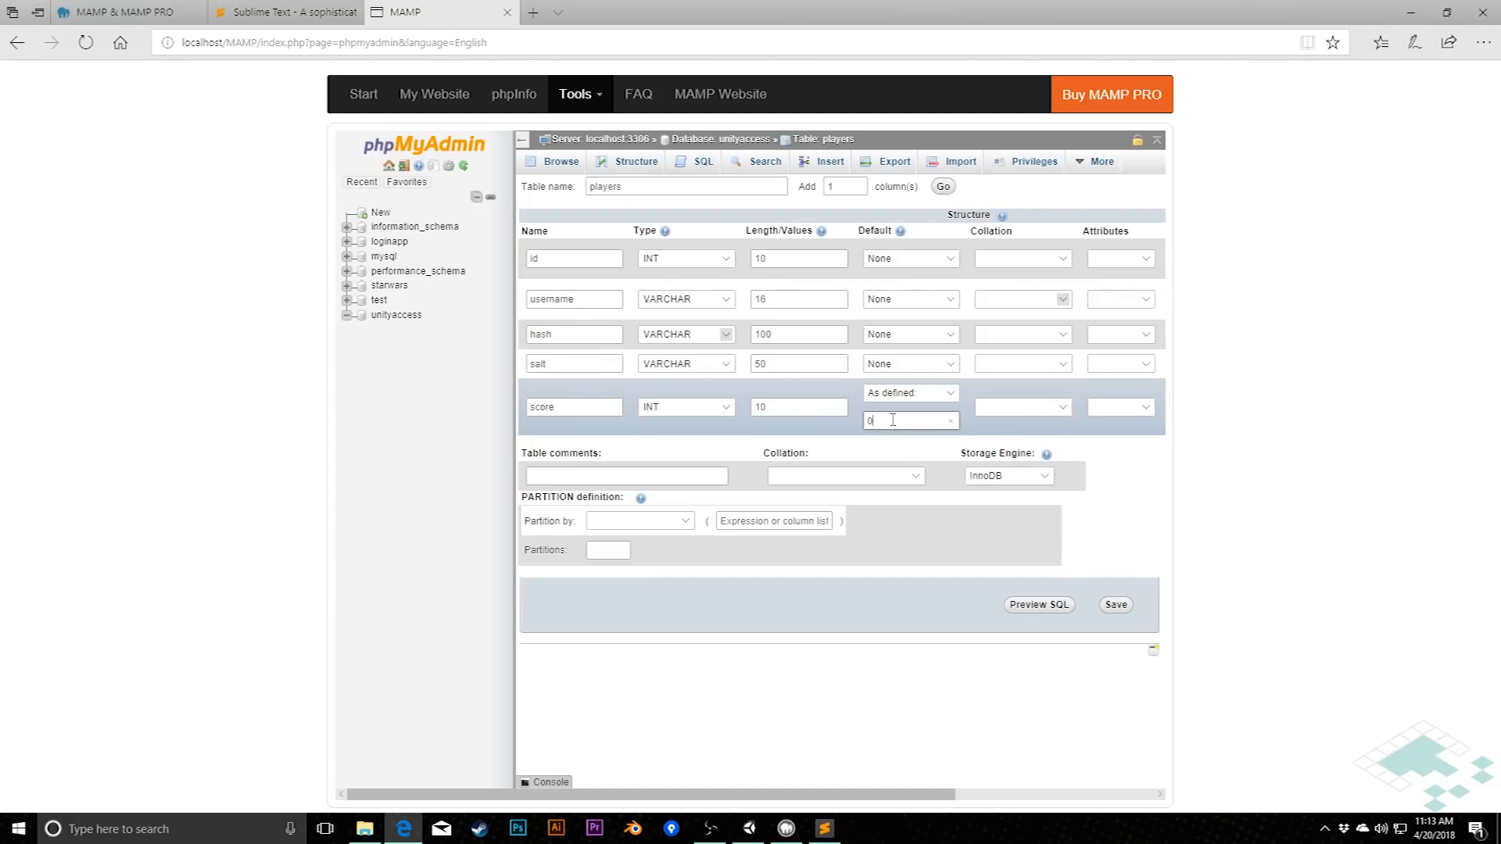
pyautogui.moveTo(759, 794)
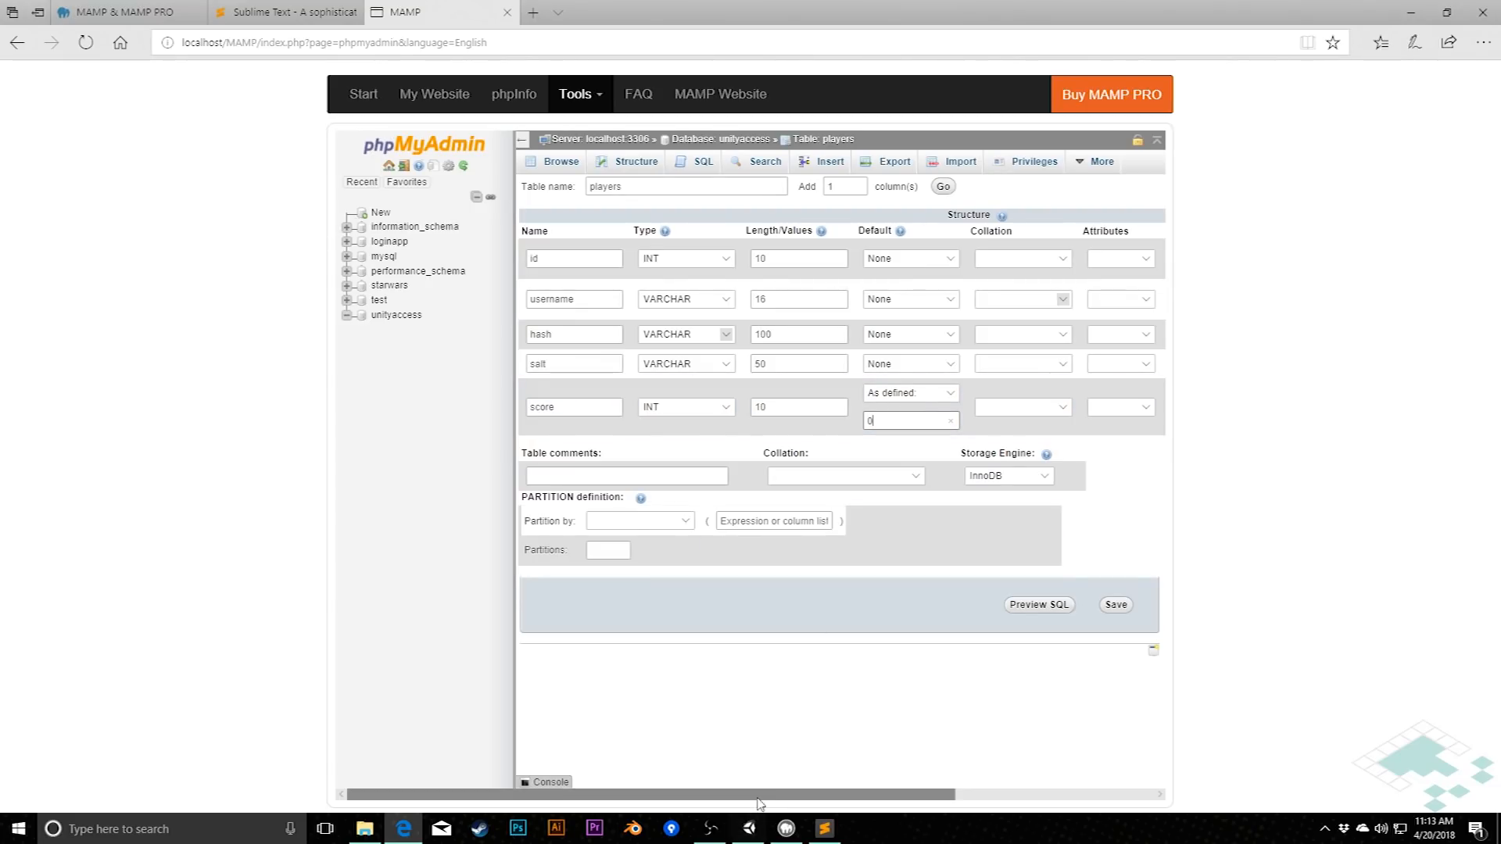
pyautogui.hscroll(3)
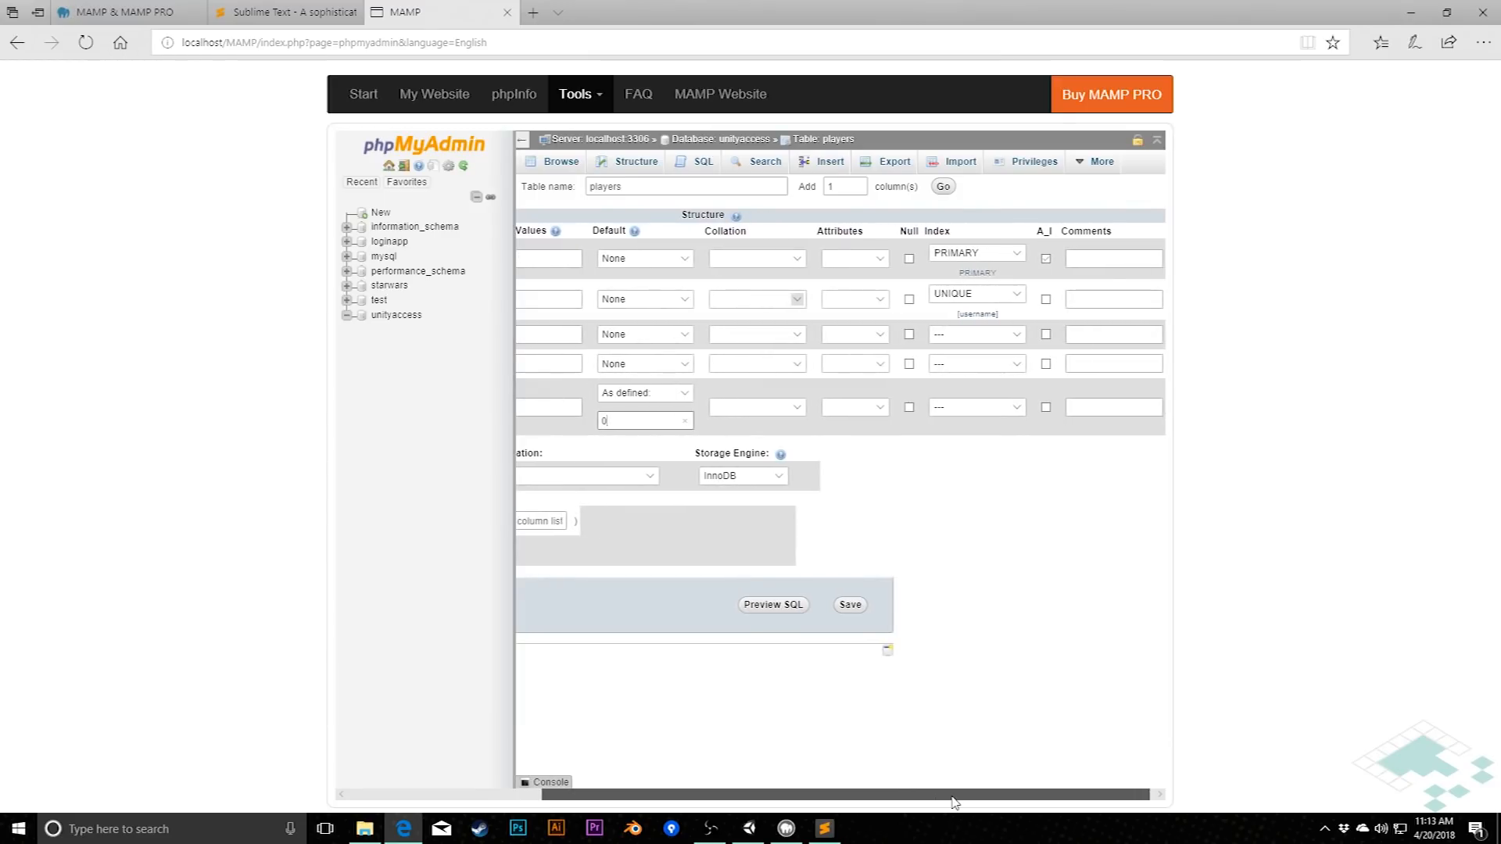
pyautogui.hscroll(-3)
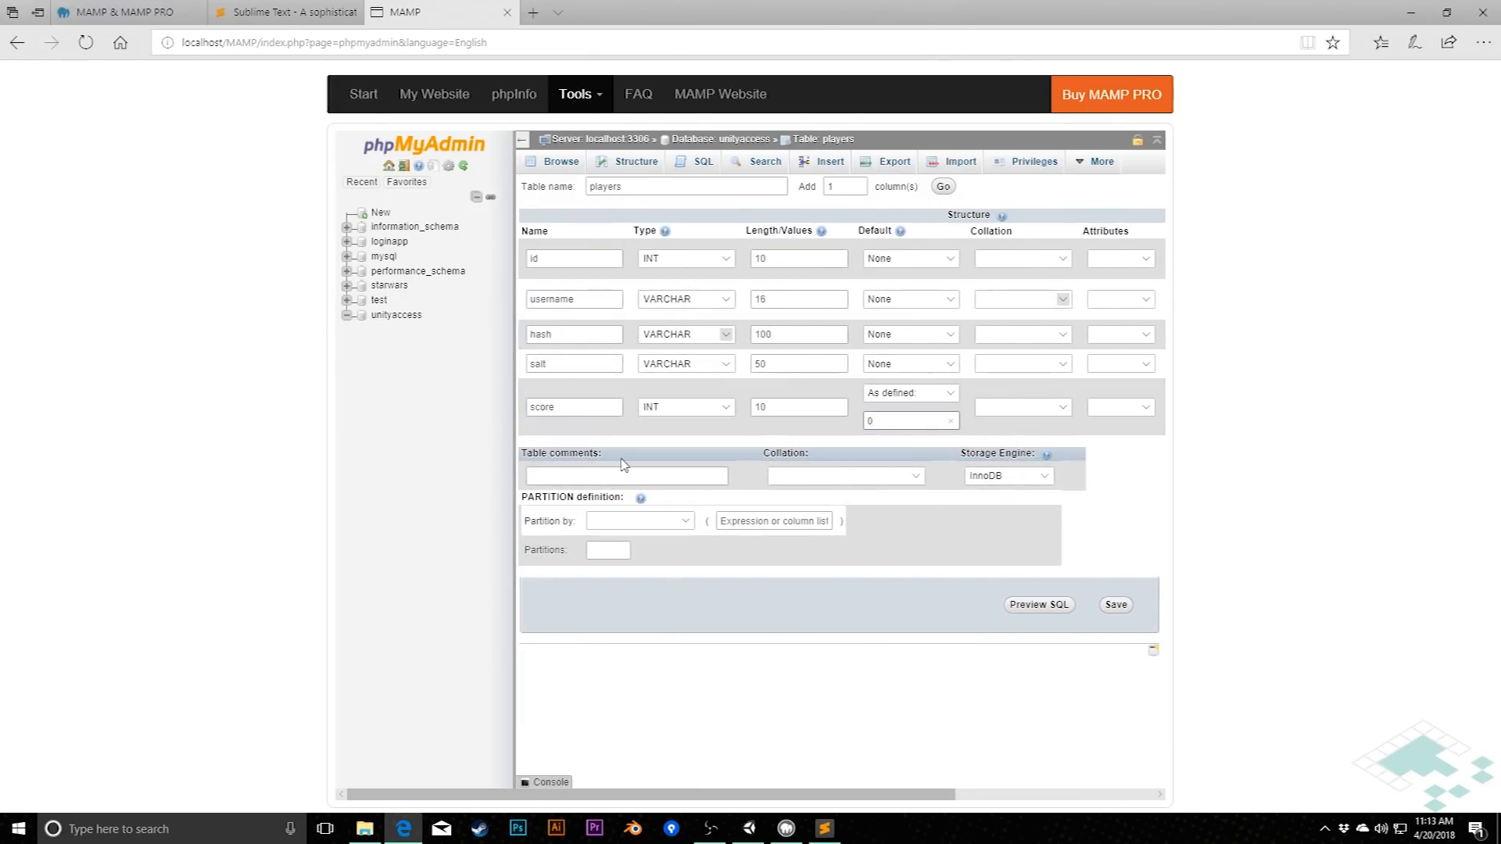
pyautogui.moveTo(1113, 598)
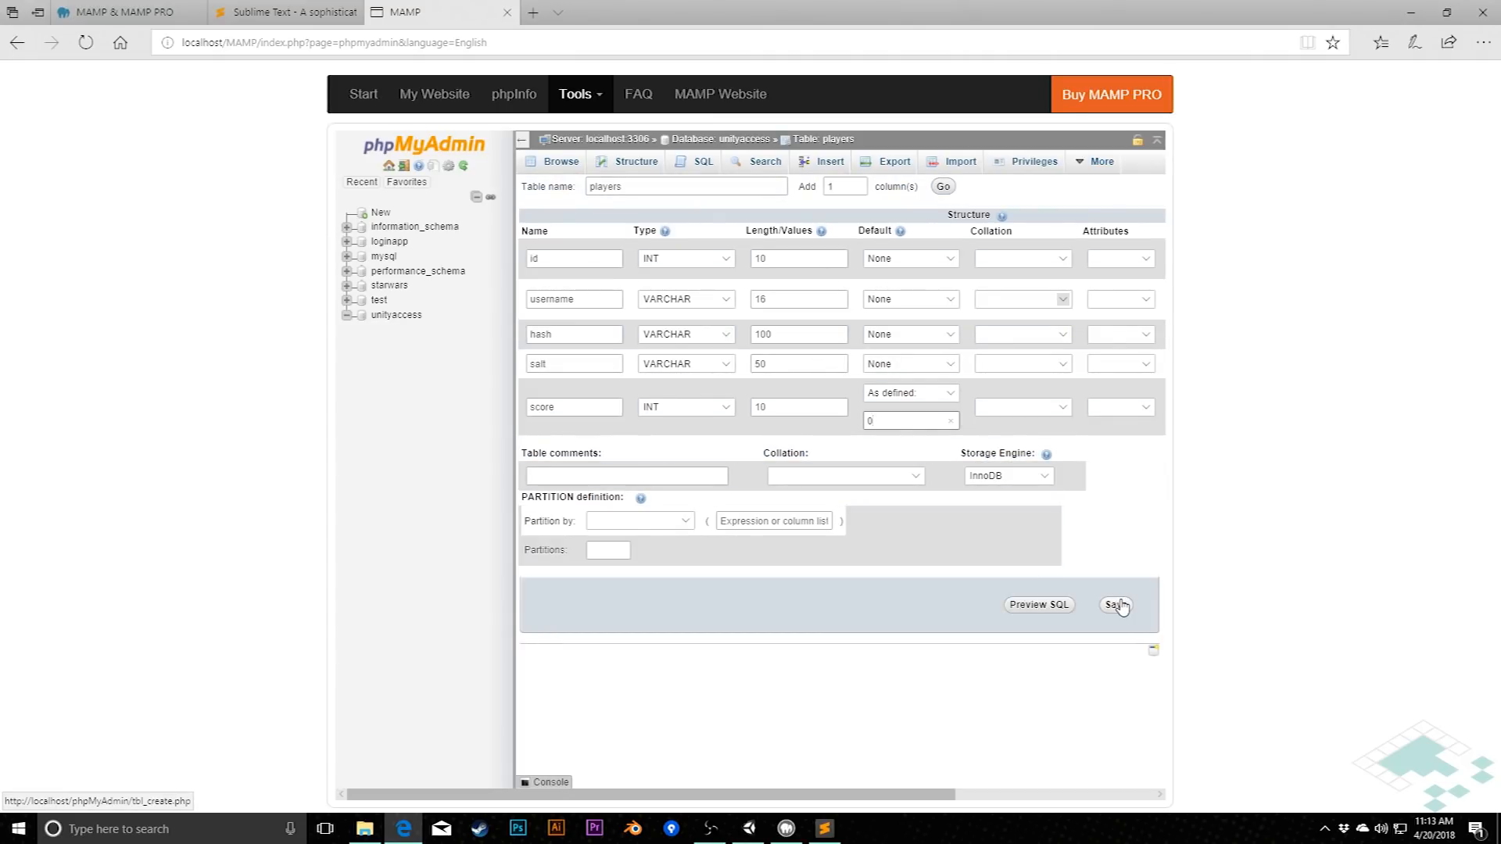
# - Save the players table, then switch to the Sublime Text website
pyautogui.click(1115, 604)
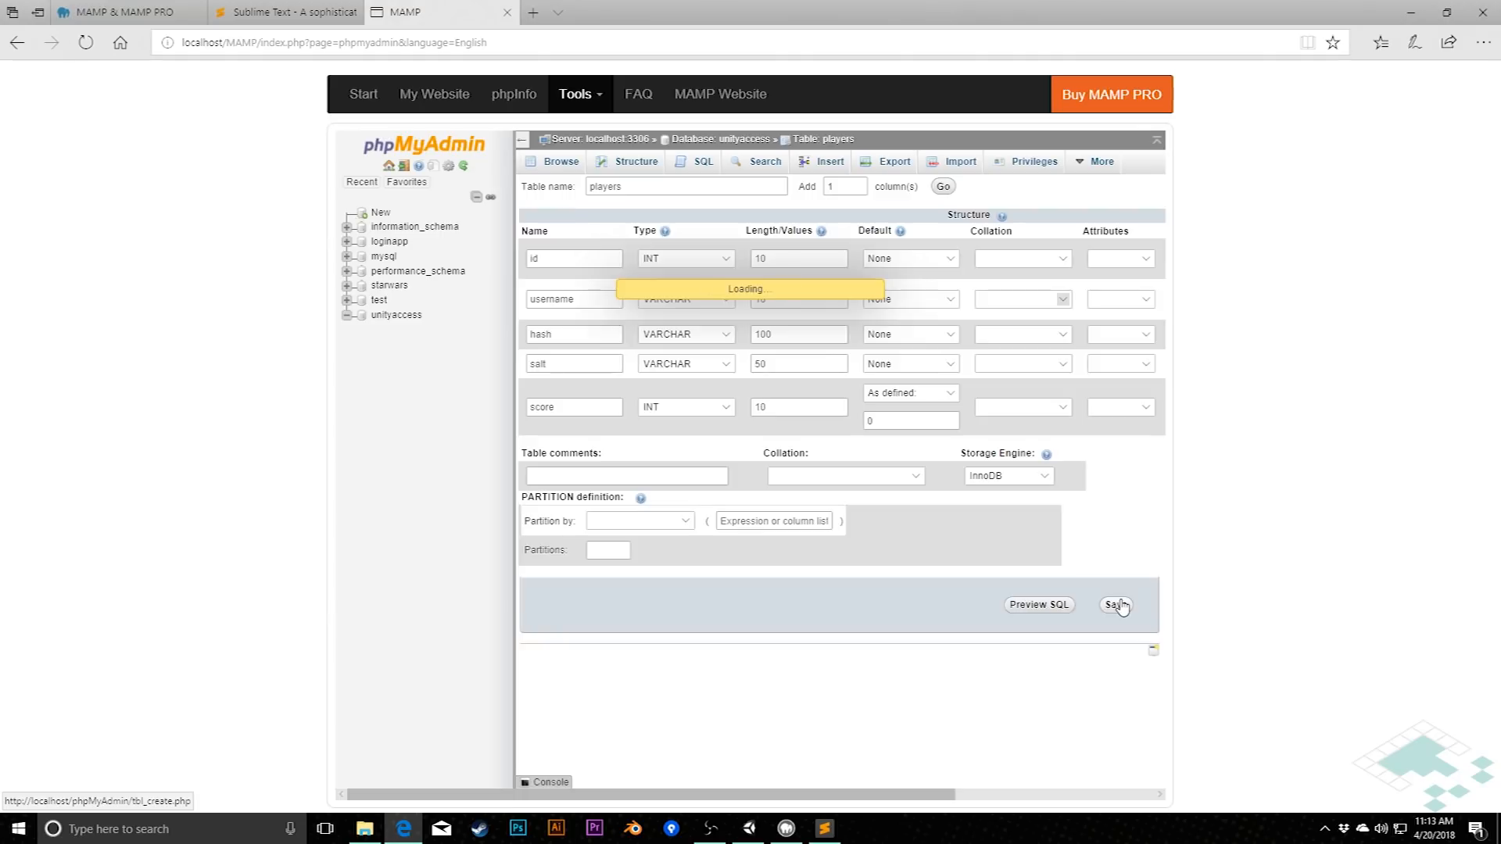
pyautogui.click(1116, 605)
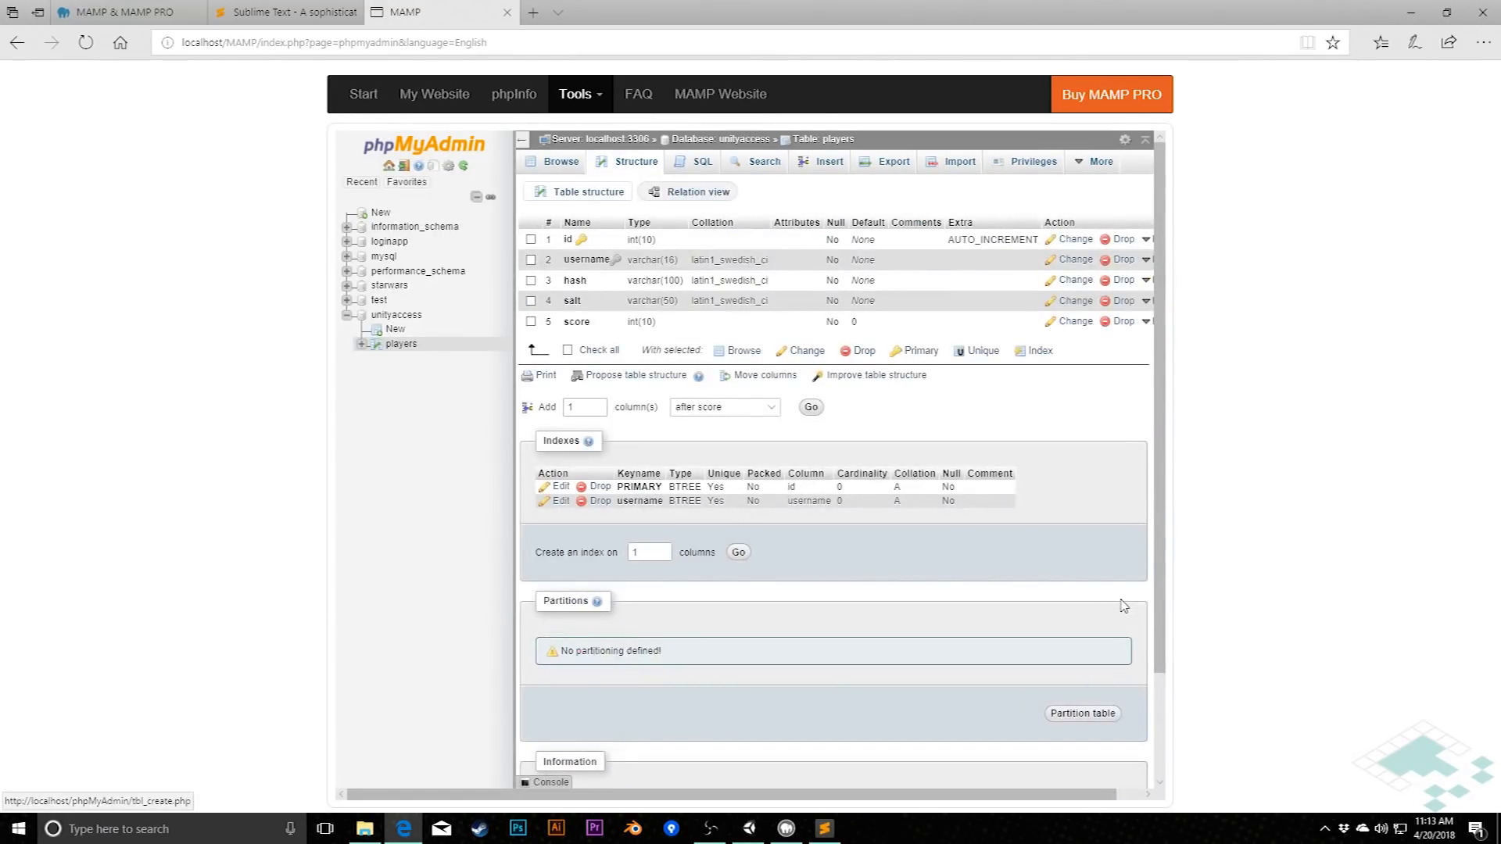
pyautogui.moveTo(956, 161)
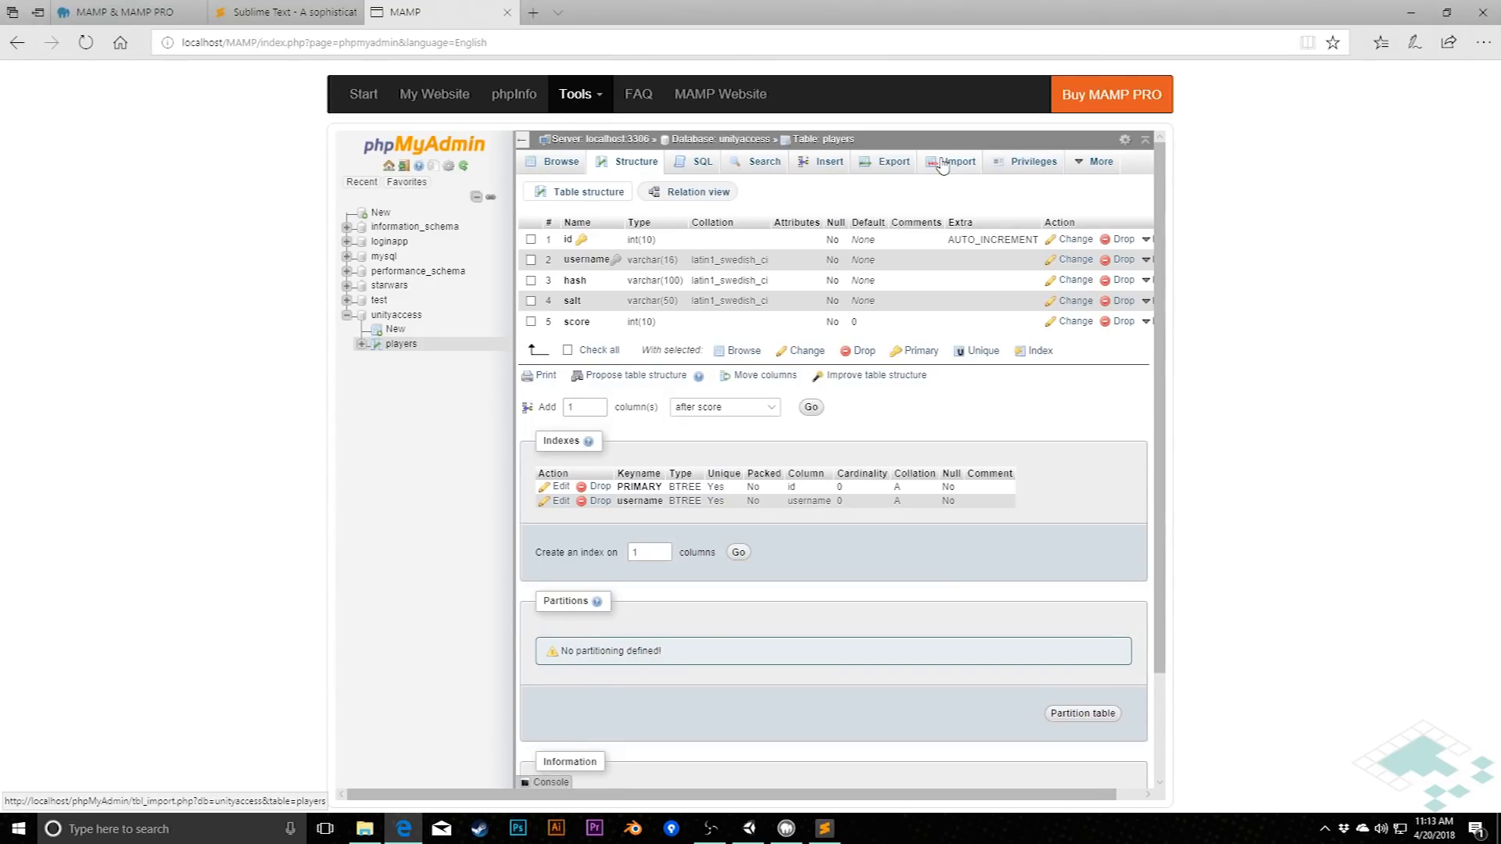
pyautogui.moveTo(761, 520)
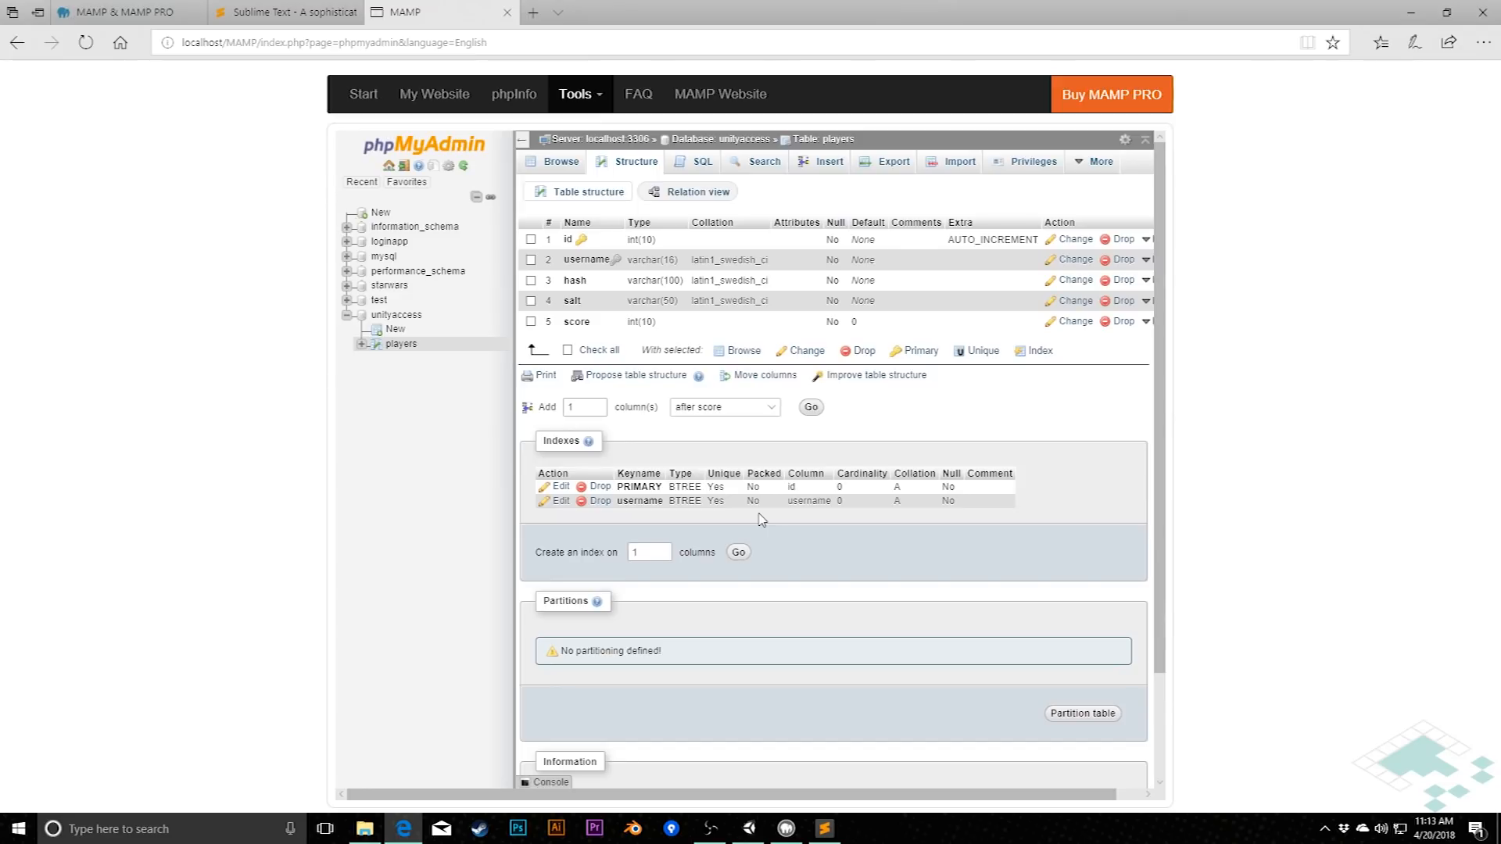
pyautogui.moveTo(585, 310)
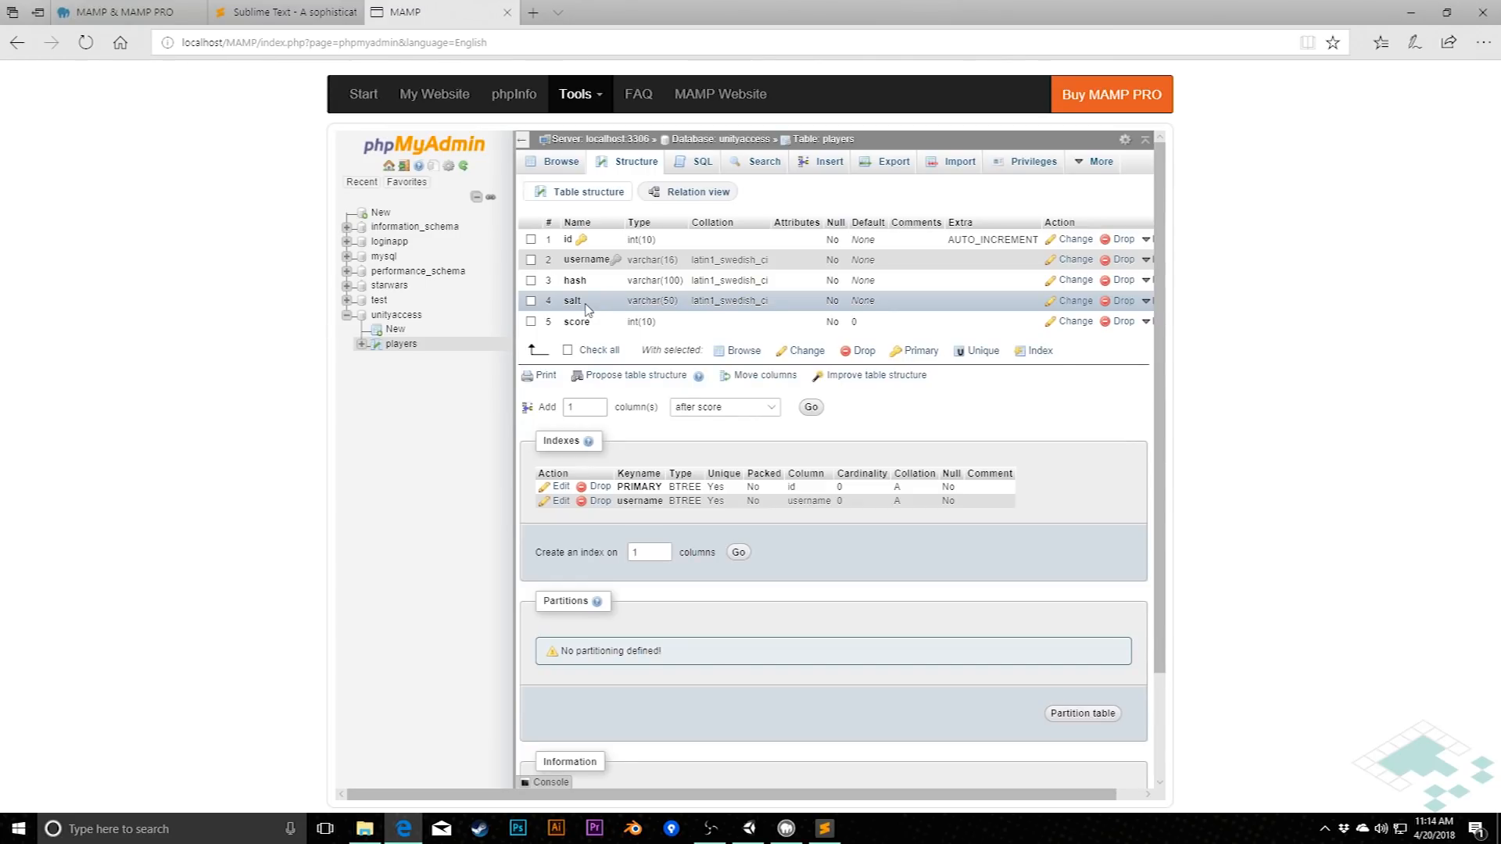
pyautogui.click(284, 11)
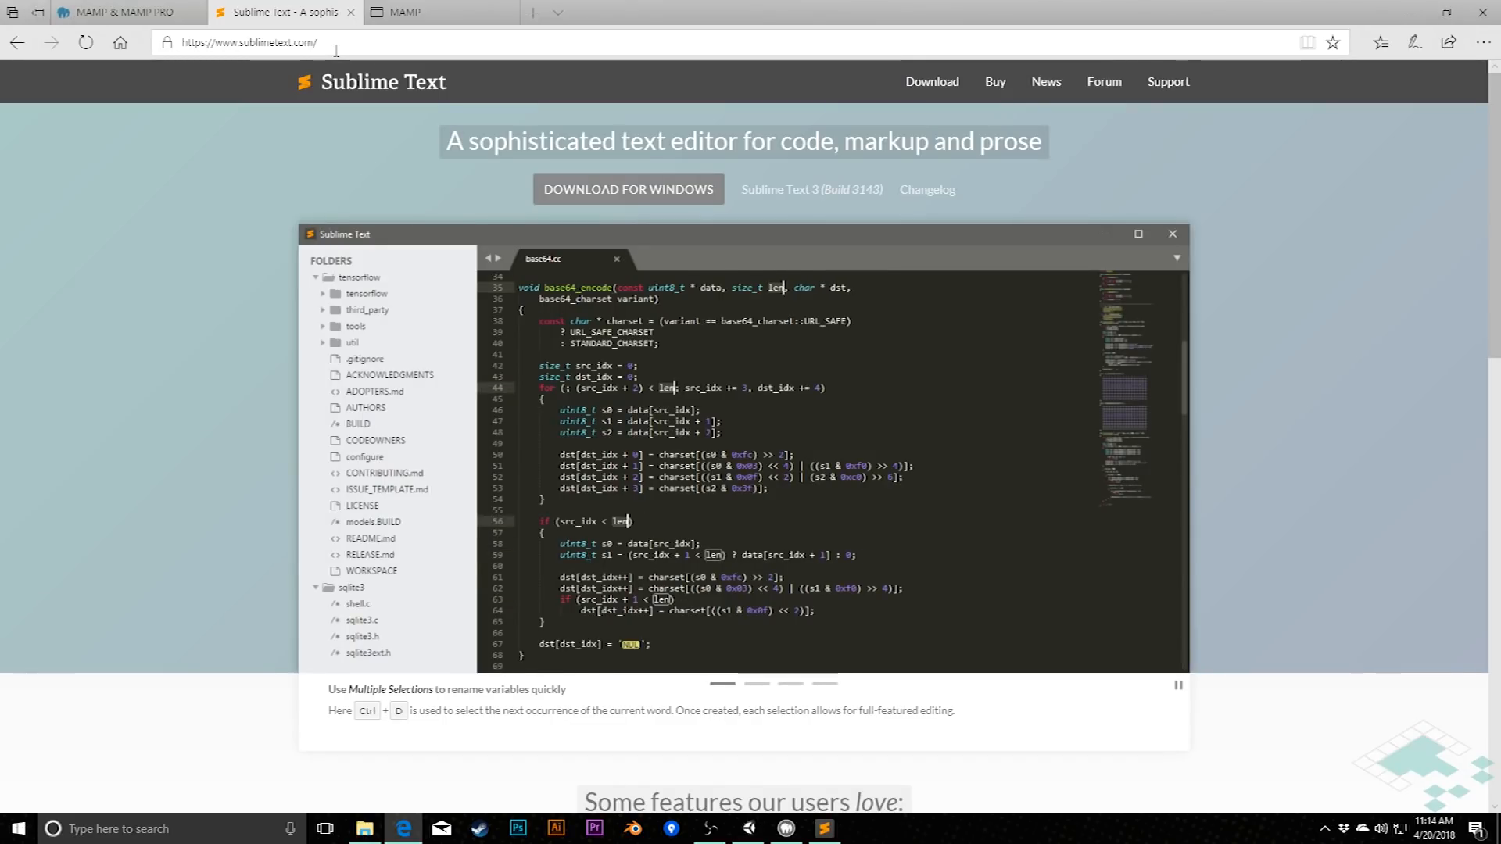
pyautogui.write('gth')
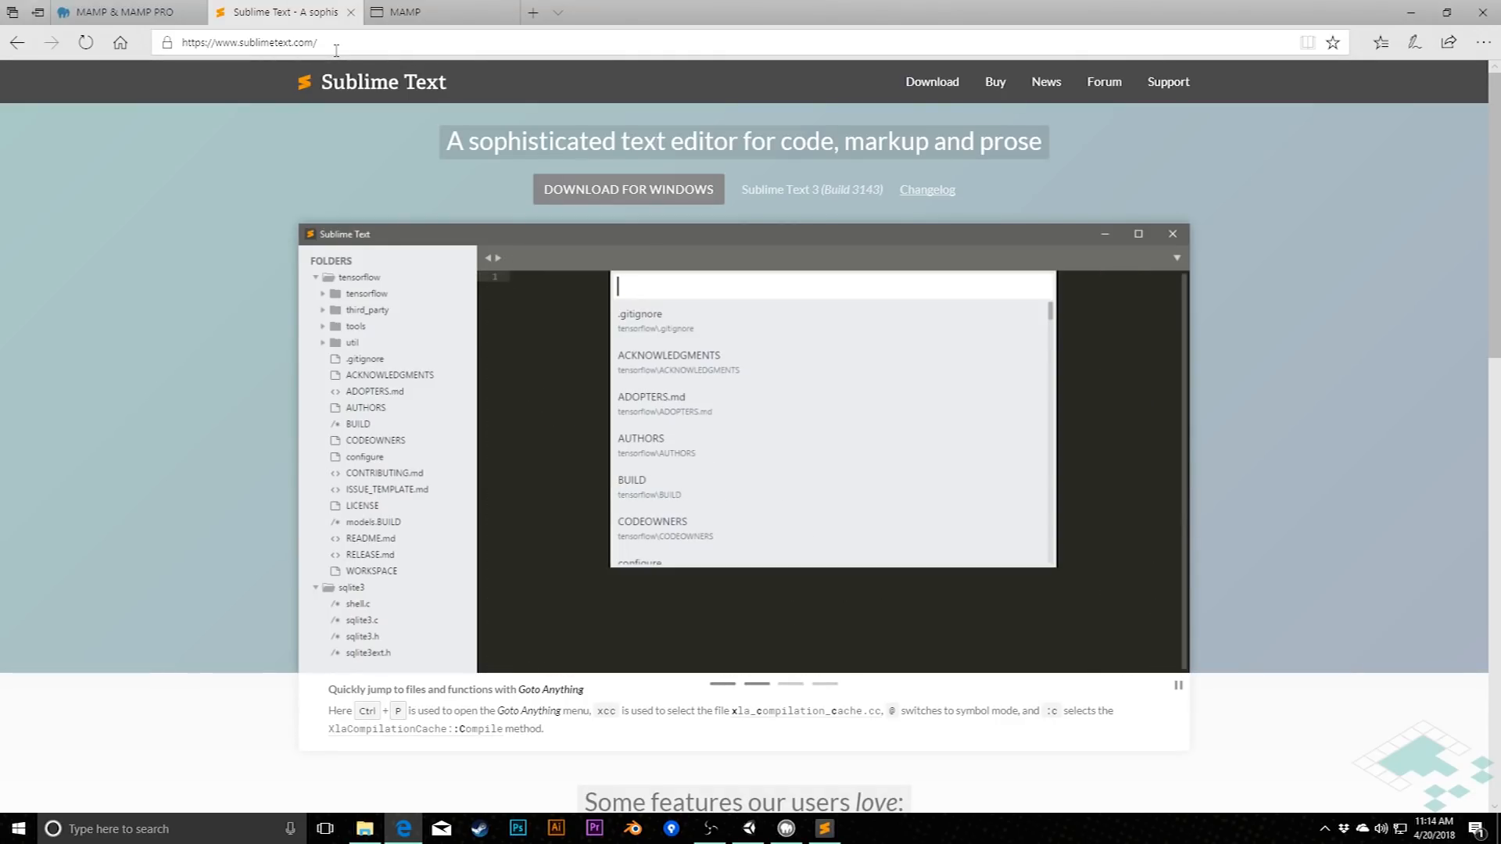
pyautogui.write('xcc@:c')
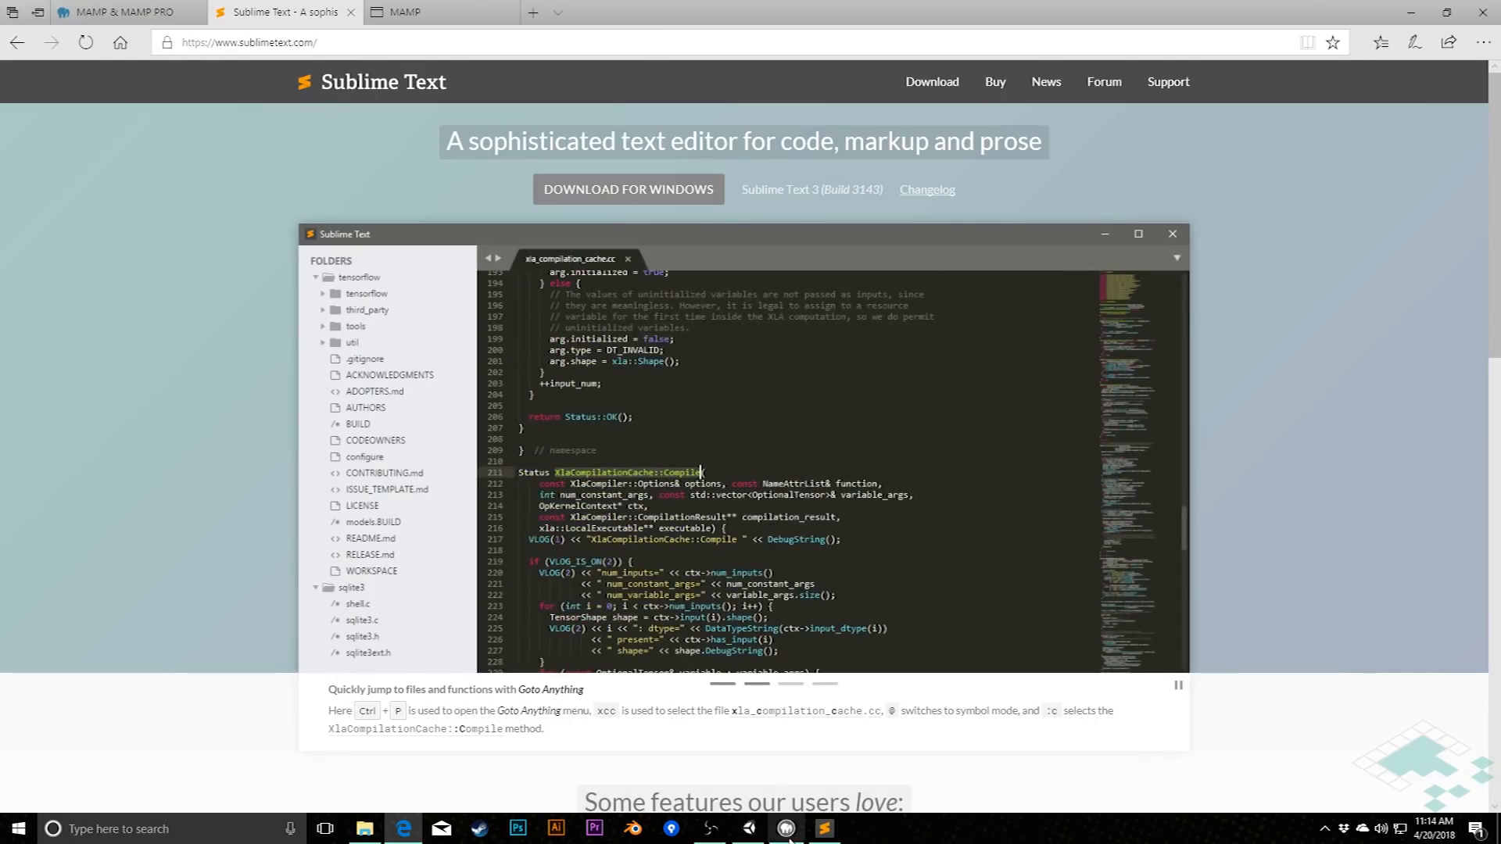
pyautogui.click(750, 829)
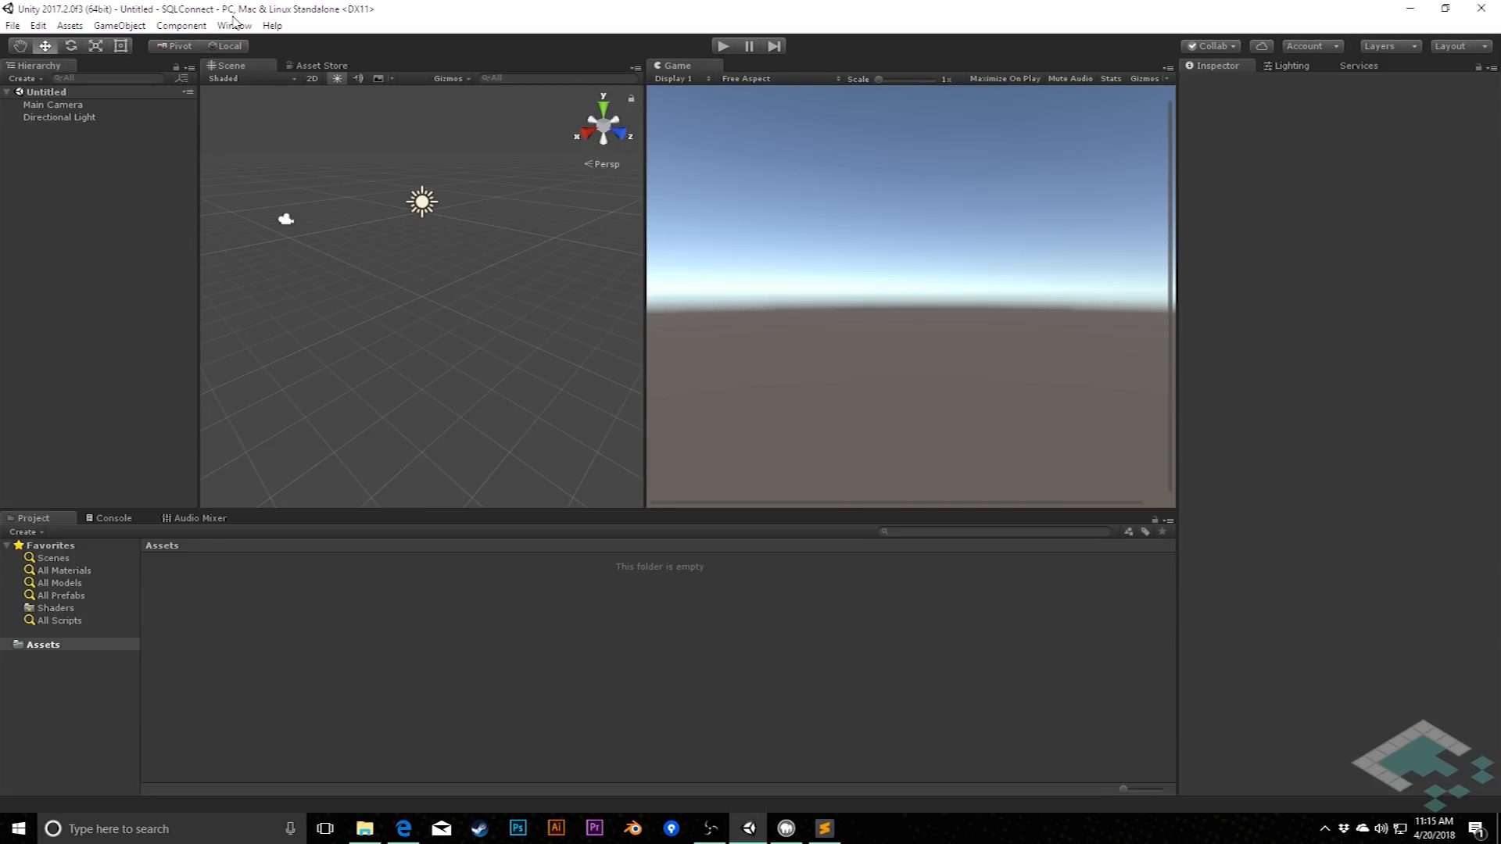
pyautogui.moveTo(65, 399)
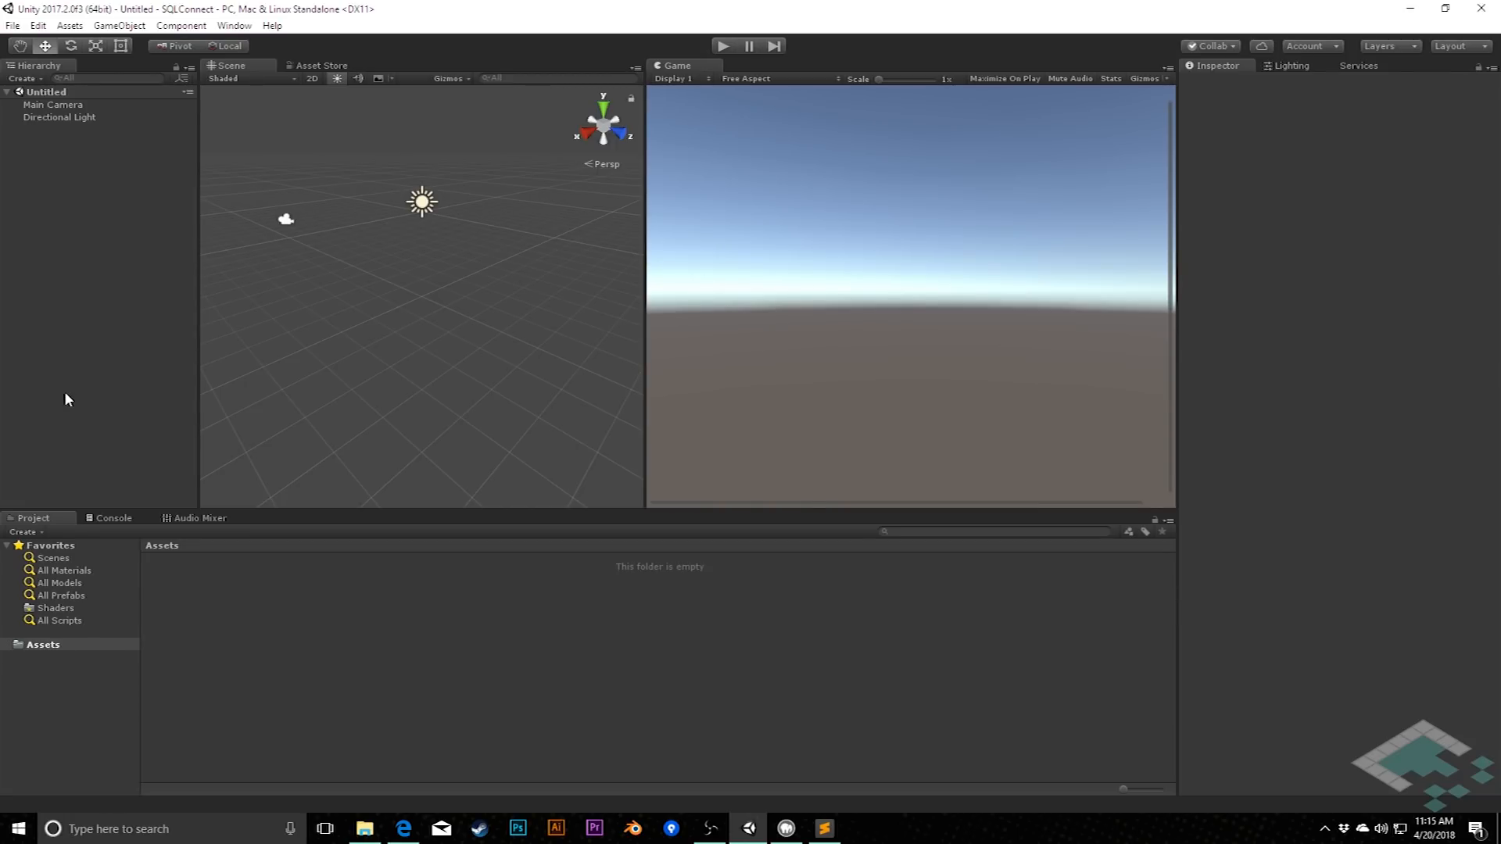
pyautogui.moveTo(212, 592)
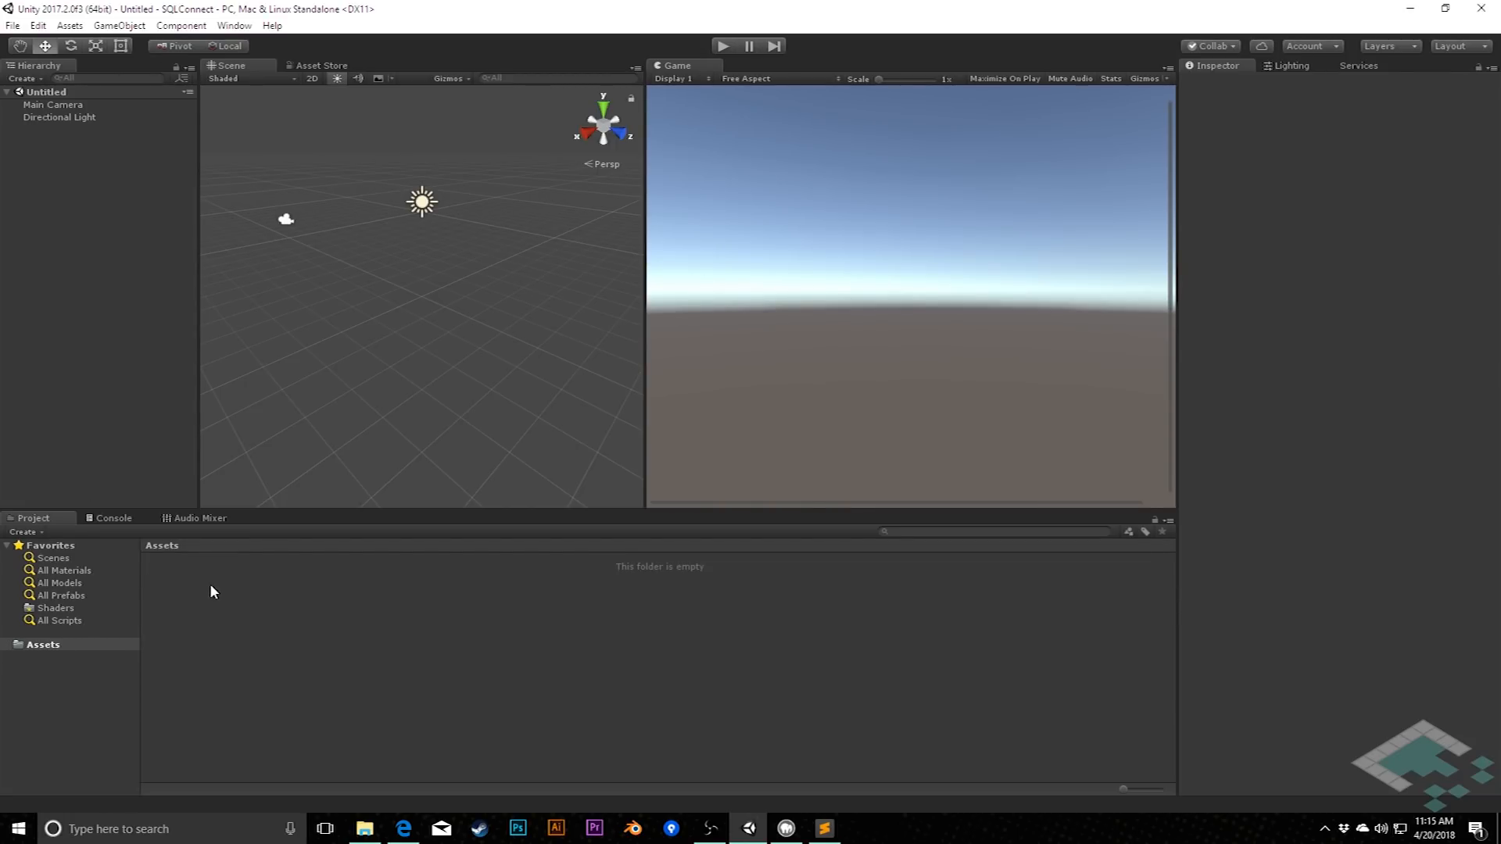
pyautogui.moveTo(149, 332)
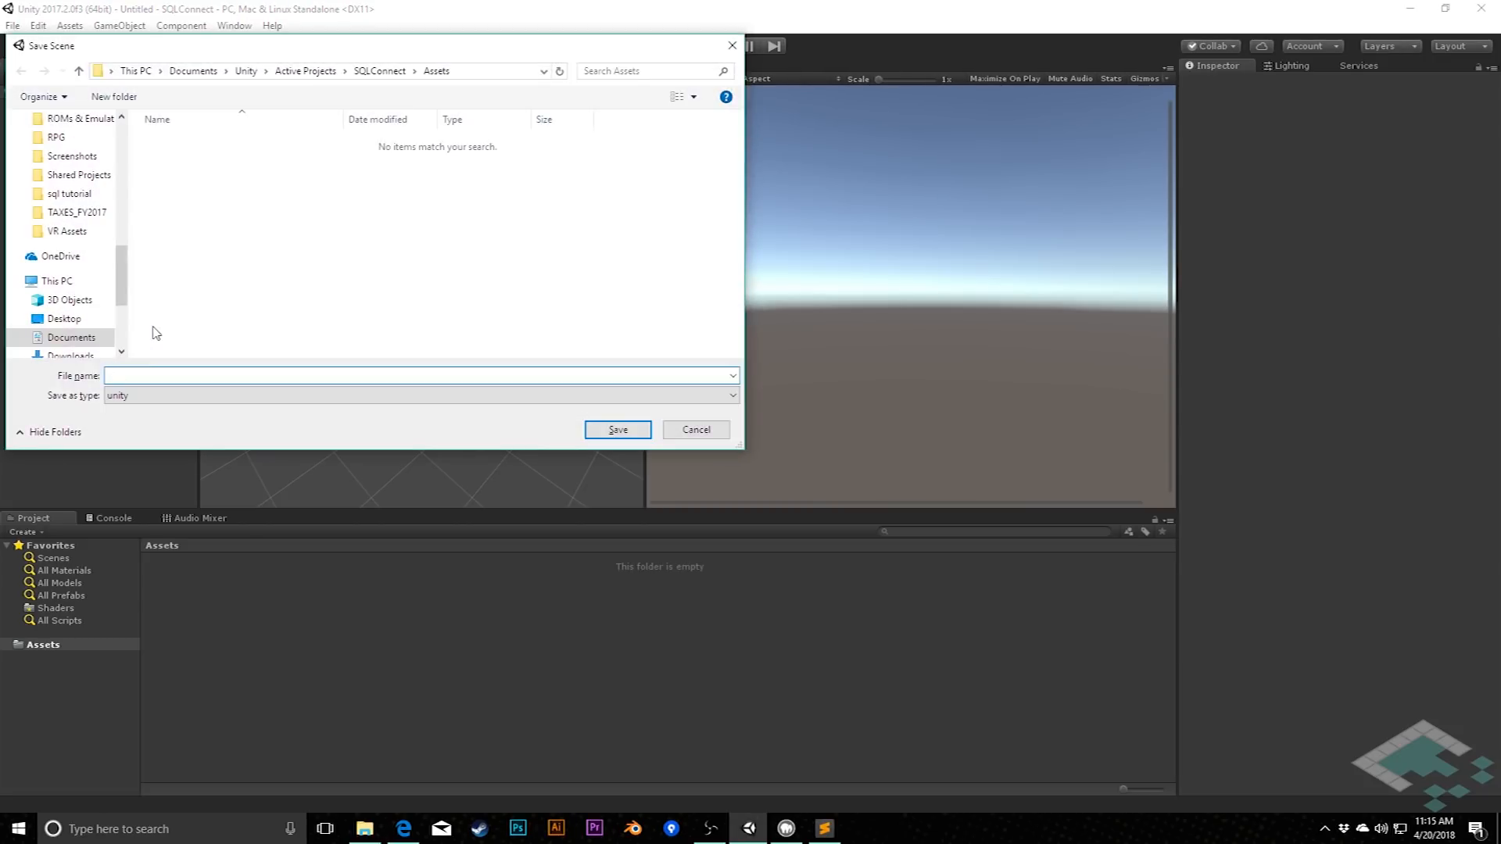
# - Save the scene file as mainmenu in the Assets folder
pyautogui.write('mainmenu')
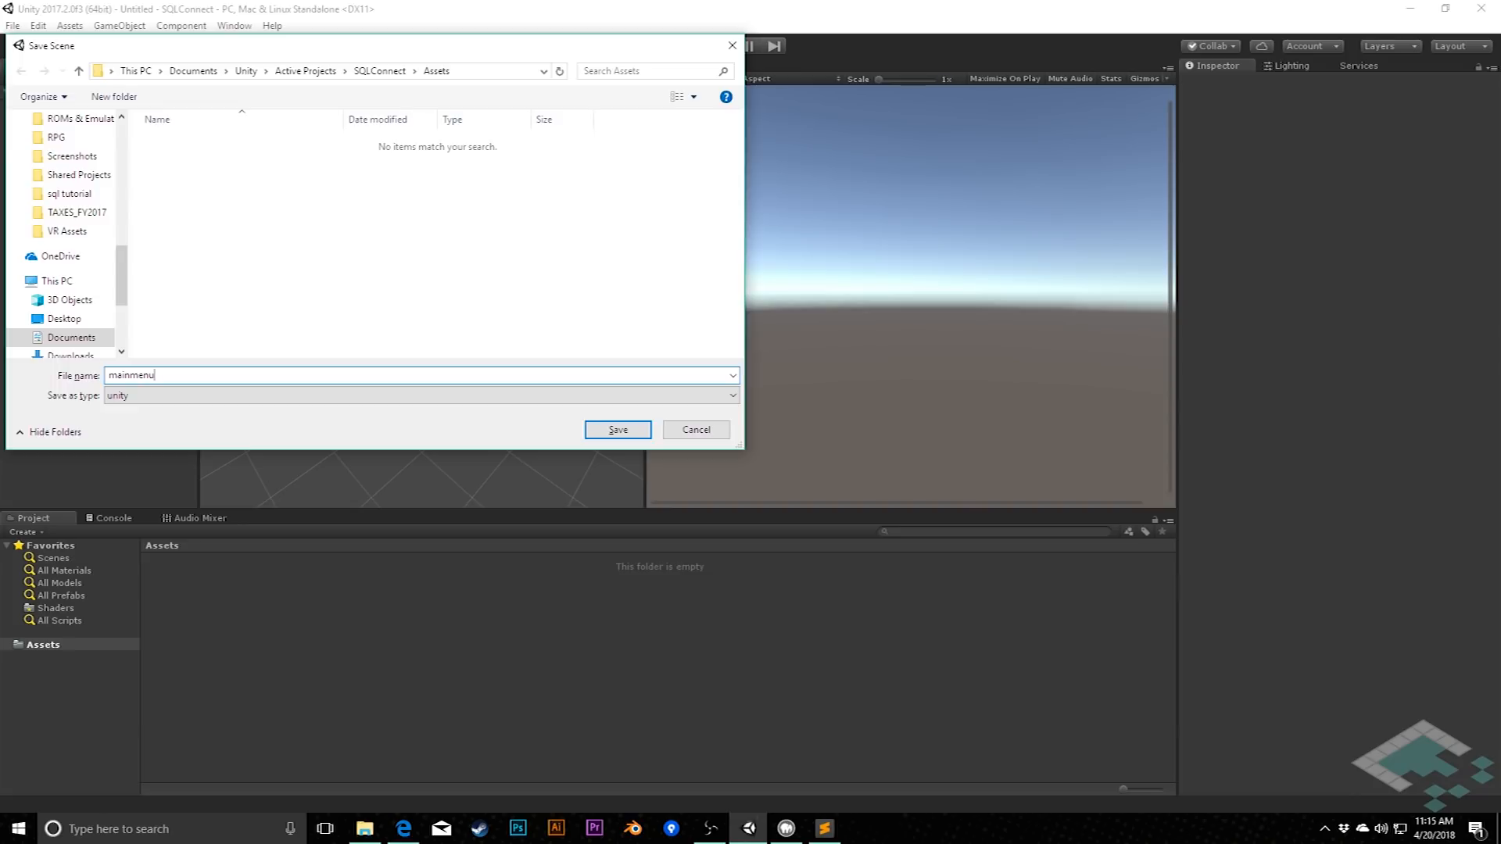
pyautogui.click(617, 429)
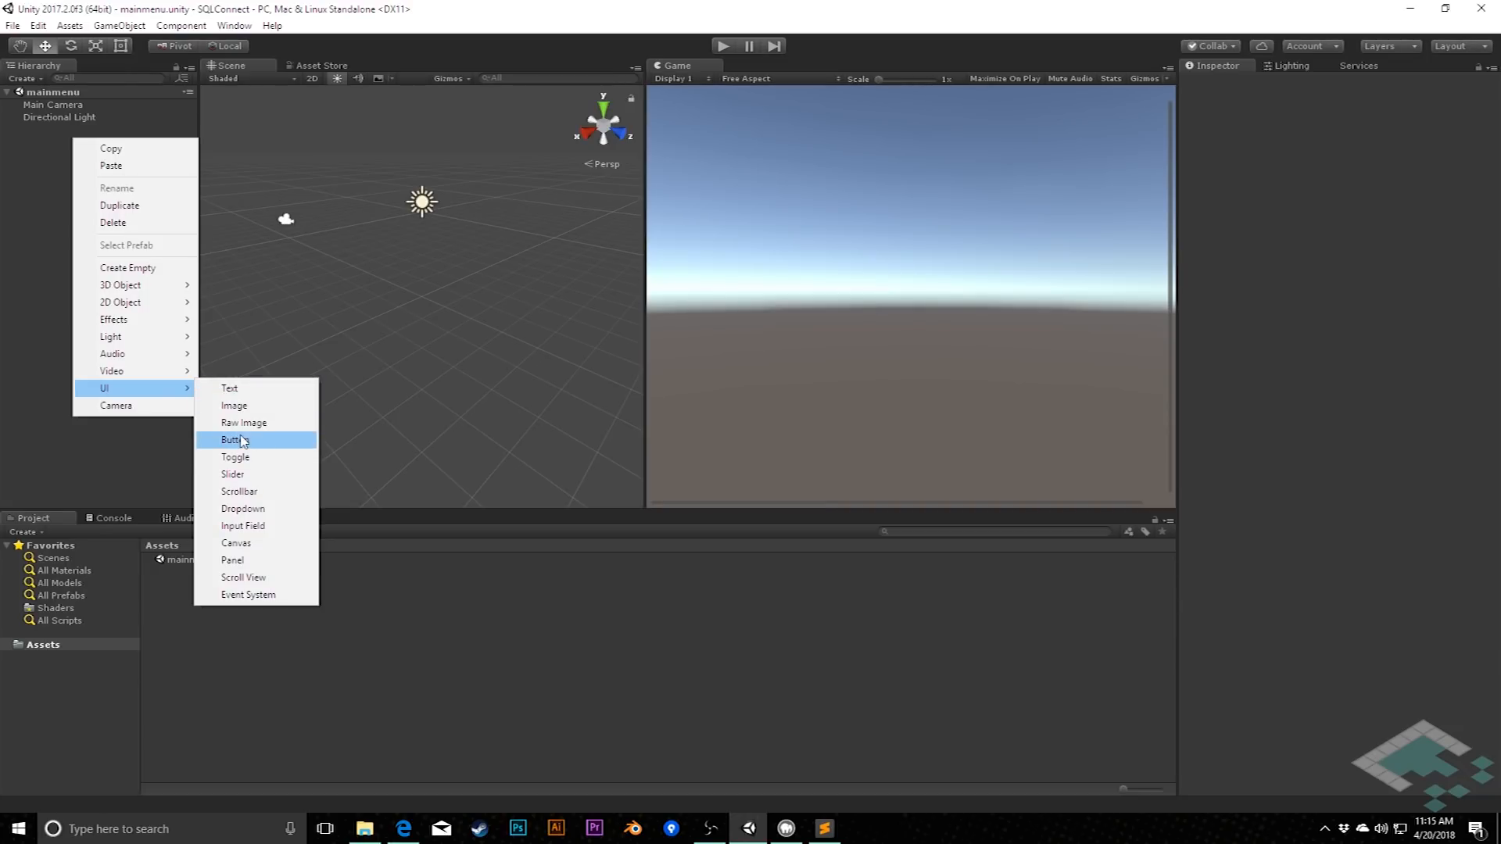
# - Add a UI Button and centre it using the middle-centre anchor preset
pyautogui.click(234, 439)
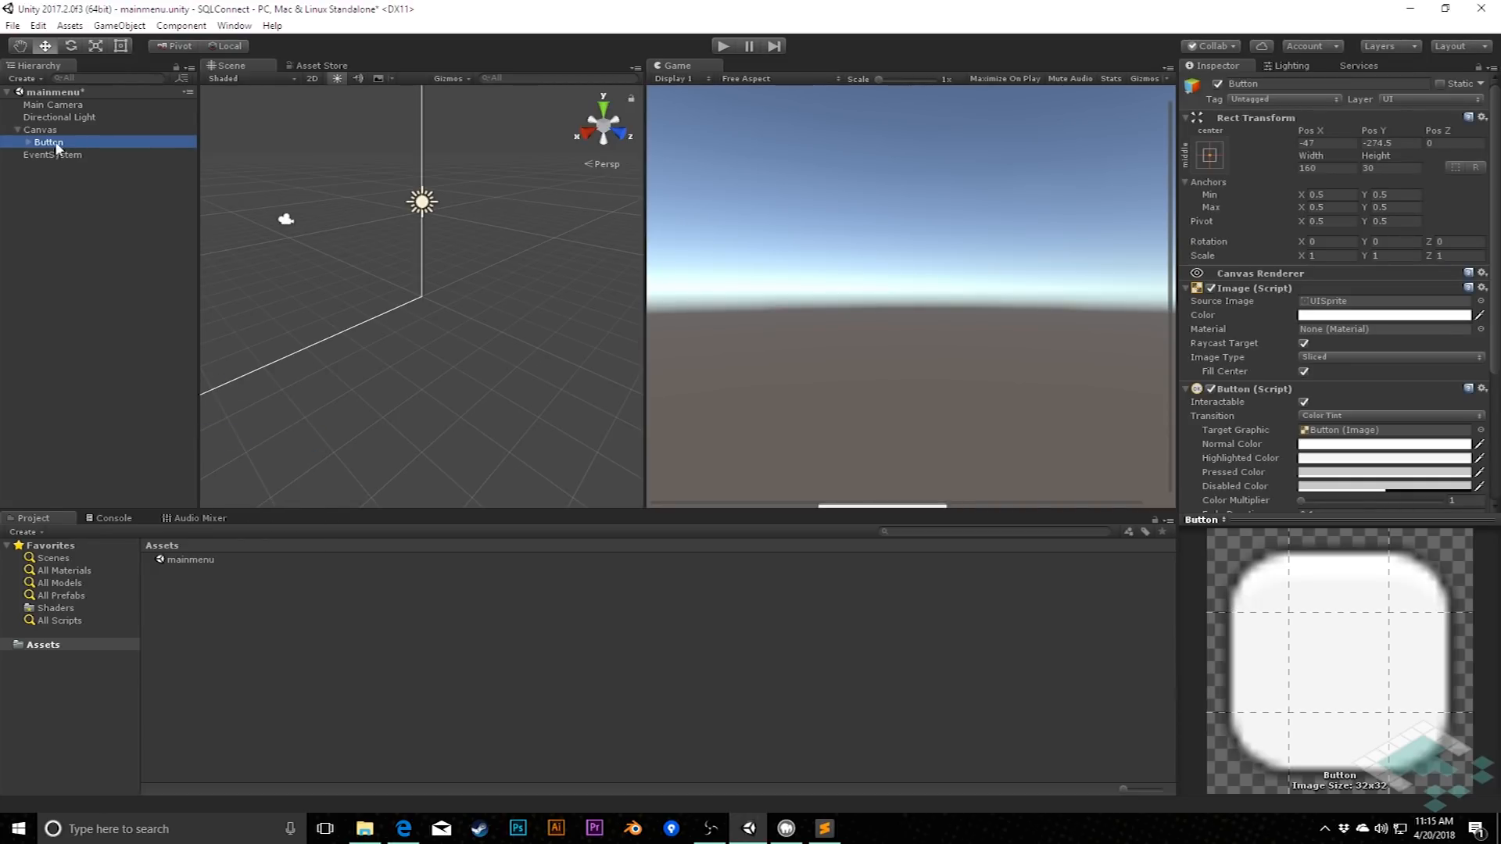
pyautogui.moveTo(245, 166)
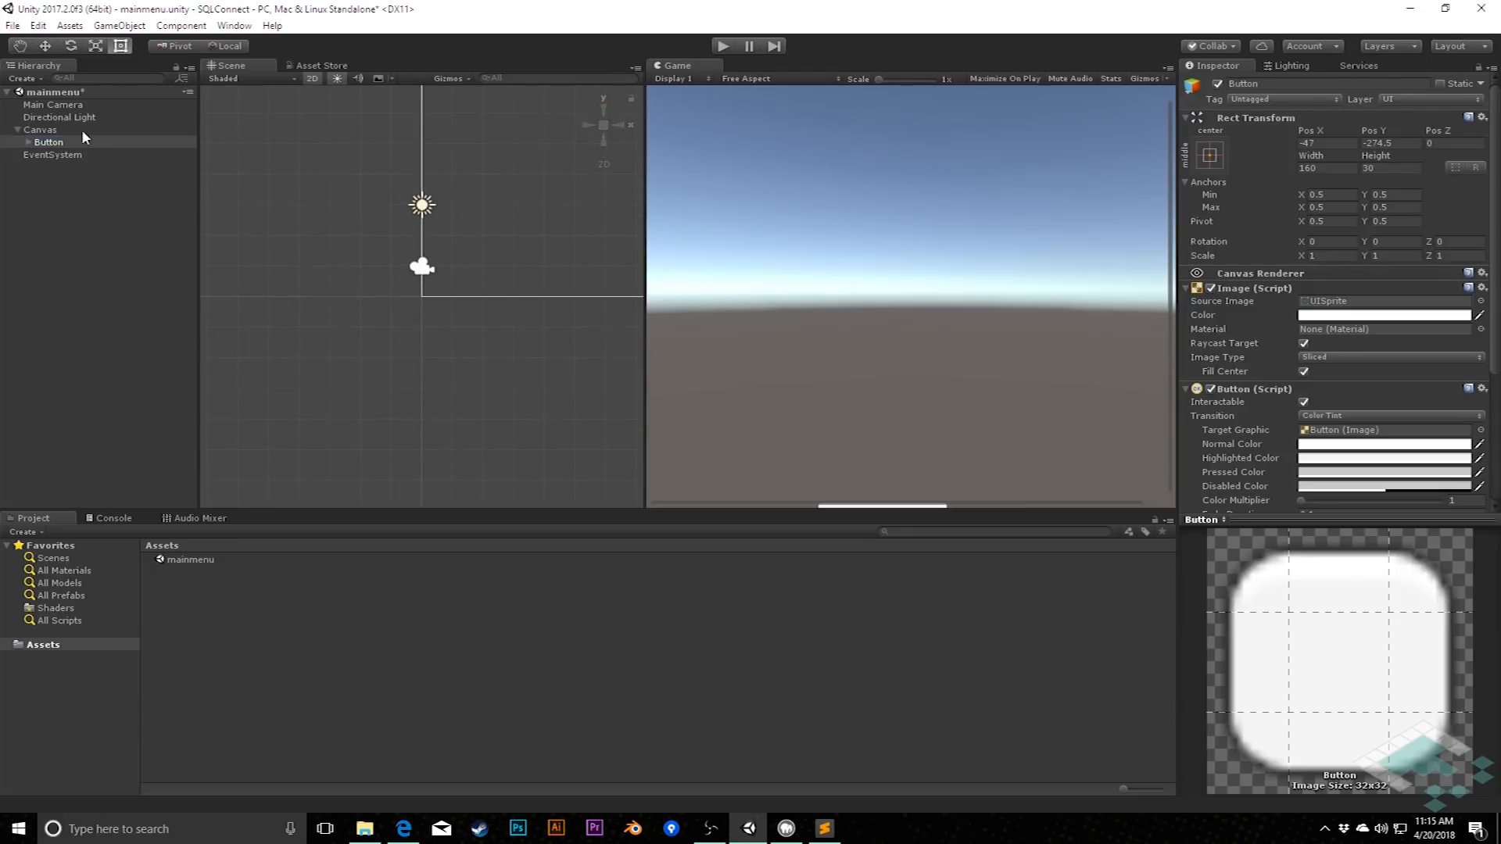
pyautogui.click(39, 129)
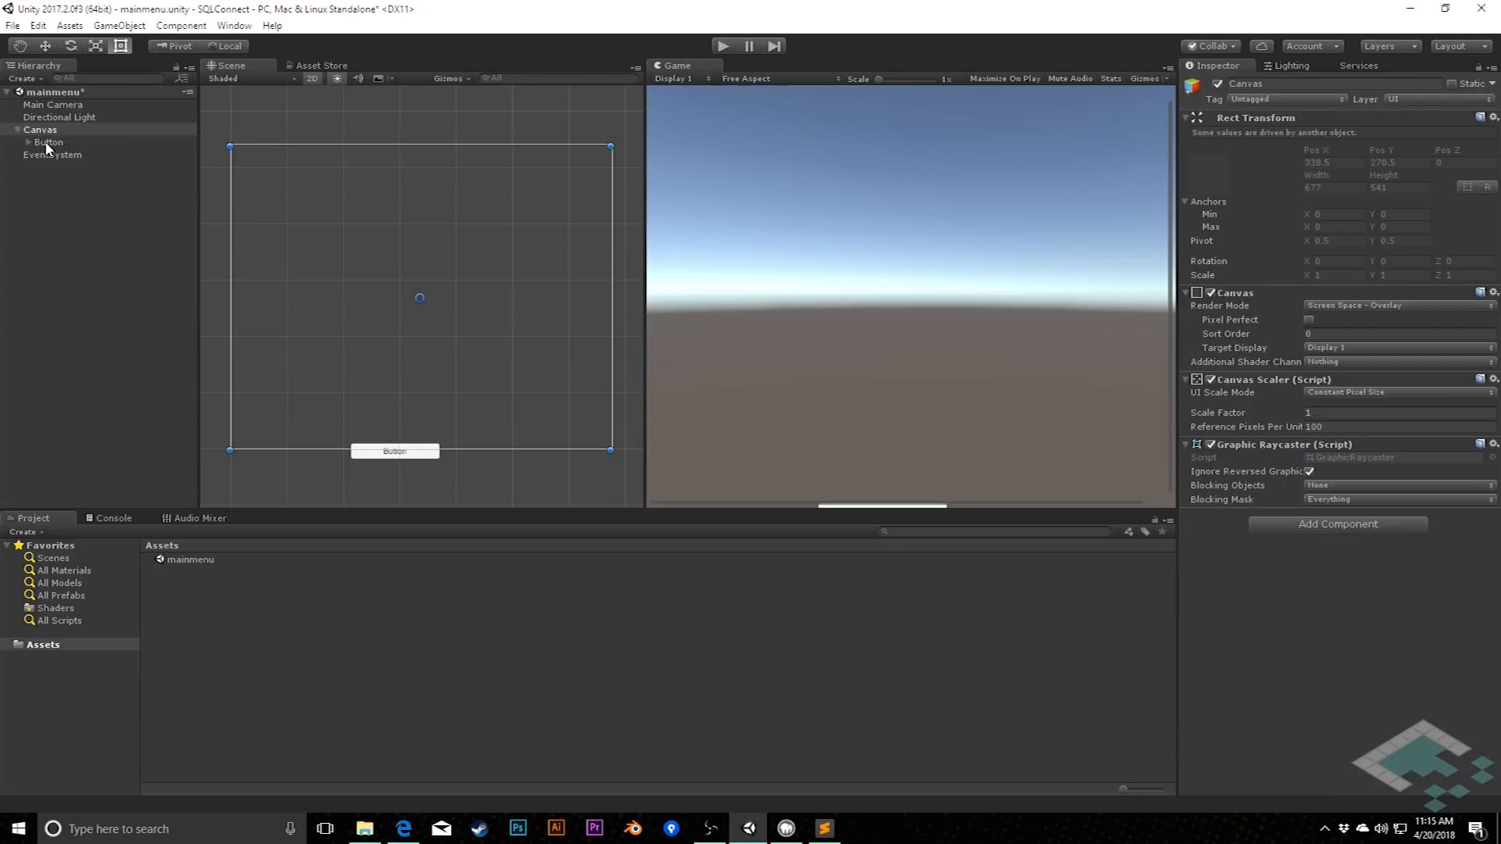
pyautogui.click(48, 142)
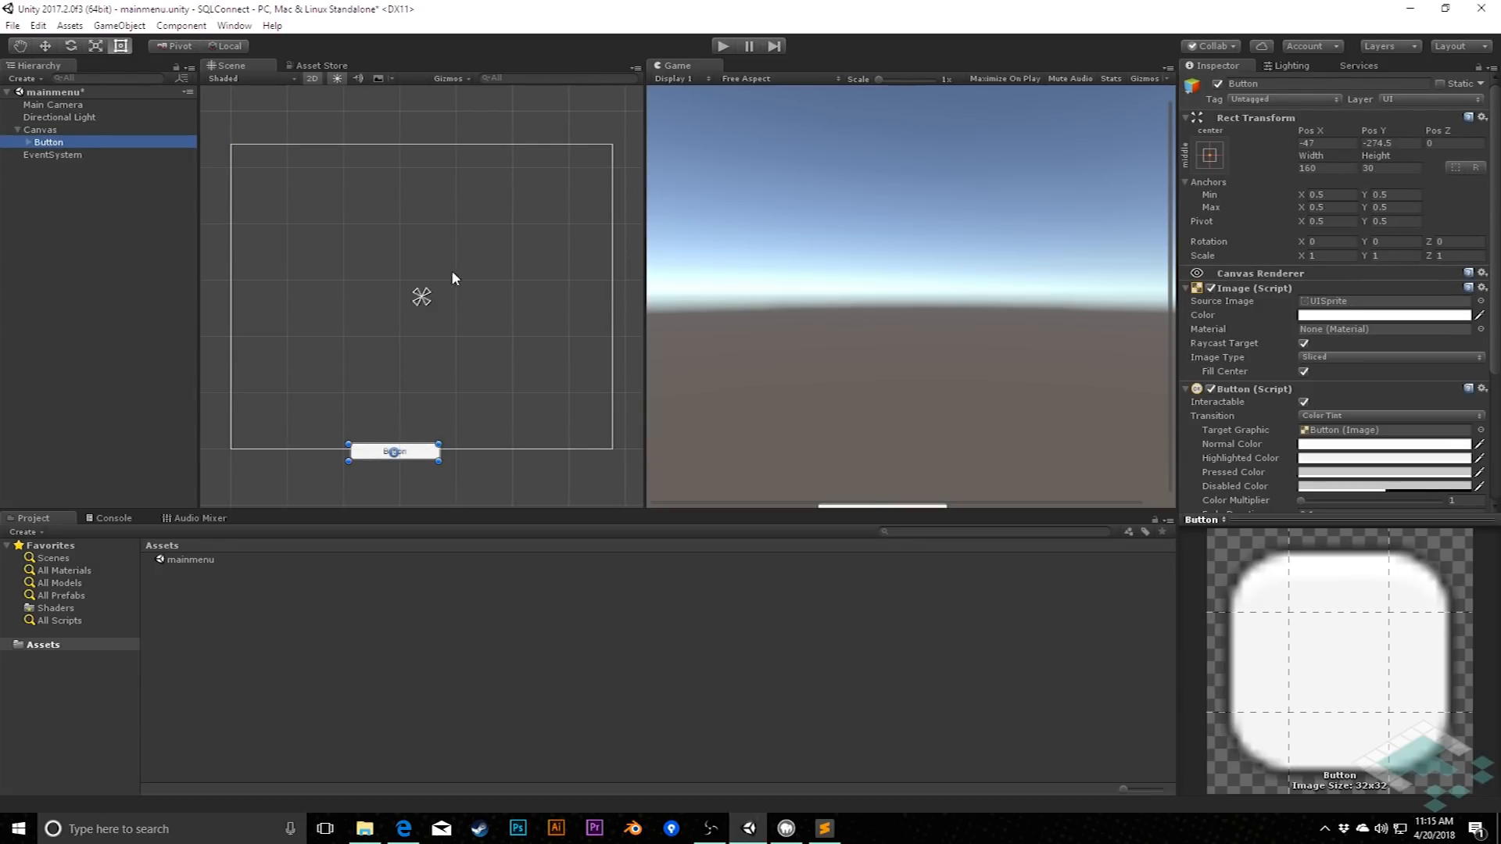
pyautogui.moveTo(1212, 163)
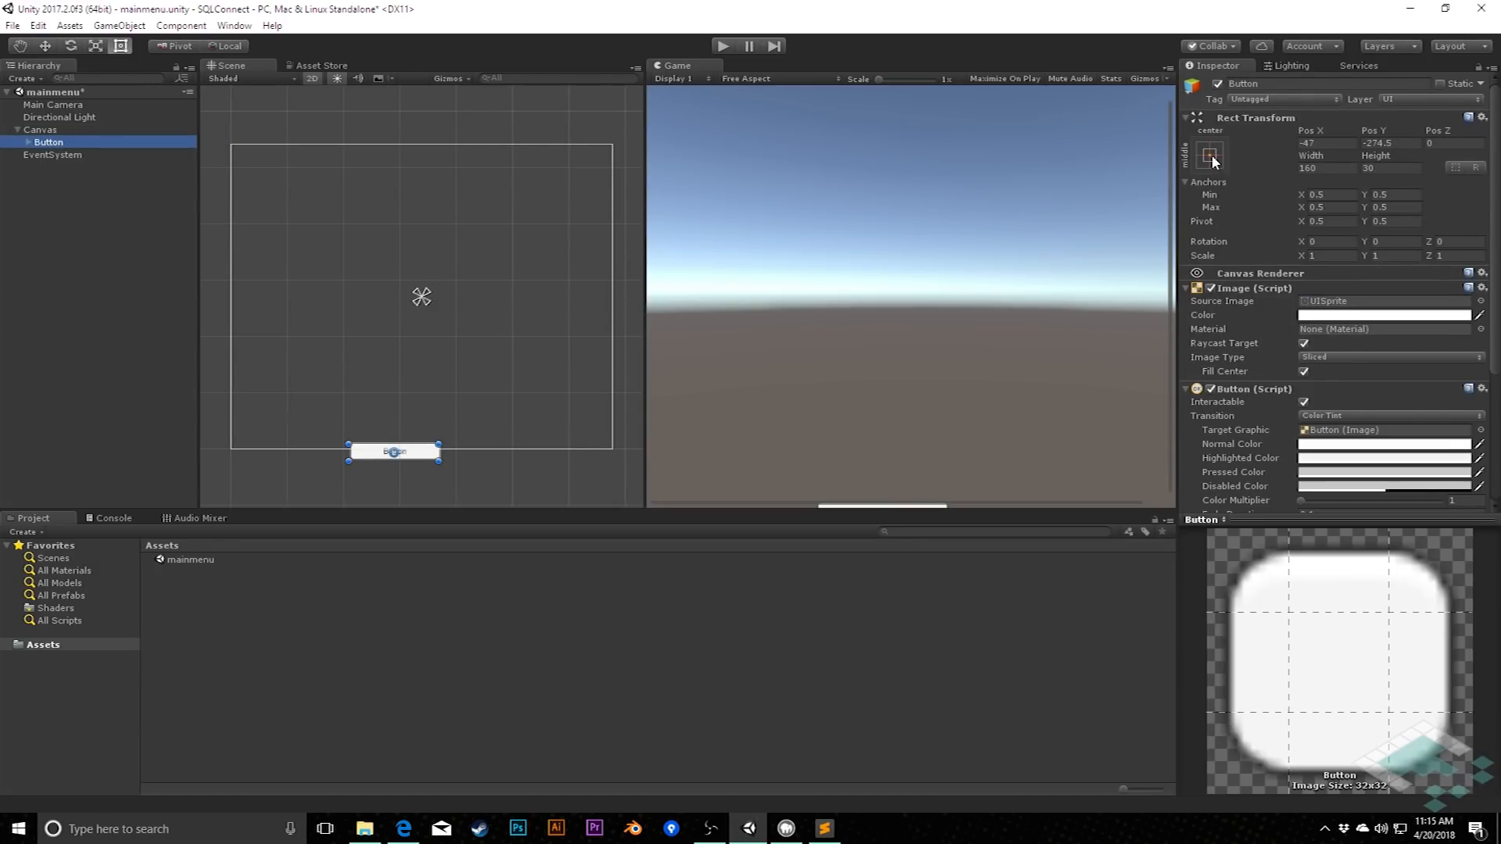
pyautogui.click(1210, 155)
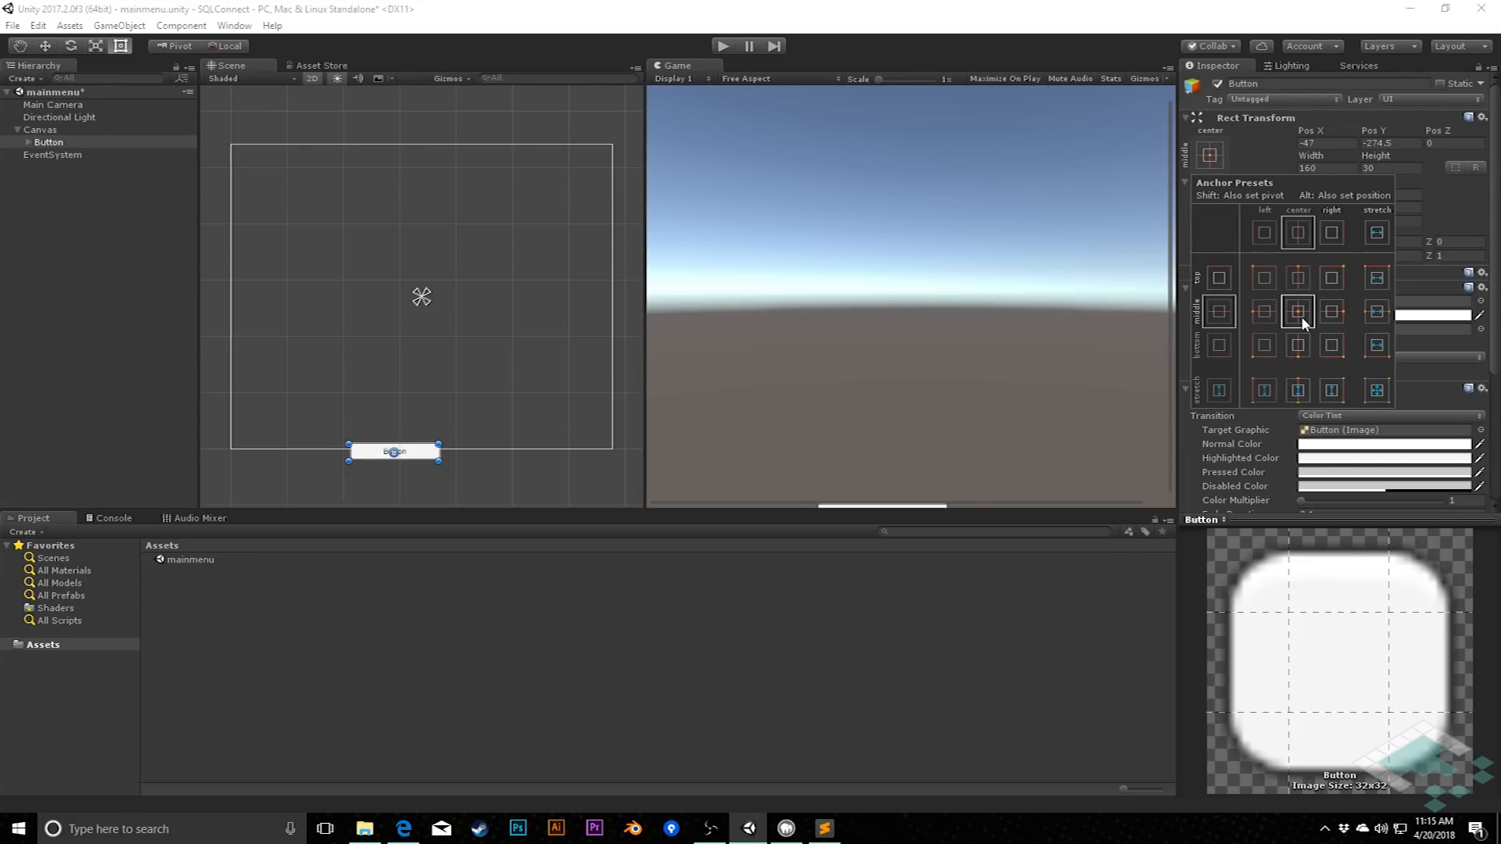
pyautogui.moveTo(1253, 311)
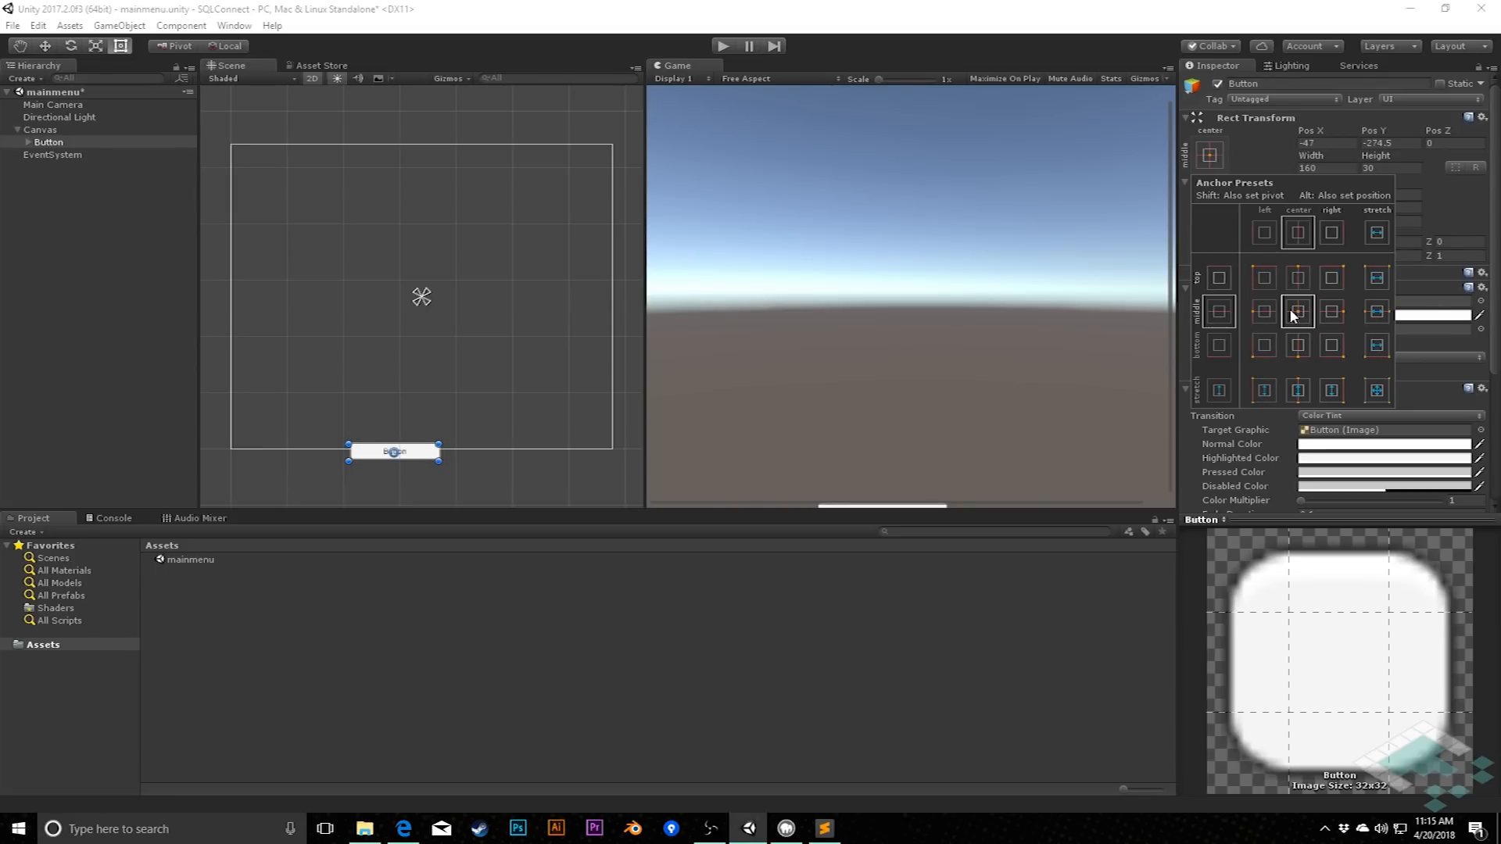
pyautogui.click(1296, 311)
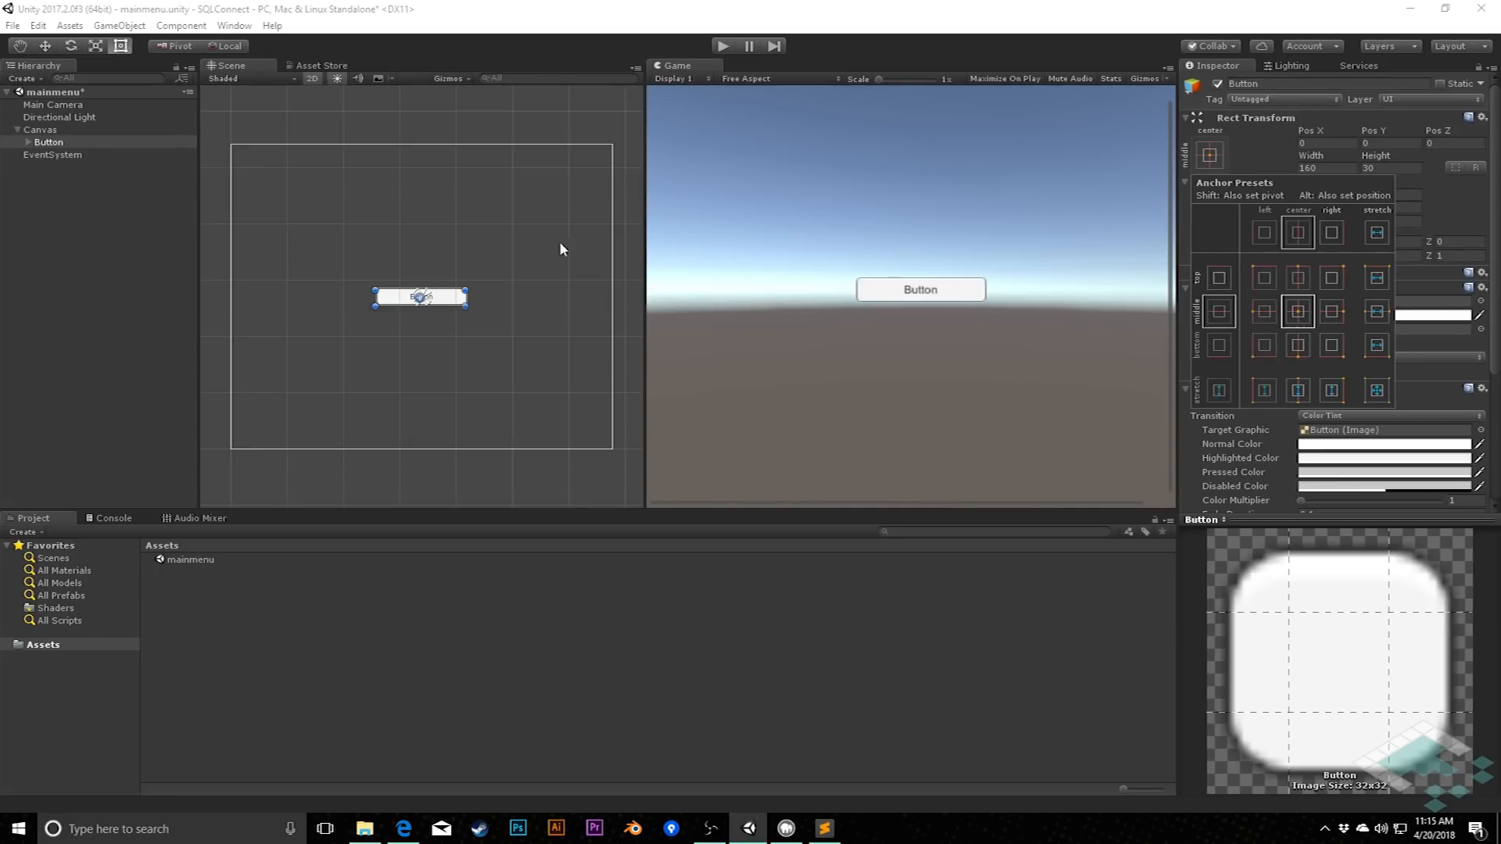
pyautogui.moveTo(1253, 139)
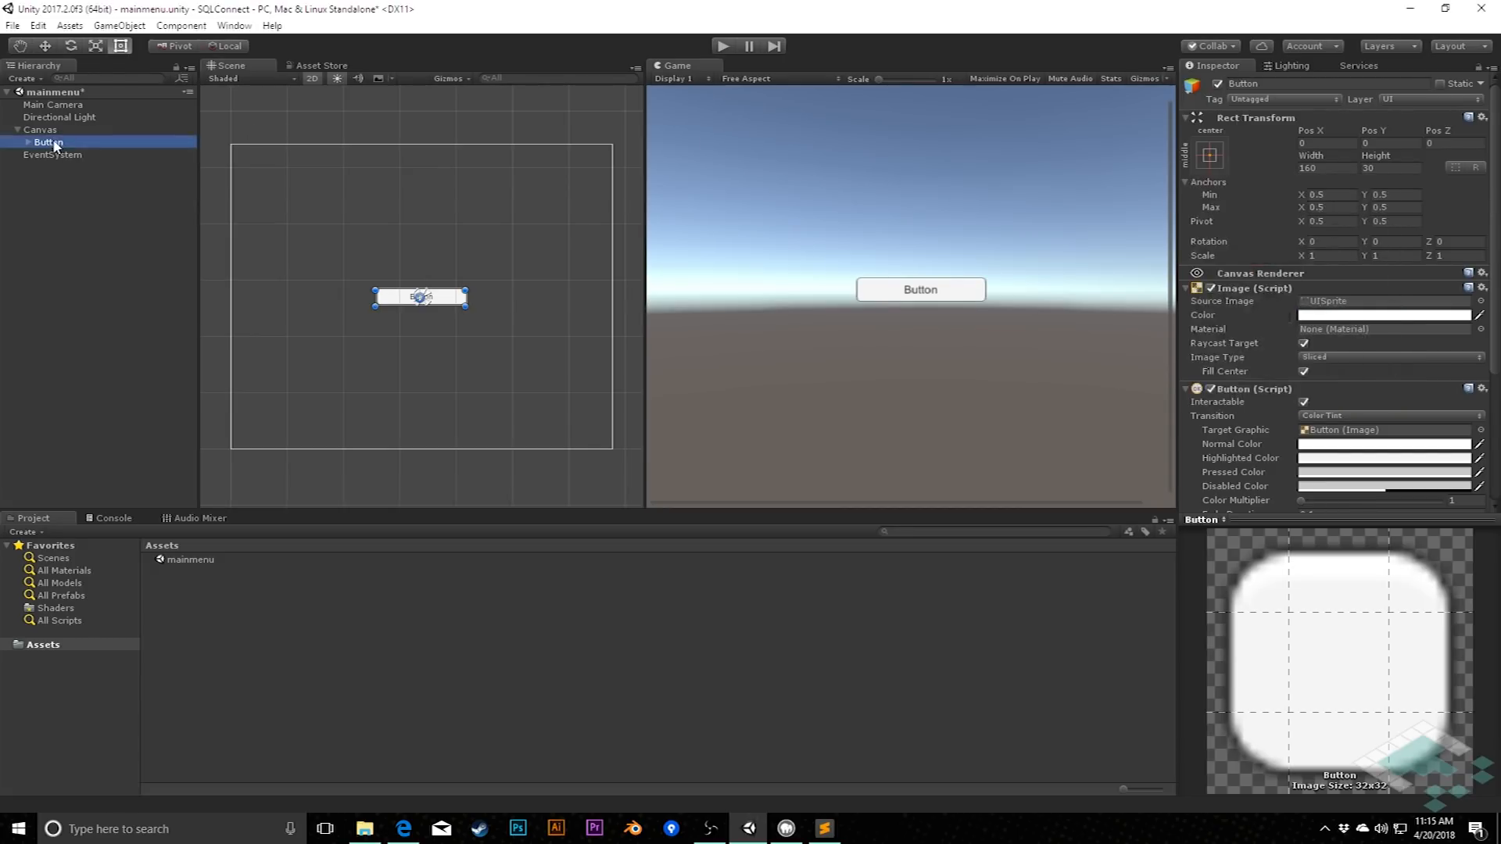
# - Duplicate the button twice so copies can be stacked beneath it
pyautogui.press('ctrl+d')
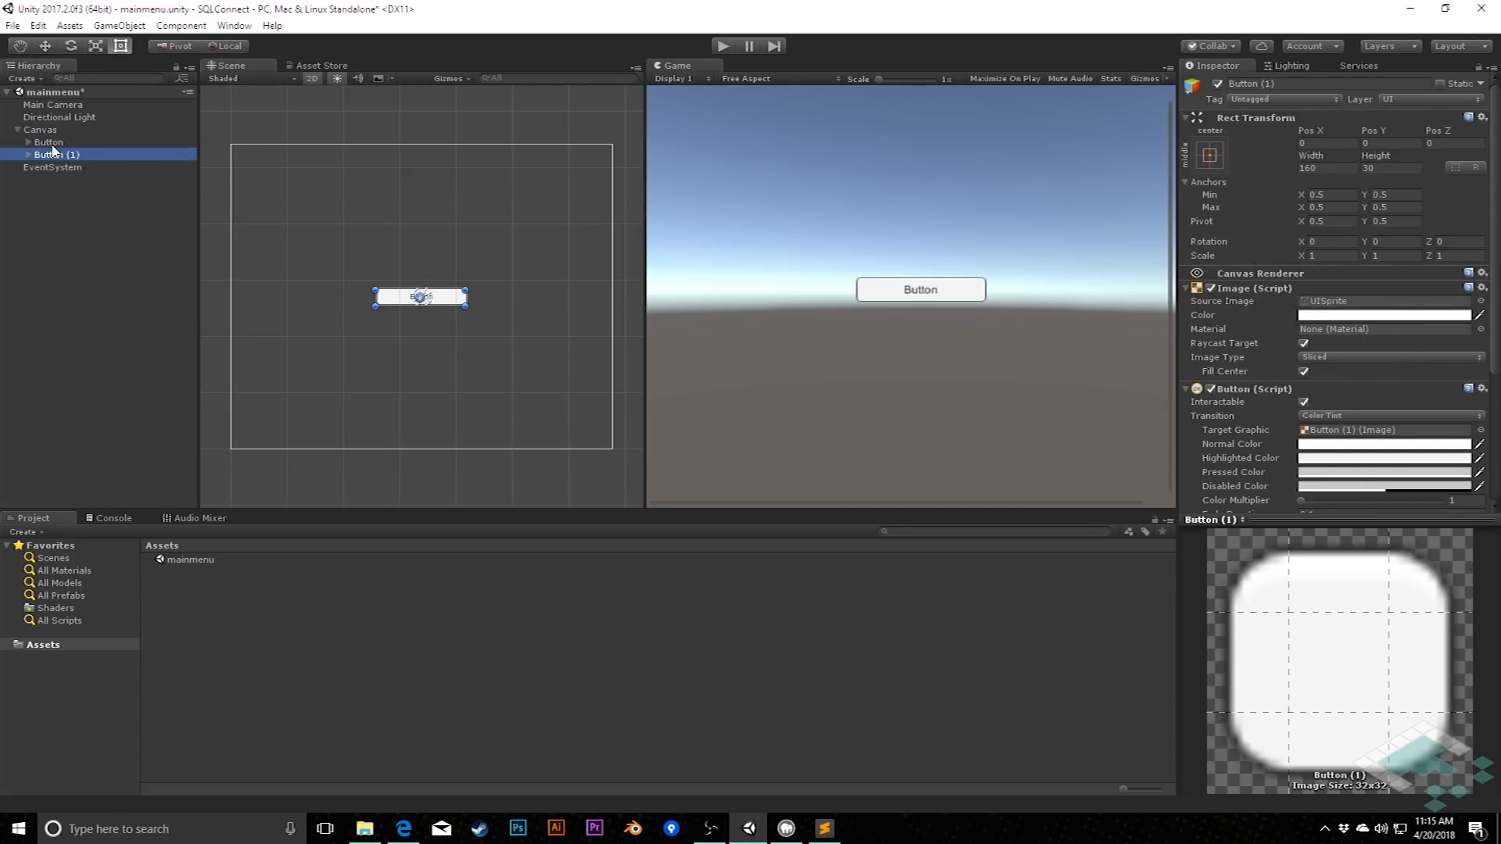
pyautogui.press('ctrl+d')
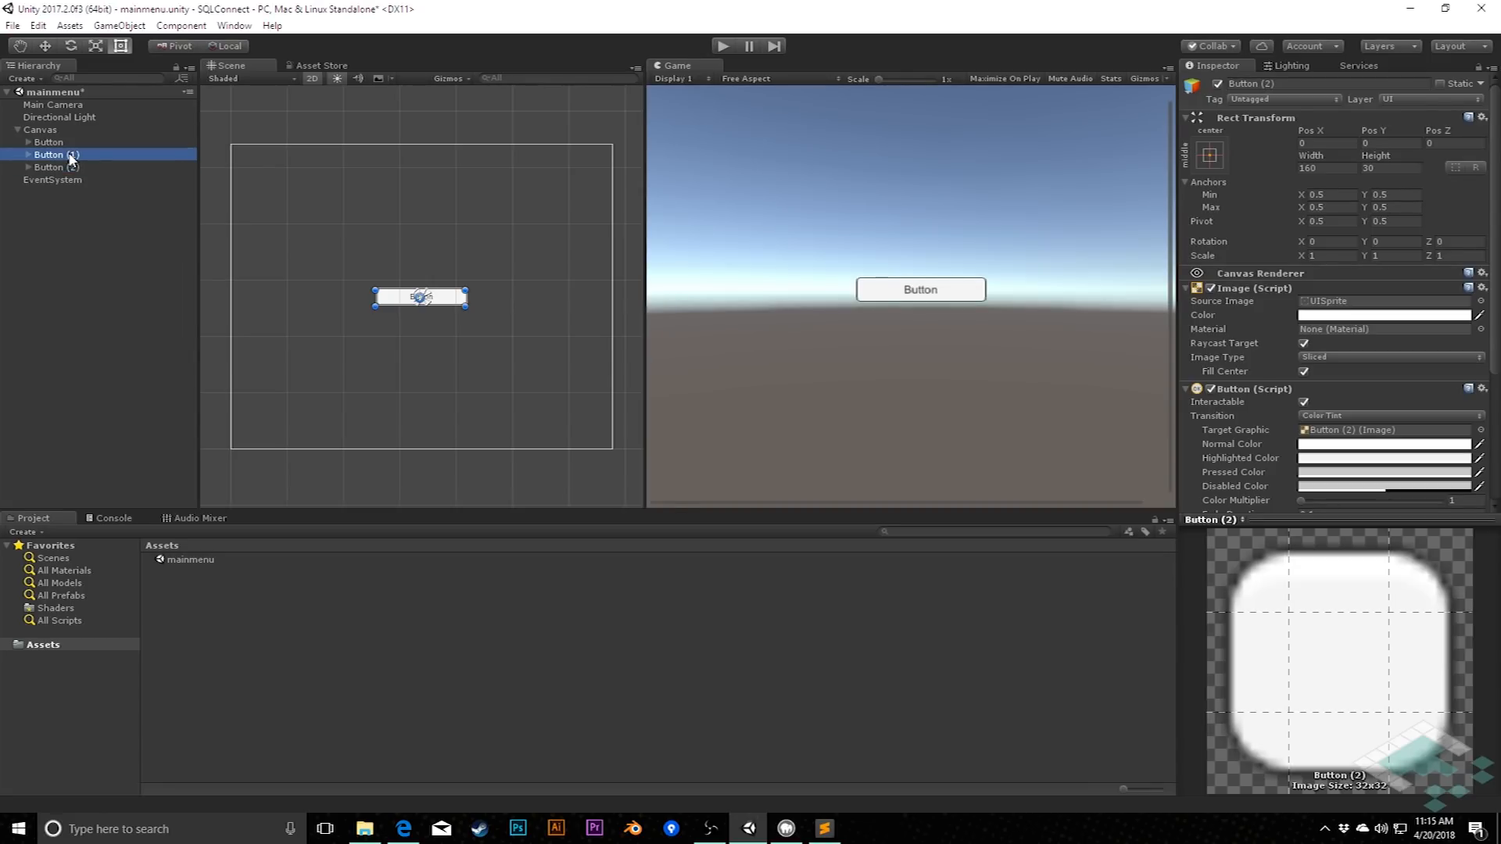
pyautogui.click(55, 154)
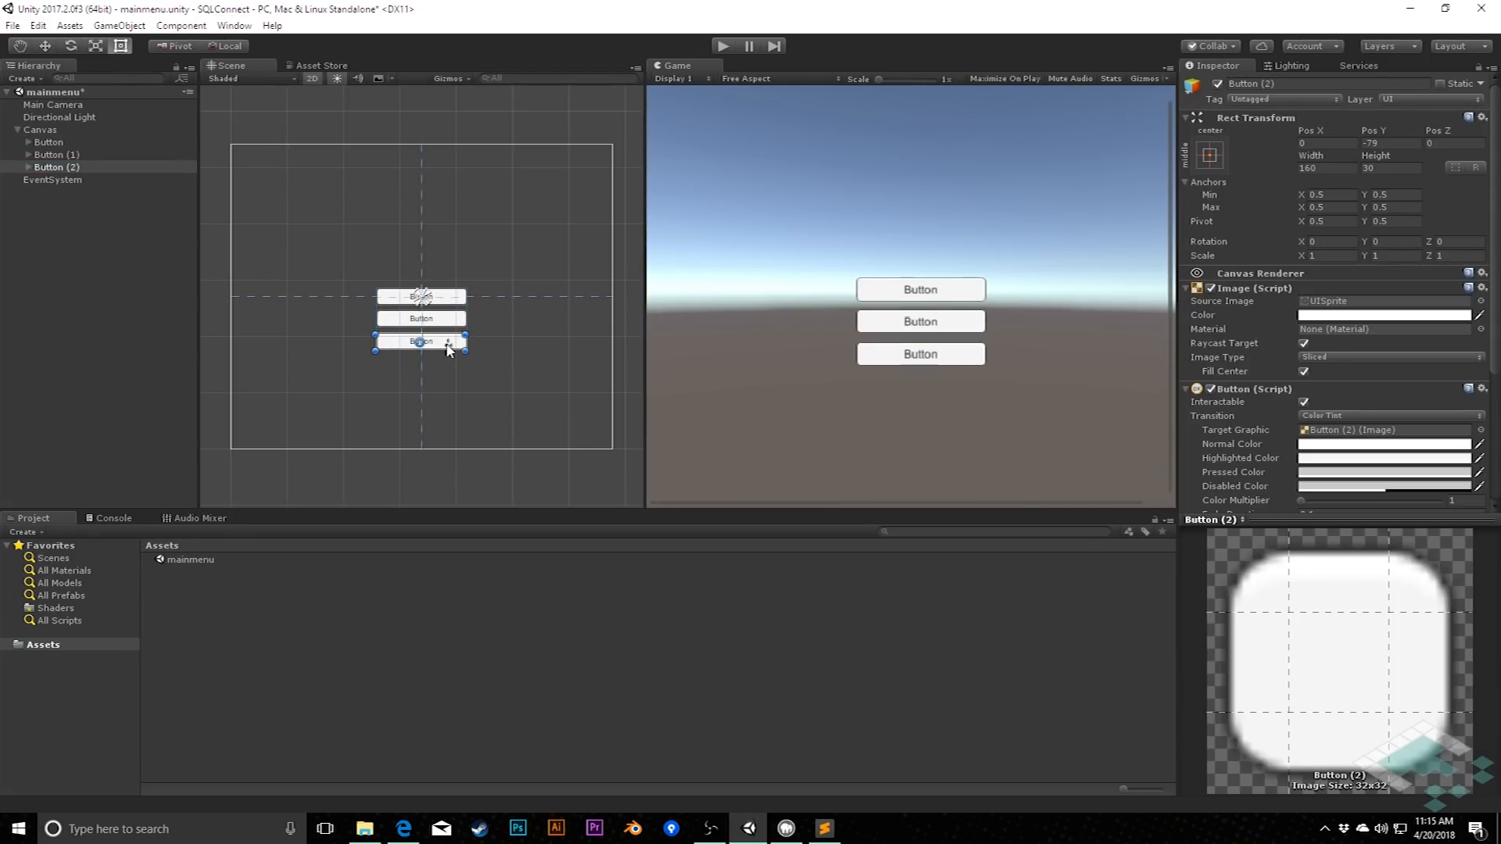
# - Rename each button and edit its Text child: Register, Log In, Play Game
pyautogui.click(48, 142)
pyautogui.write('Register')
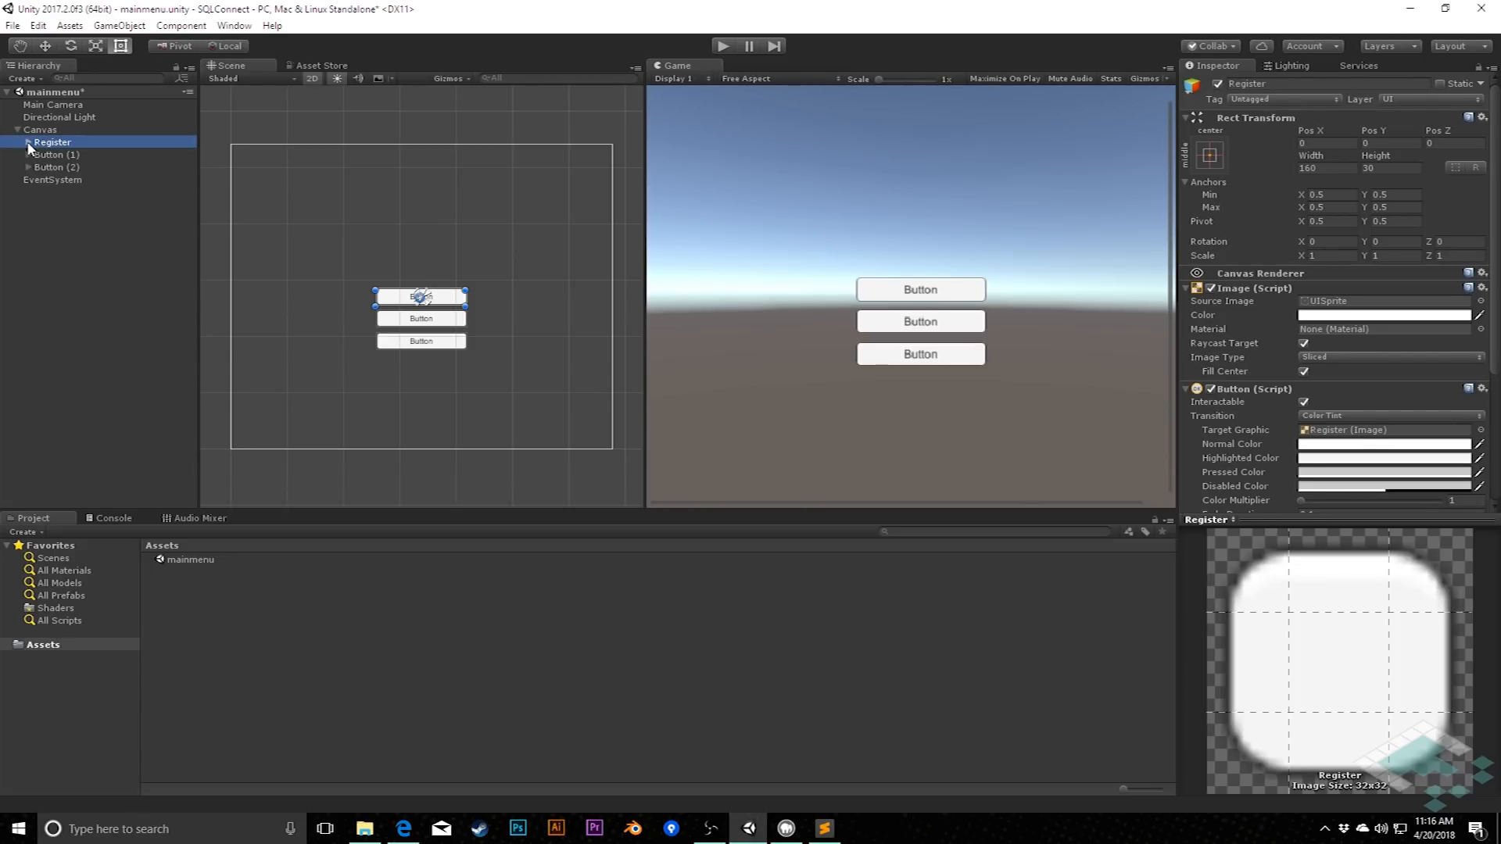
pyautogui.click(29, 141)
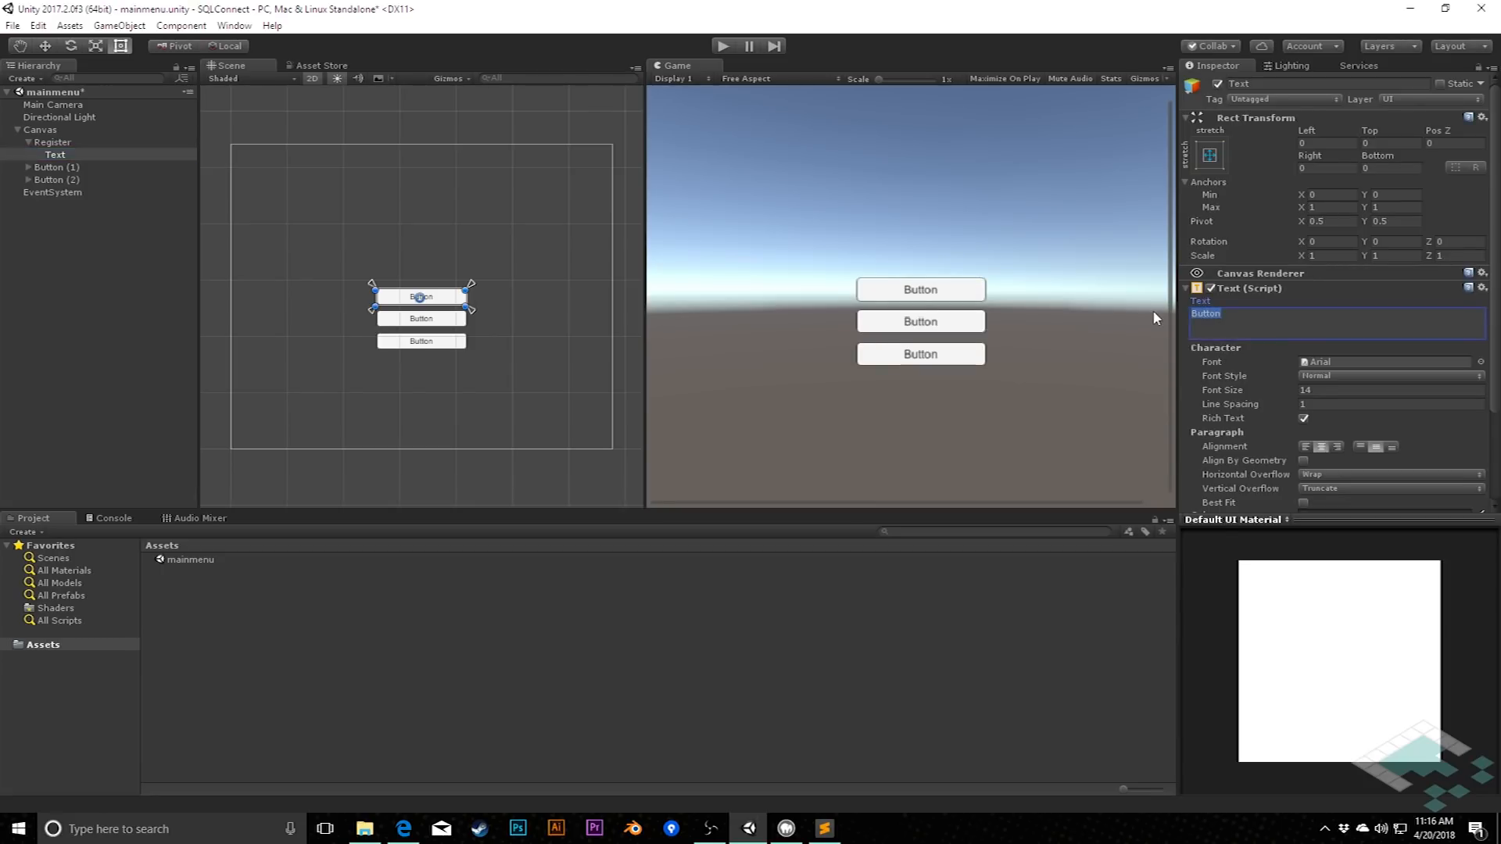
pyautogui.write('Regist')
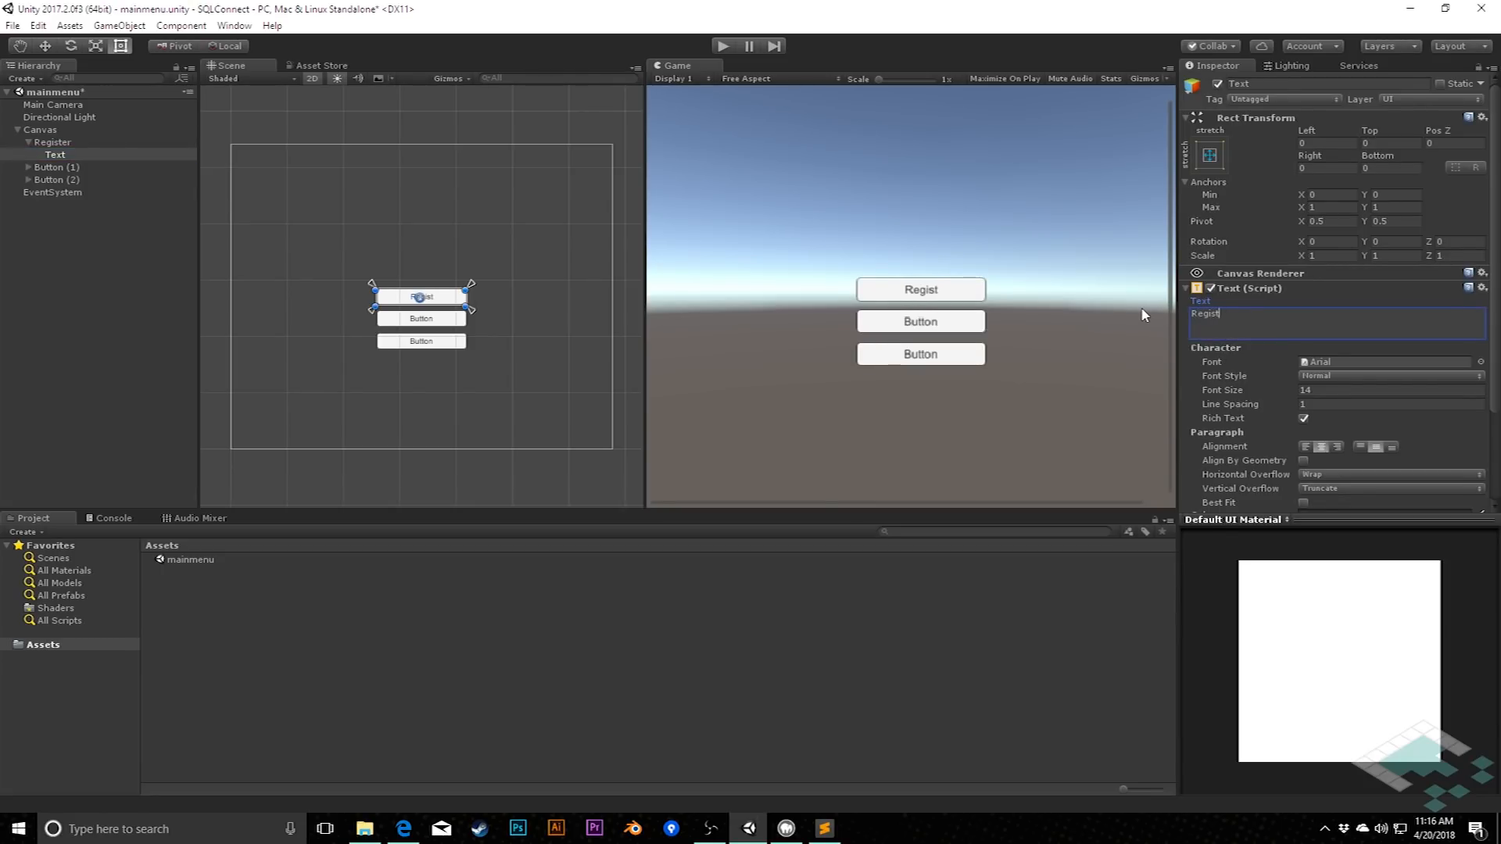
pyautogui.click(56, 166)
pyautogui.write('Log In')
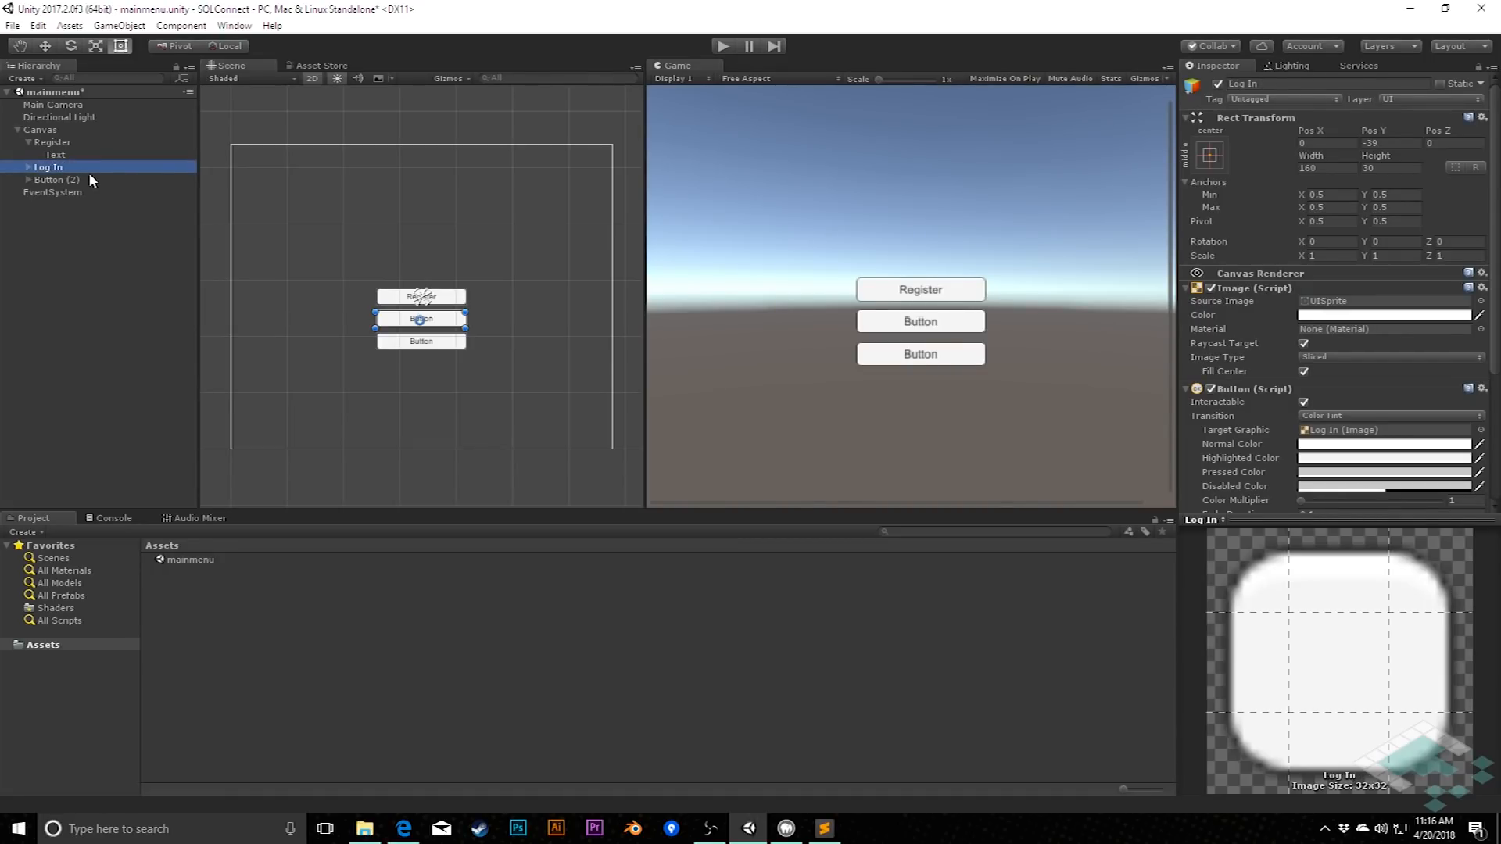
pyautogui.click(54, 180)
pyautogui.write('Log In')
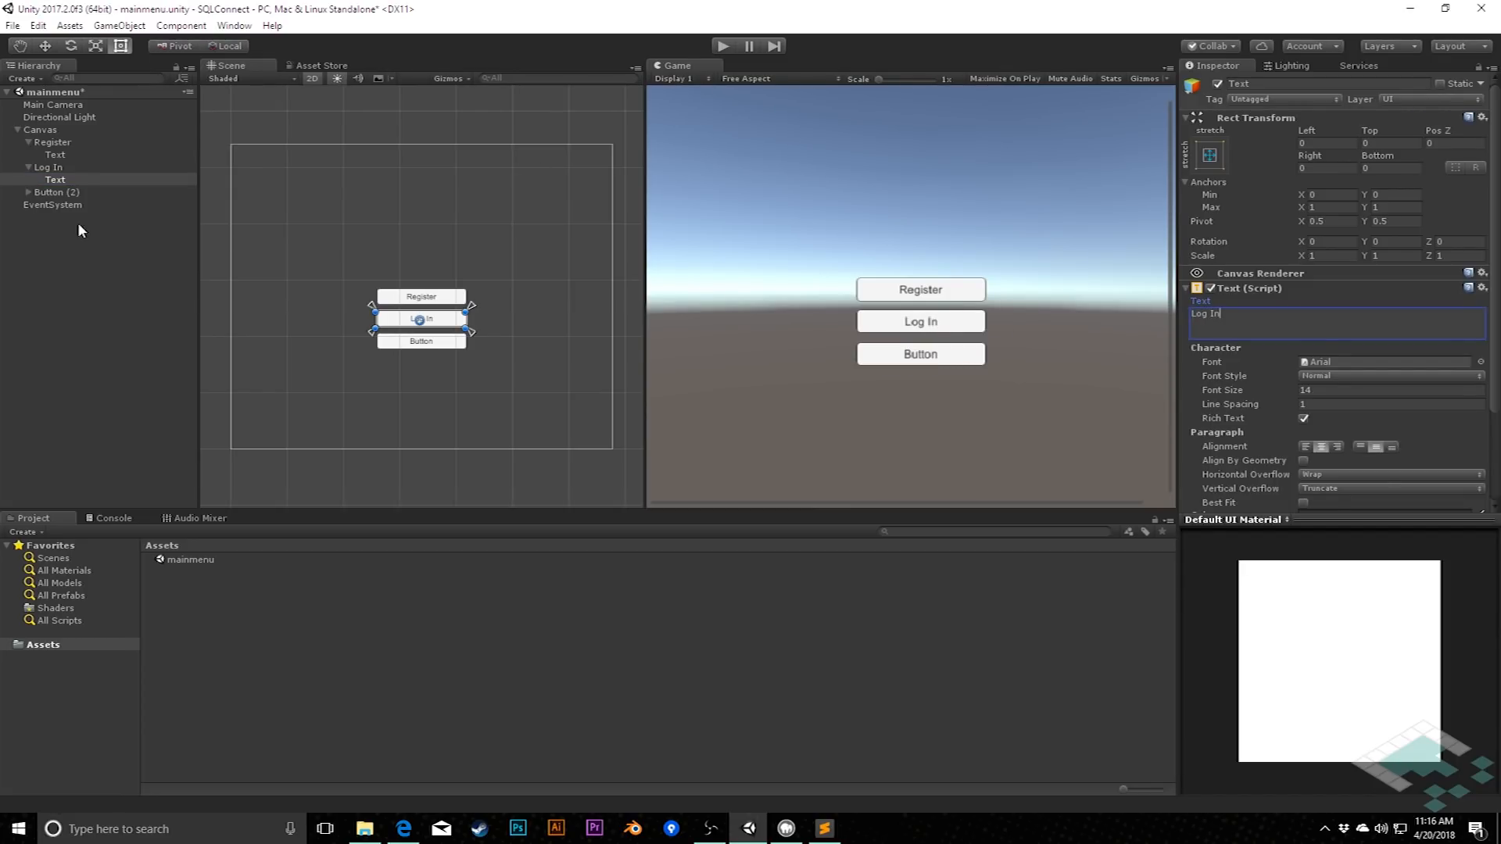
pyautogui.click(56, 192)
pyautogui.write('Play Game')
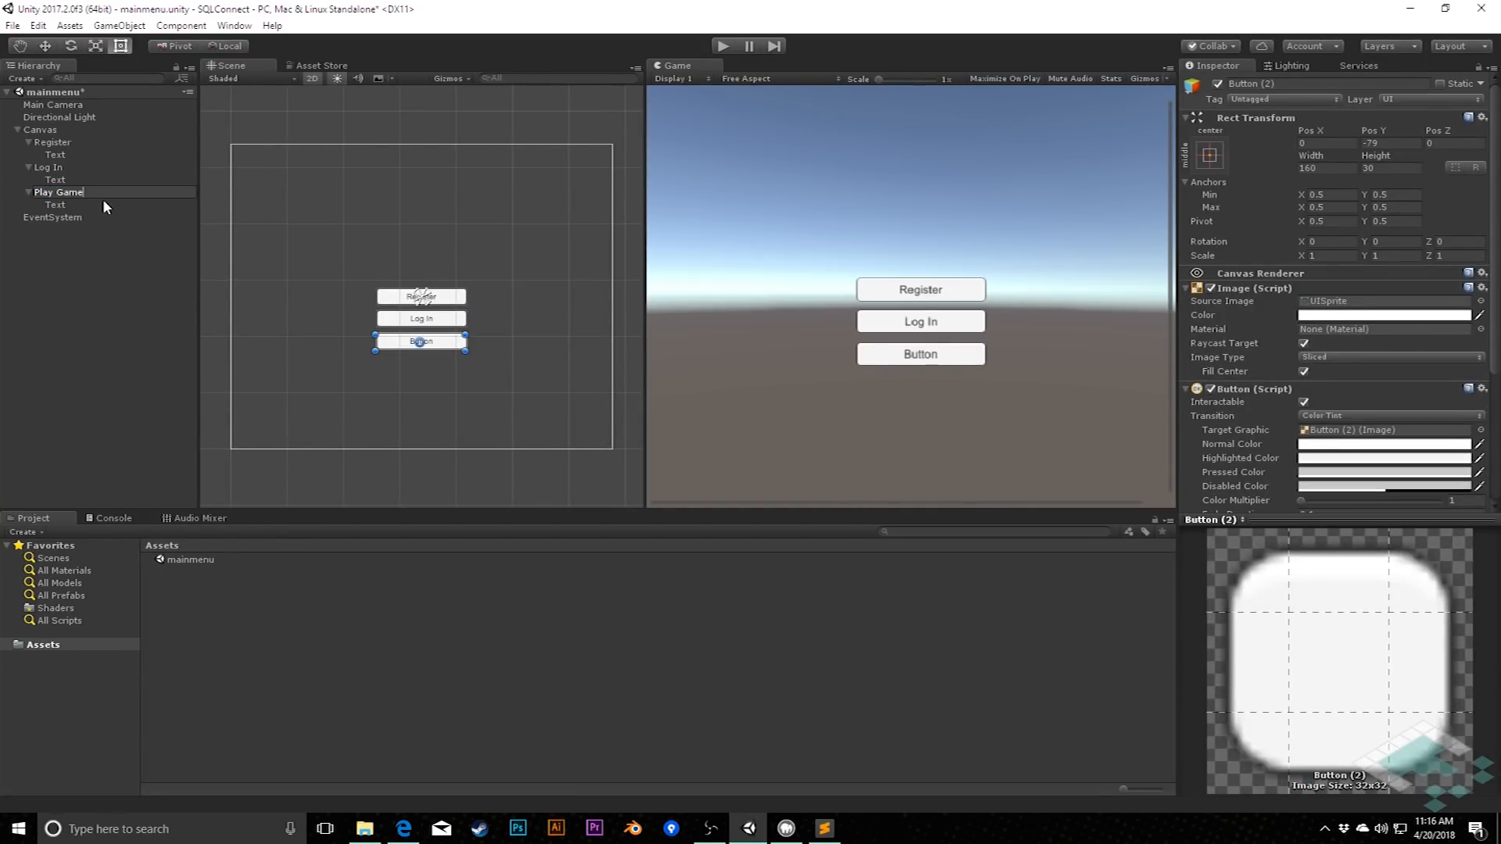
pyautogui.click(55, 205)
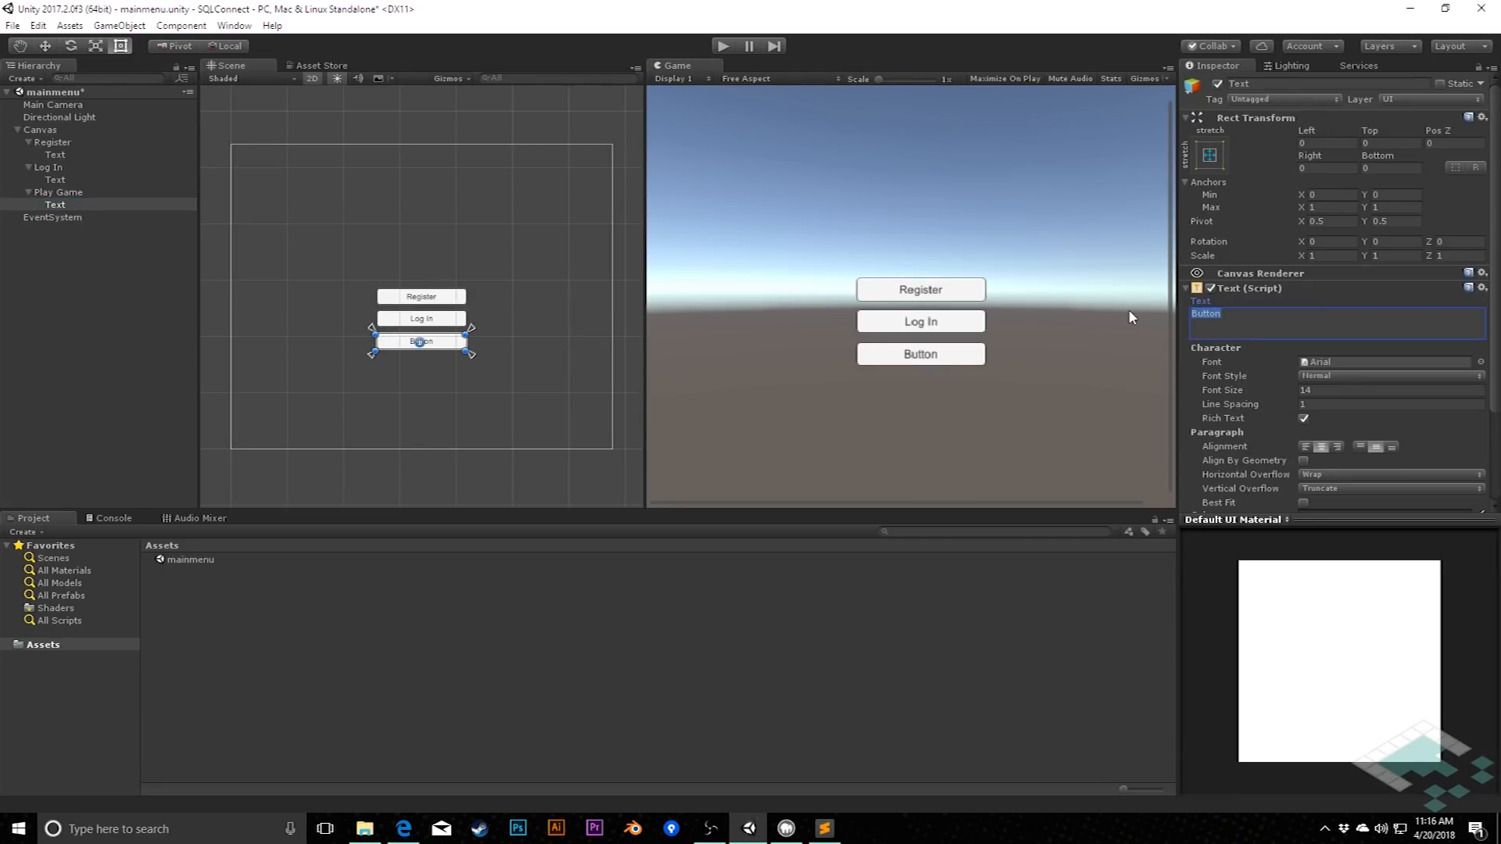
pyautogui.write('Play Game')
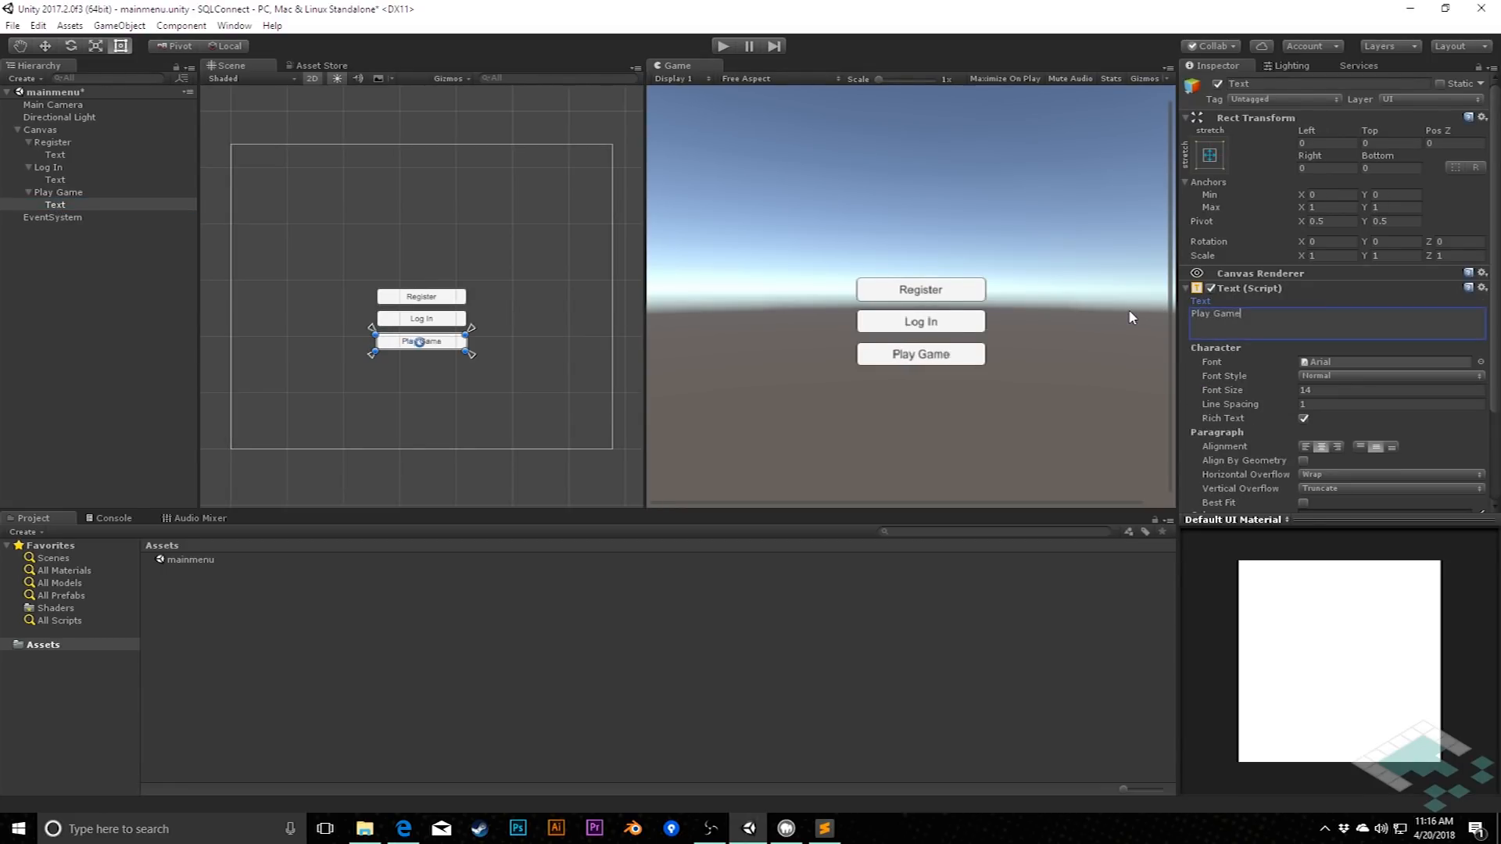
pyautogui.click(39, 129)
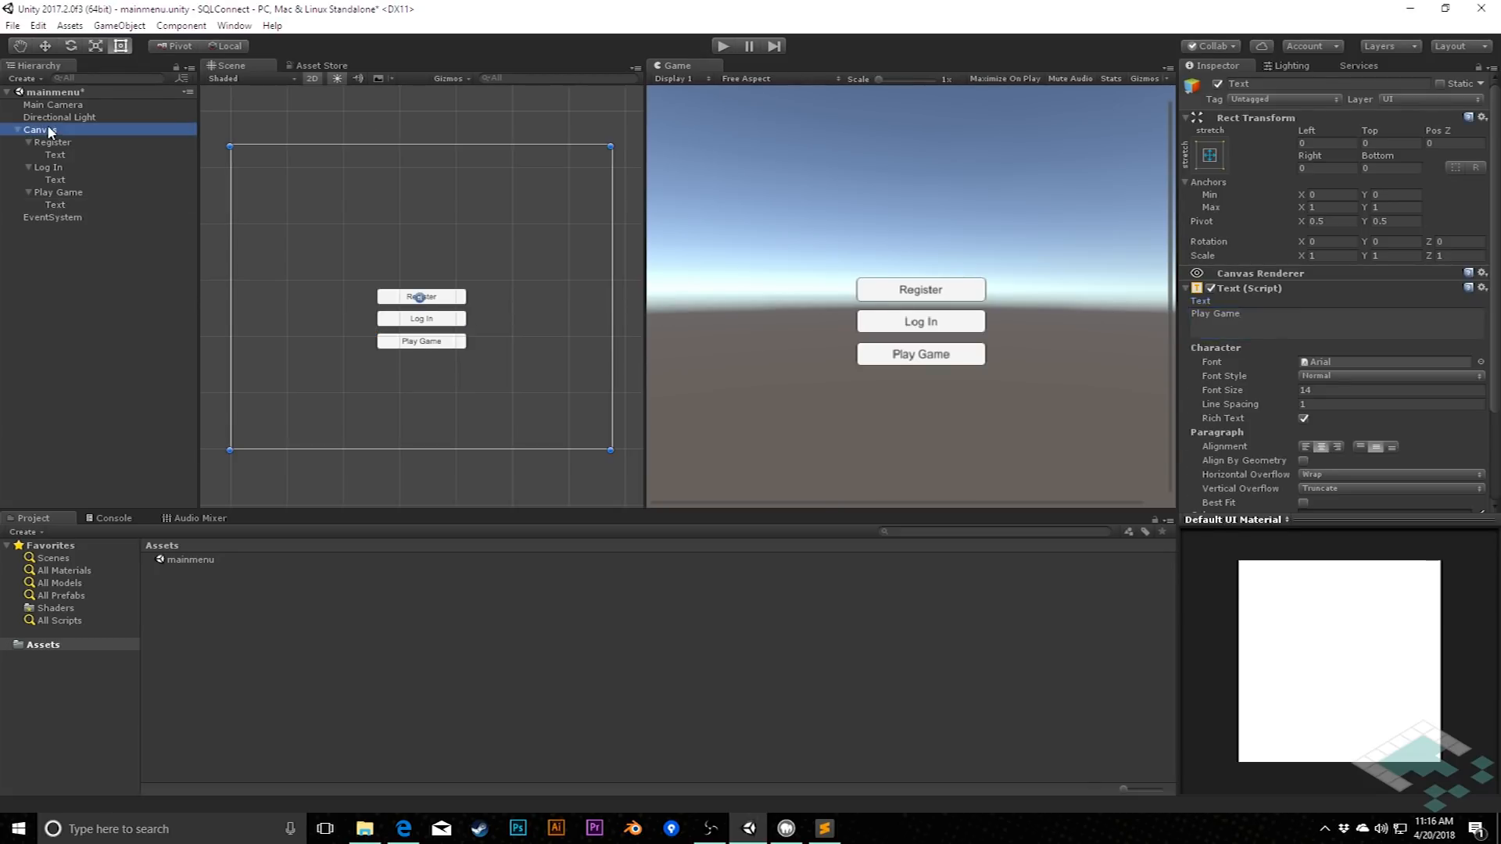
# - Add a Canvas Text child, drag it above the buttons, and enter 'No user logged in.'
pyautogui.rightClick(35, 129)
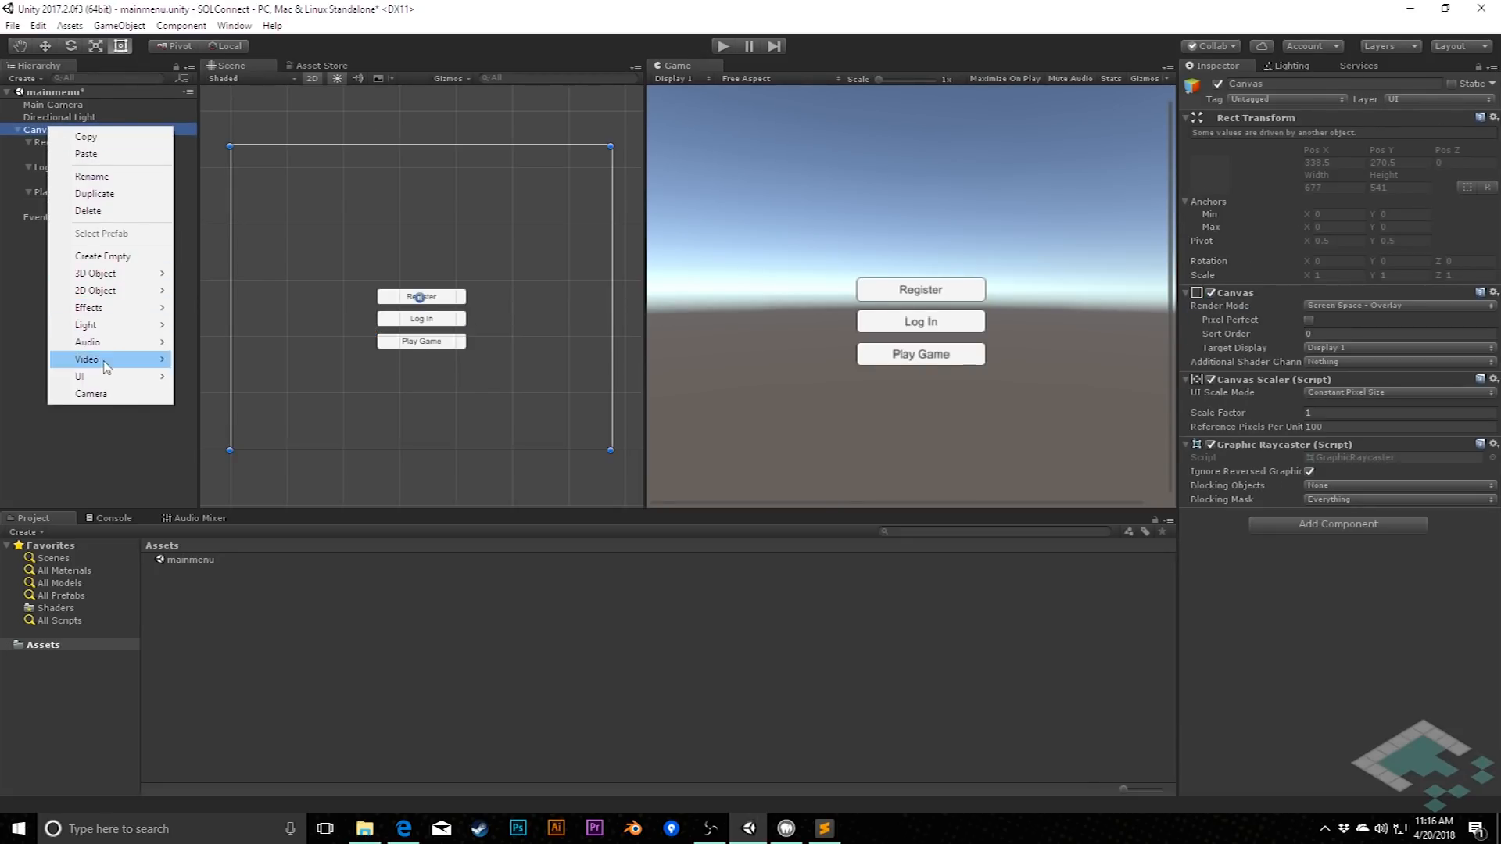
pyautogui.click(80, 376)
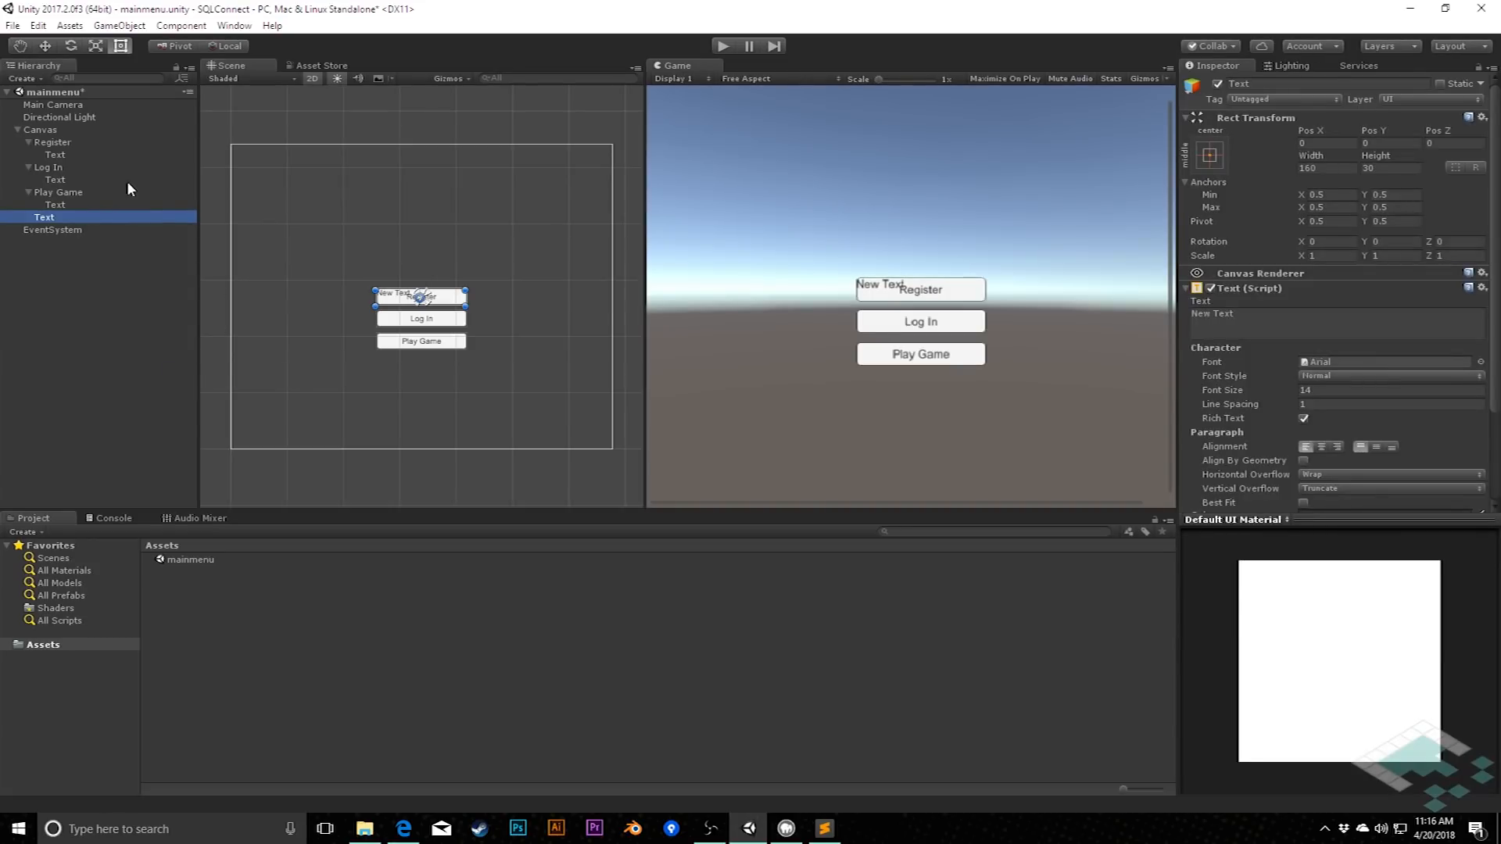
pyautogui.moveTo(658, 285)
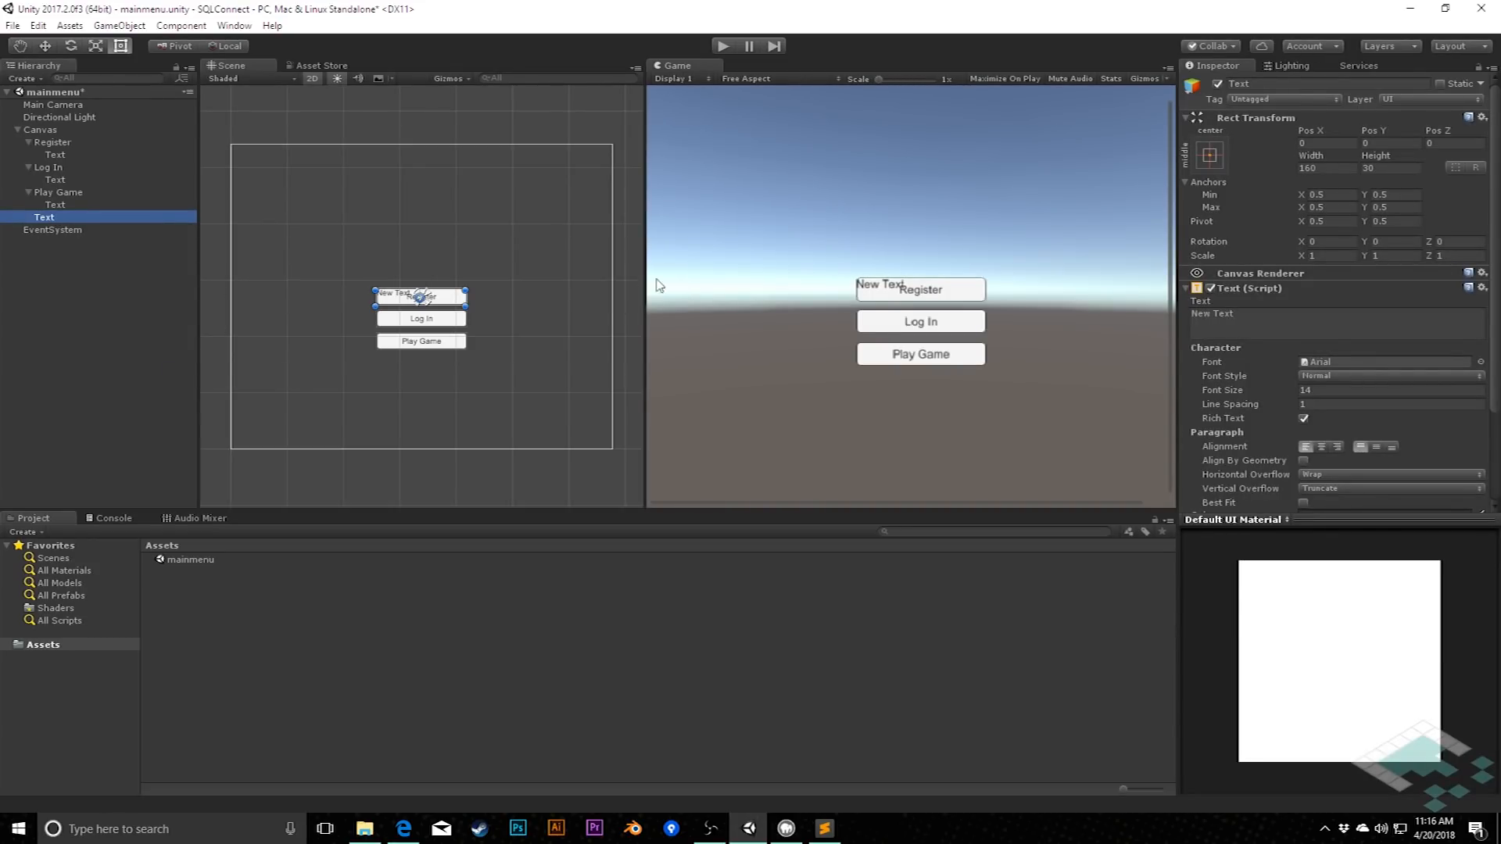
pyautogui.moveTo(419, 295); pyautogui.dragTo(419, 268)
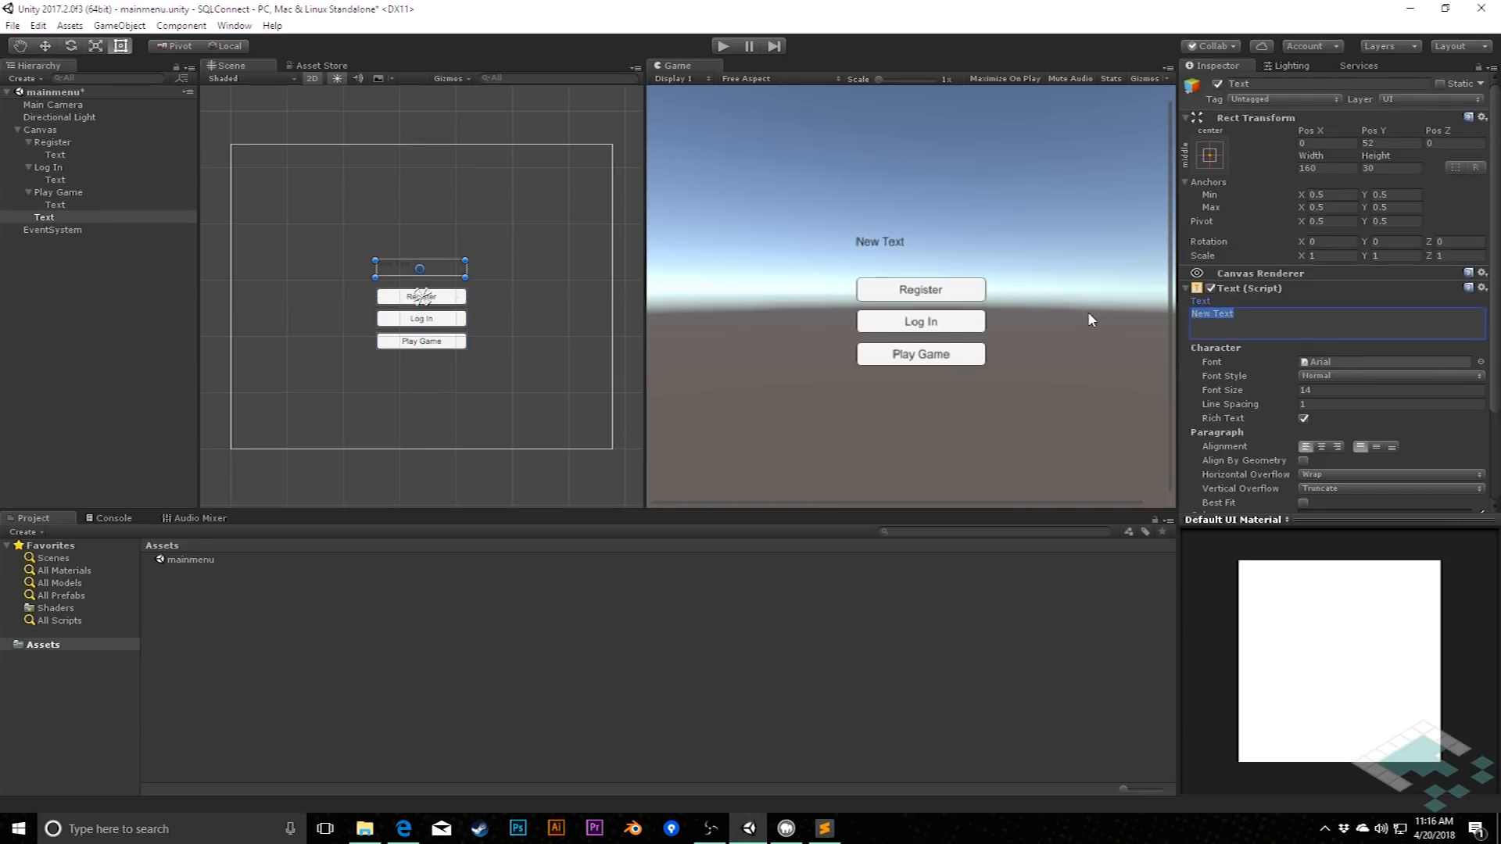
pyautogui.write('No user')
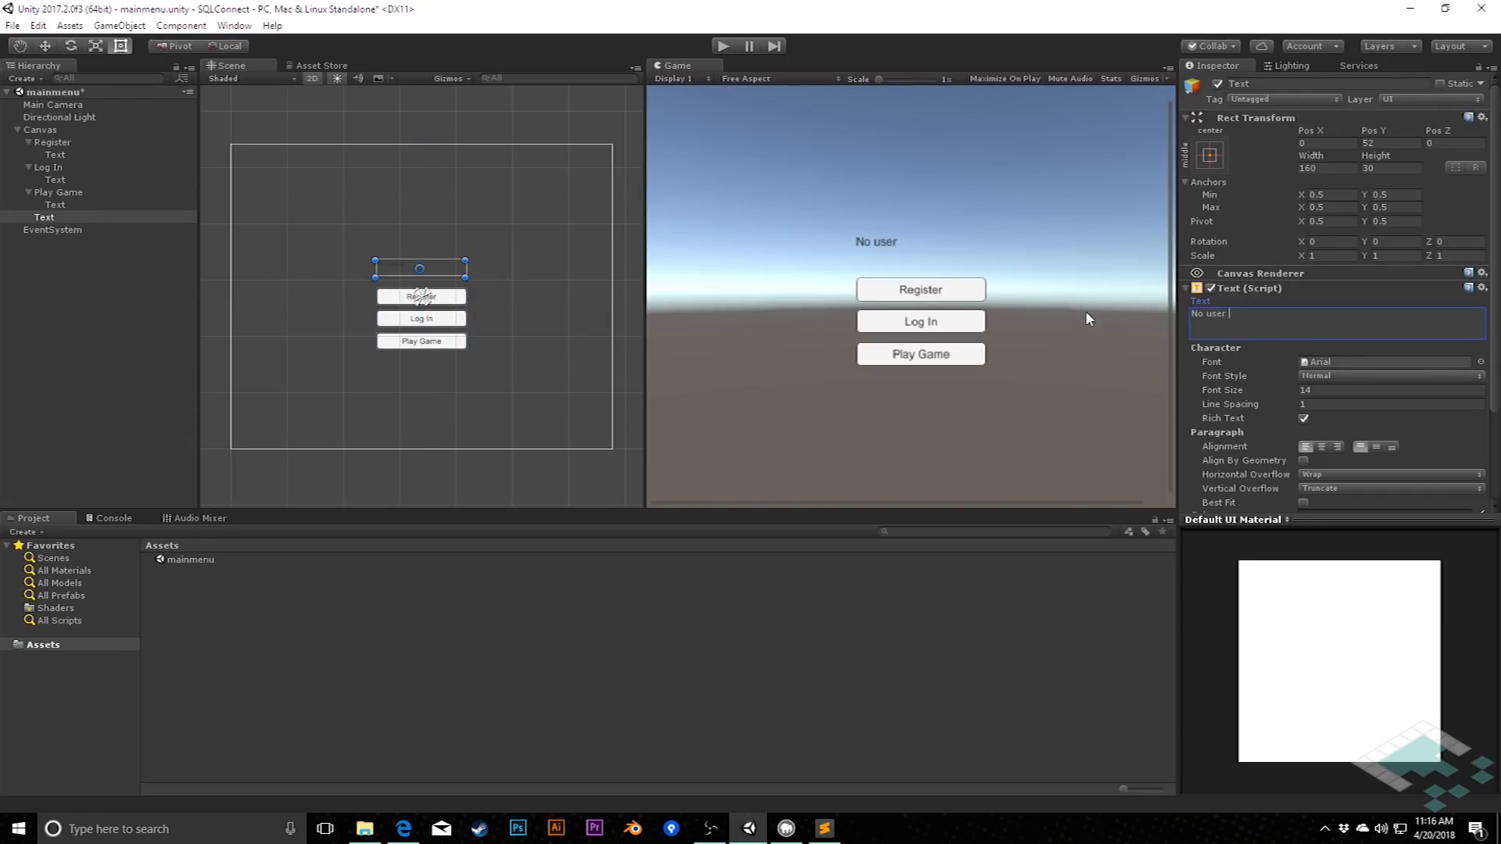
pyautogui.write('logged in.')
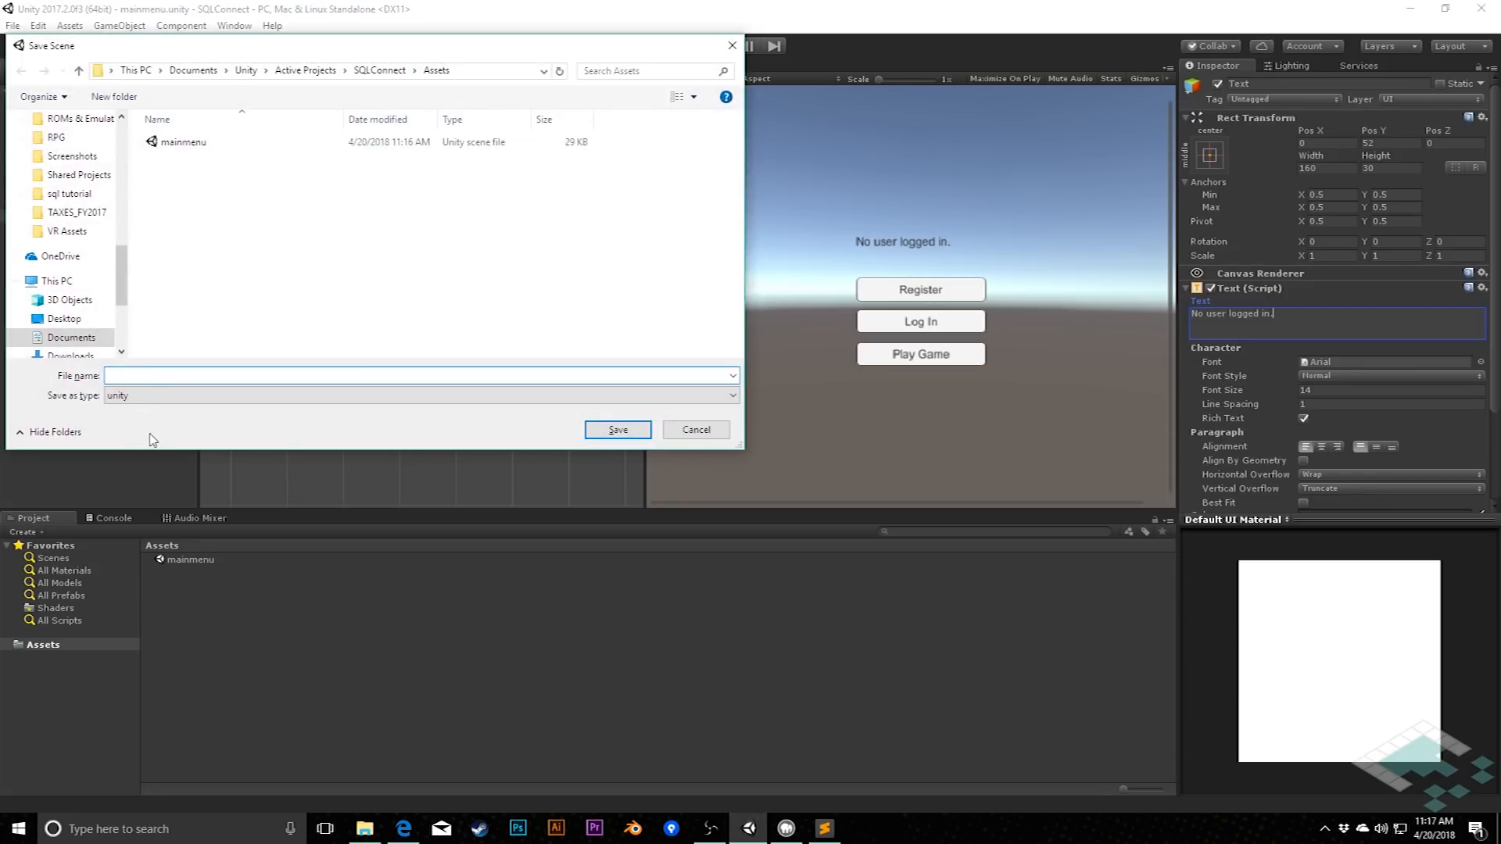
# - Save a copy as registermenu and change the status text to 'Register an account.'
pyautogui.write('reg')
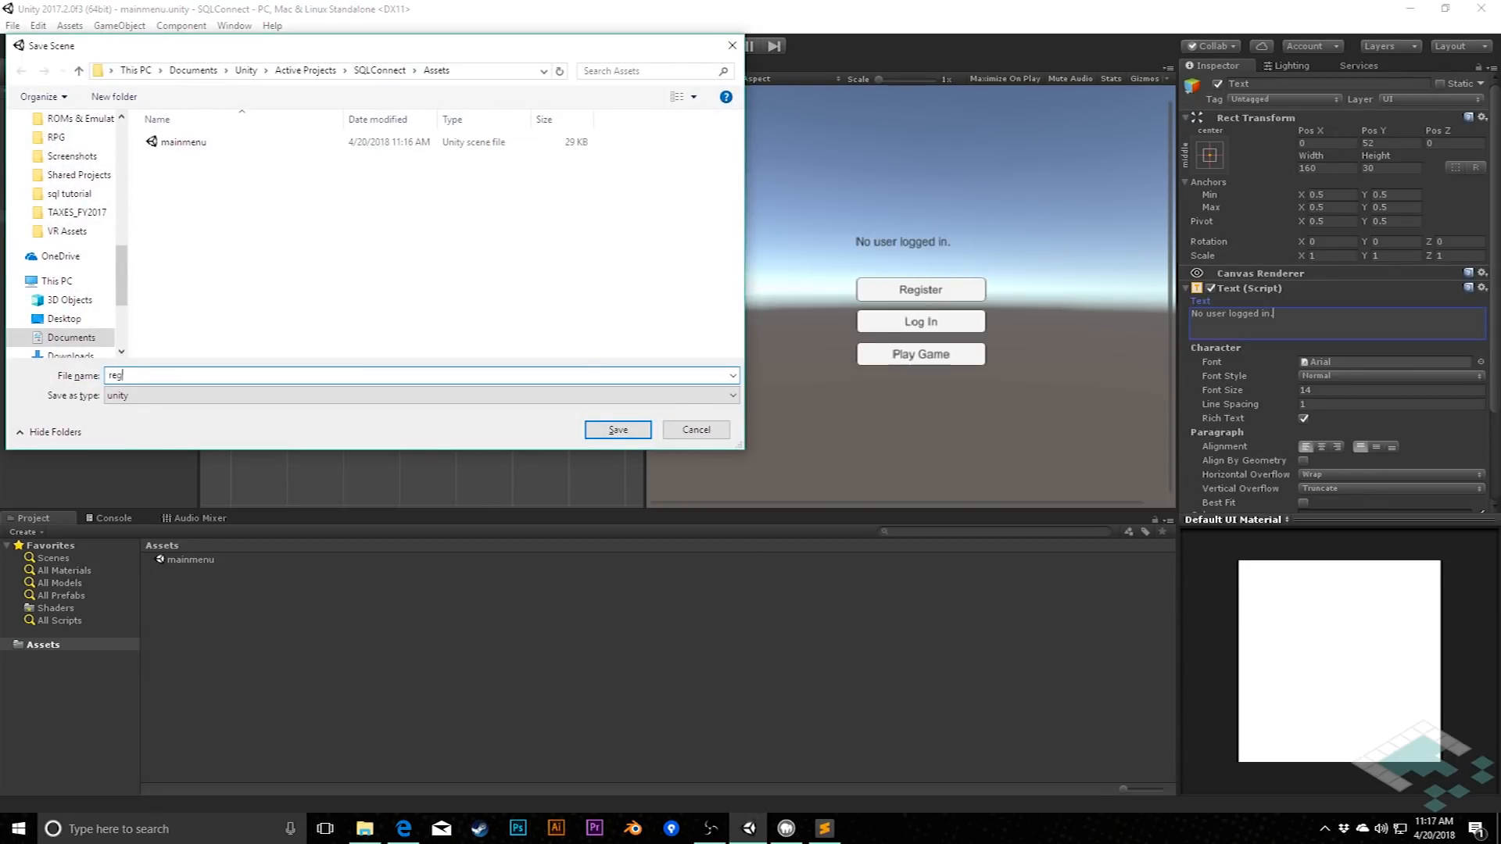
pyautogui.click(616, 429)
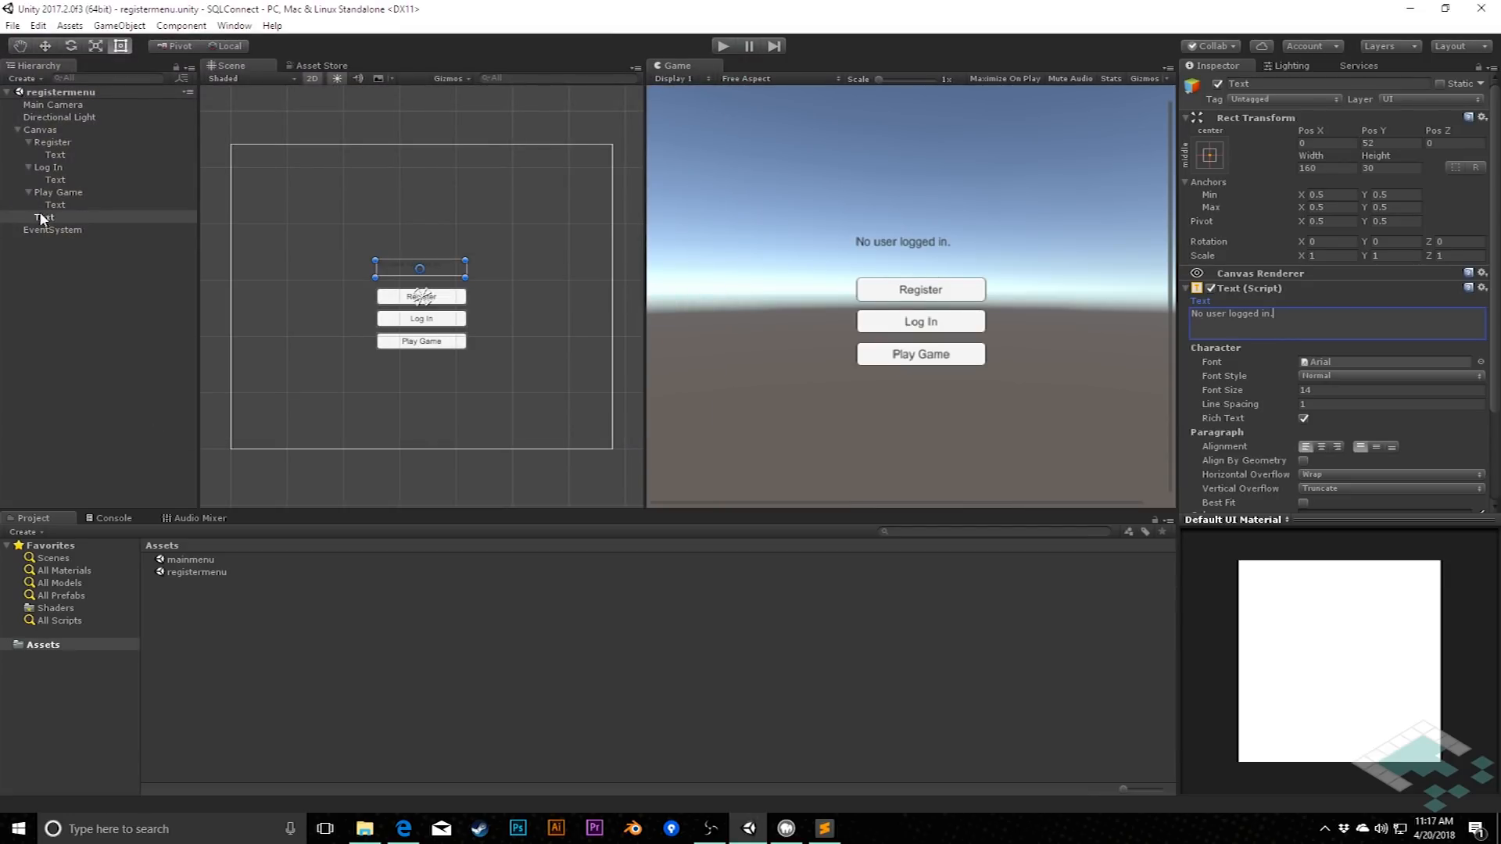
pyautogui.click(43, 217)
pyautogui.write('Prompt')
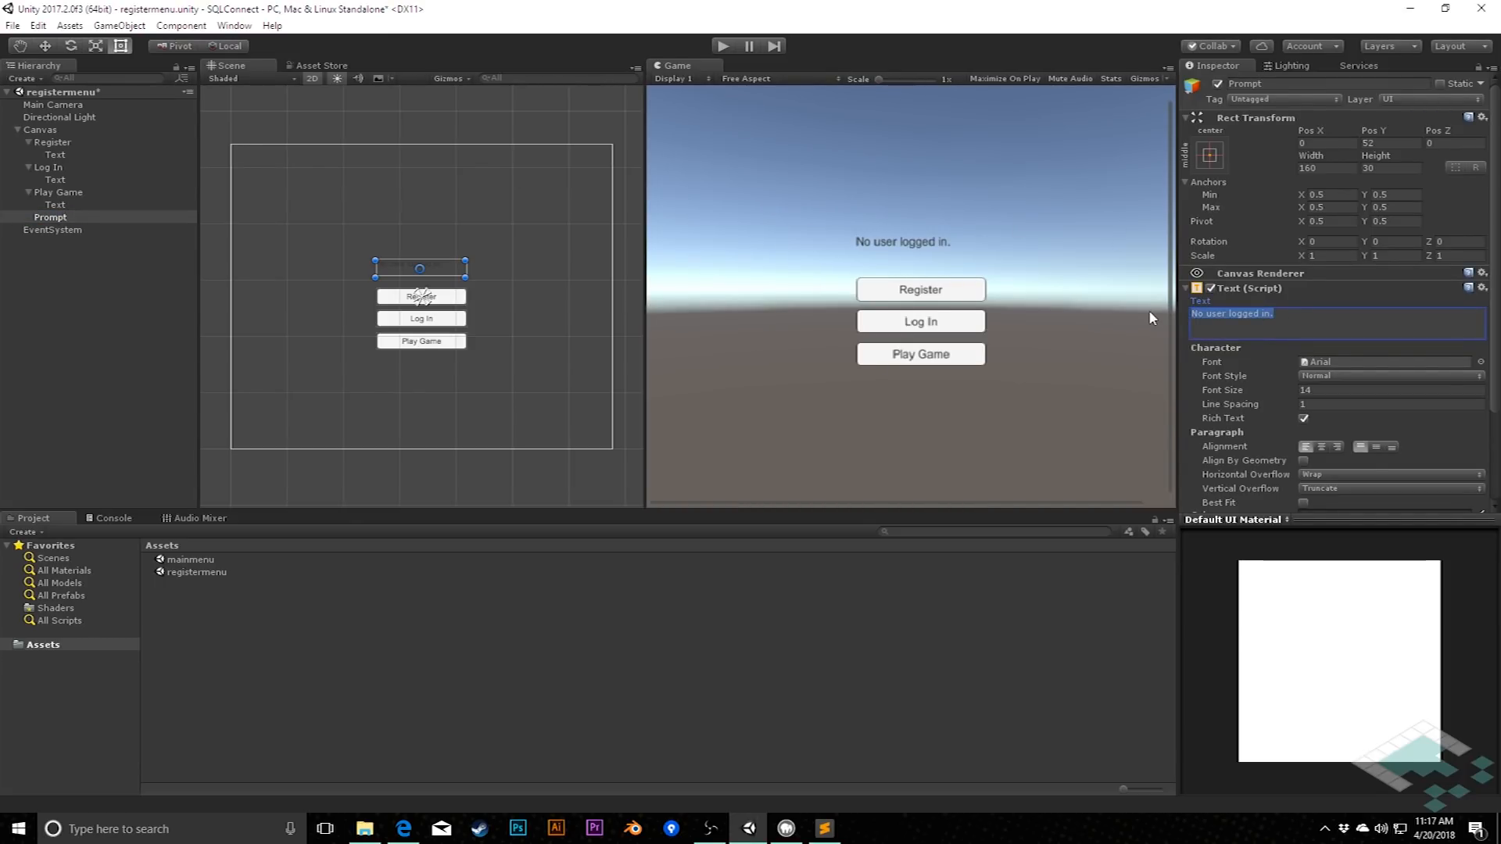
pyautogui.write('Register an account.')
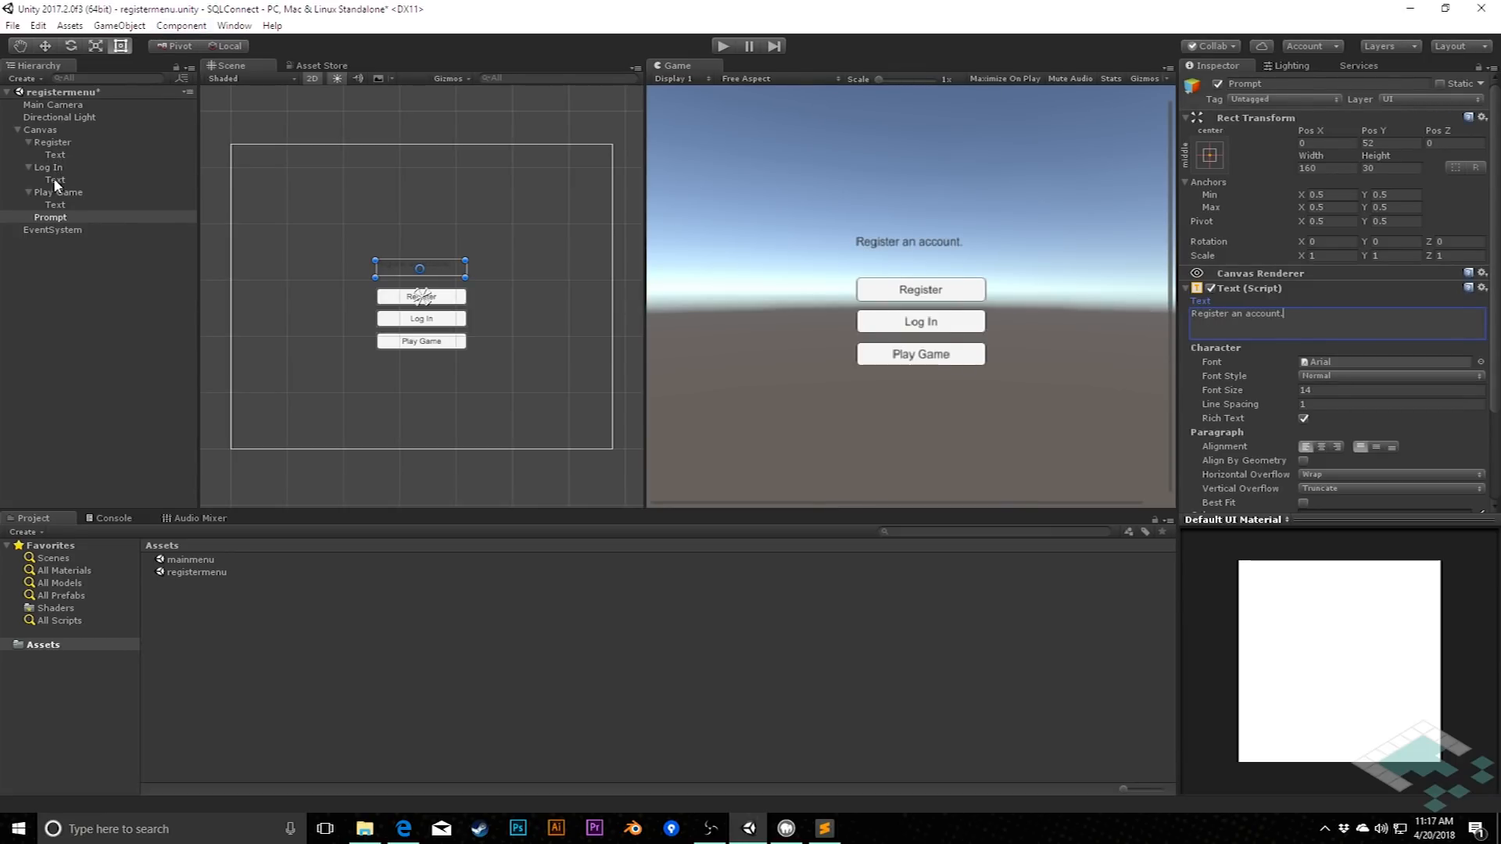
pyautogui.click(58, 192)
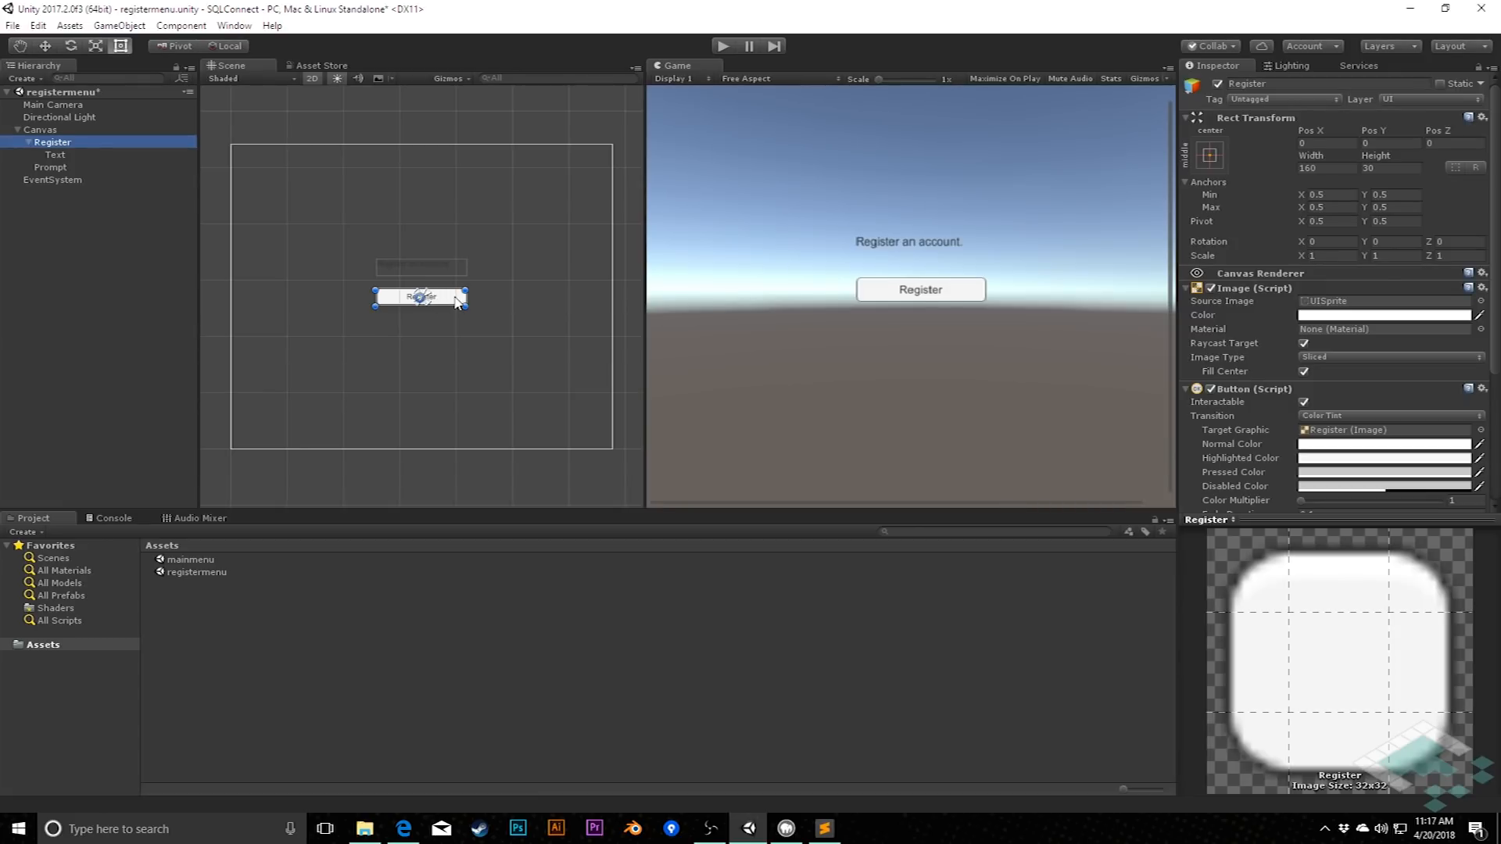
# - Drag the Register button further down the canvas and begin adding an empty Canvas child
pyautogui.moveTo(421, 295); pyautogui.dragTo(421, 310)
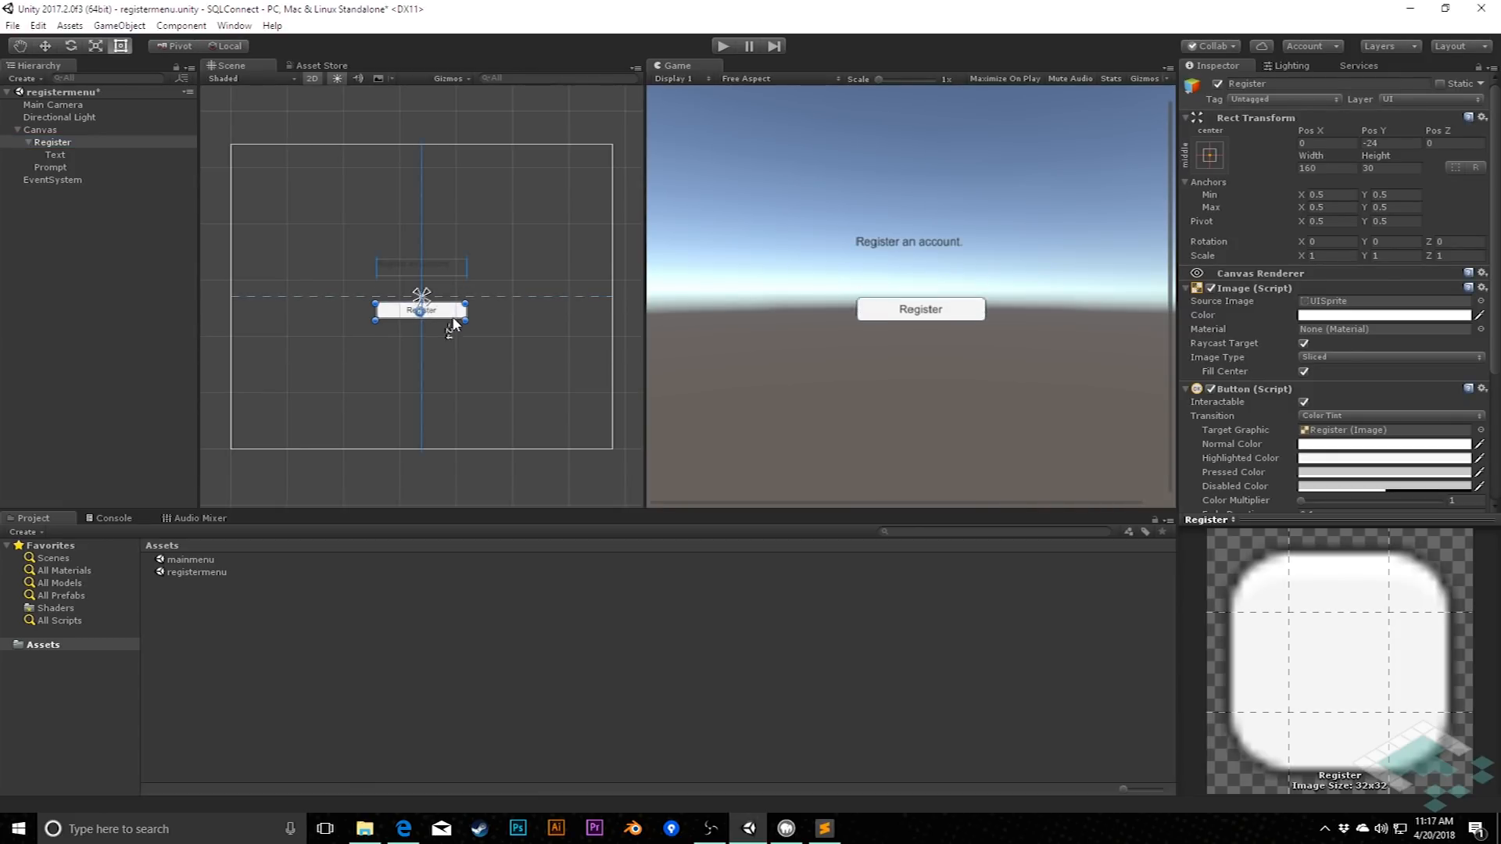
pyautogui.moveTo(421, 310); pyautogui.dragTo(422, 362)
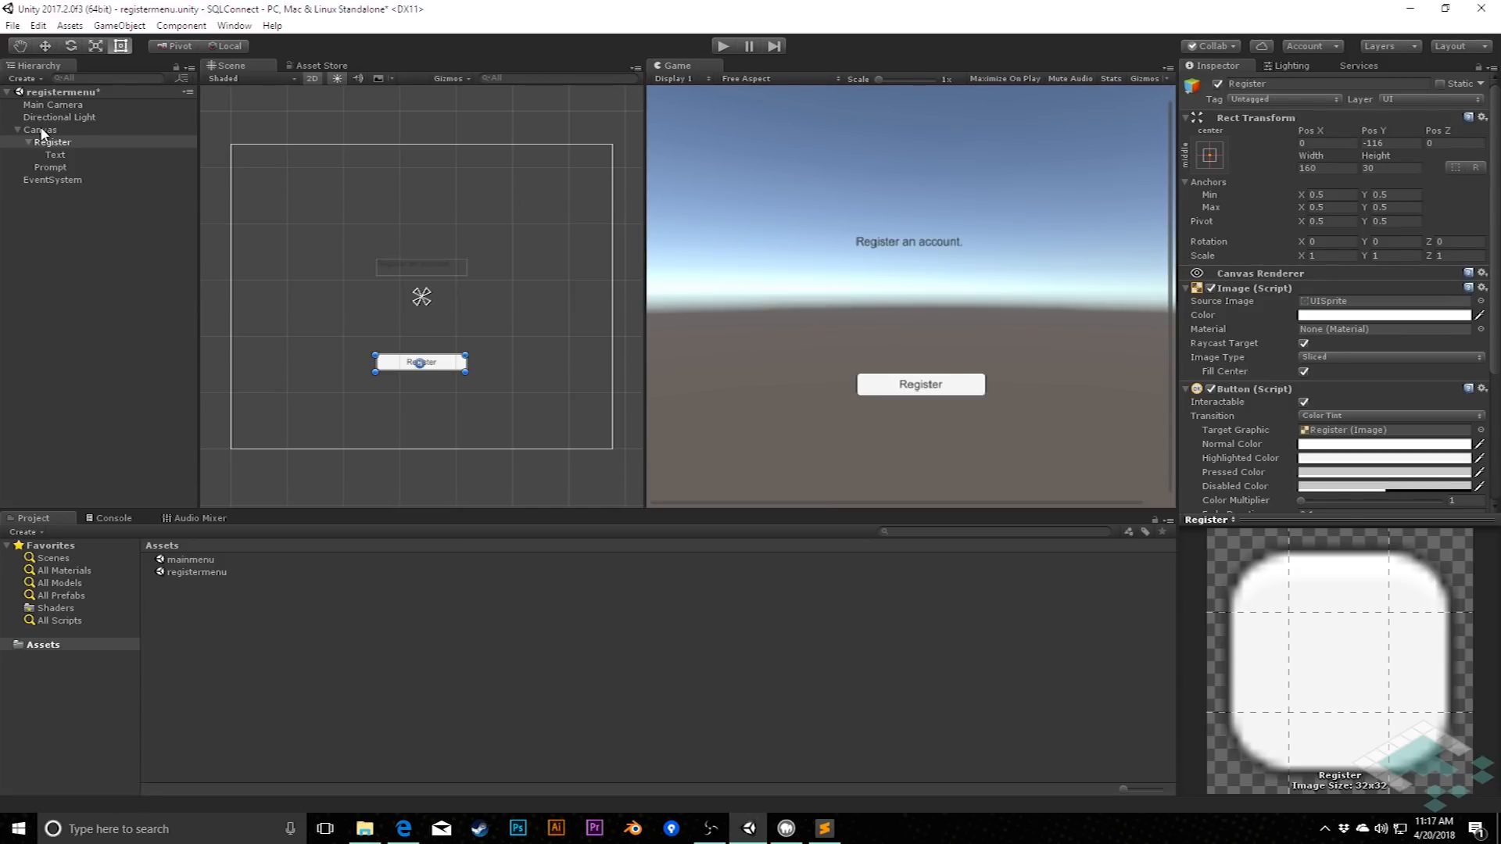
pyautogui.rightClick(39, 129)
pyautogui.write('Name Input')
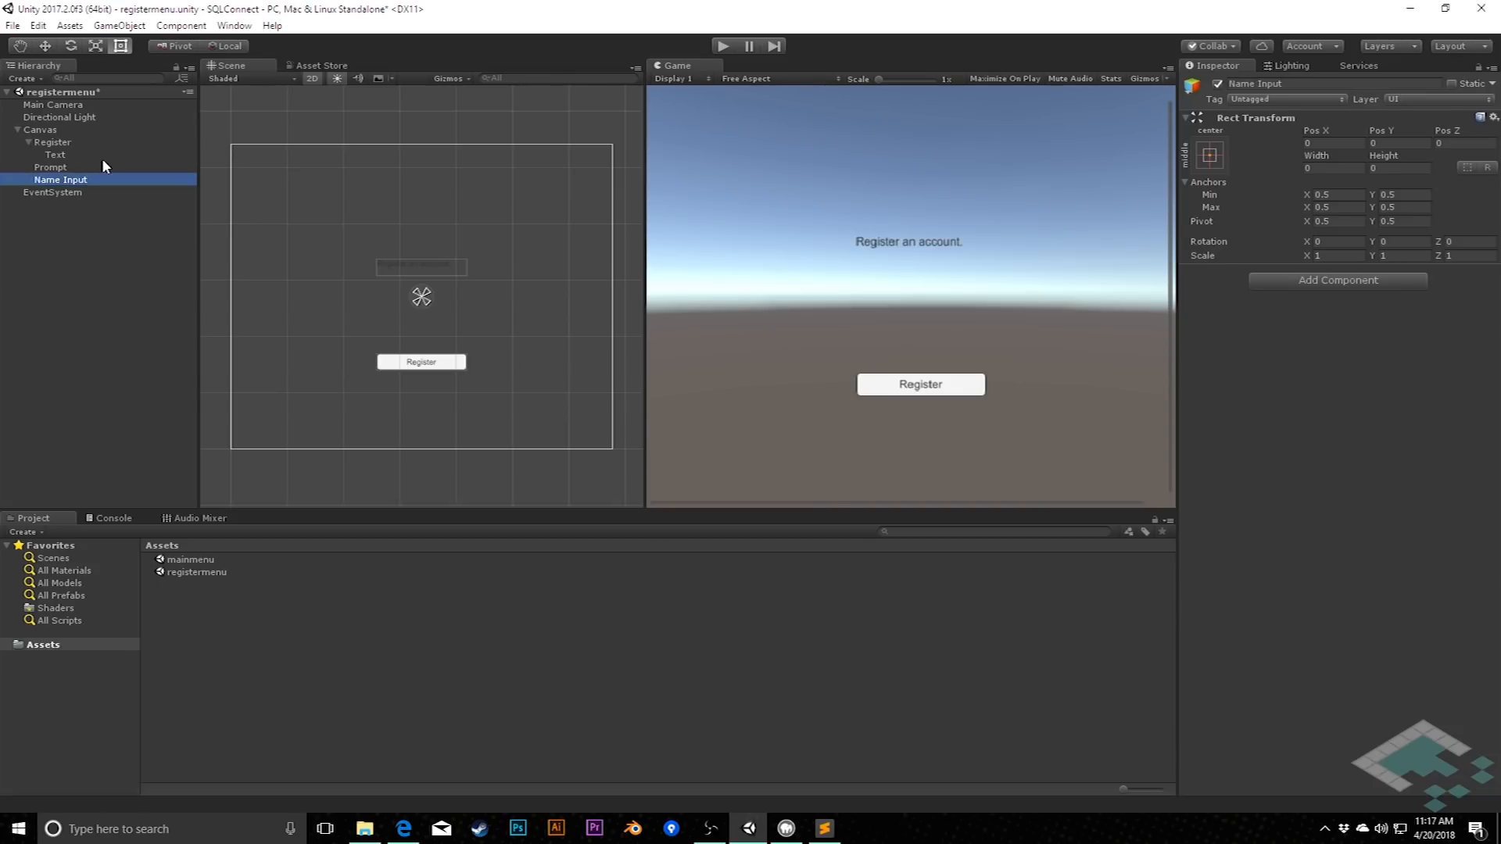
# - Add a Text label and an Input Field as children of Name Input
pyautogui.rightClick(61, 179)
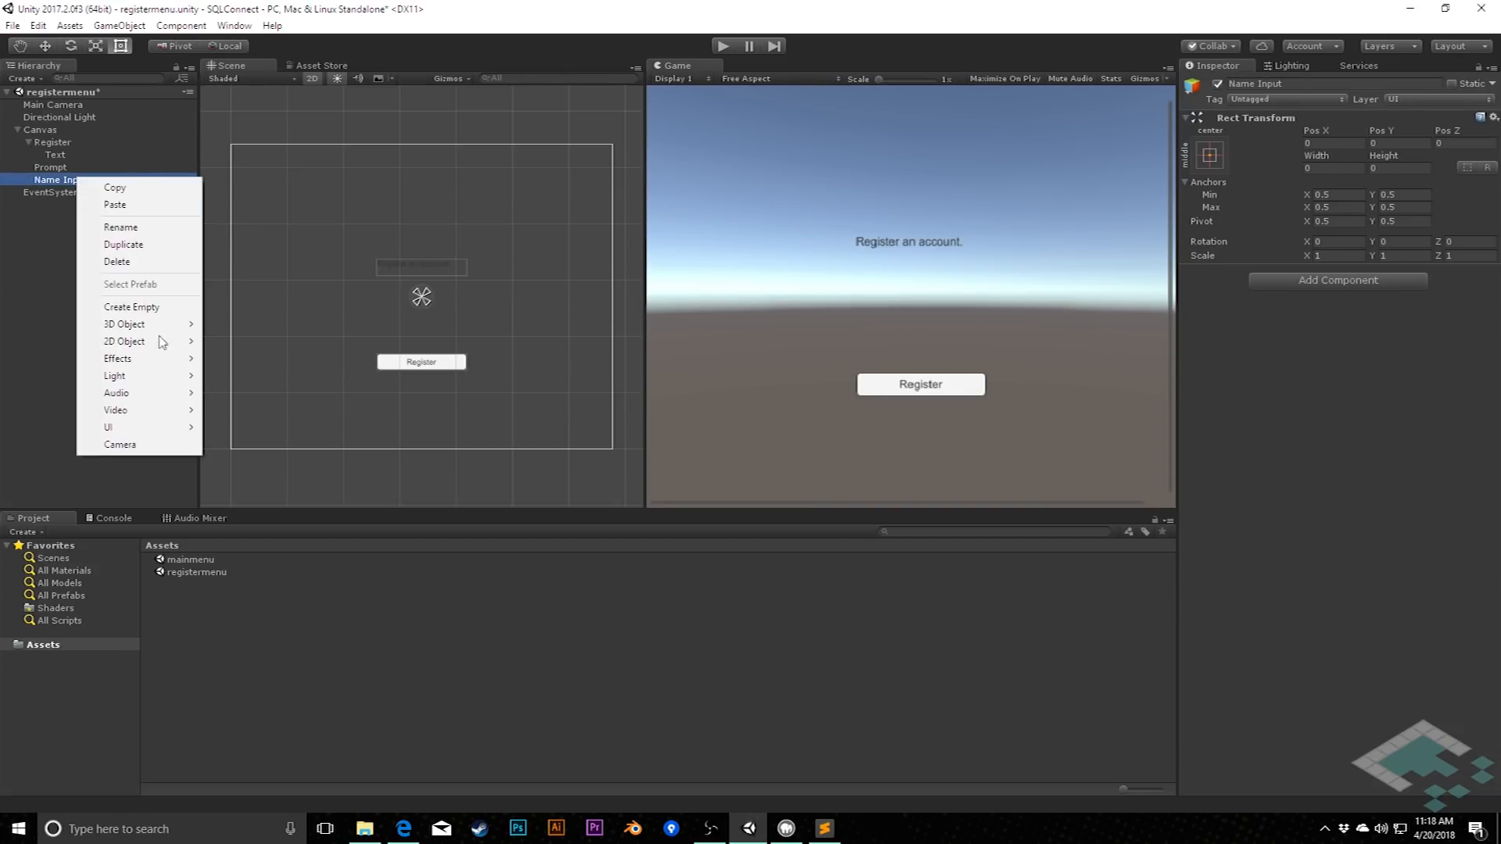
pyautogui.click(108, 426)
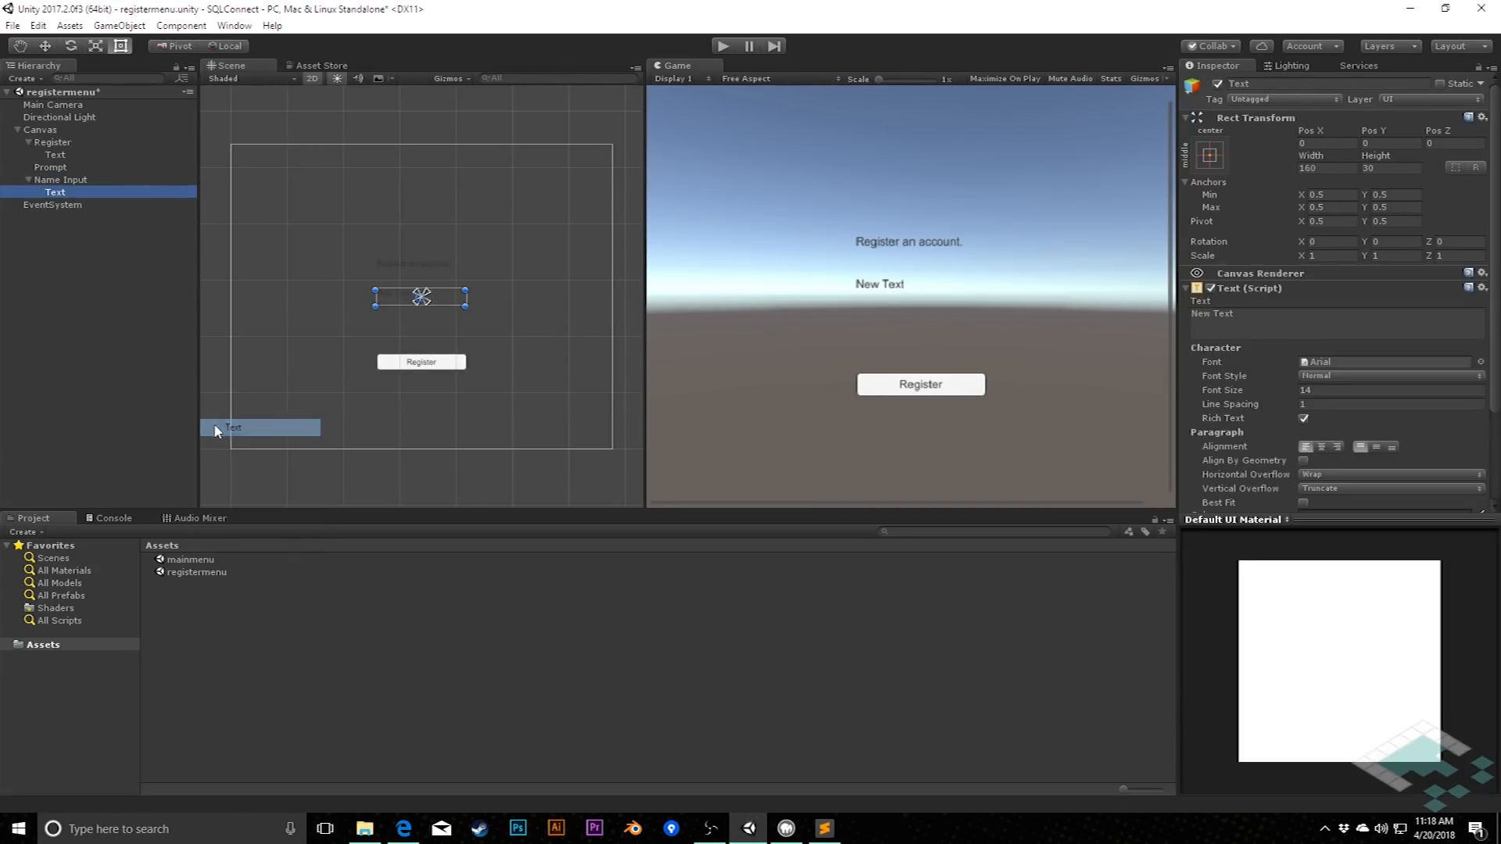
pyautogui.rightClick(59, 179)
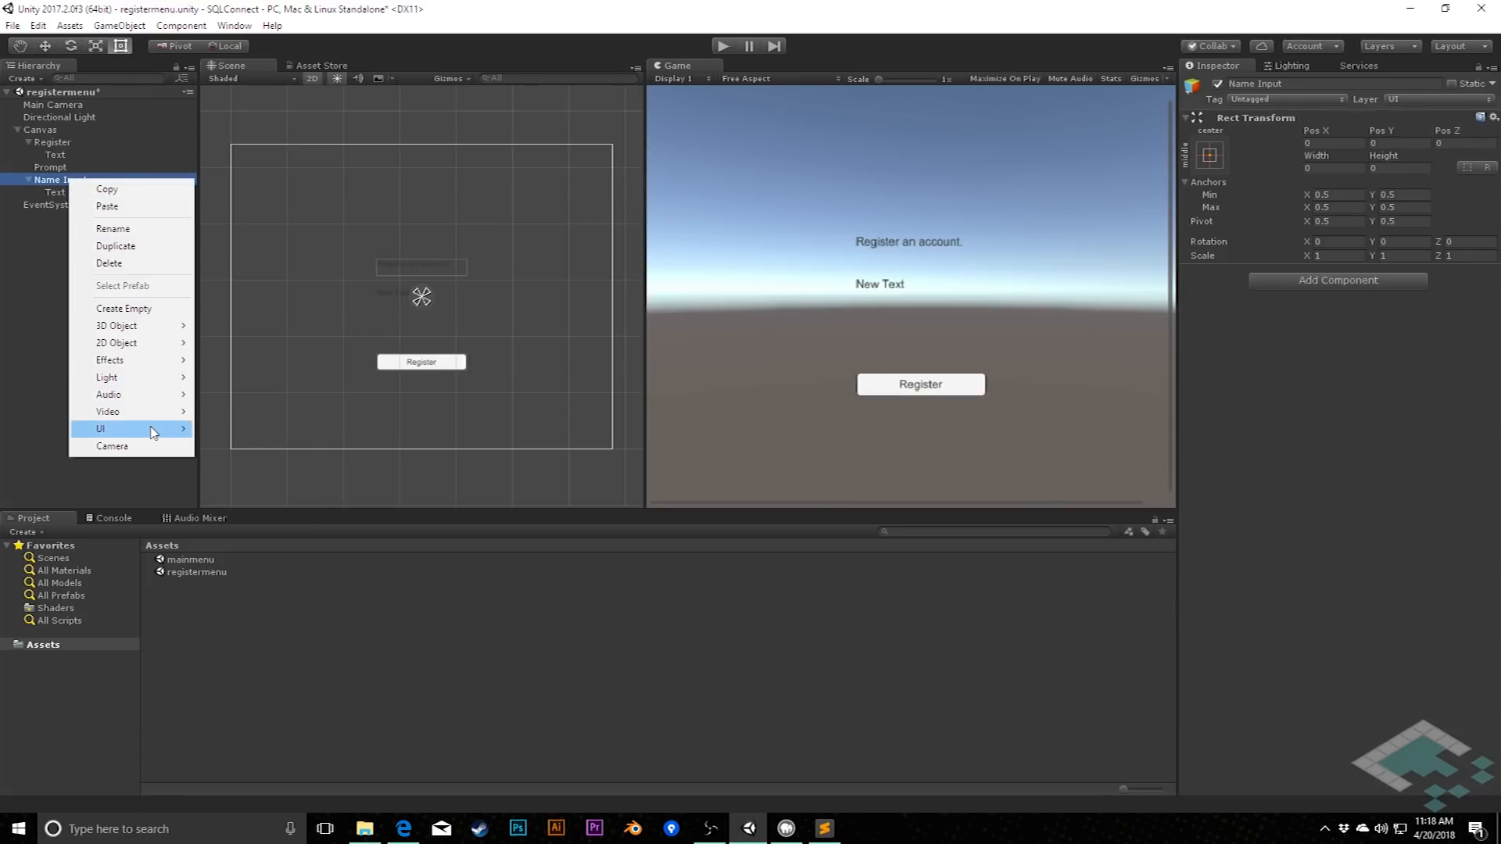
pyautogui.click(124, 428)
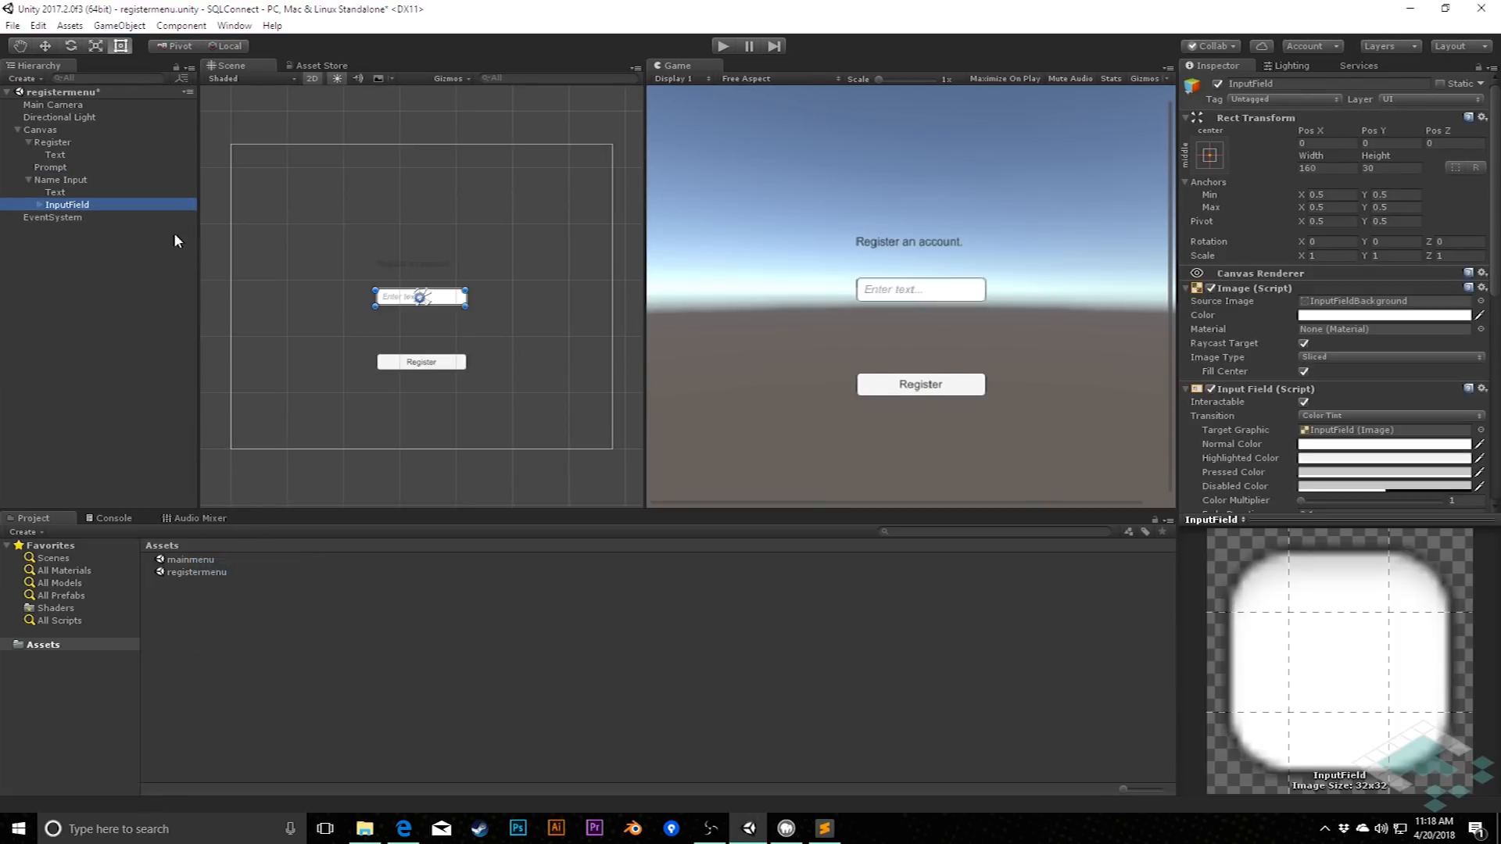
# - Shift the label left of the field, set it to 'Name', and select the field
pyautogui.click(54, 193)
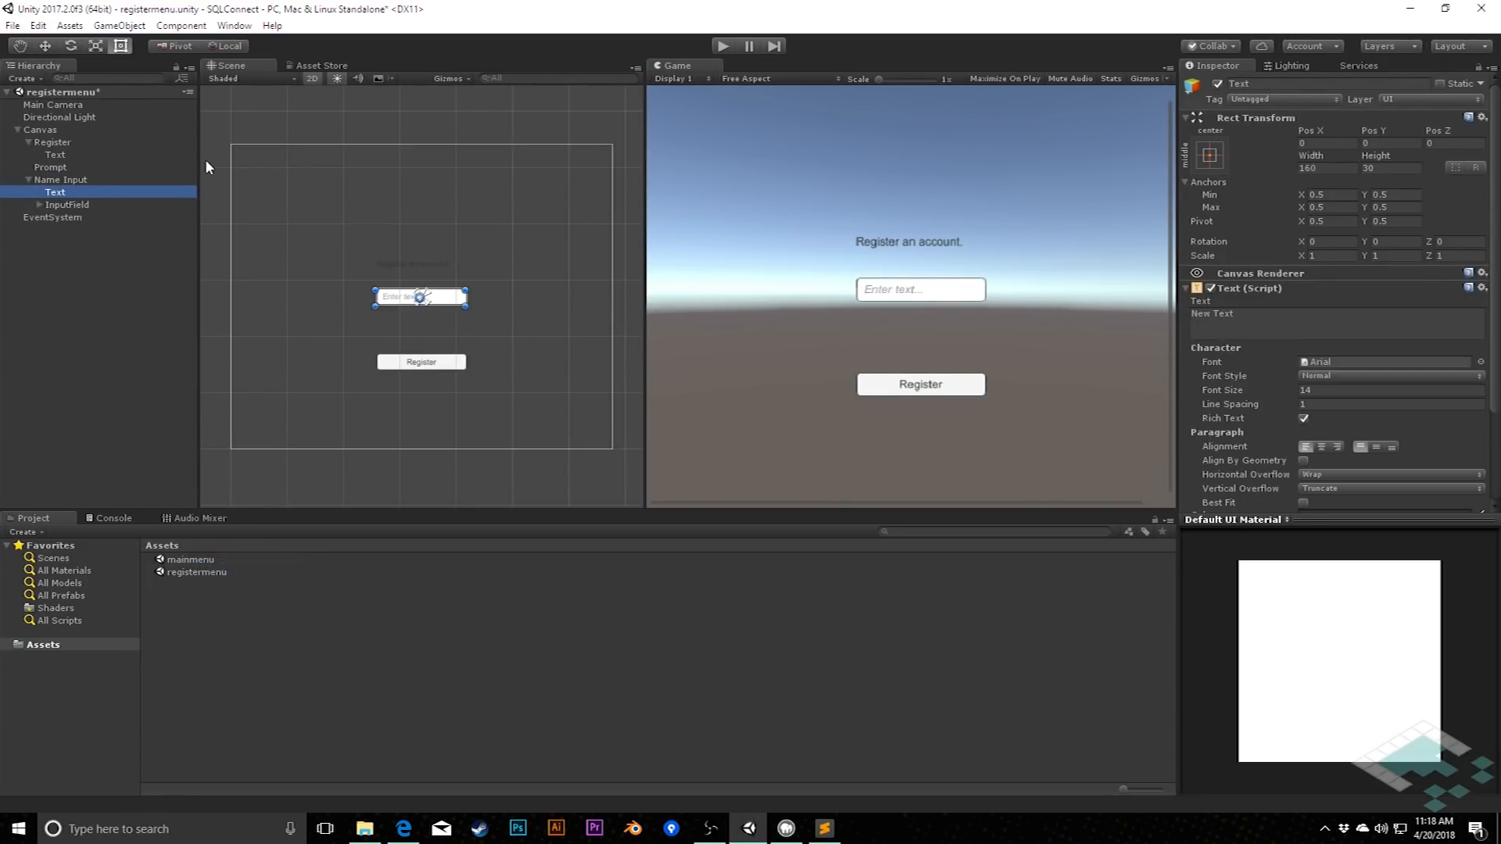
pyautogui.moveTo(444, 301)
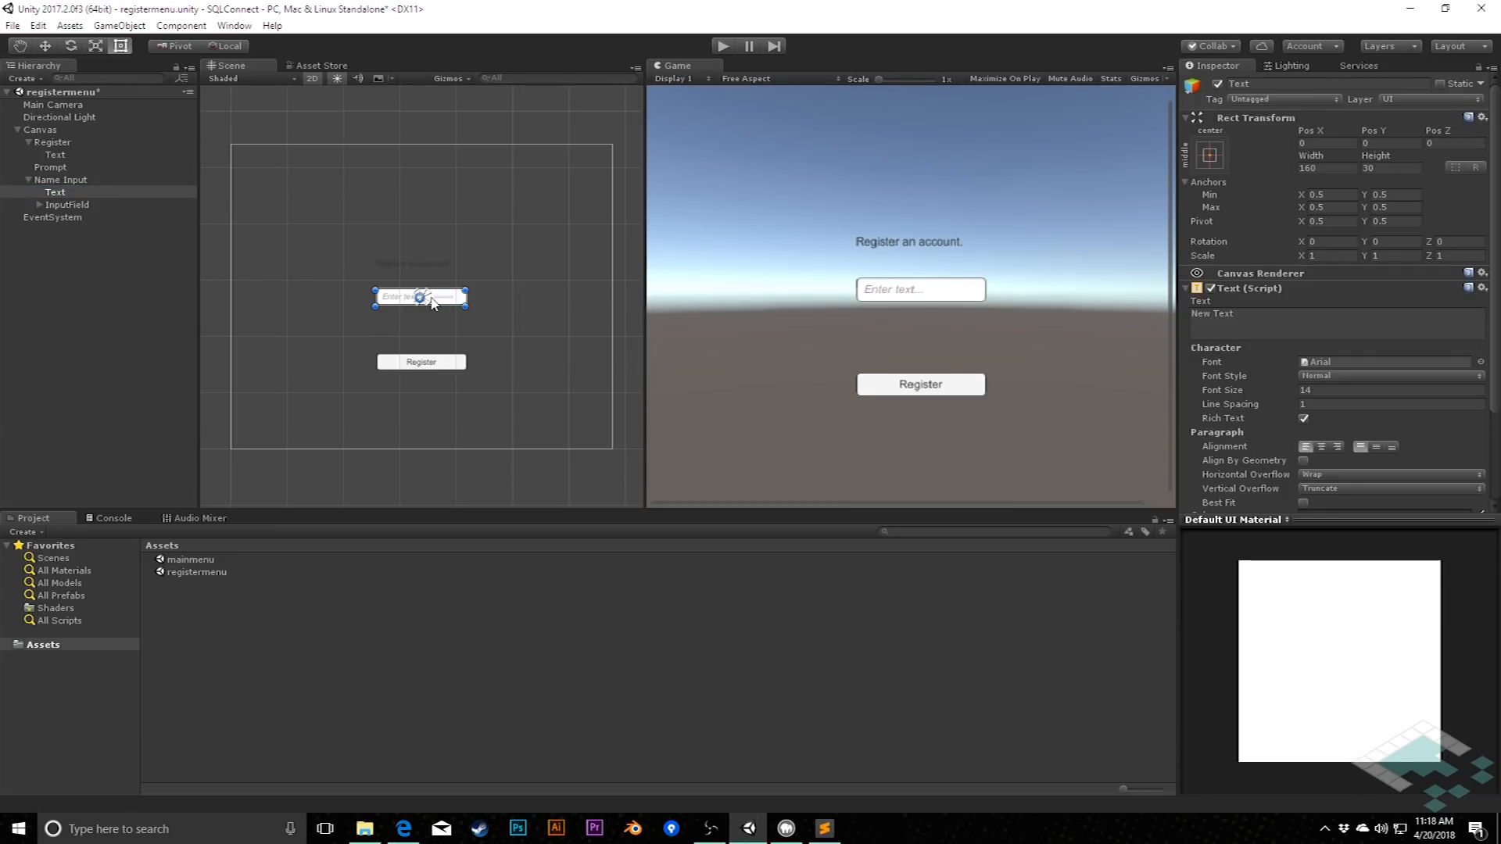
pyautogui.moveTo(419, 295); pyautogui.dragTo(396, 298)
pyautogui.write('N')
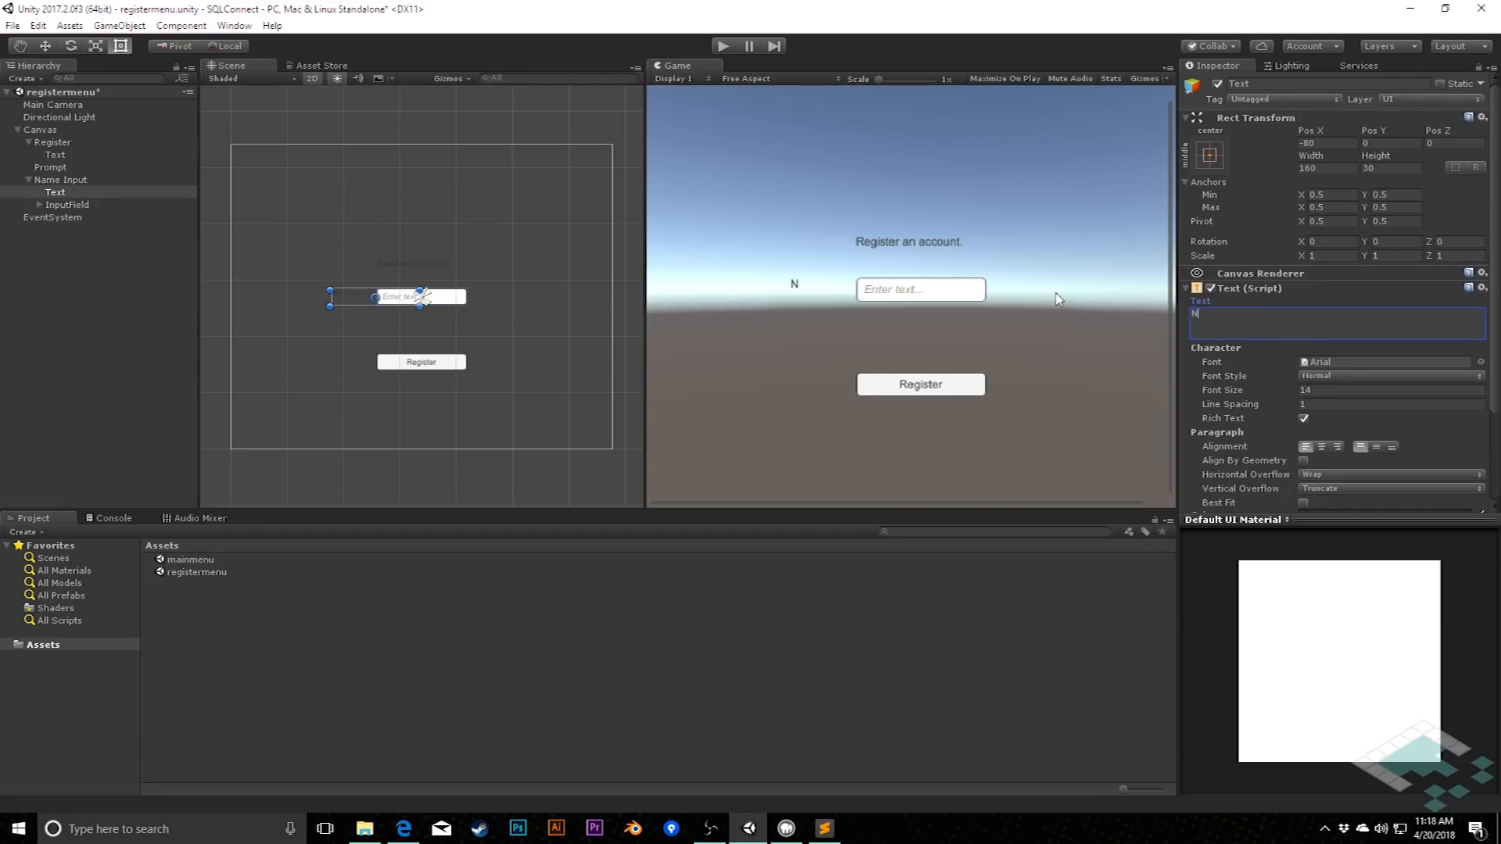
pyautogui.write('ame')
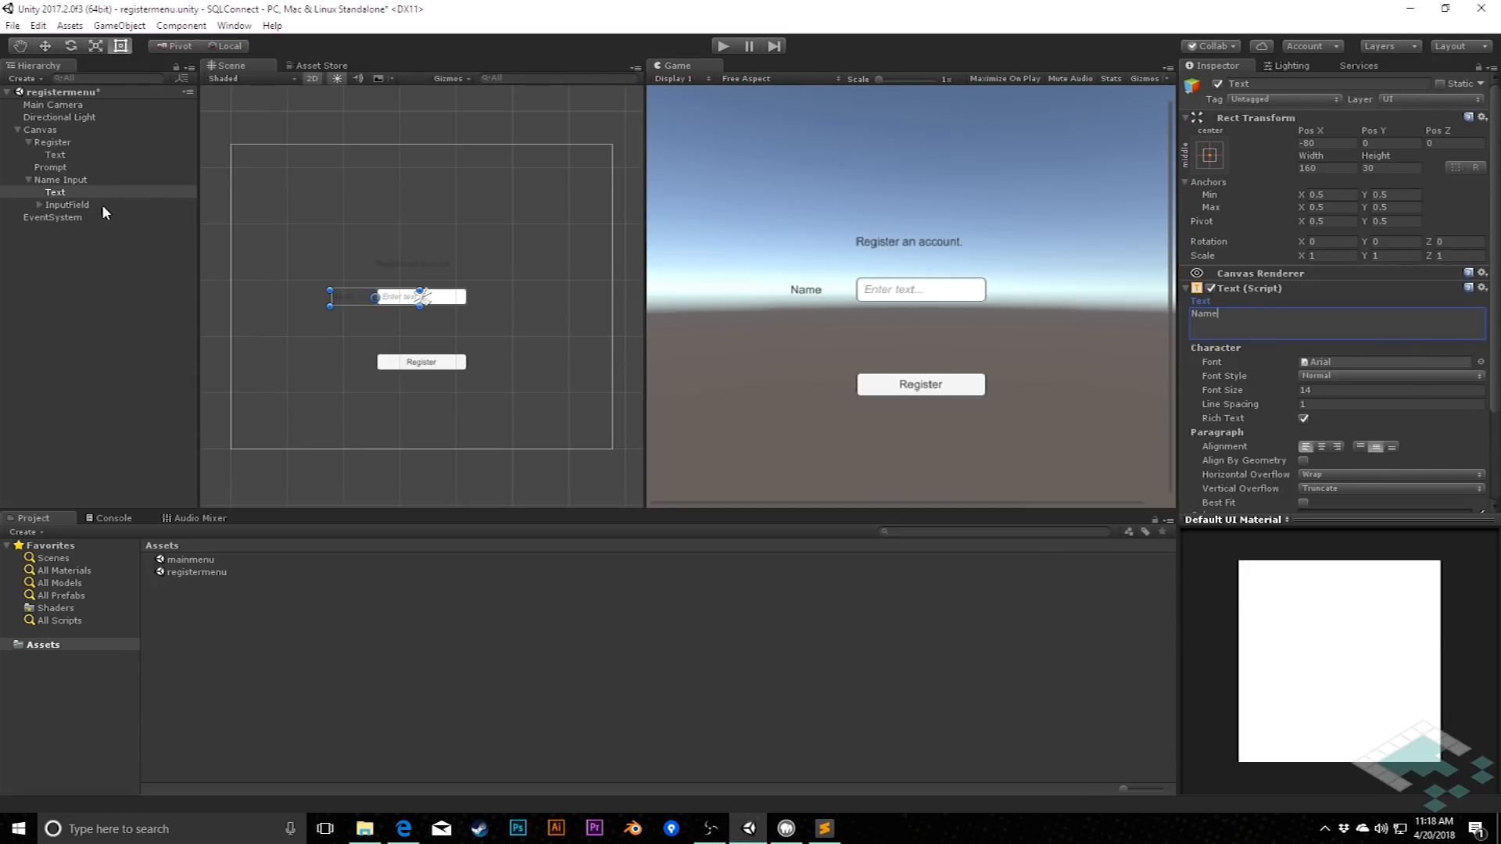
pyautogui.click(65, 204)
pyautogui.write('Name')
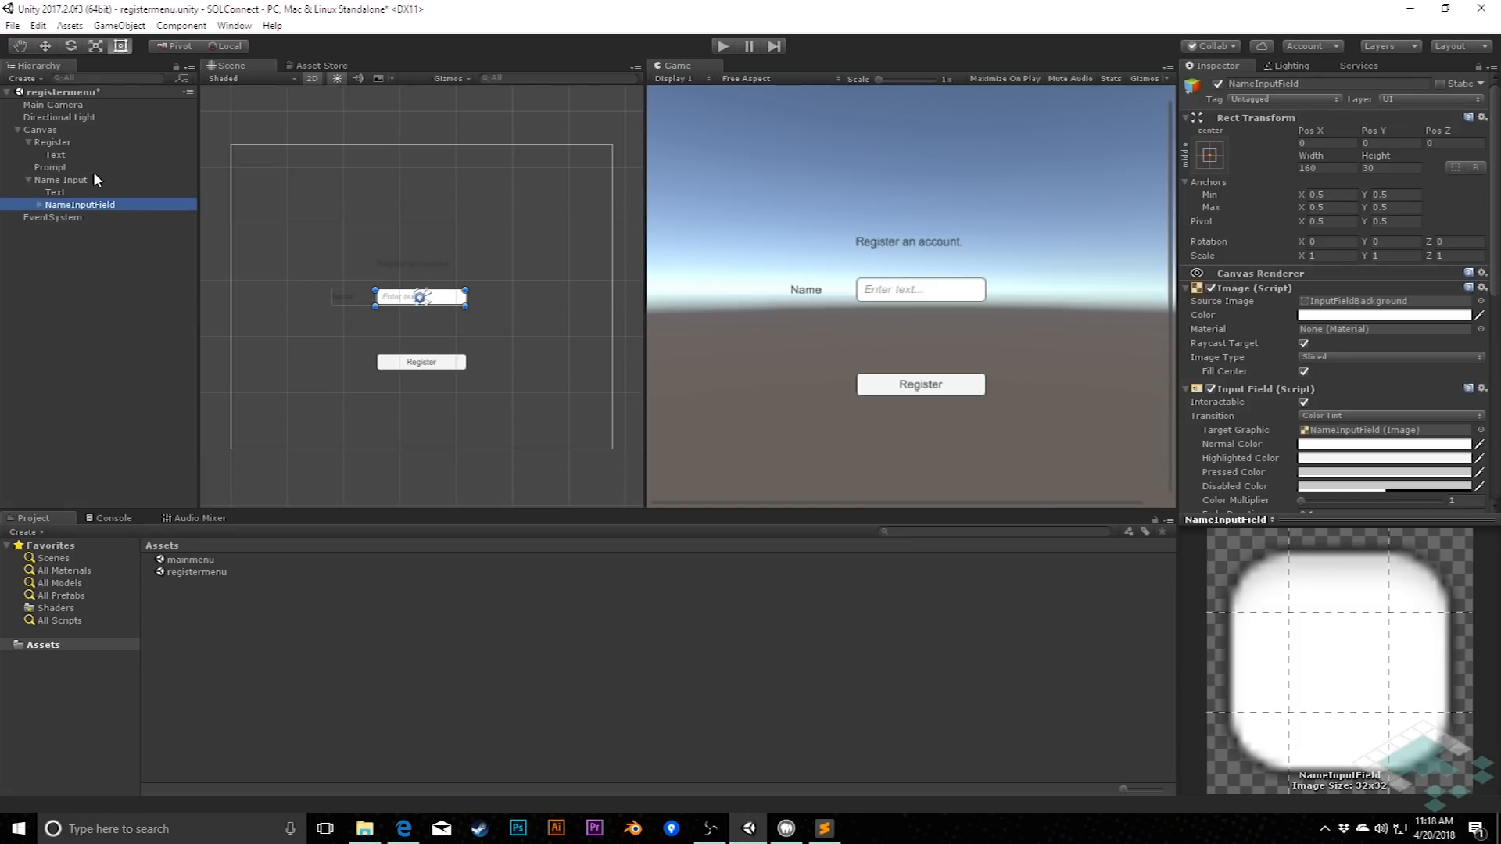
pyautogui.moveTo(60, 187)
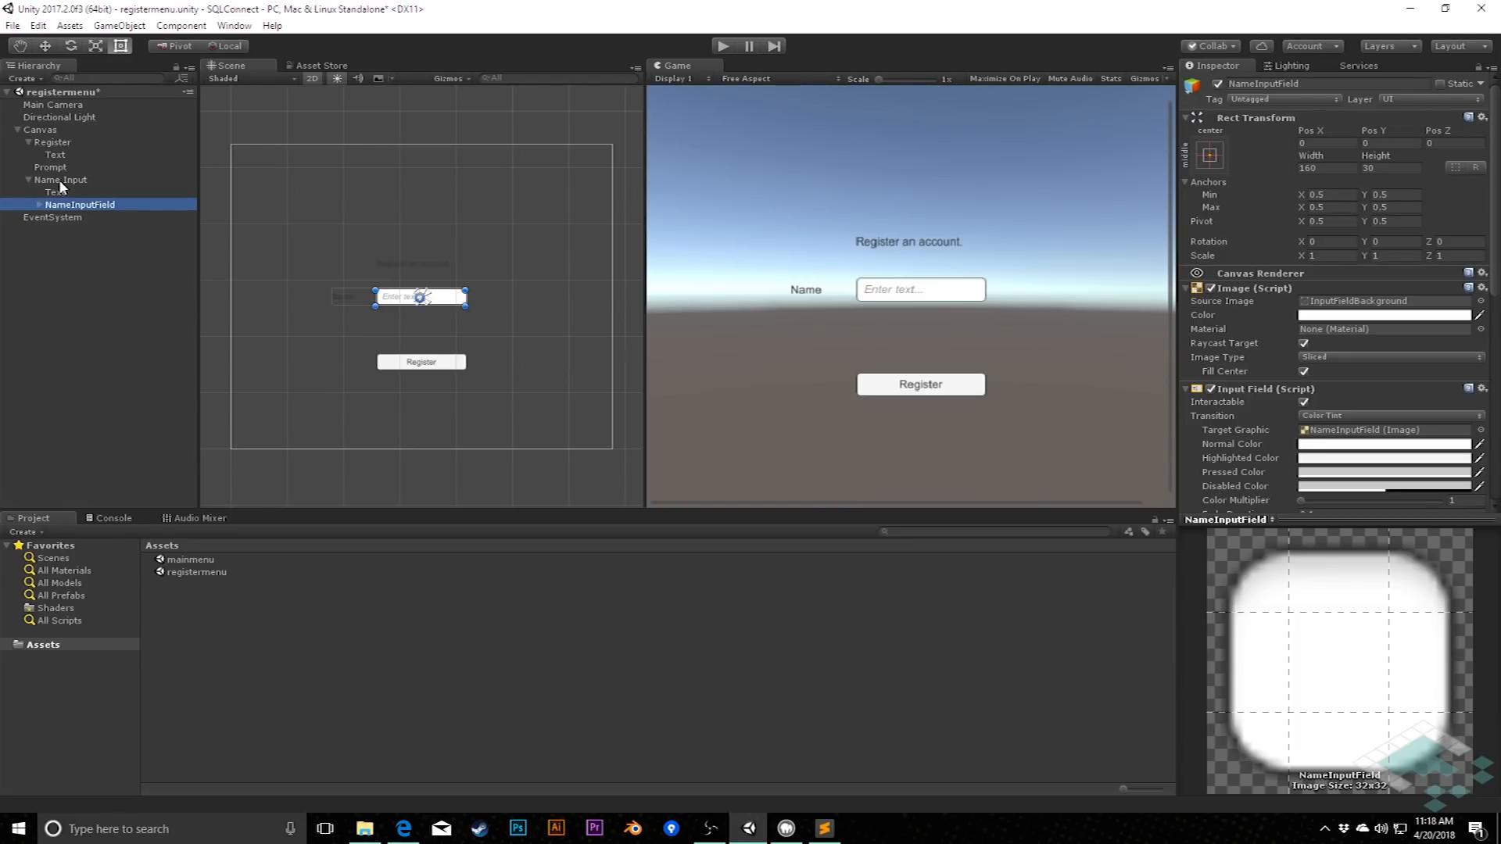
# - Duplicate the Name Input group and move the copy below the name row
pyautogui.click(60, 180)
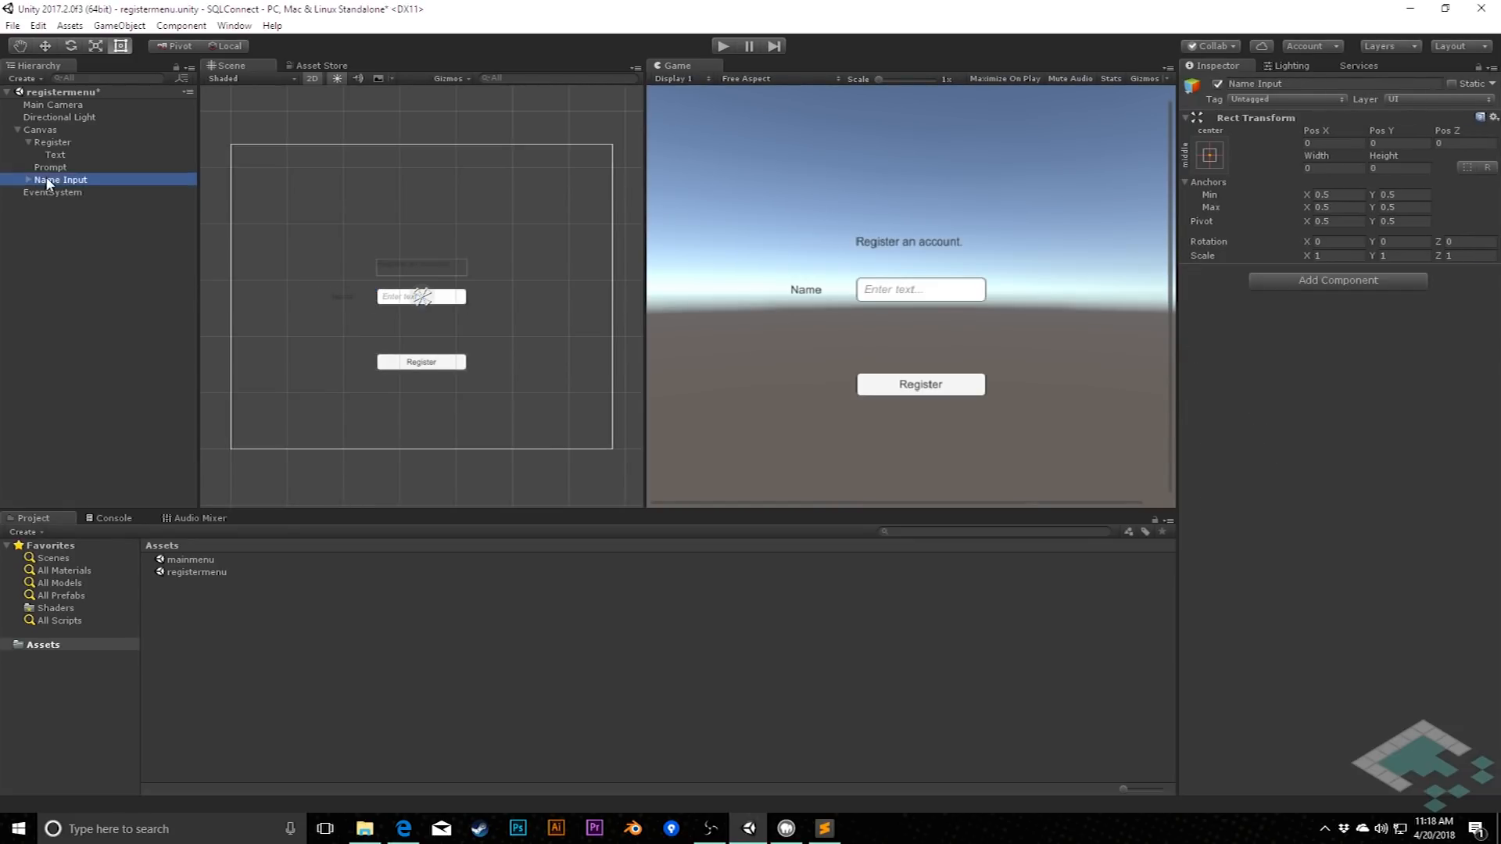
pyautogui.press('ctrl+d')
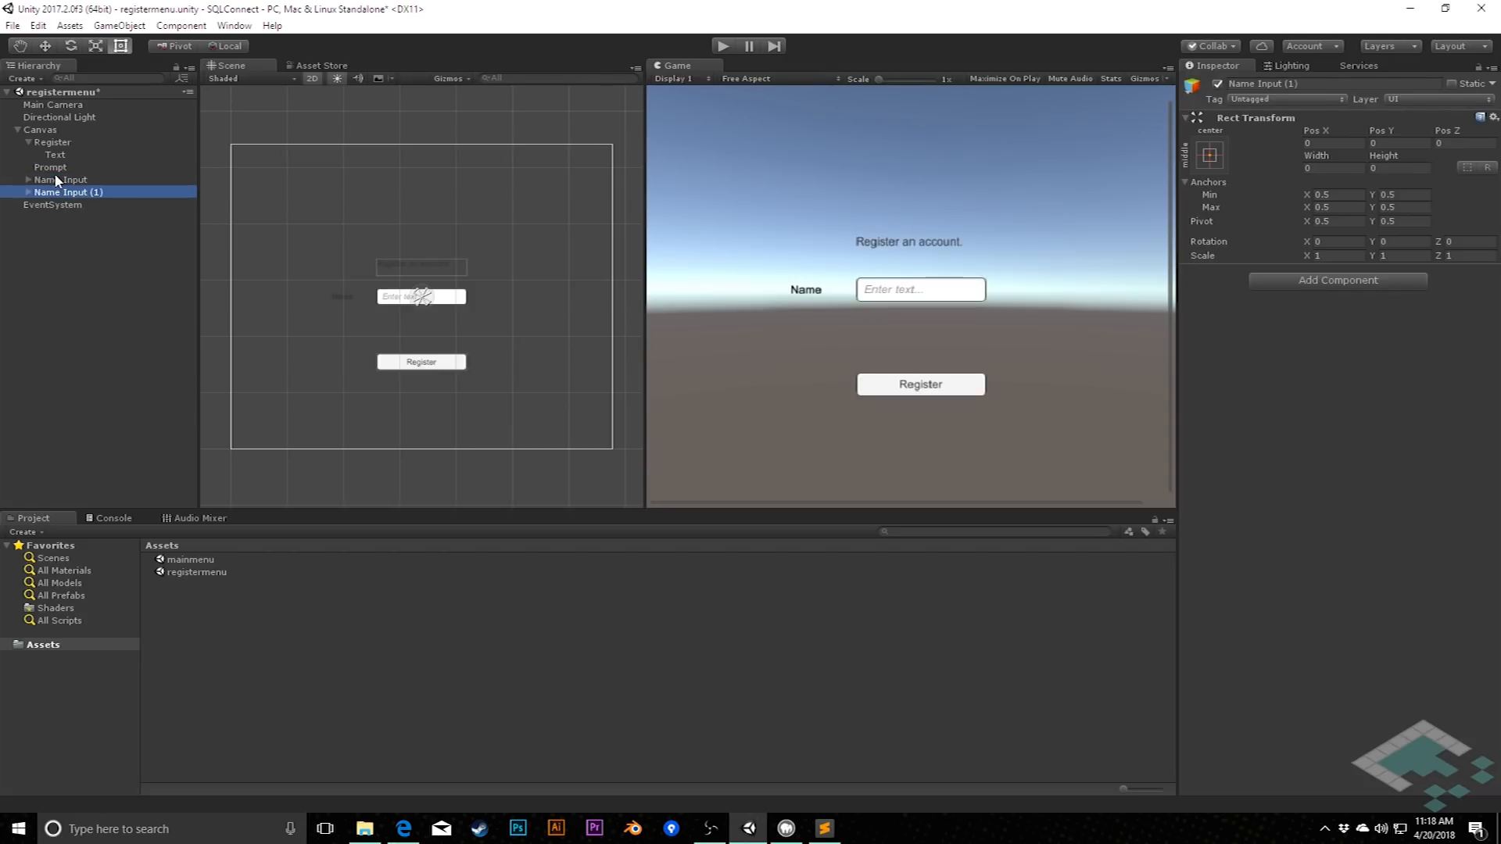
pyautogui.click(60, 179)
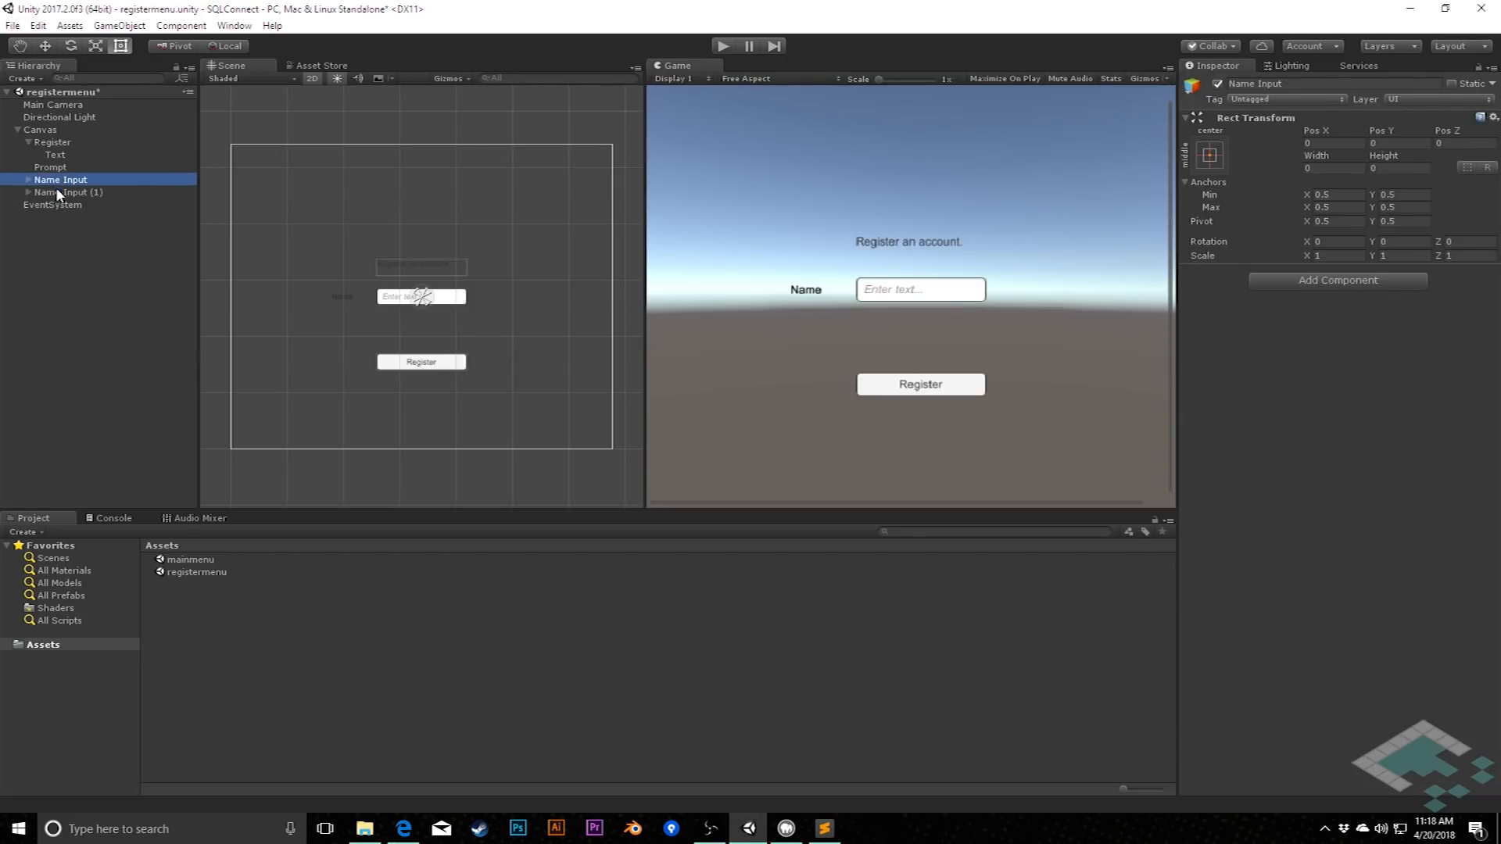
pyautogui.click(68, 191)
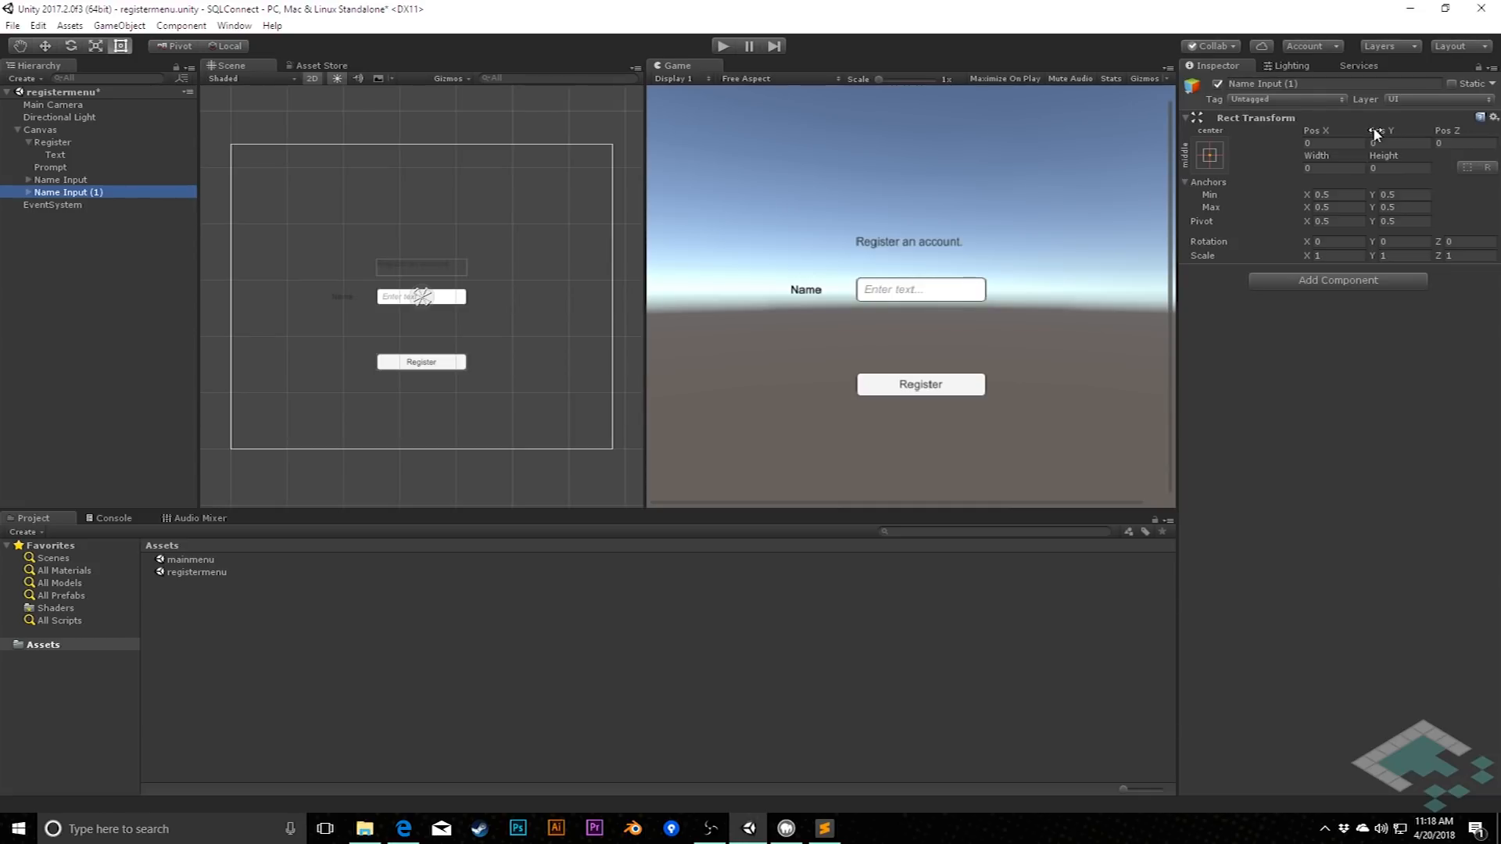
pyautogui.click(1398, 142)
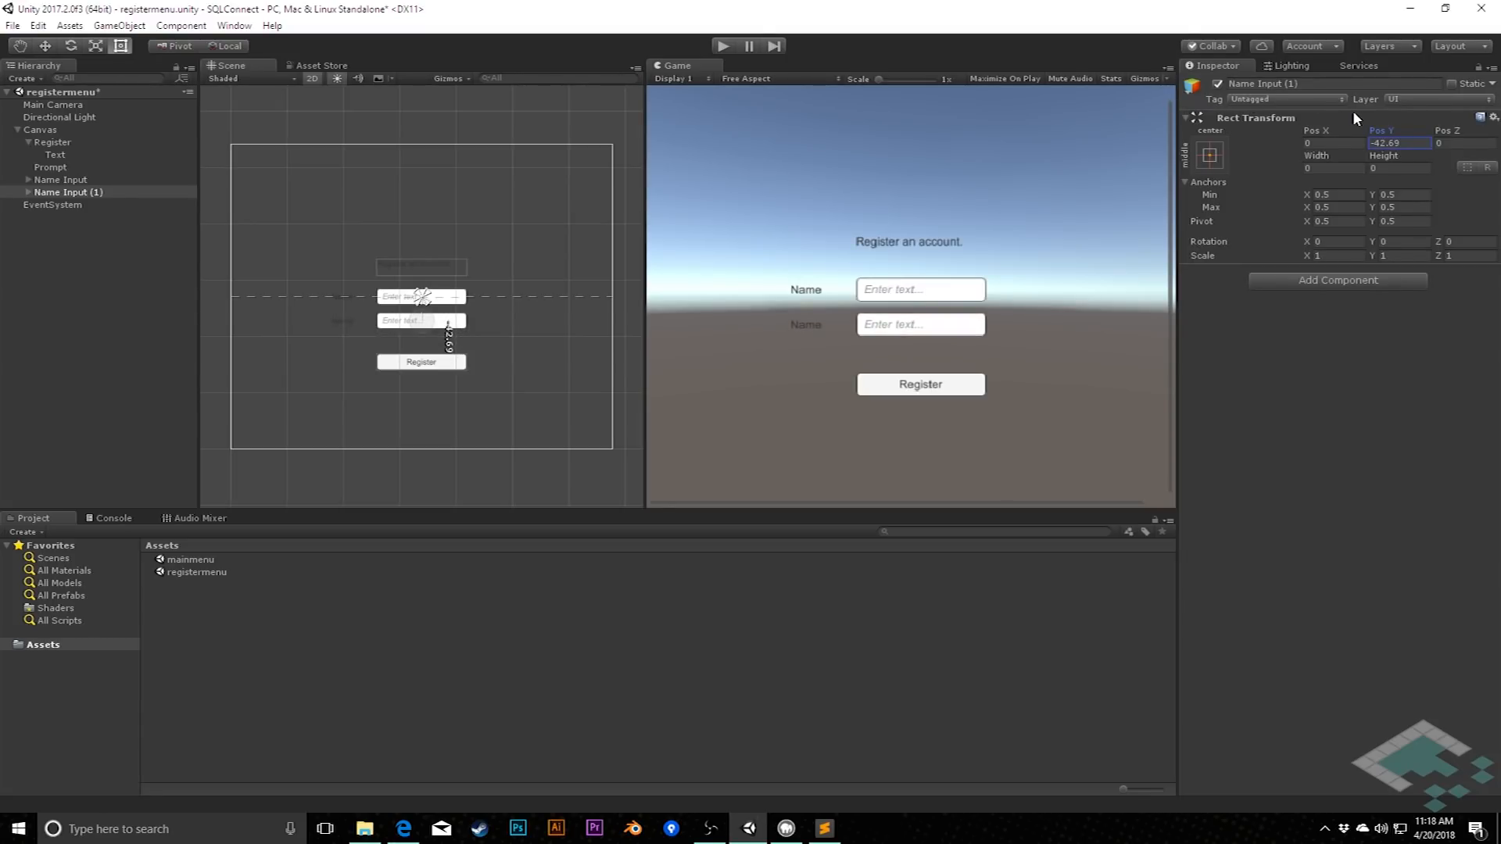
# - Rename the copy Password Input and change its label text to 'Password'
pyautogui.click(68, 191)
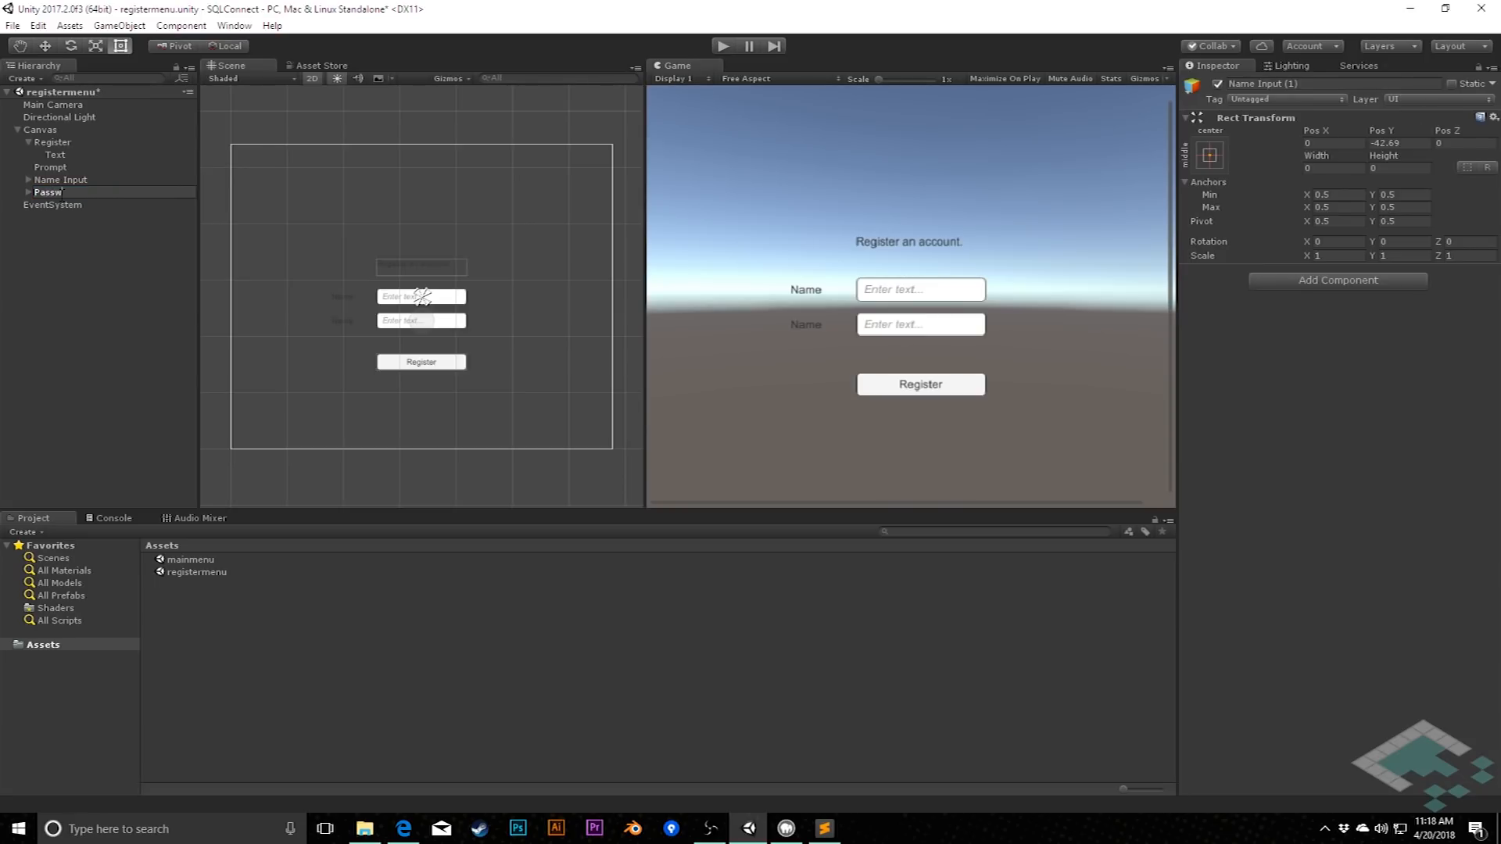
pyautogui.click(69, 191)
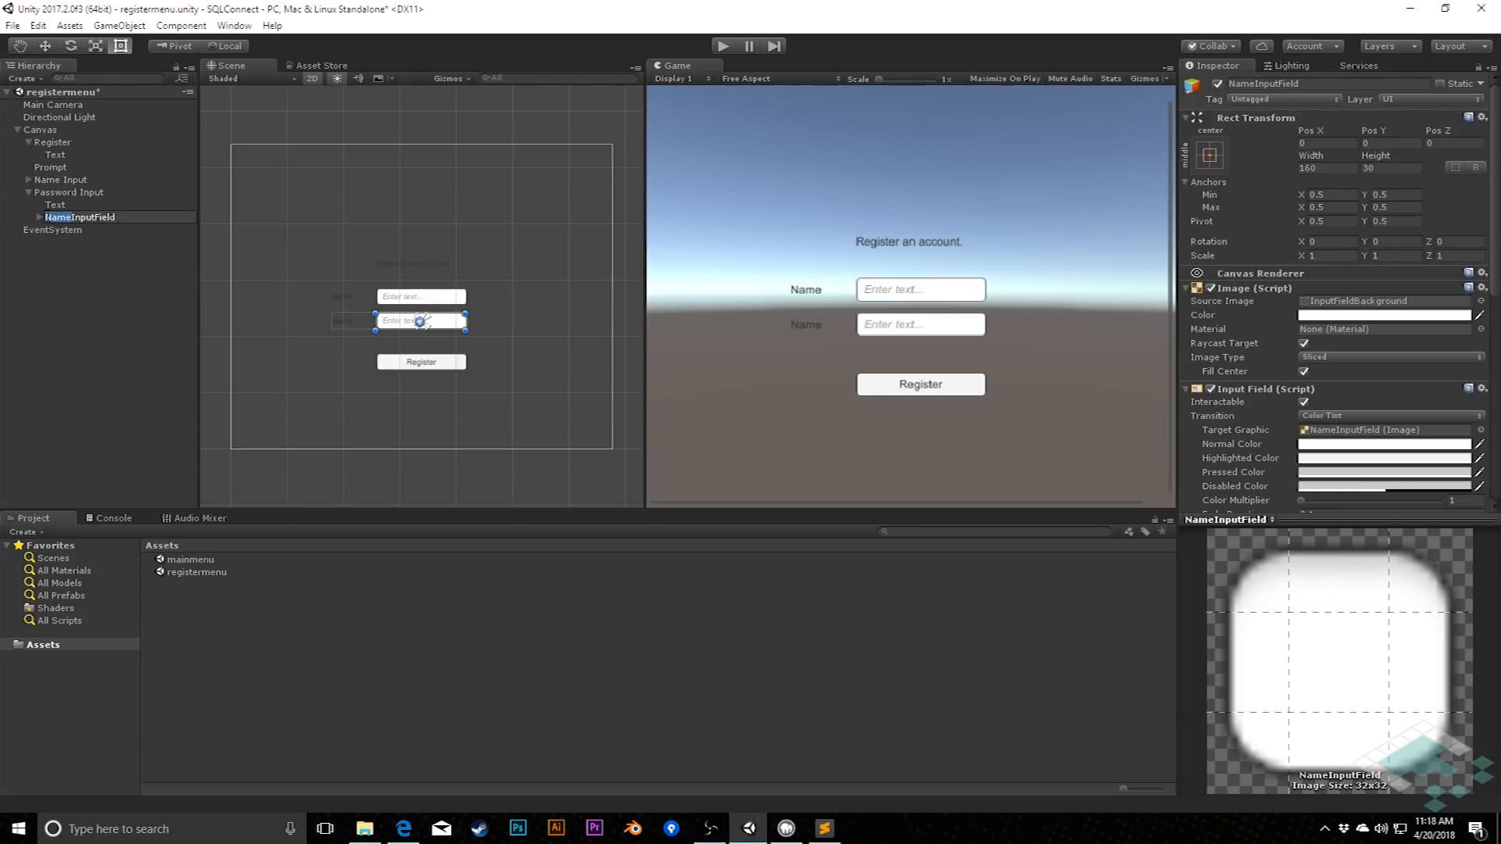
pyautogui.click(55, 206)
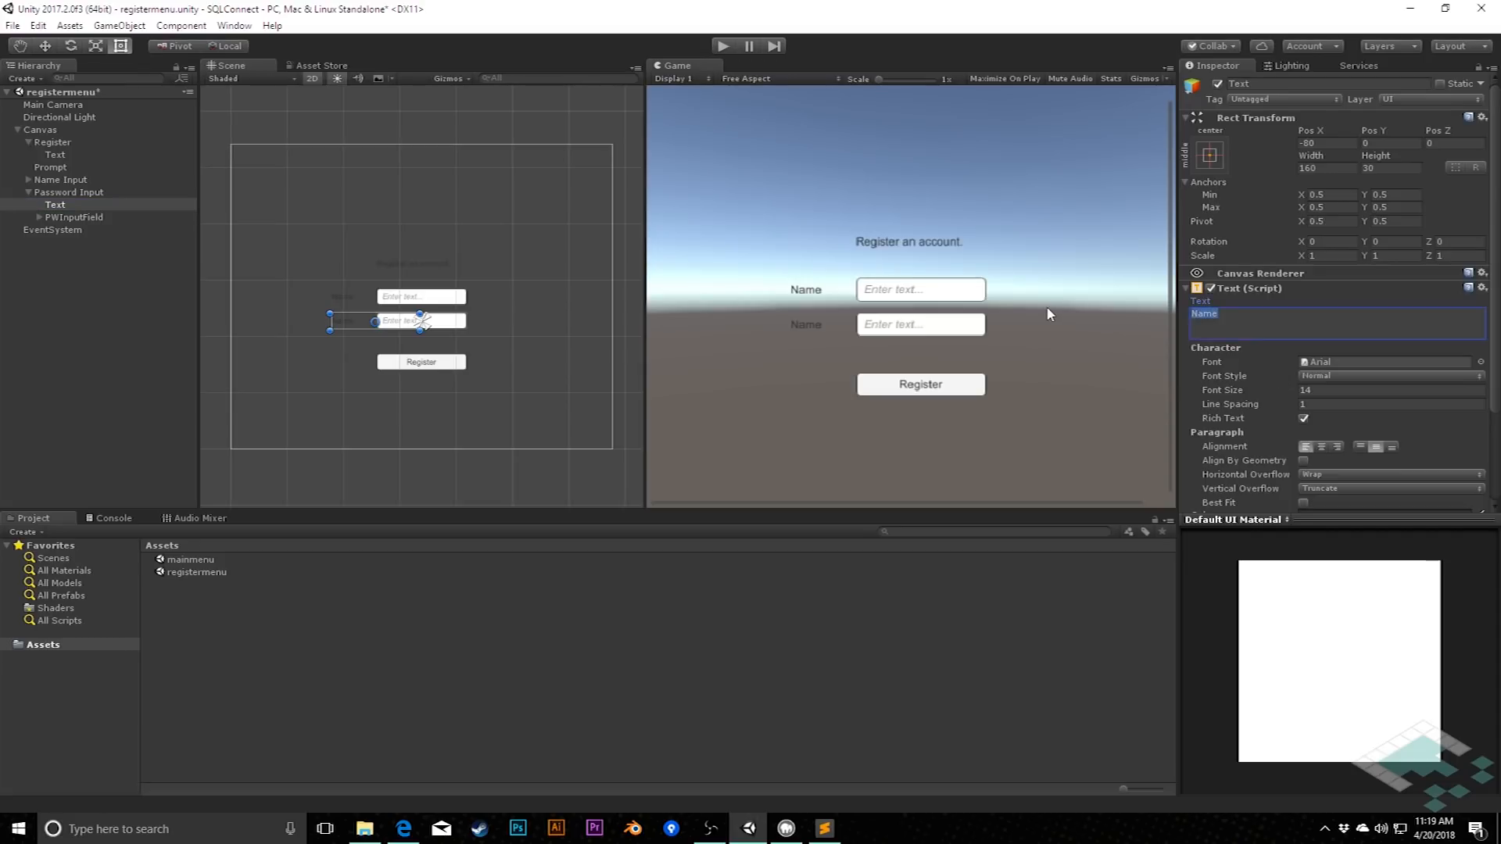
pyautogui.write('Password')
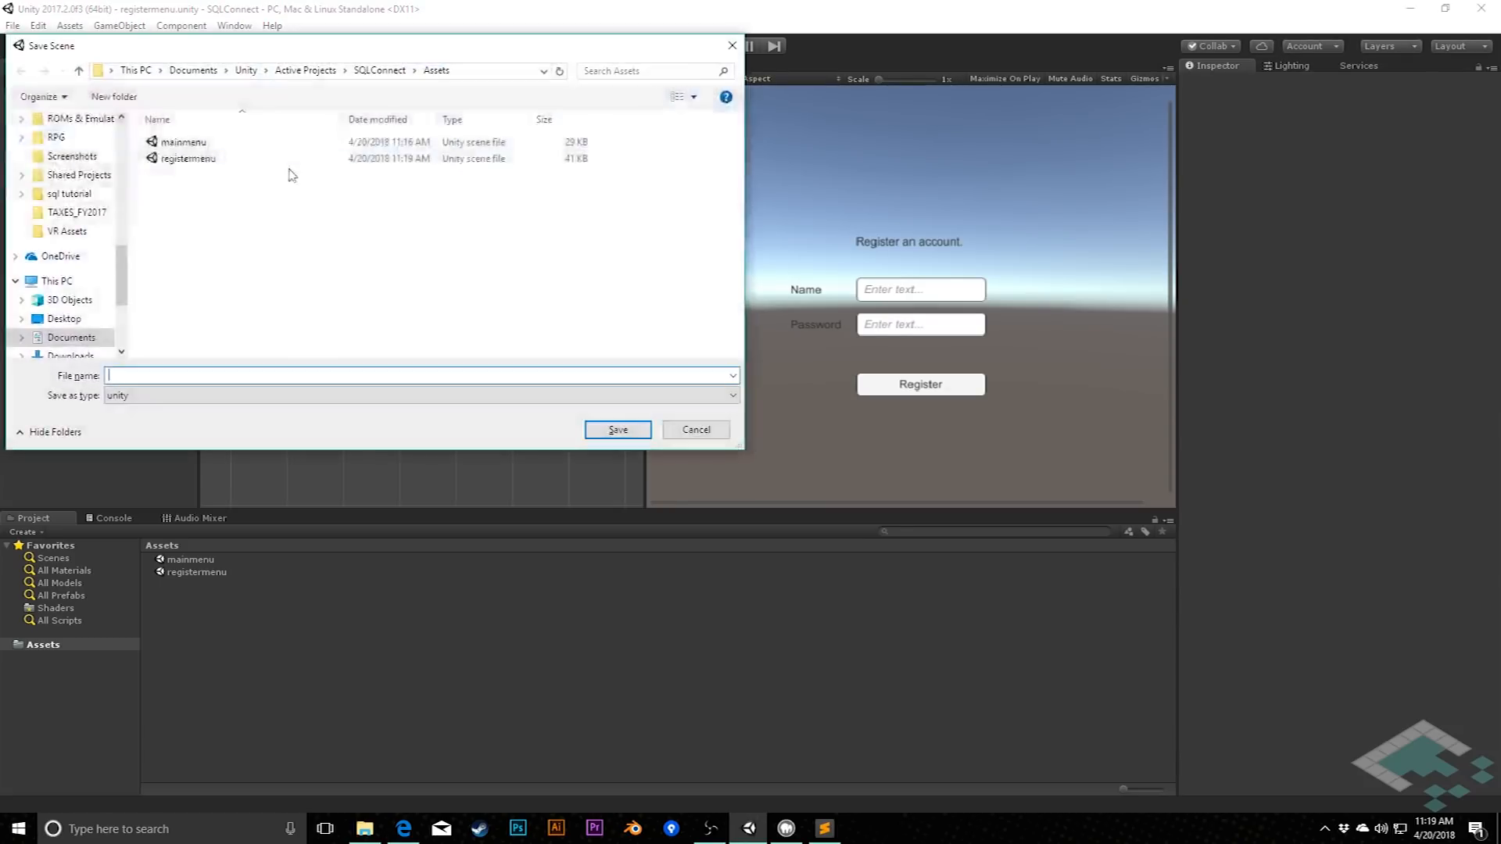
# - Save the registration scene copy under the file name 'loginmenu'
pyautogui.write('log')
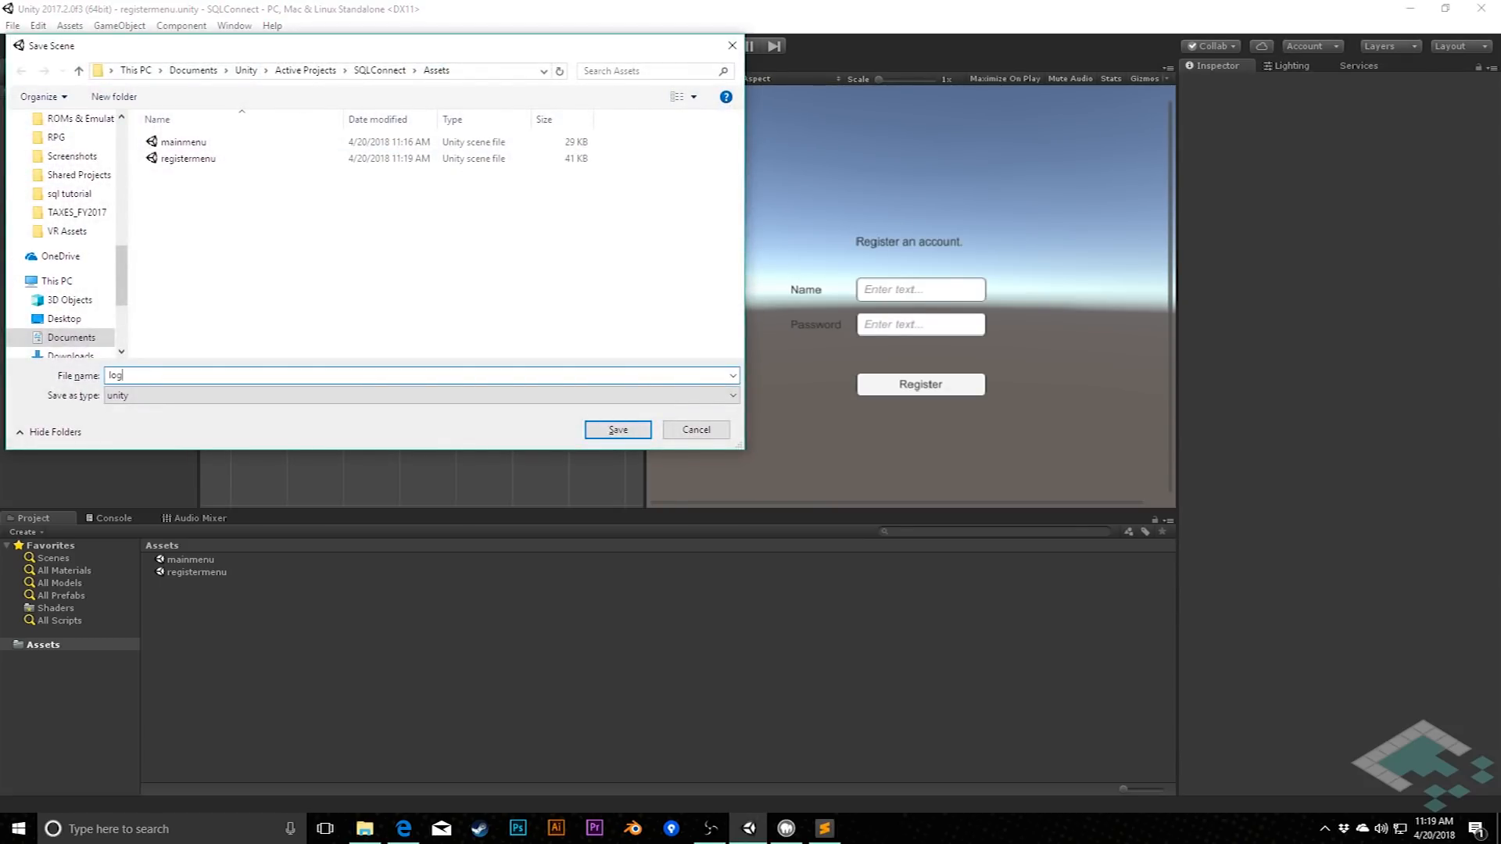
pyautogui.write('inmenu')
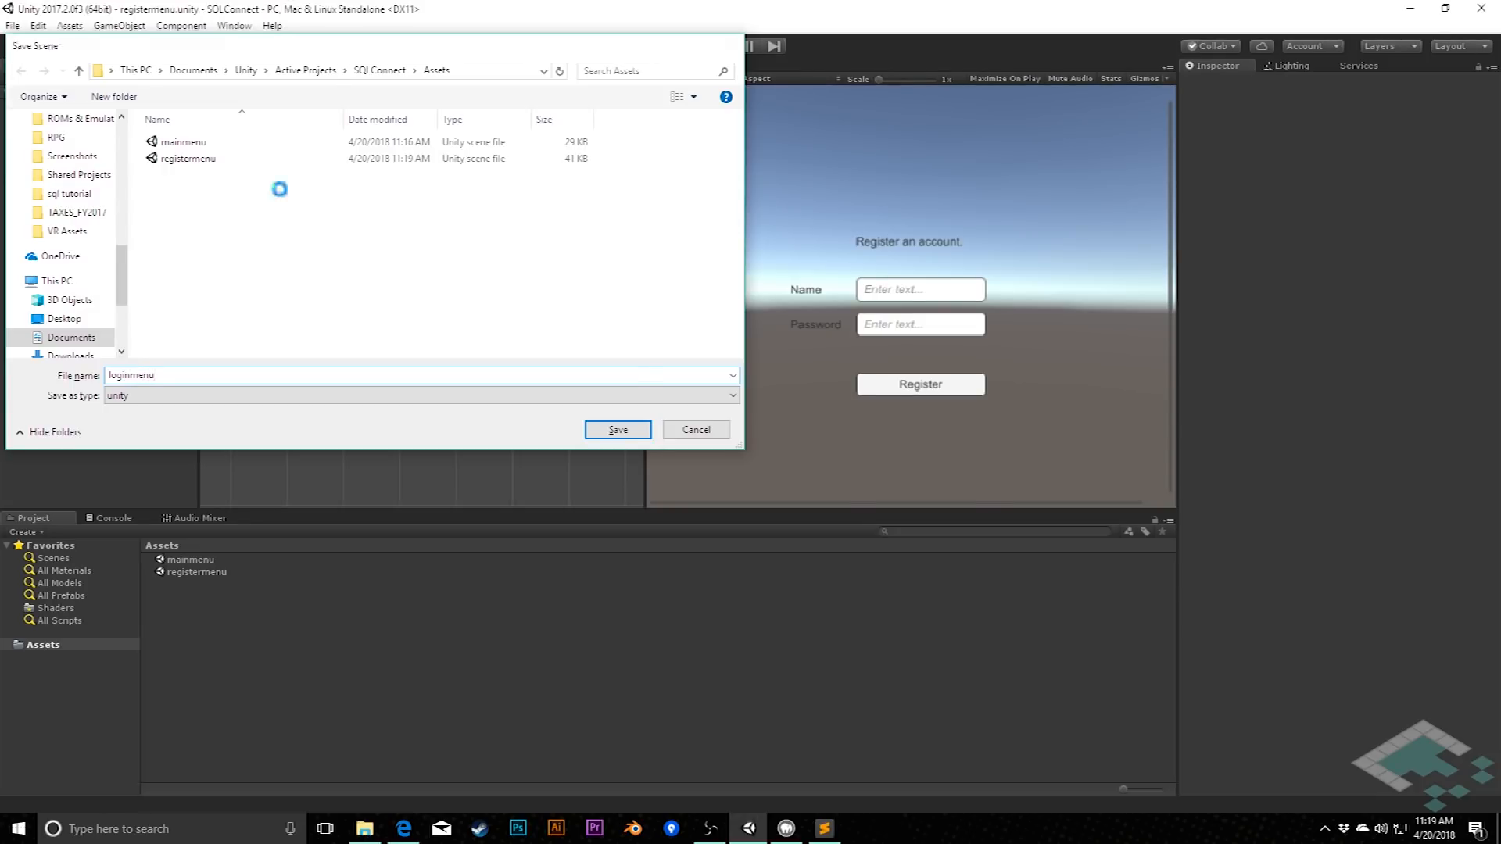
pyautogui.click(617, 429)
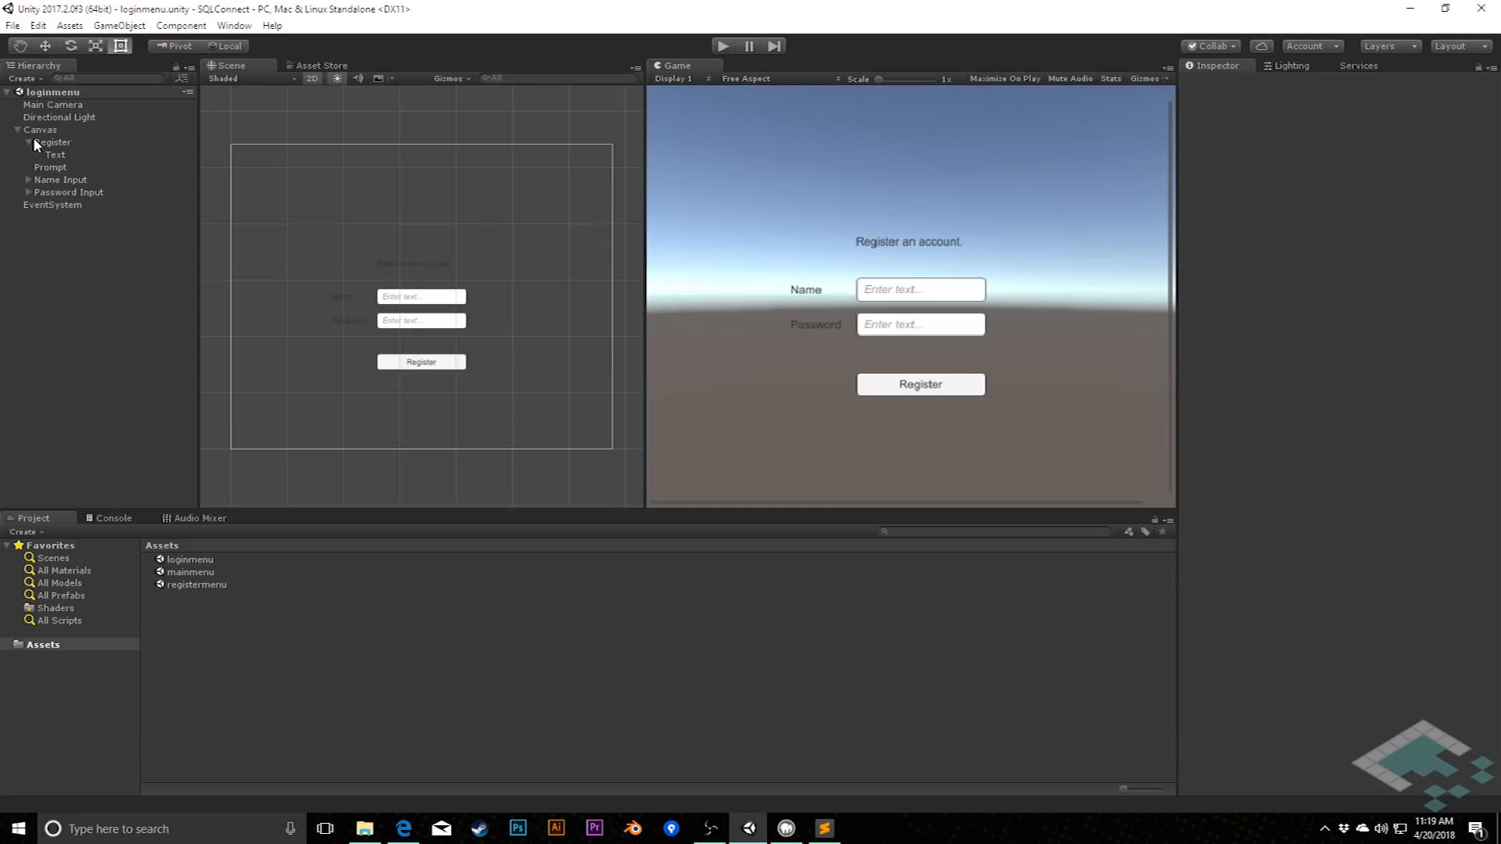
# - Rename the Register button to Log In, updating its label text
pyautogui.click(53, 141)
pyautogui.write('Log In')
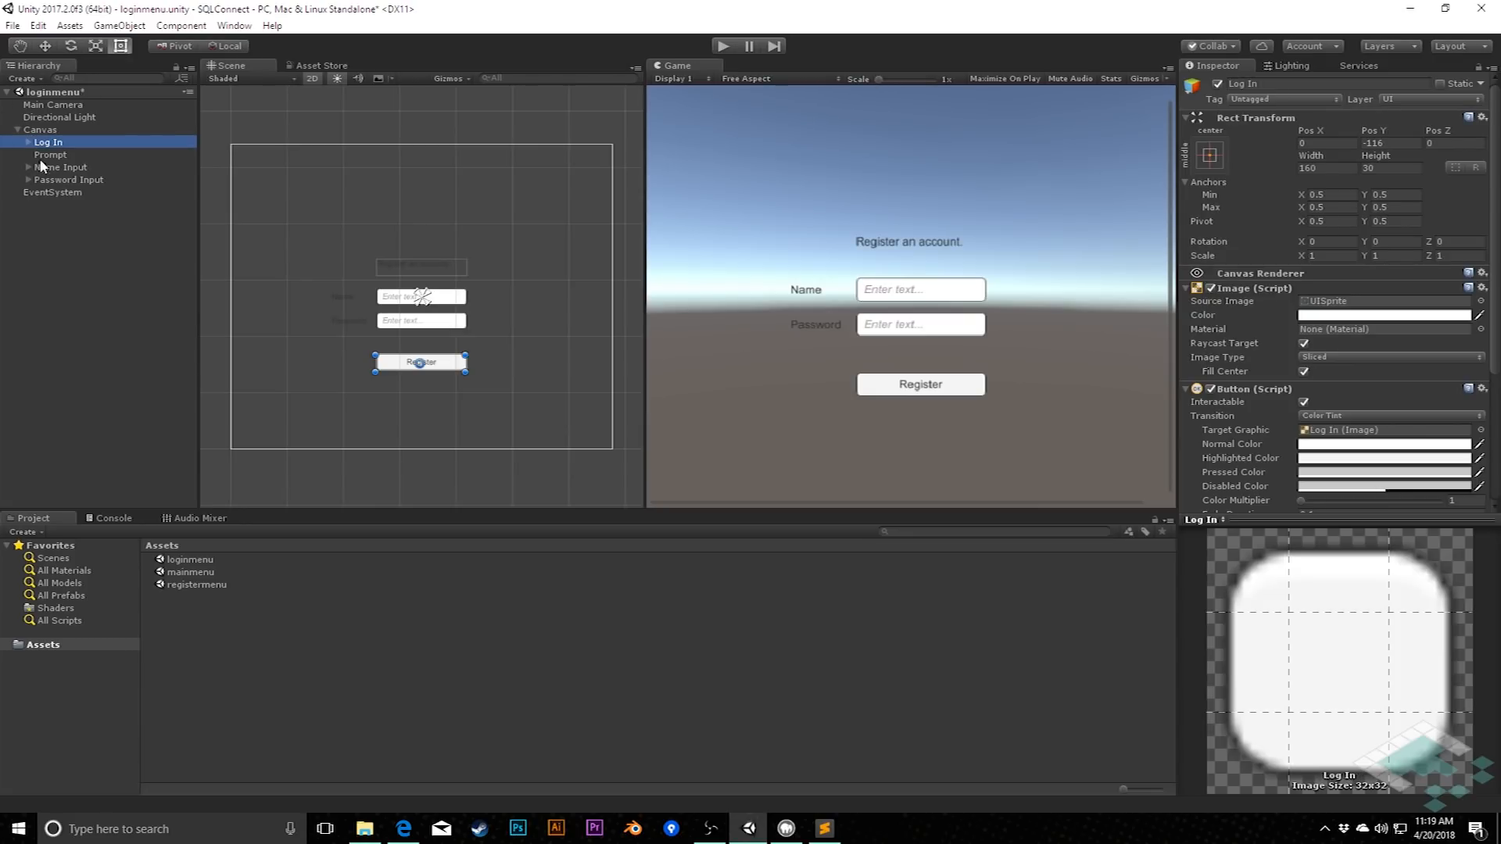
pyautogui.click(55, 154)
pyautogui.write('Log I')
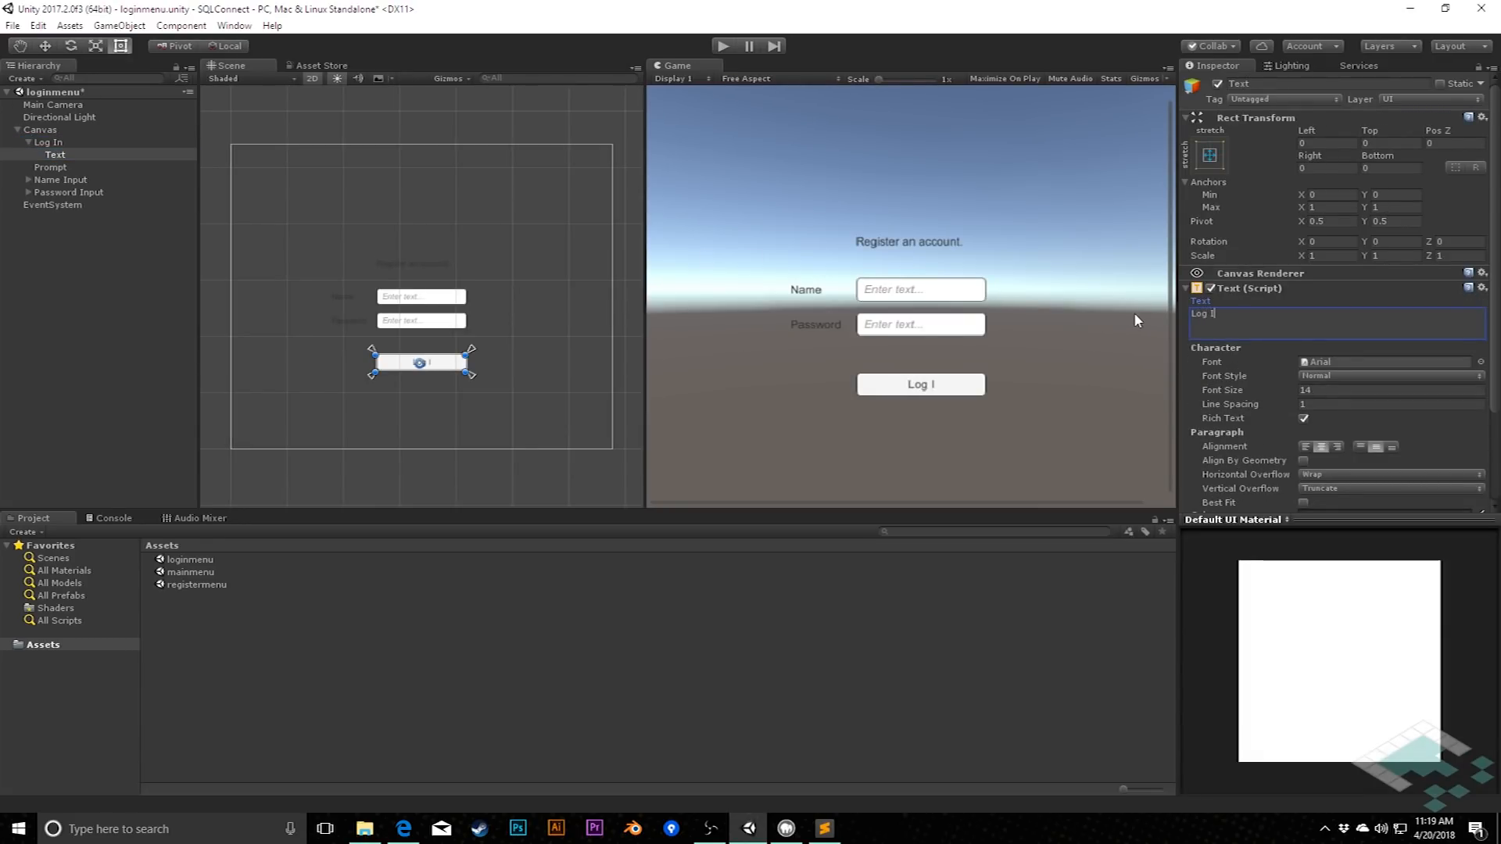
pyautogui.write('n')
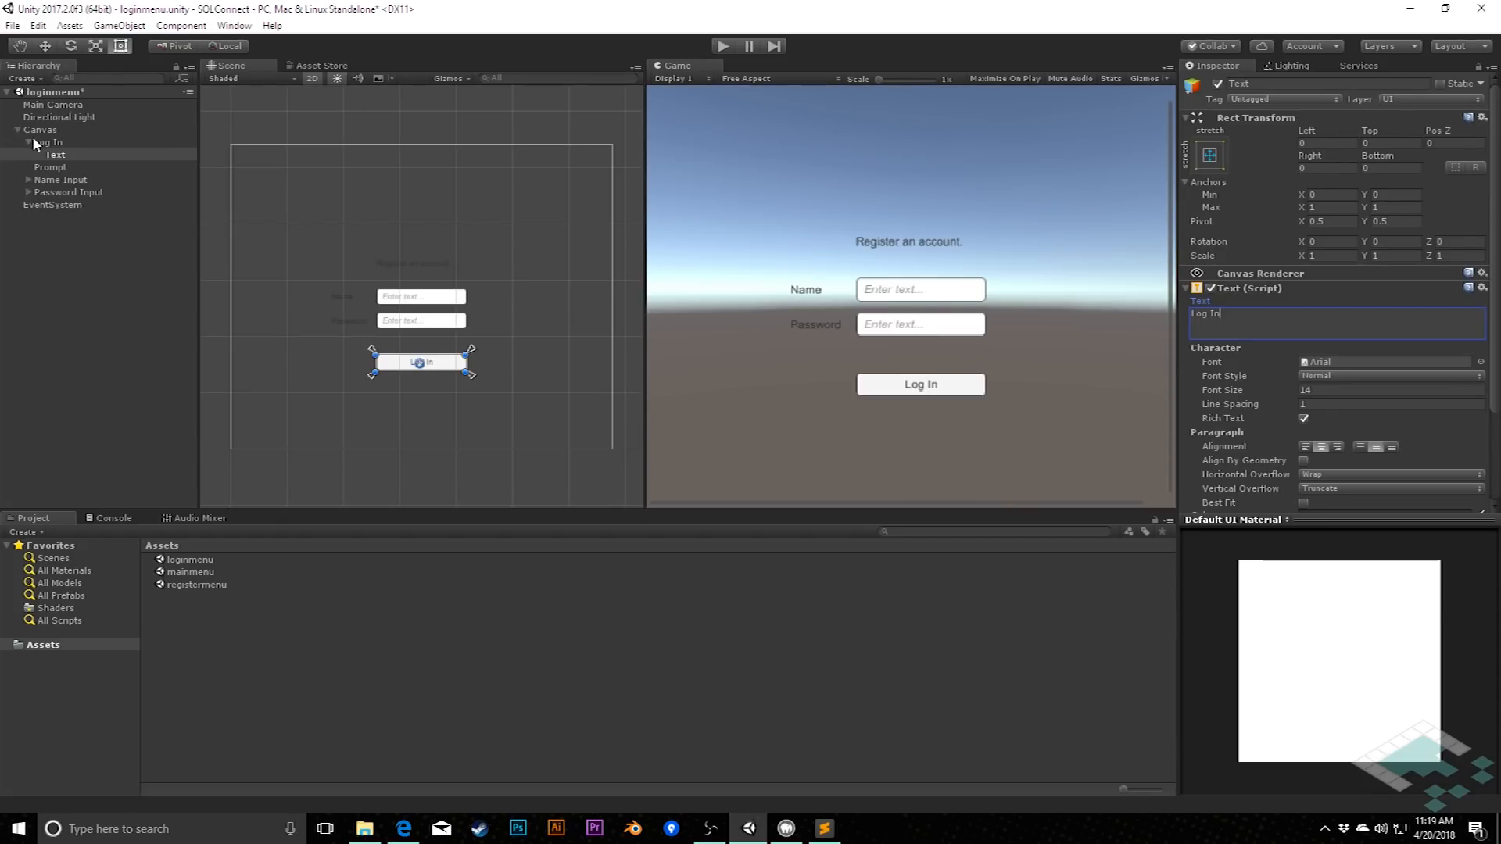
pyautogui.click(60, 166)
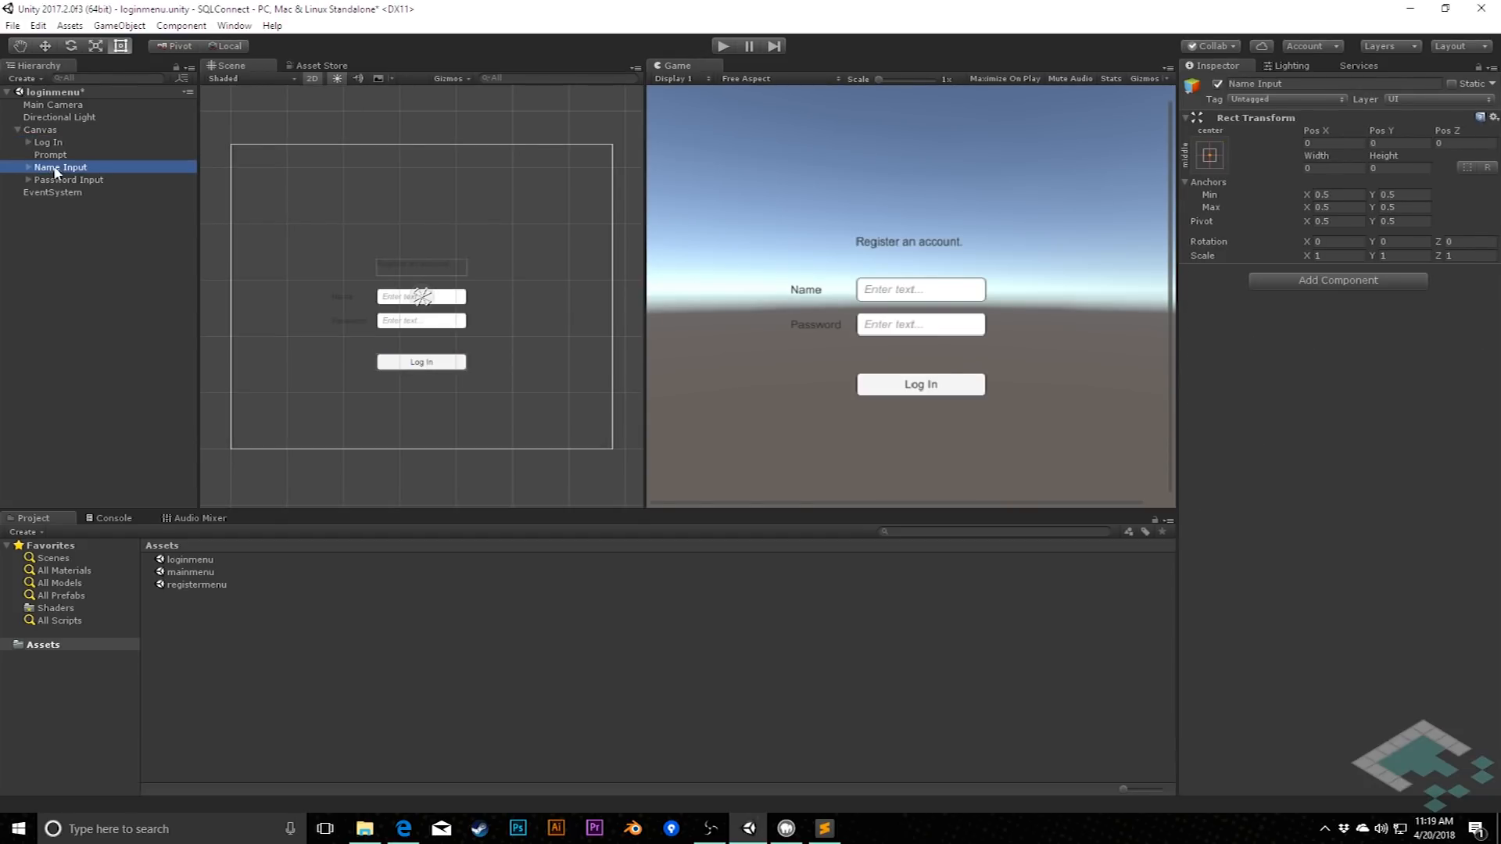
# - Change the prompt text to 'Log into your account.'
pyautogui.click(69, 179)
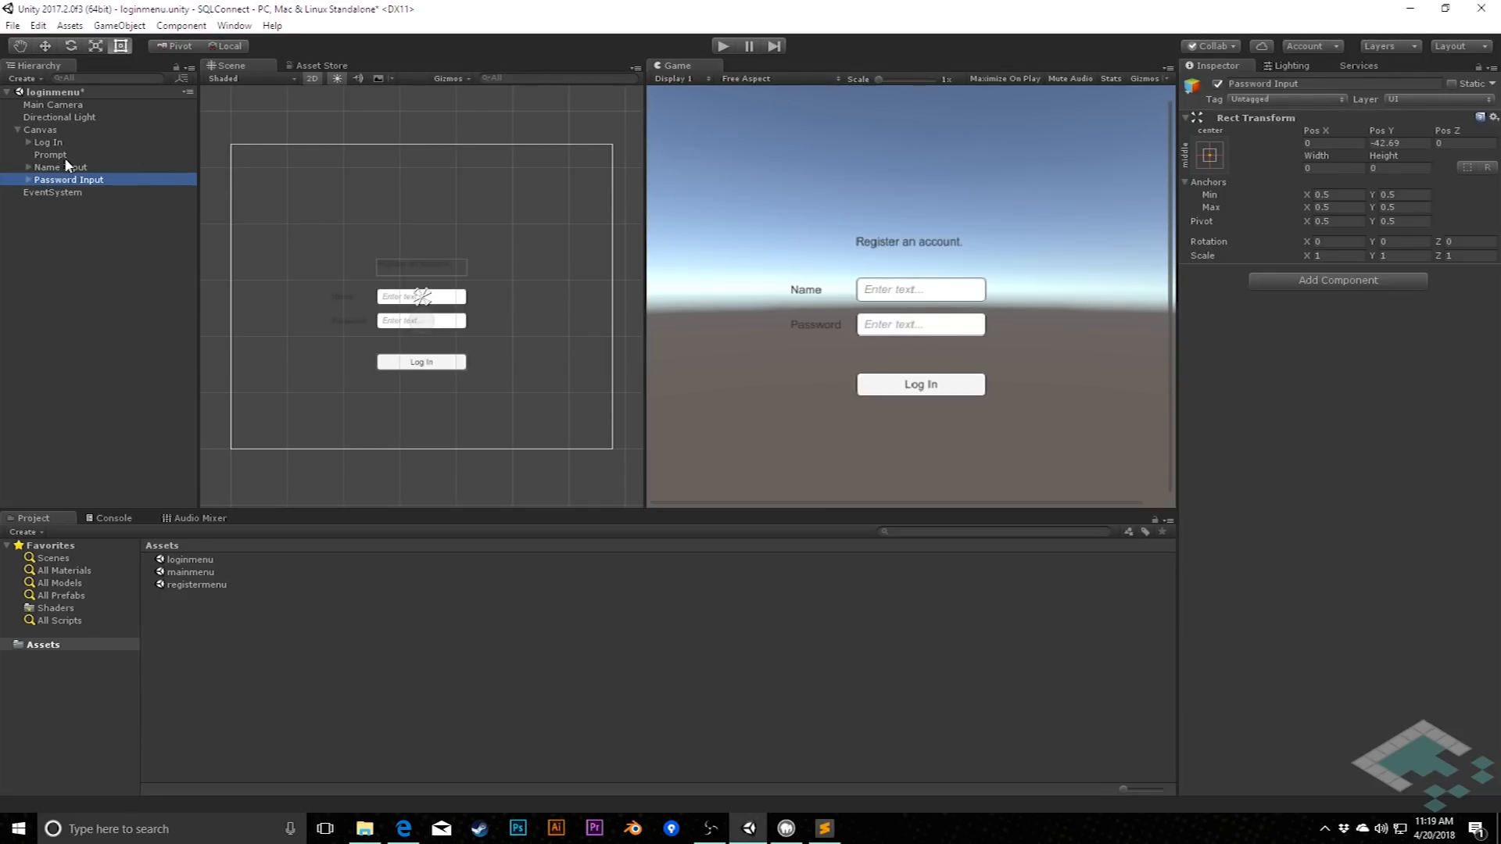
pyautogui.click(50, 154)
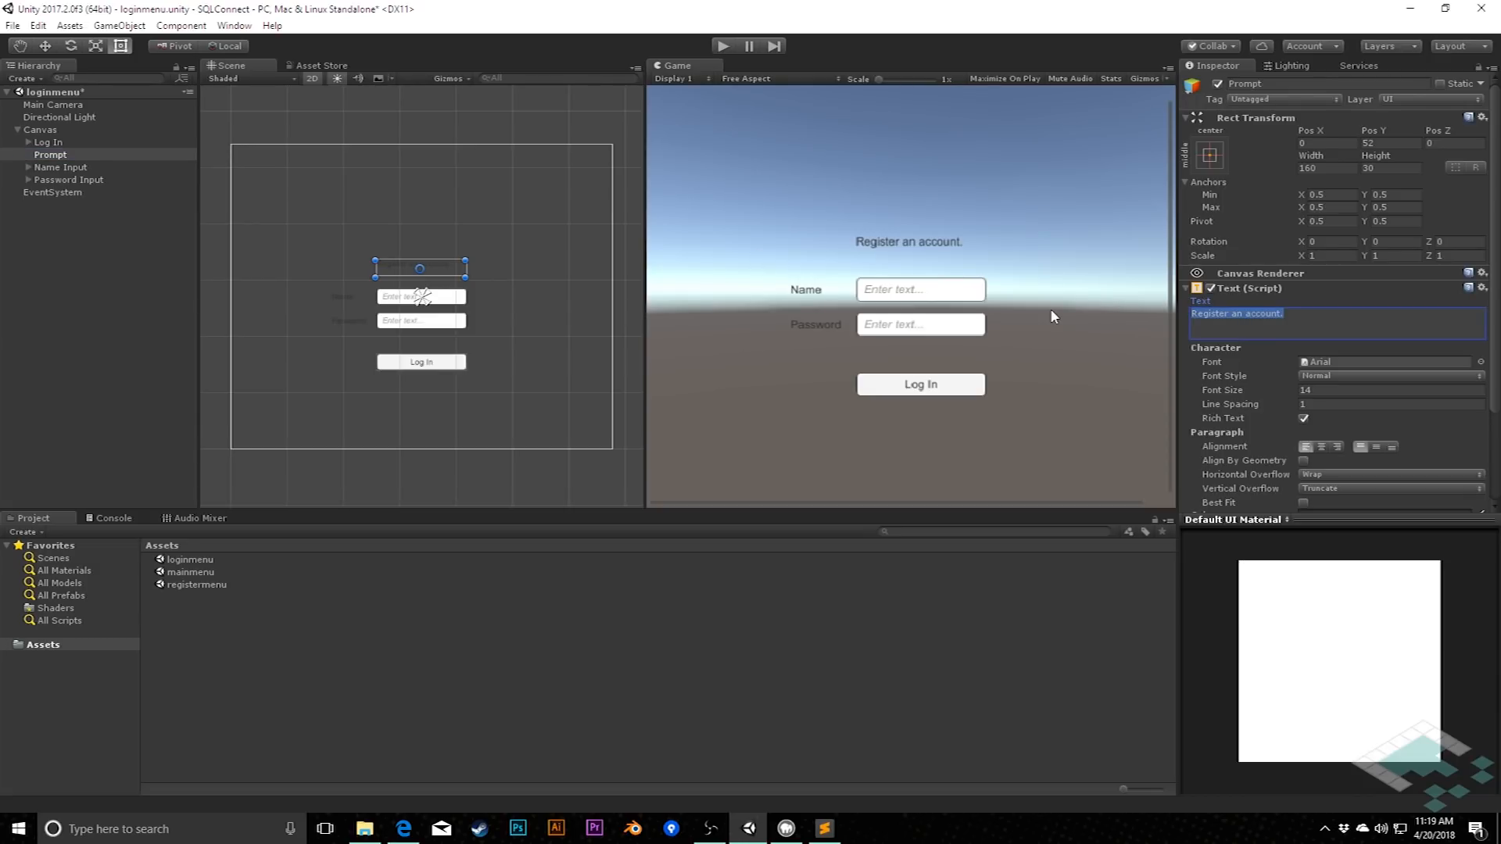
pyautogui.write('Log into')
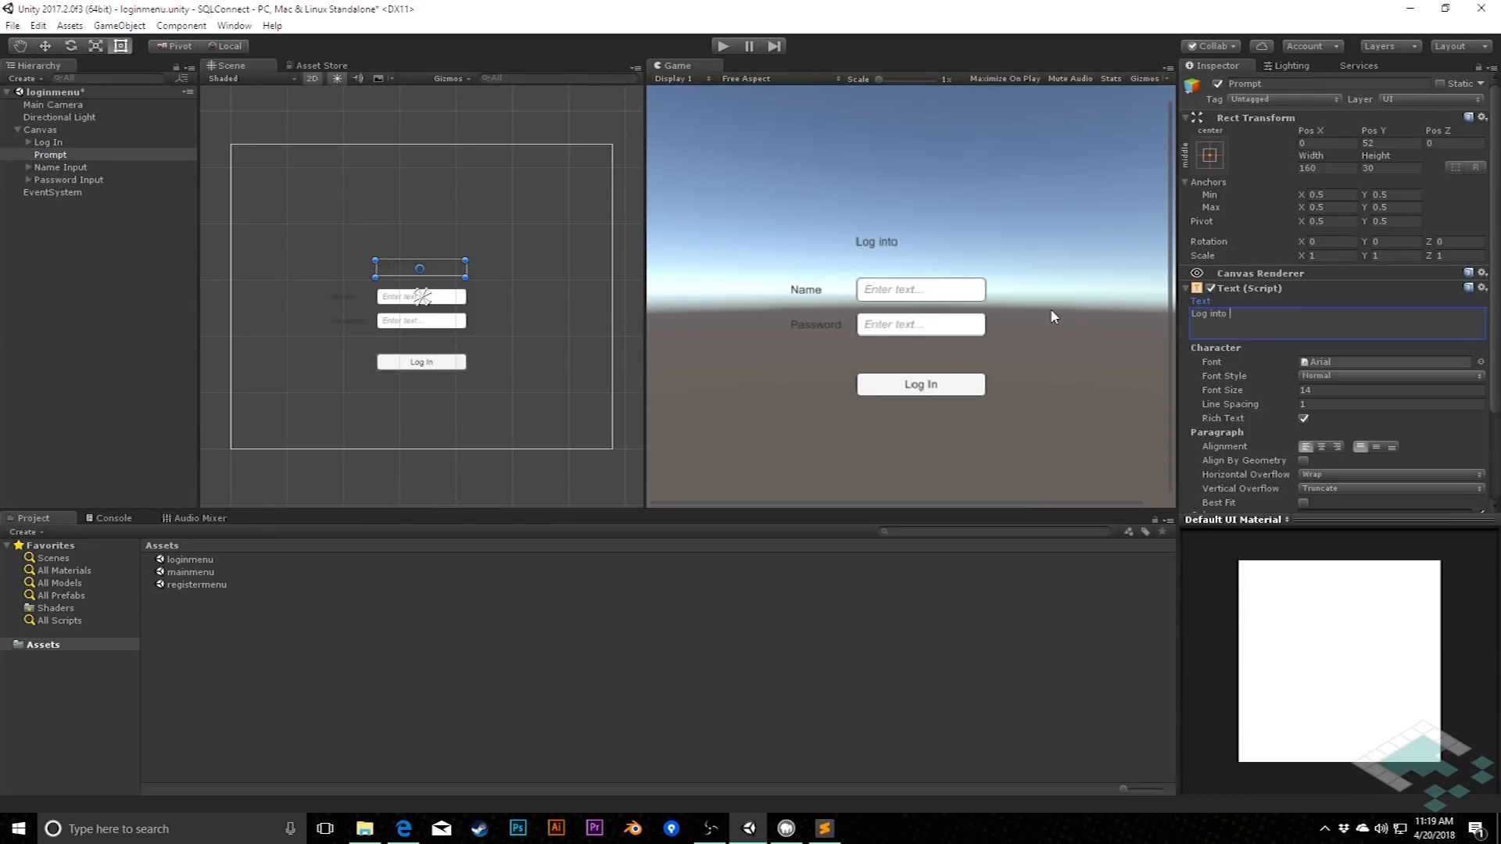
pyautogui.write('your account.')
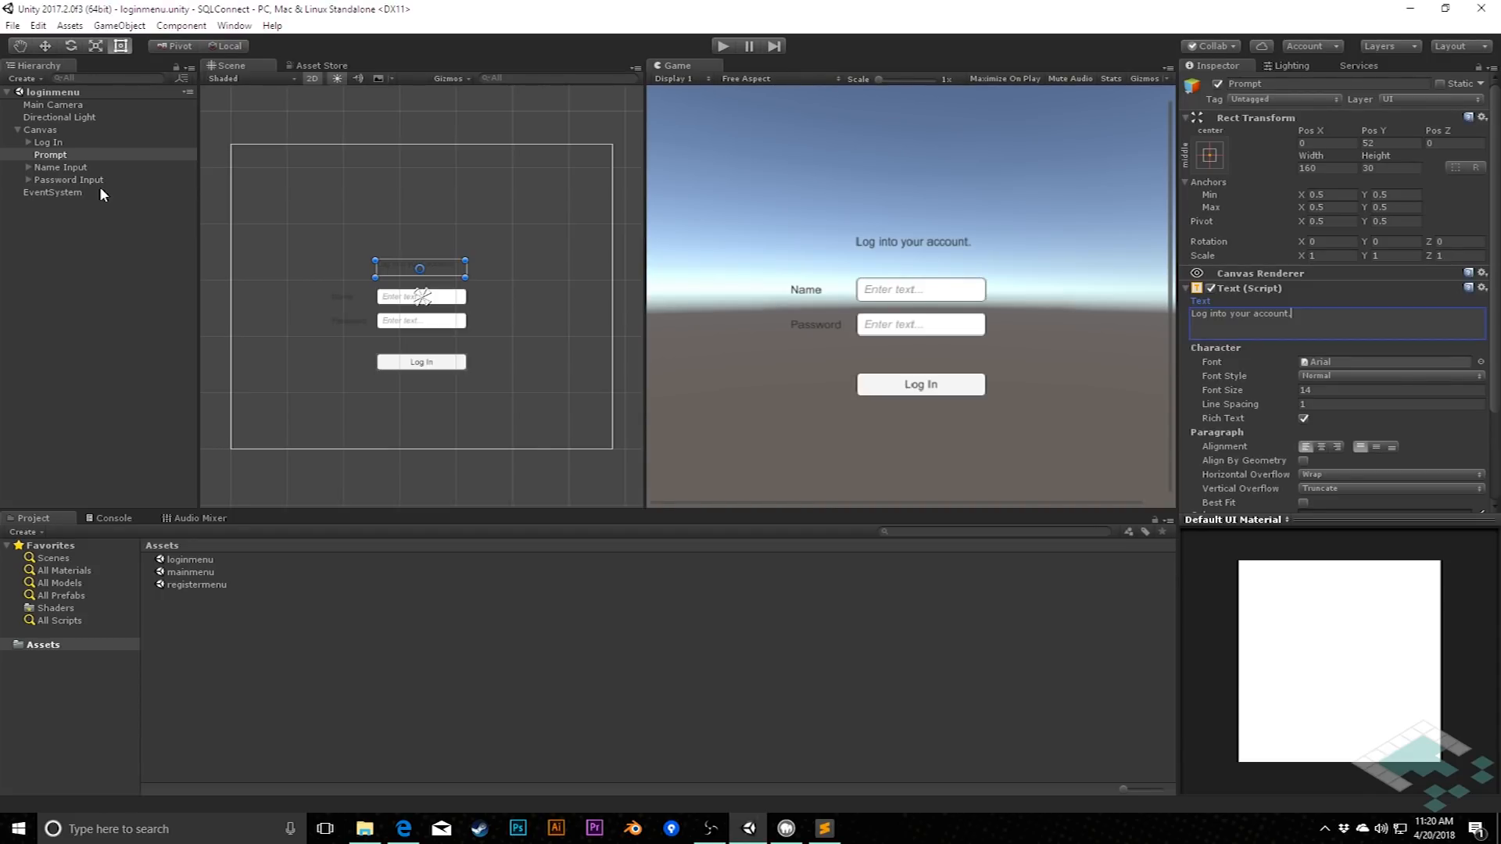
pyautogui.moveTo(17, 84)
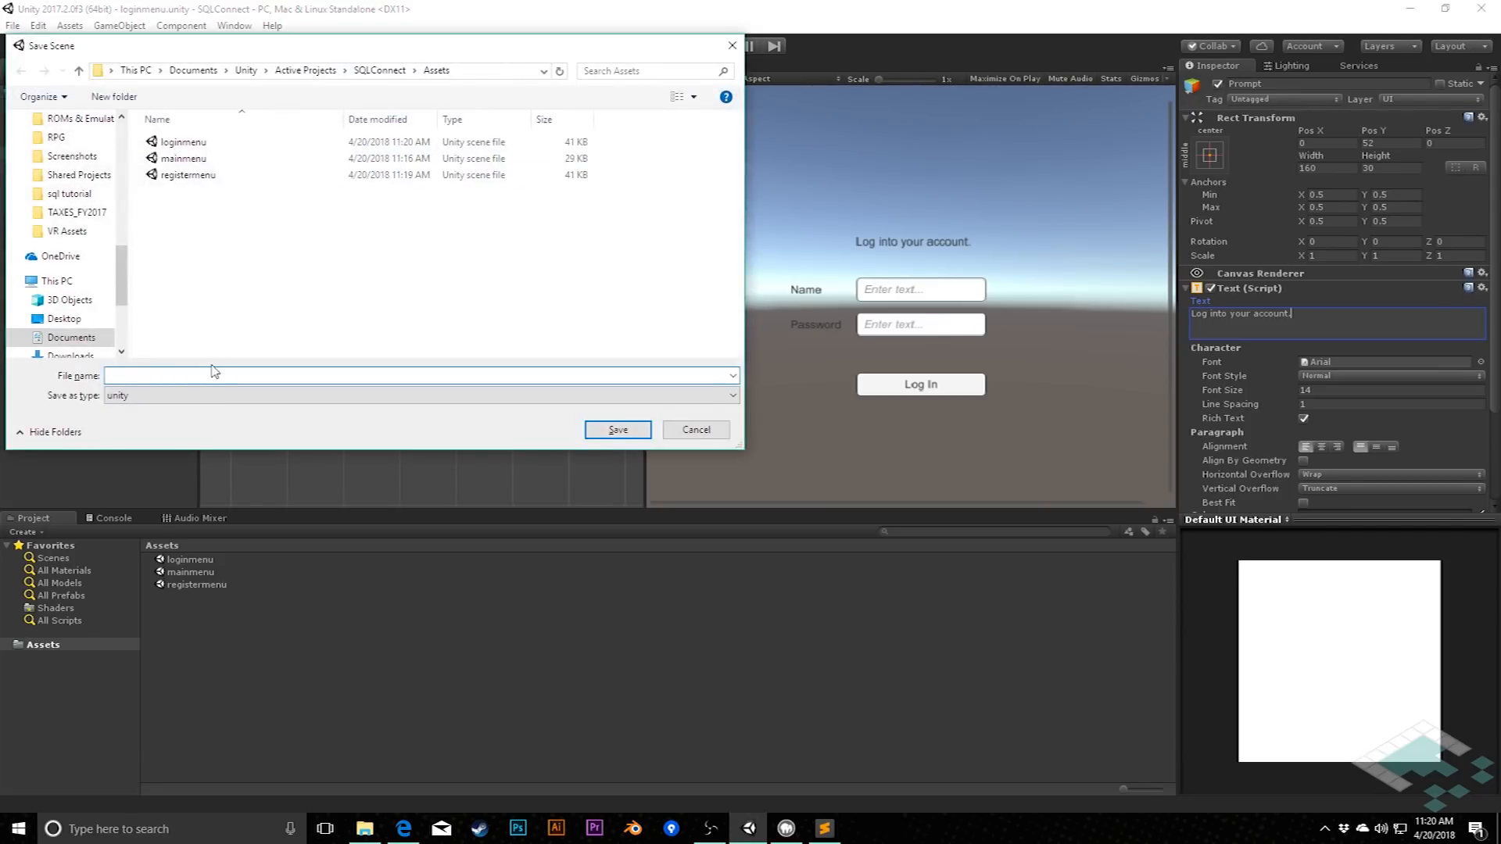
# - Save the login menu copy under the file name 'game'
pyautogui.write('game')
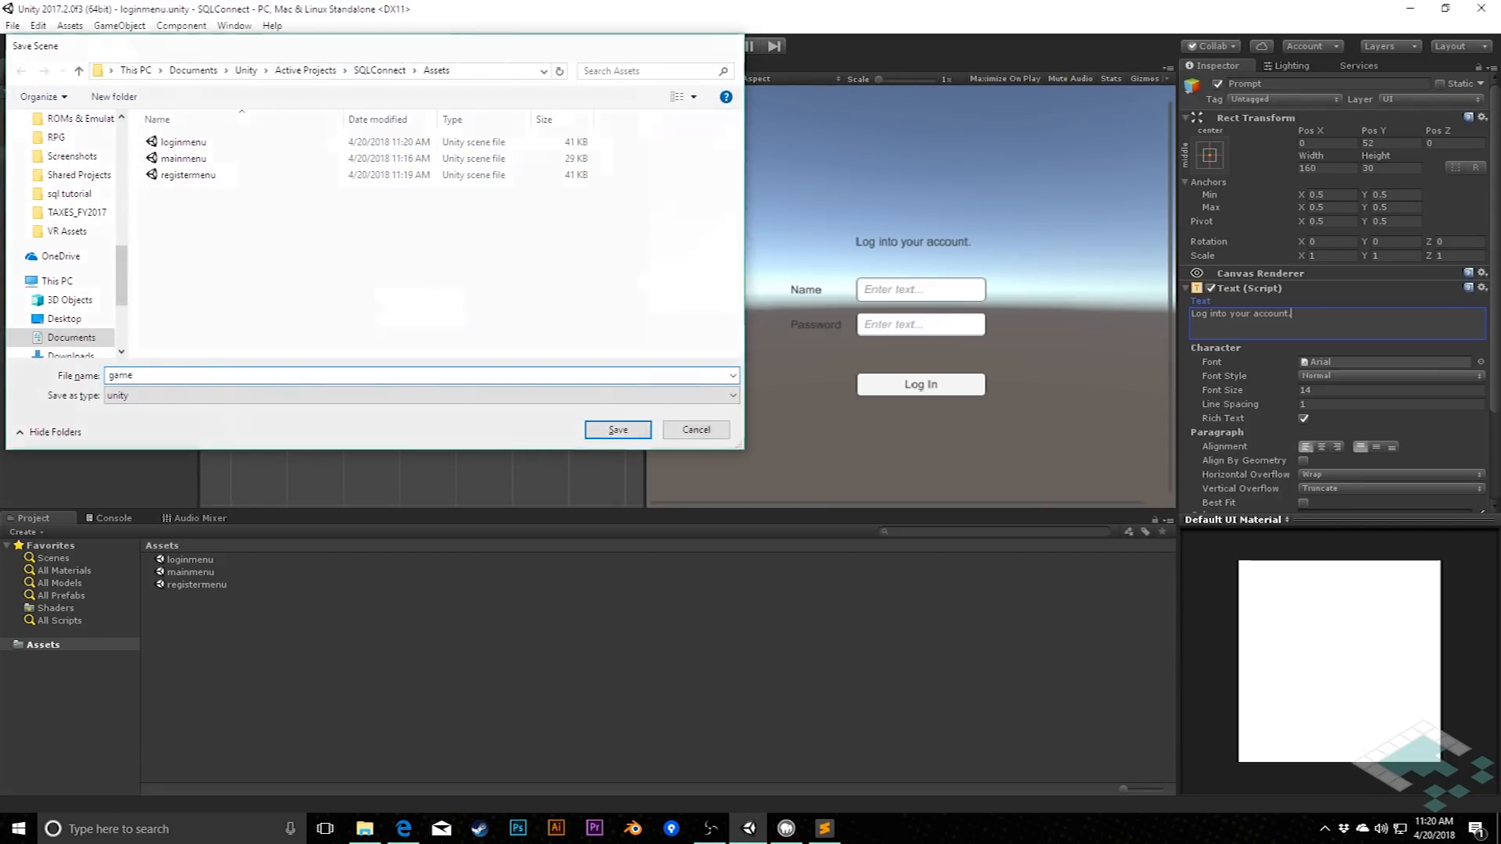
pyautogui.click(616, 429)
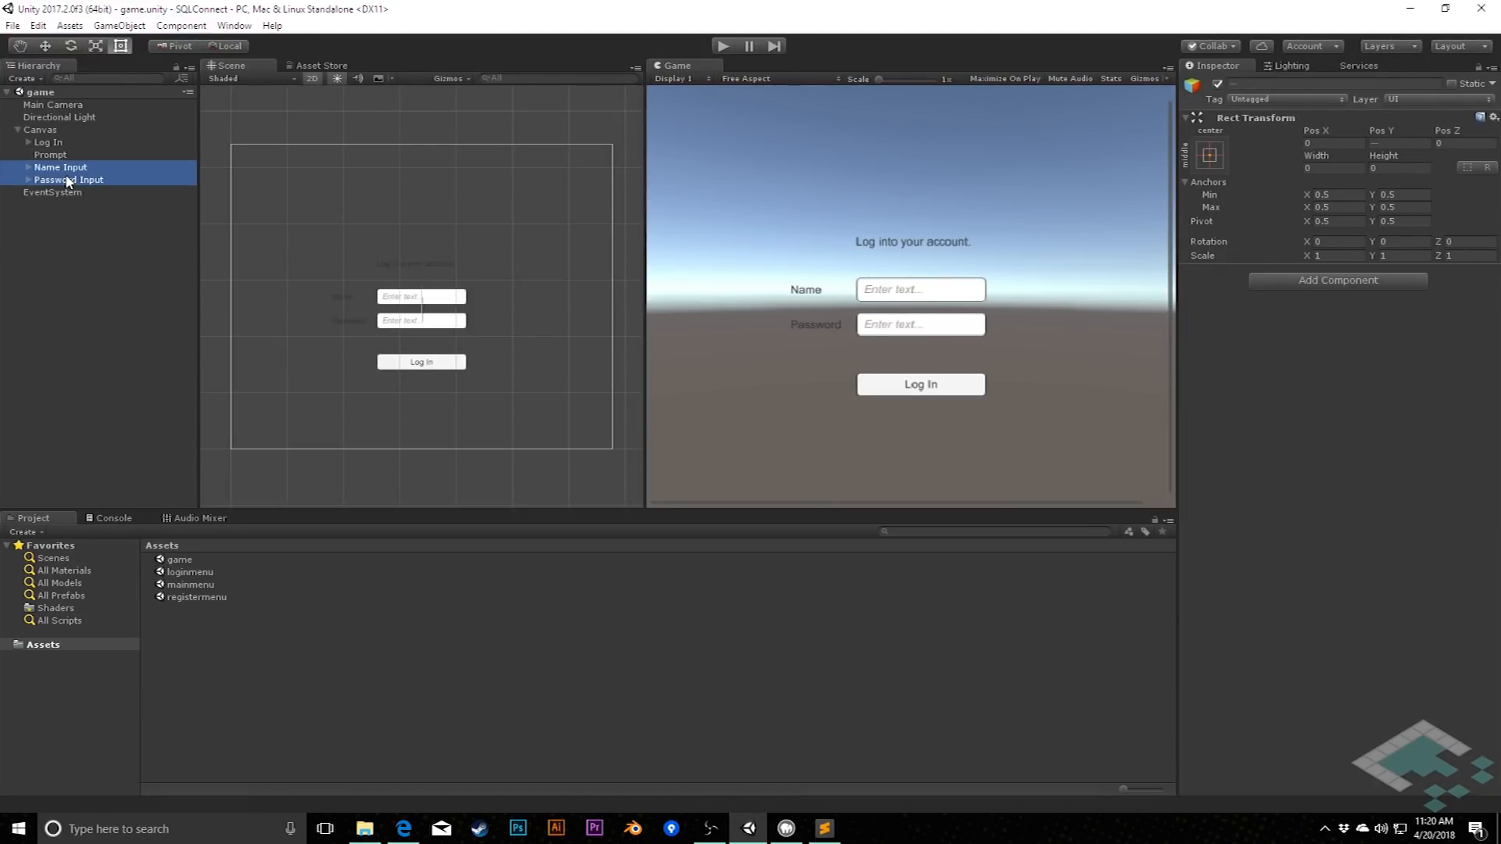
# - Delete the name and password inputs and duplicate the Log In button and prompt
pyautogui.press('Delete')
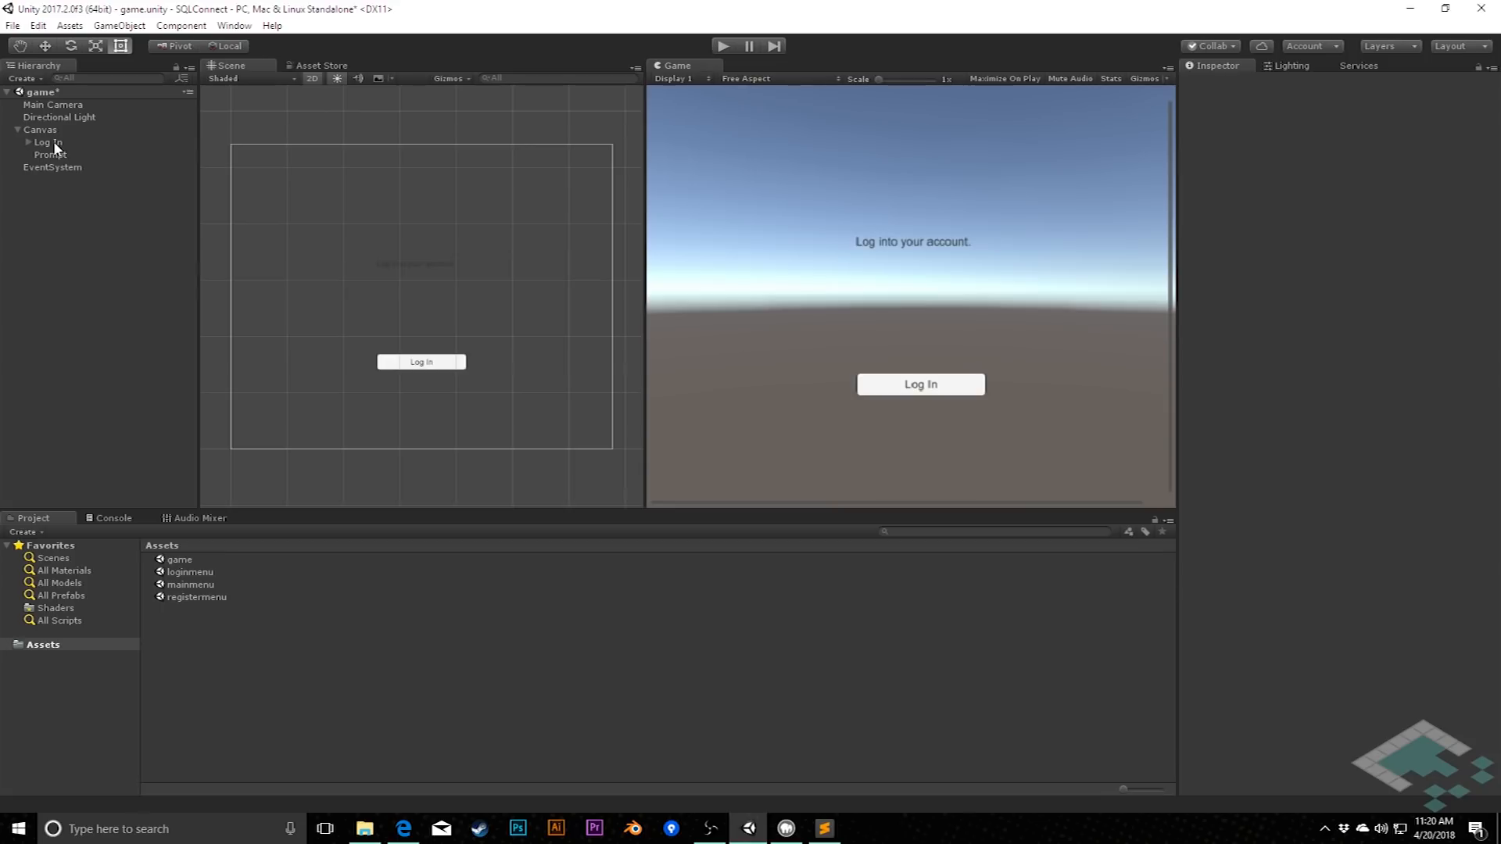
pyautogui.click(47, 142)
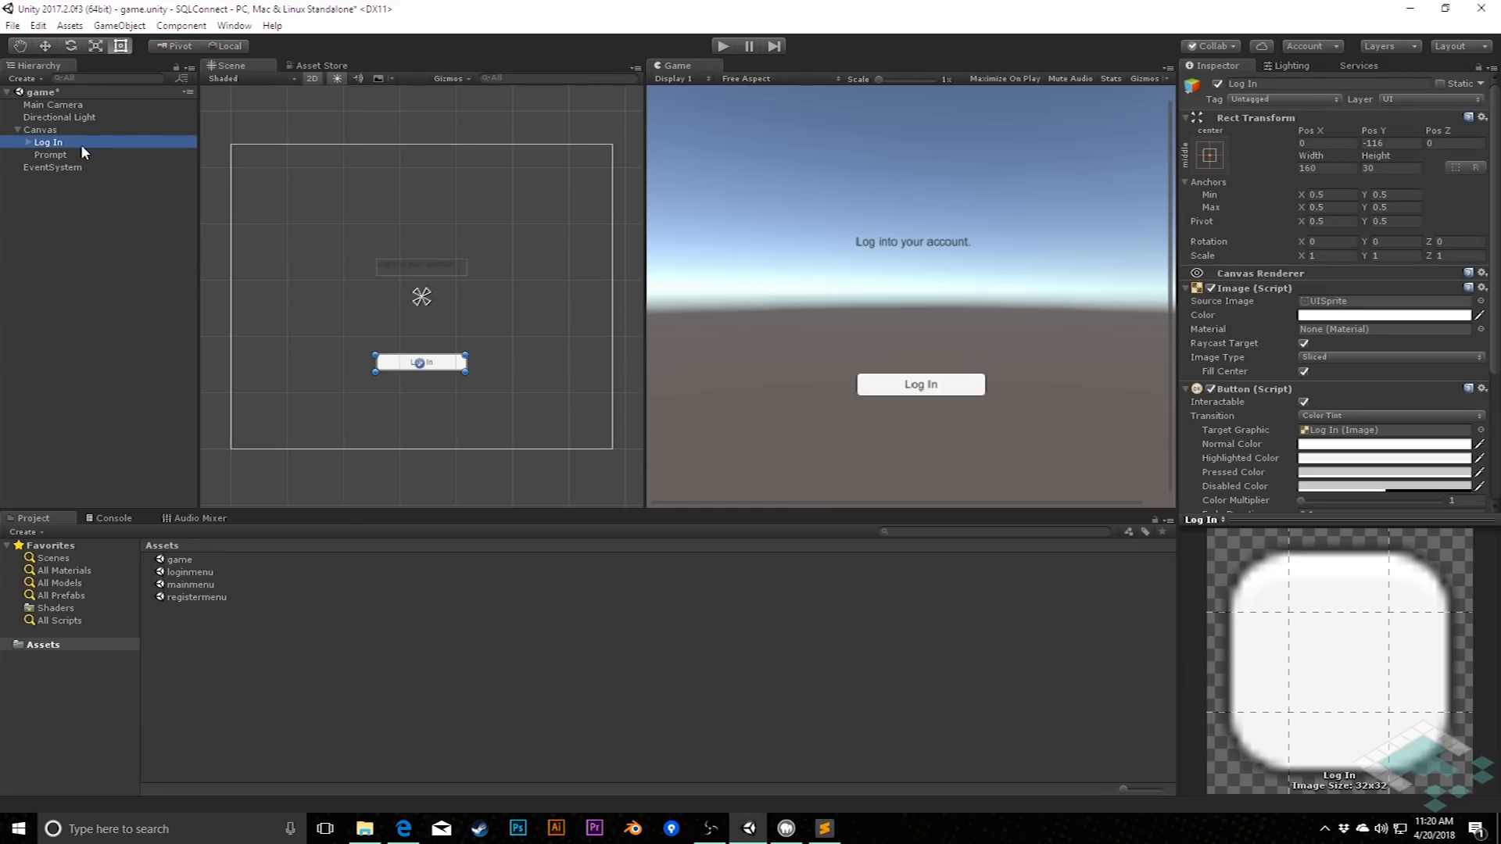
pyautogui.click(50, 154)
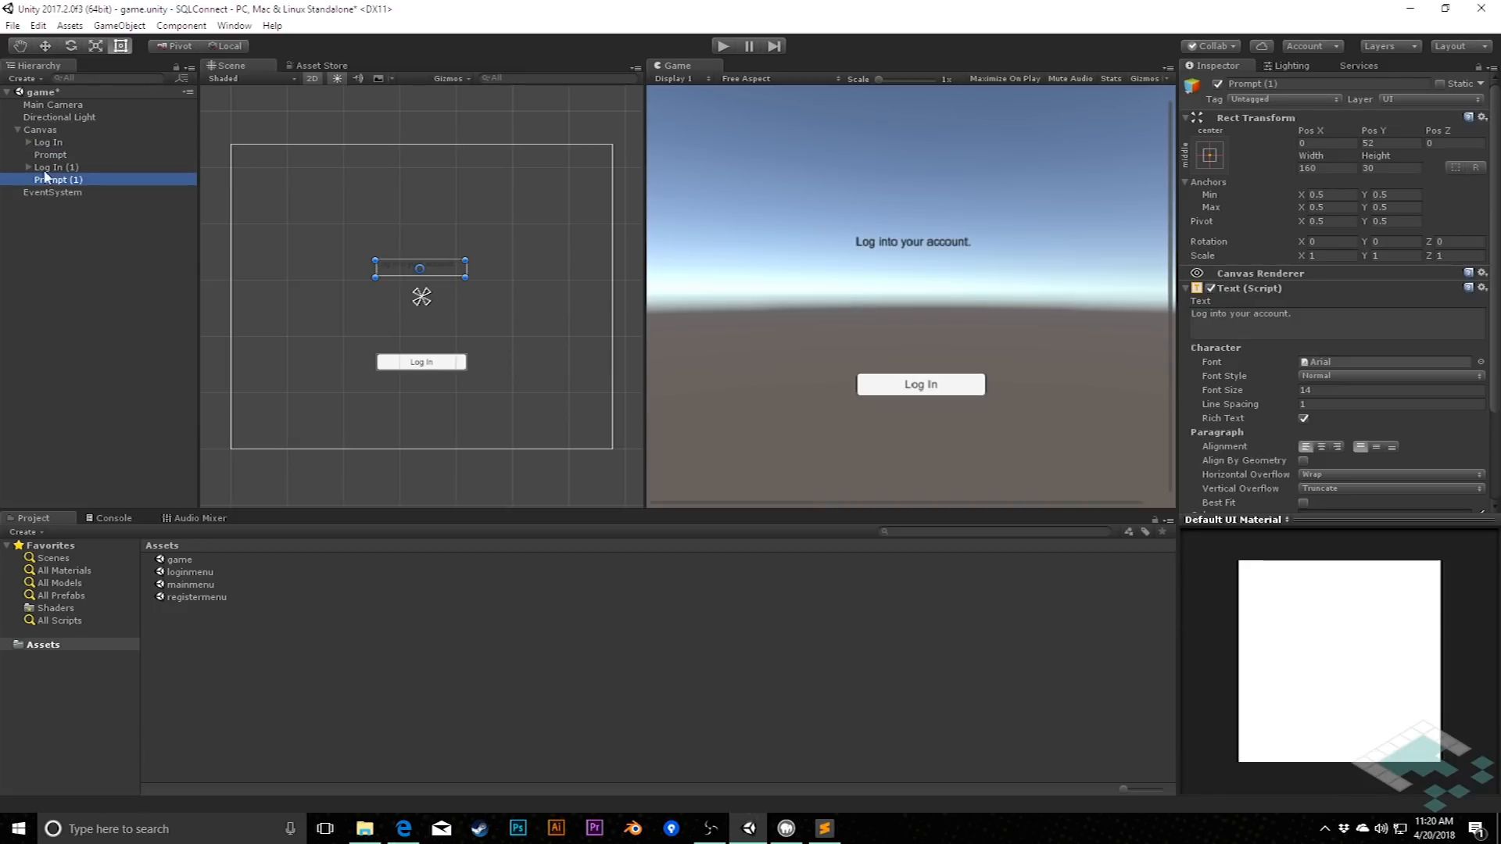
pyautogui.click(55, 154)
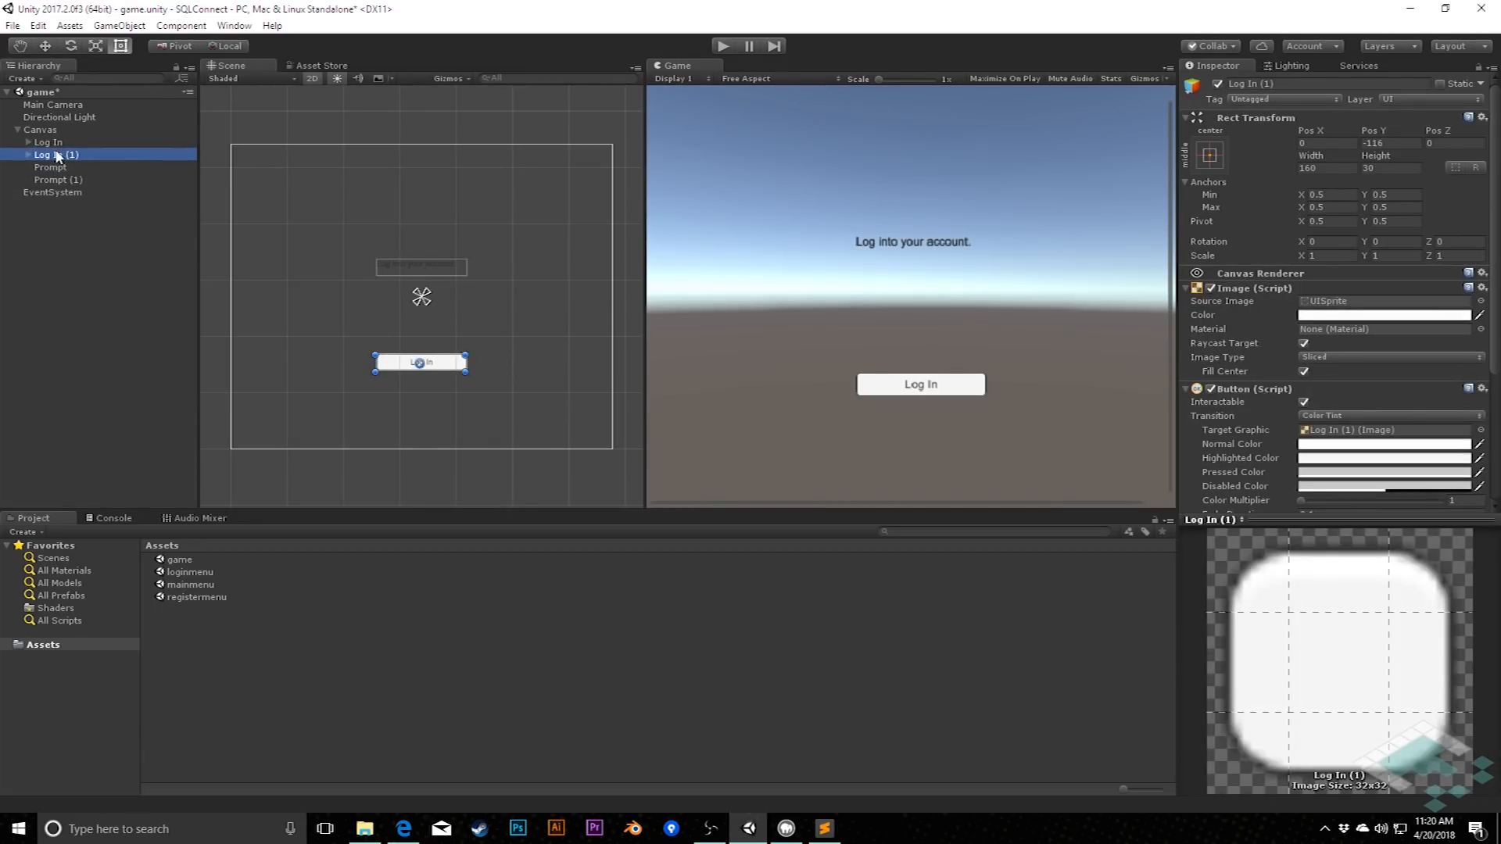
# - Rename the original button to Earn Points and move it up under the prompt
pyautogui.click(47, 142)
pyautogui.write('Earn Points')
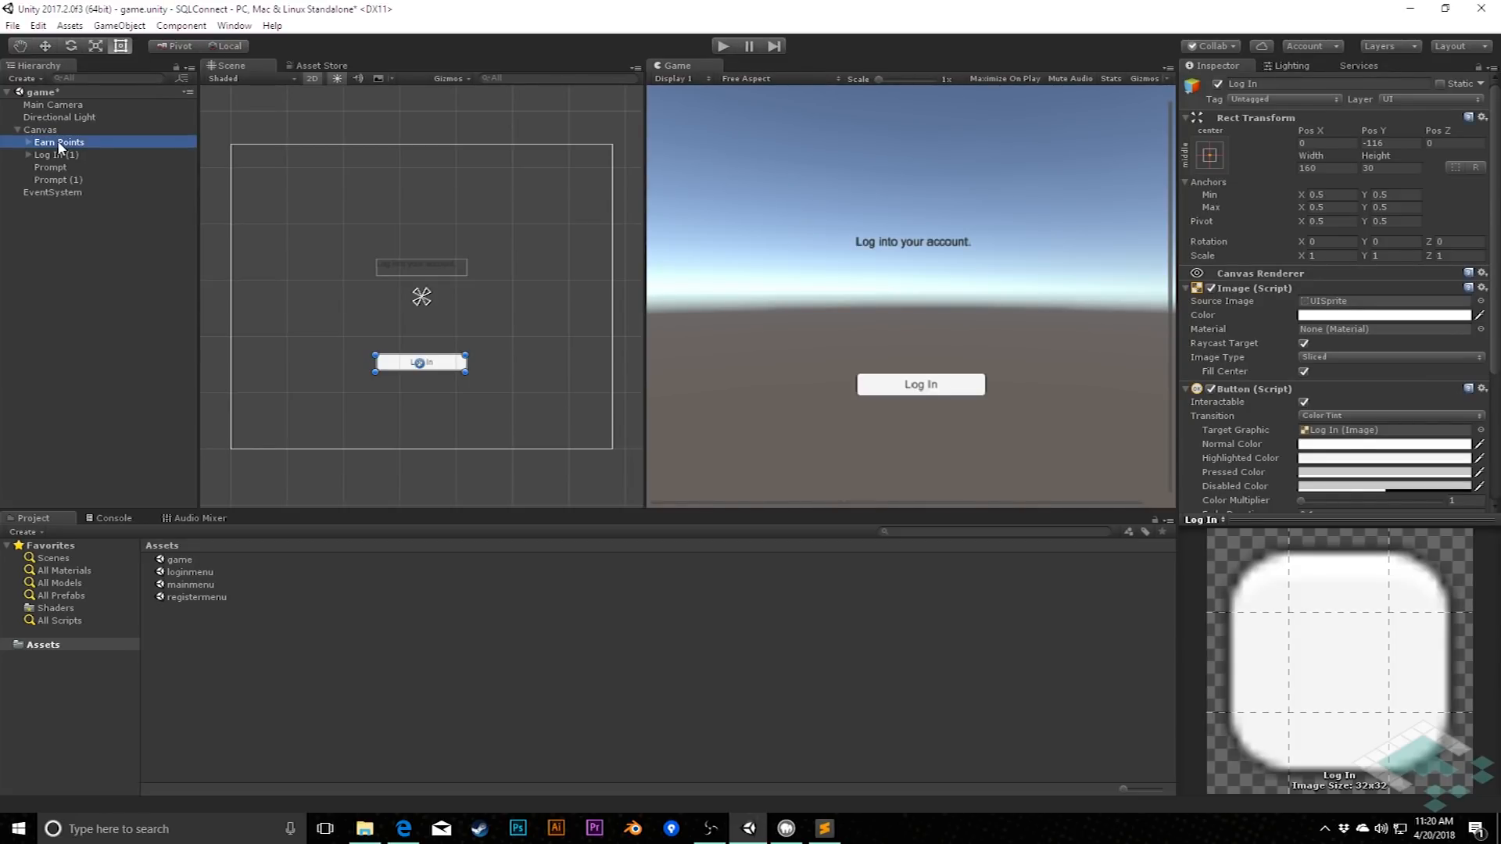
pyautogui.click(55, 154)
pyautogui.write('Earn P')
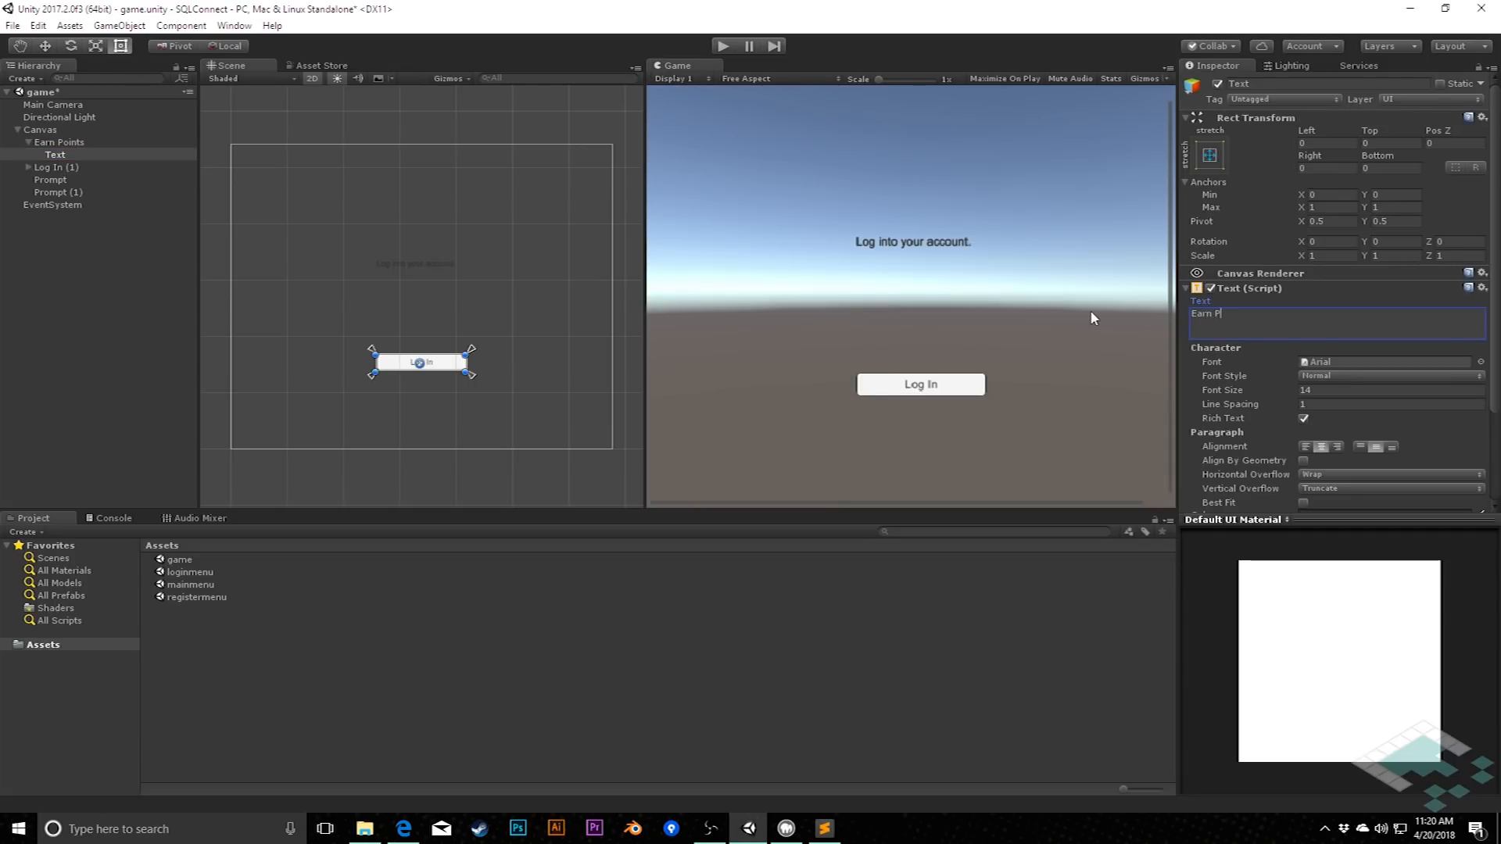
pyautogui.write('oints')
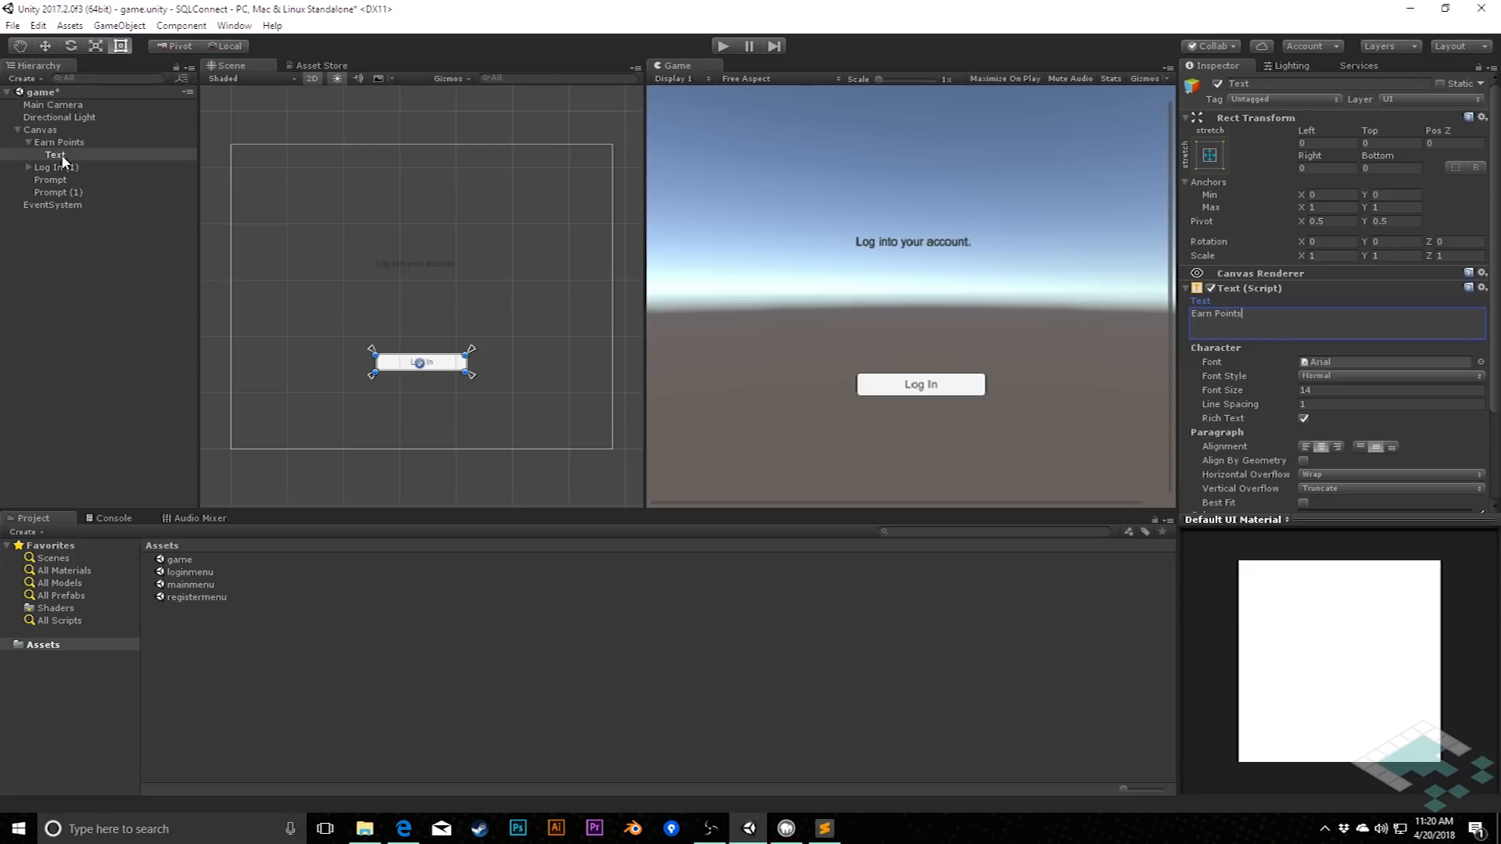
pyautogui.click(60, 141)
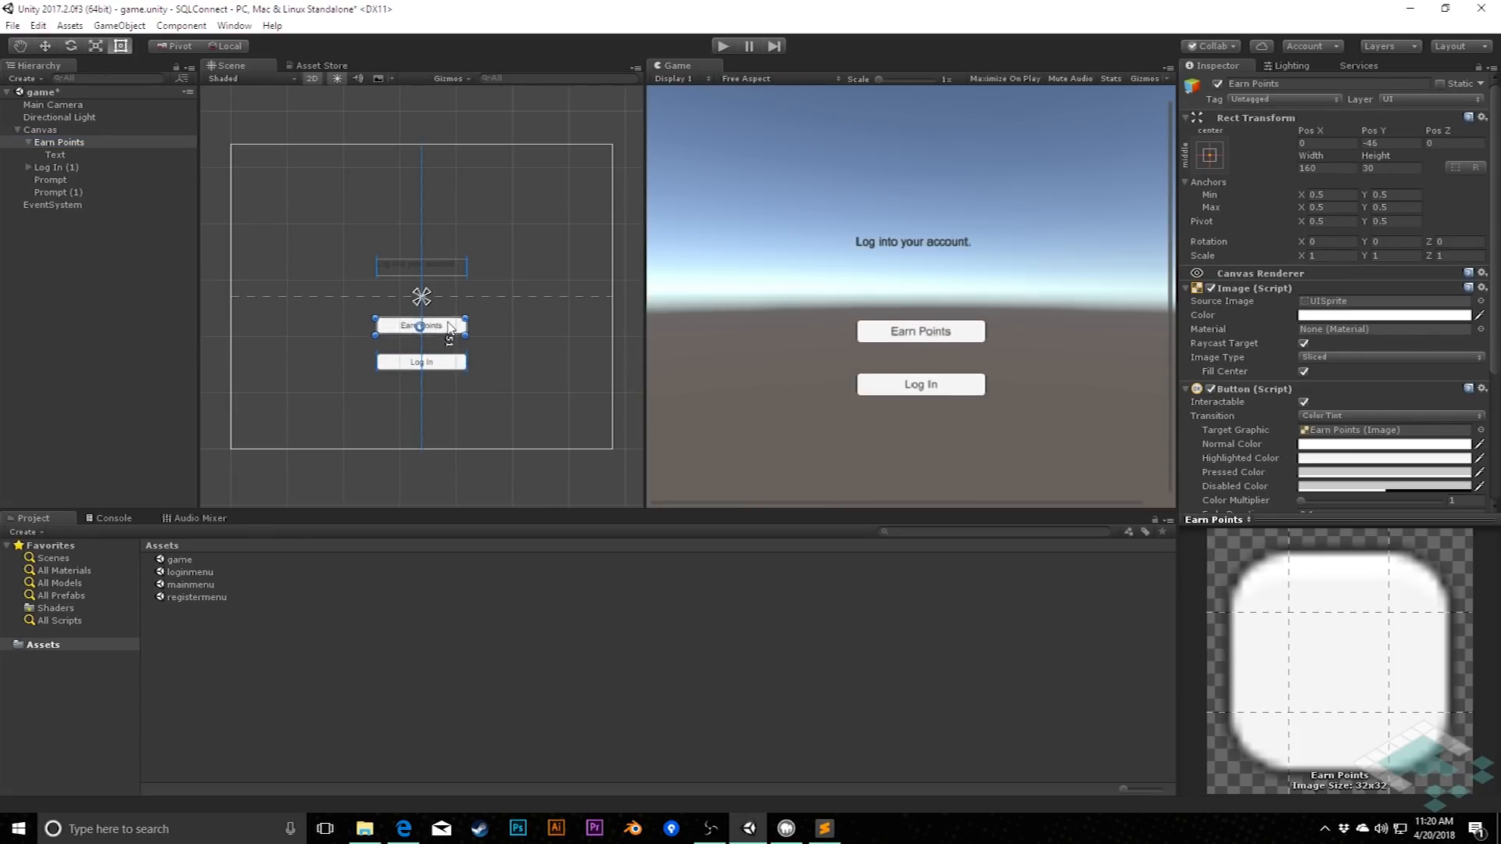
pyautogui.moveTo(421, 325); pyautogui.dragTo(421, 304)
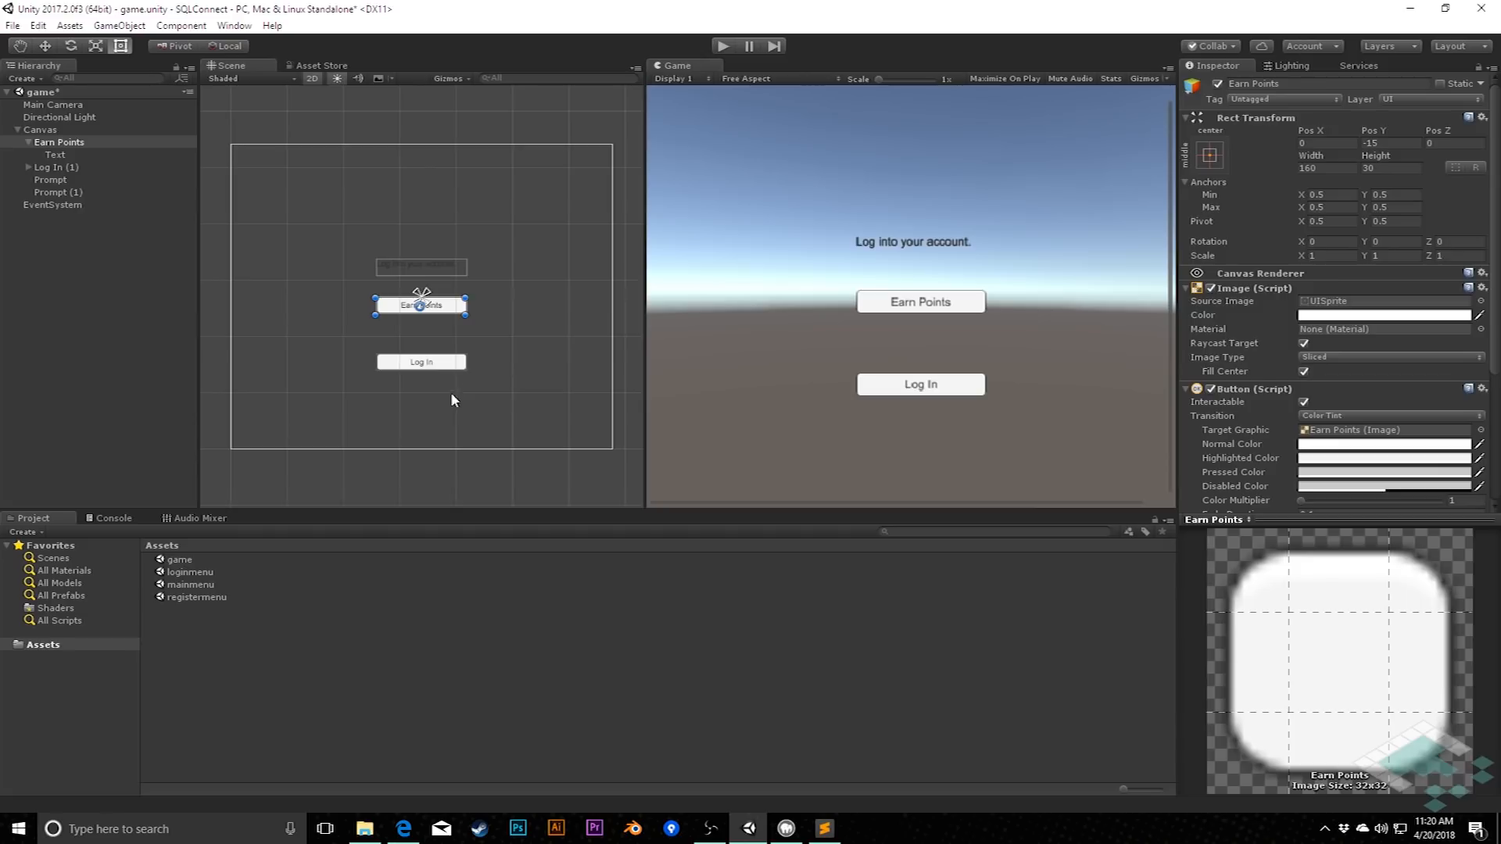
# - Rename the copied button to Exit and set its label to 'Exit Game'
pyautogui.click(59, 141)
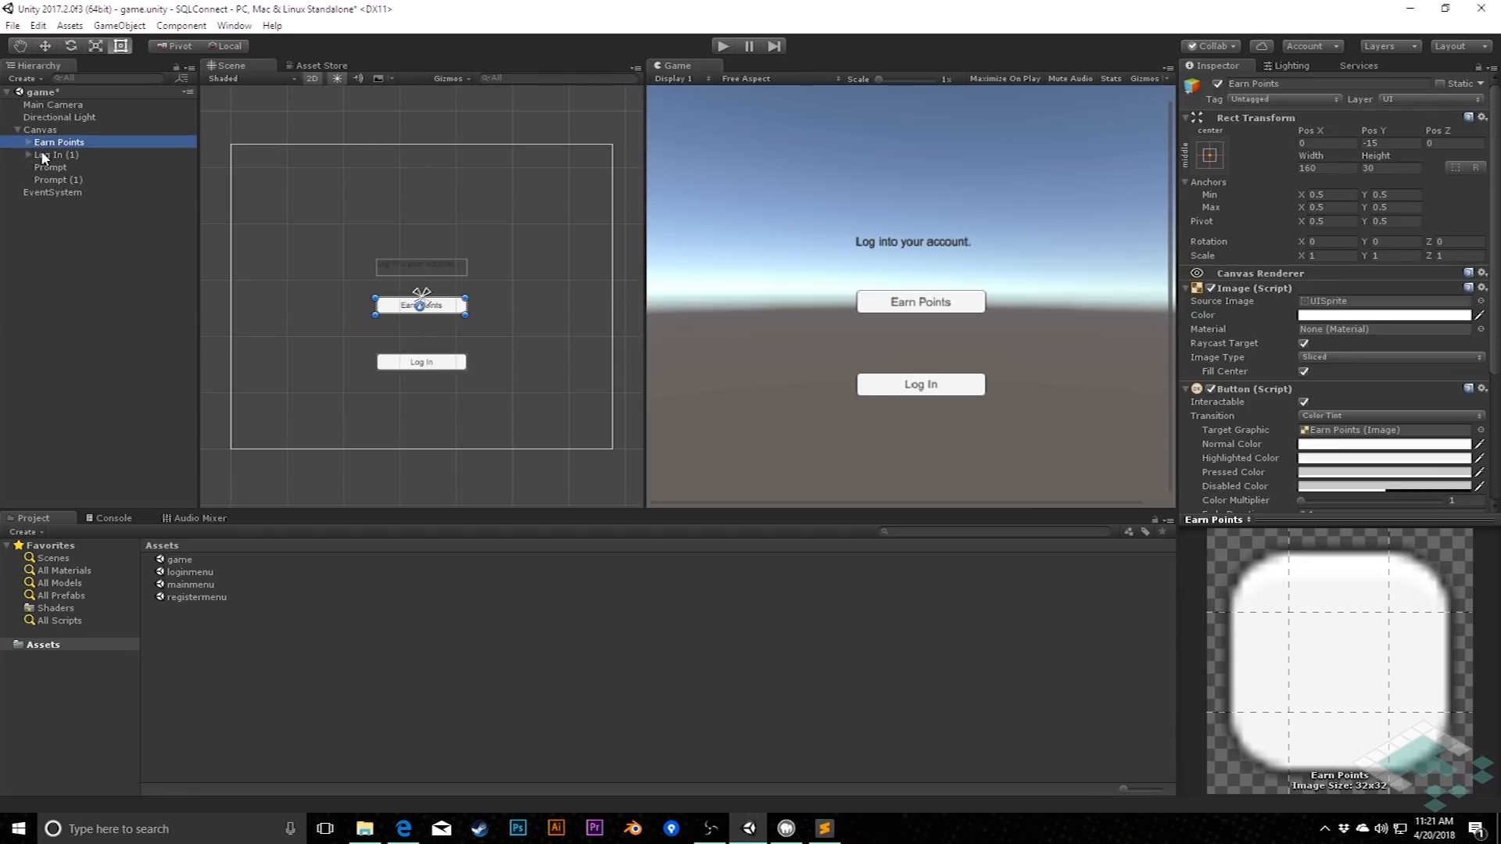
pyautogui.click(57, 154)
pyautogui.write('Exit')
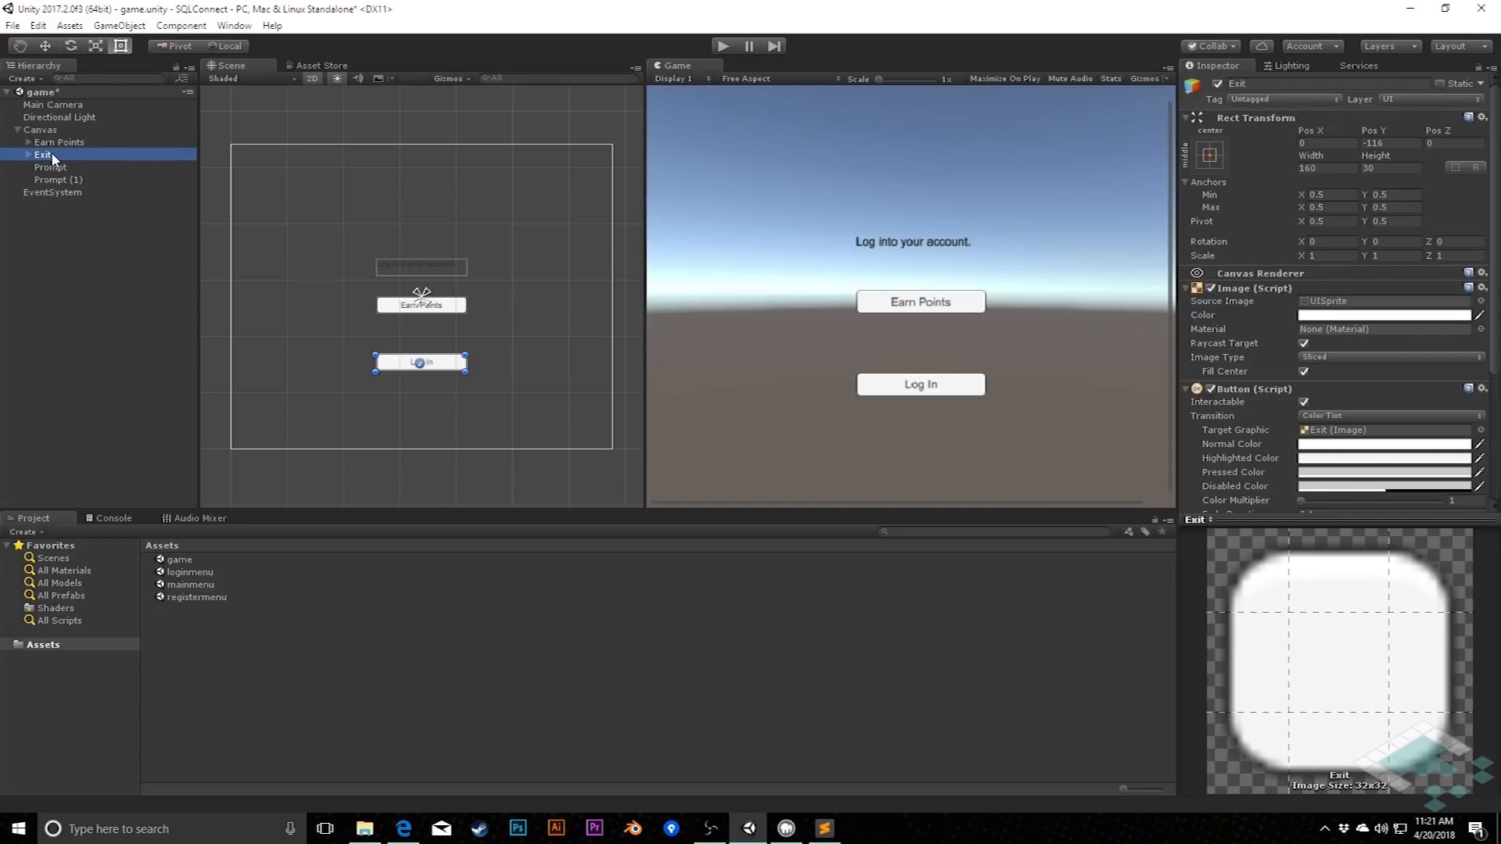
pyautogui.click(55, 166)
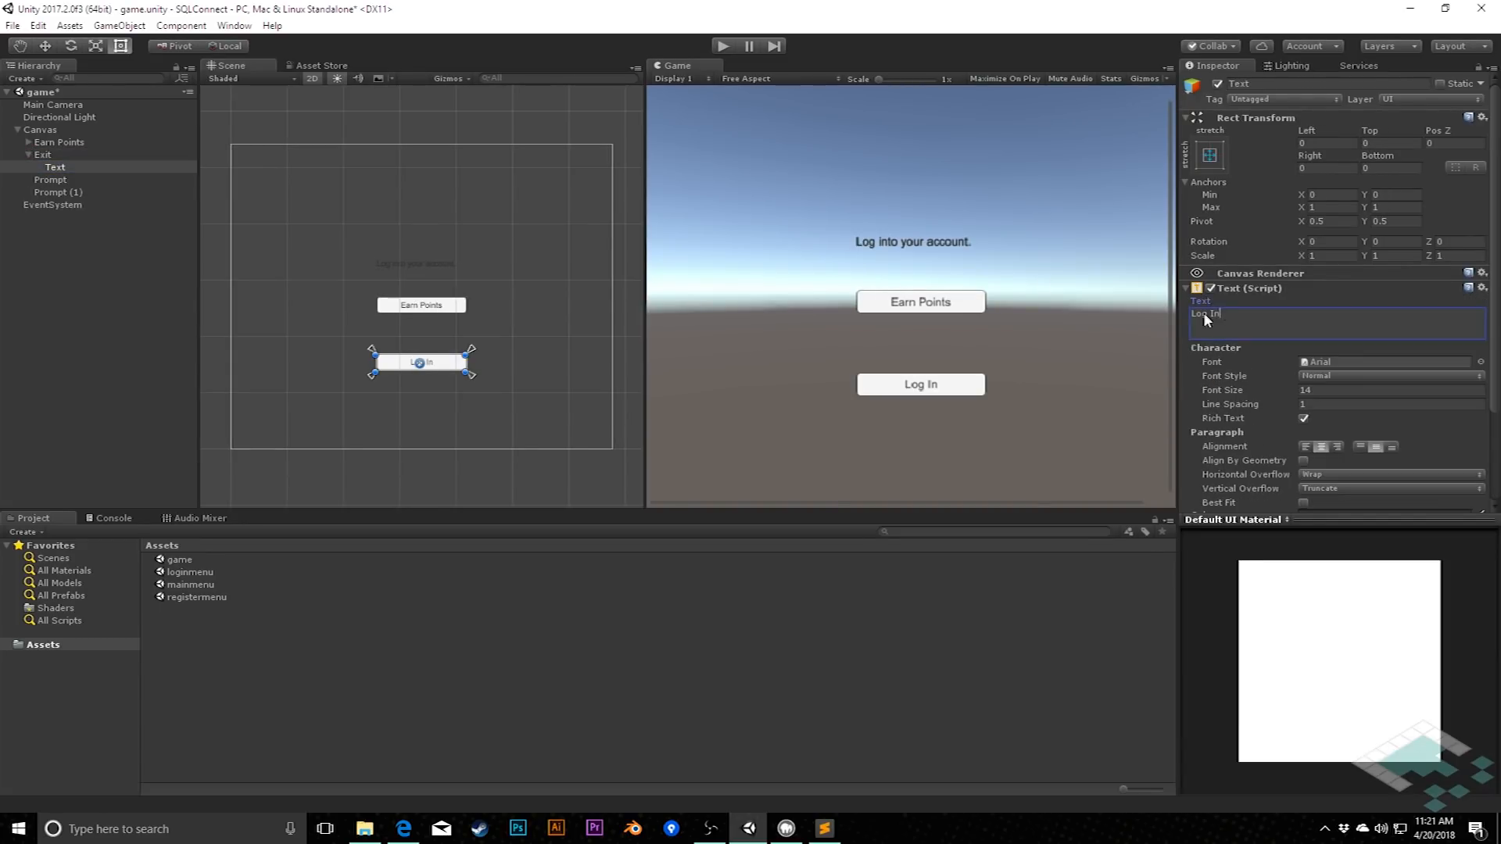
pyautogui.write('Exit Game')
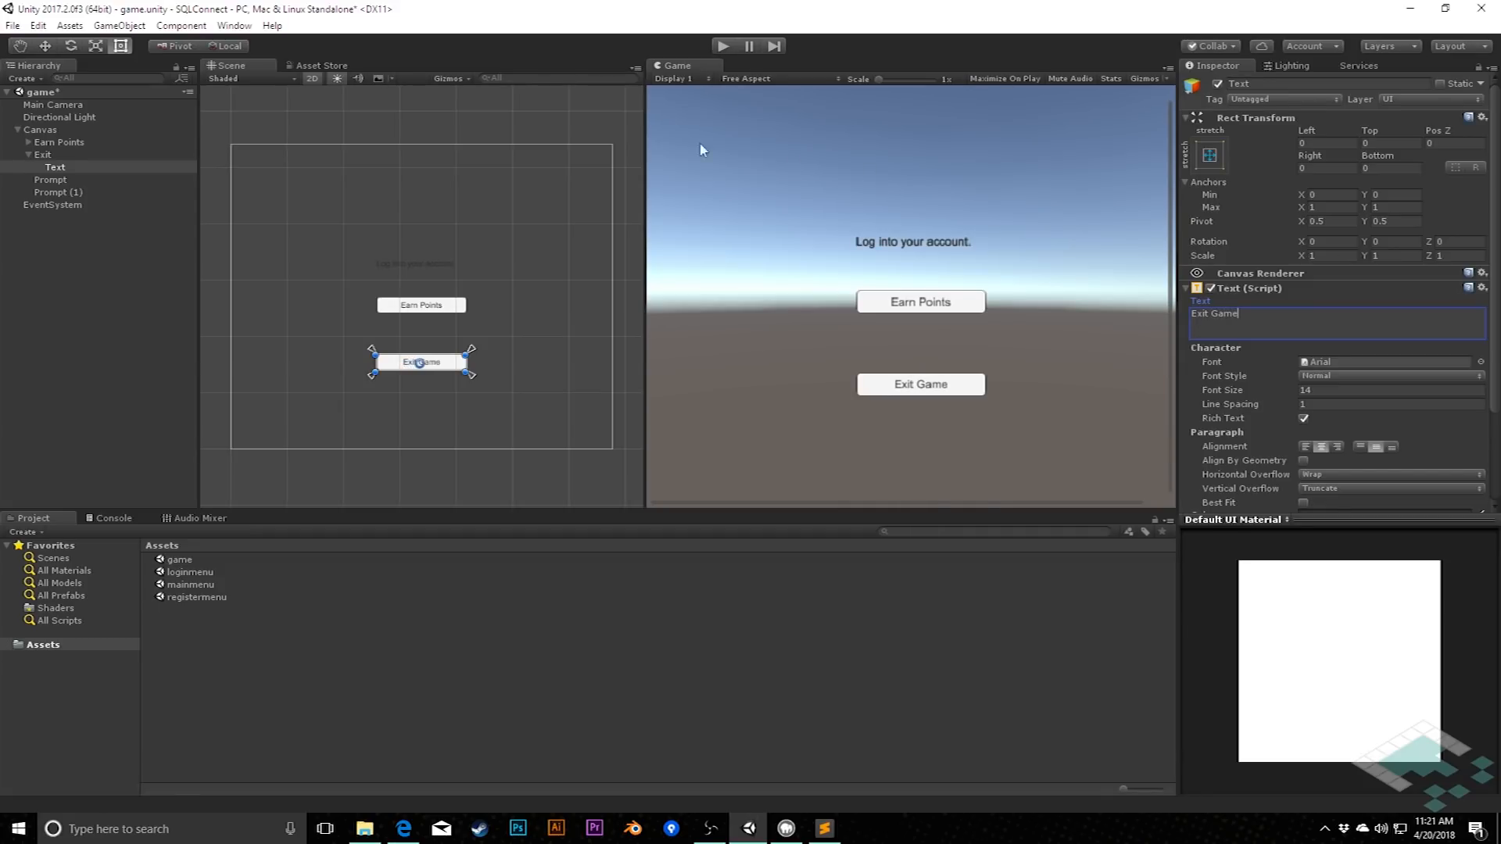
# - Relabel the prompts 'Username:' as Name Display and 'Score:' as Score Display
pyautogui.click(51, 180)
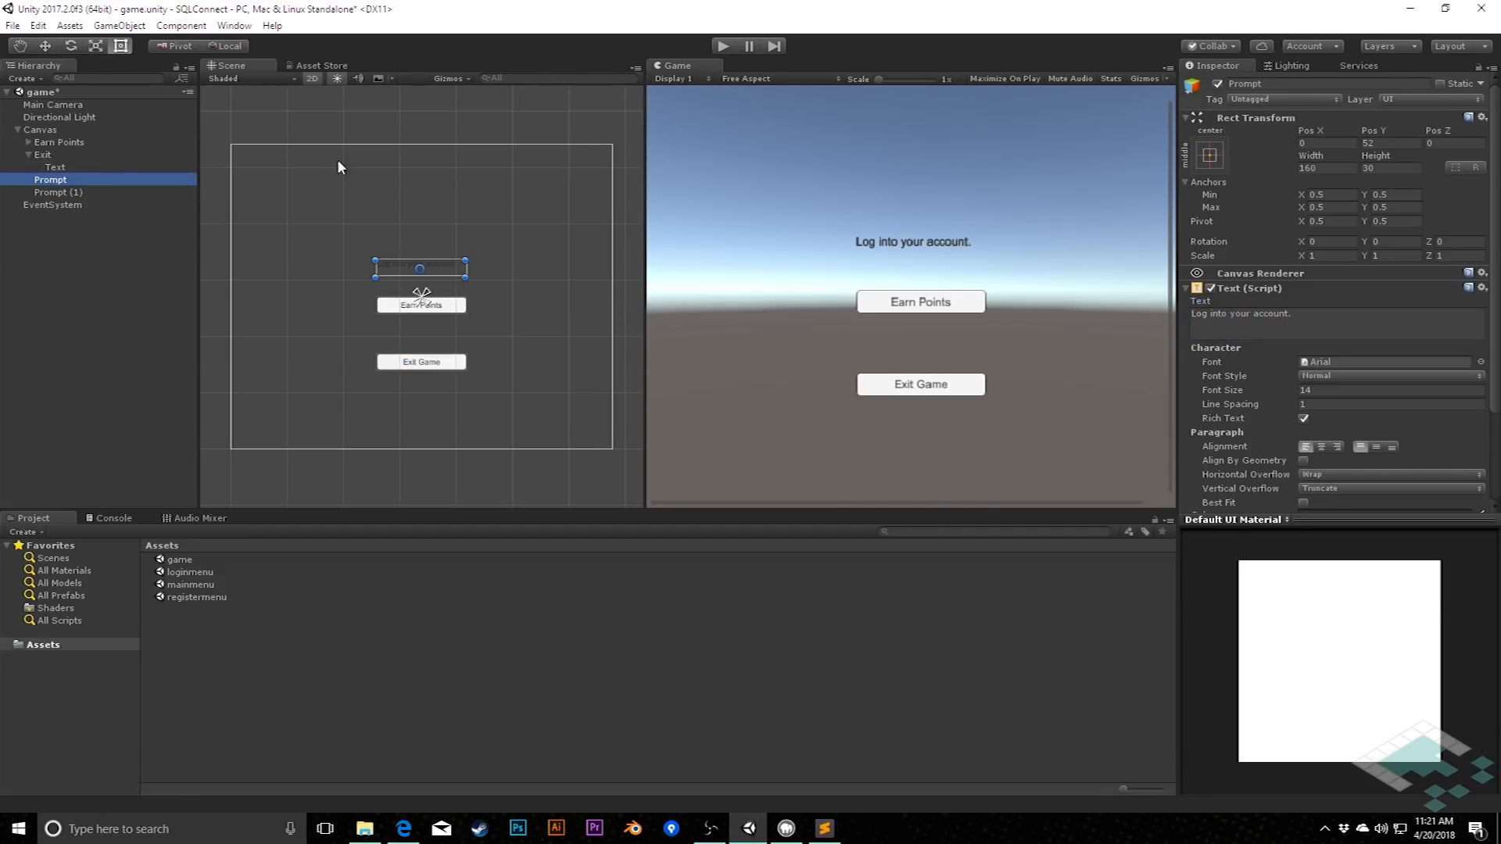
pyautogui.moveTo(914, 259)
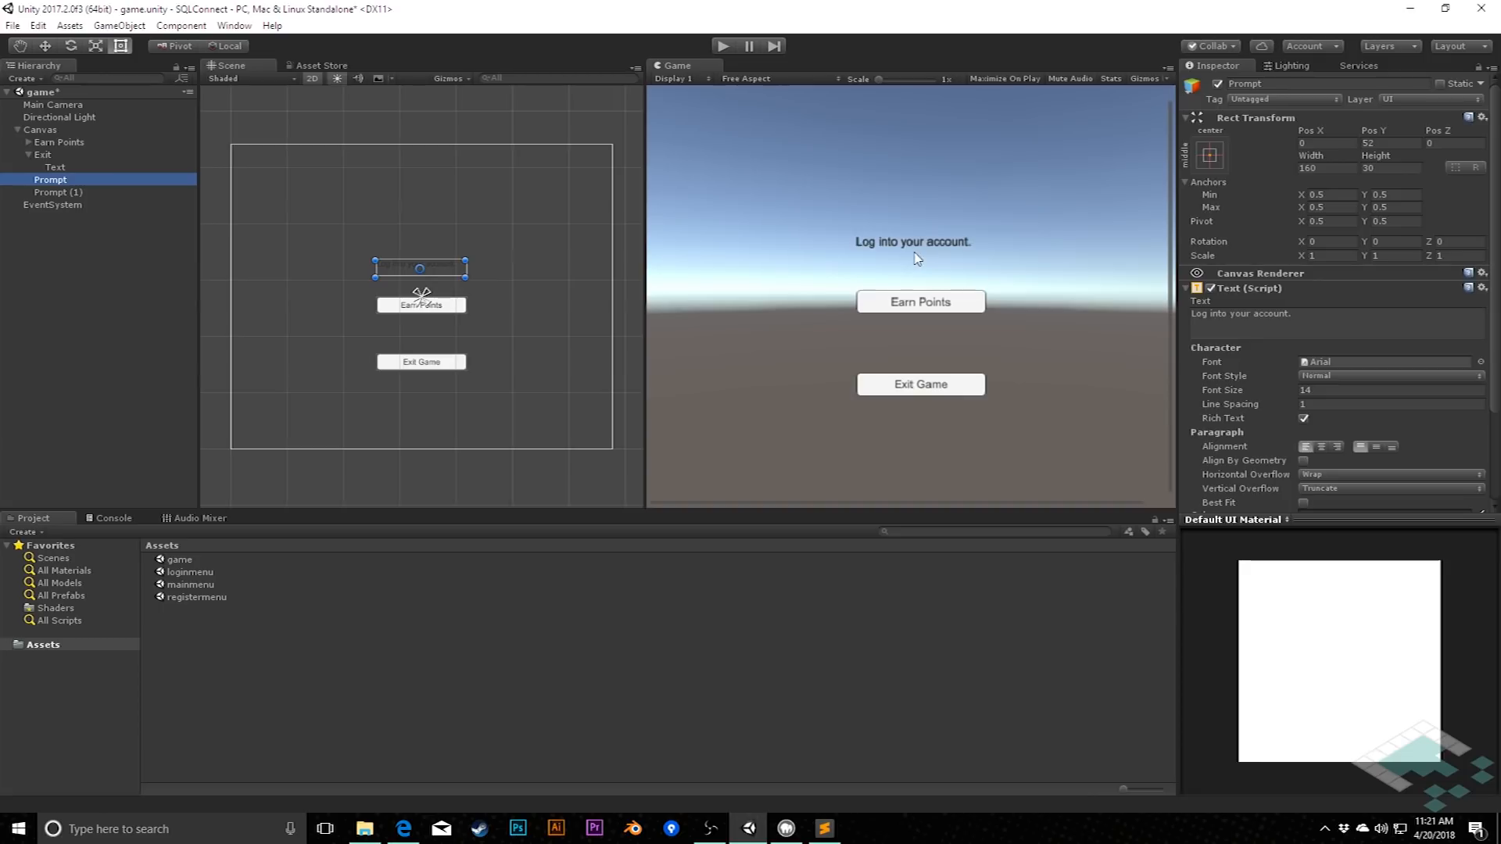
pyautogui.moveTo(435, 273)
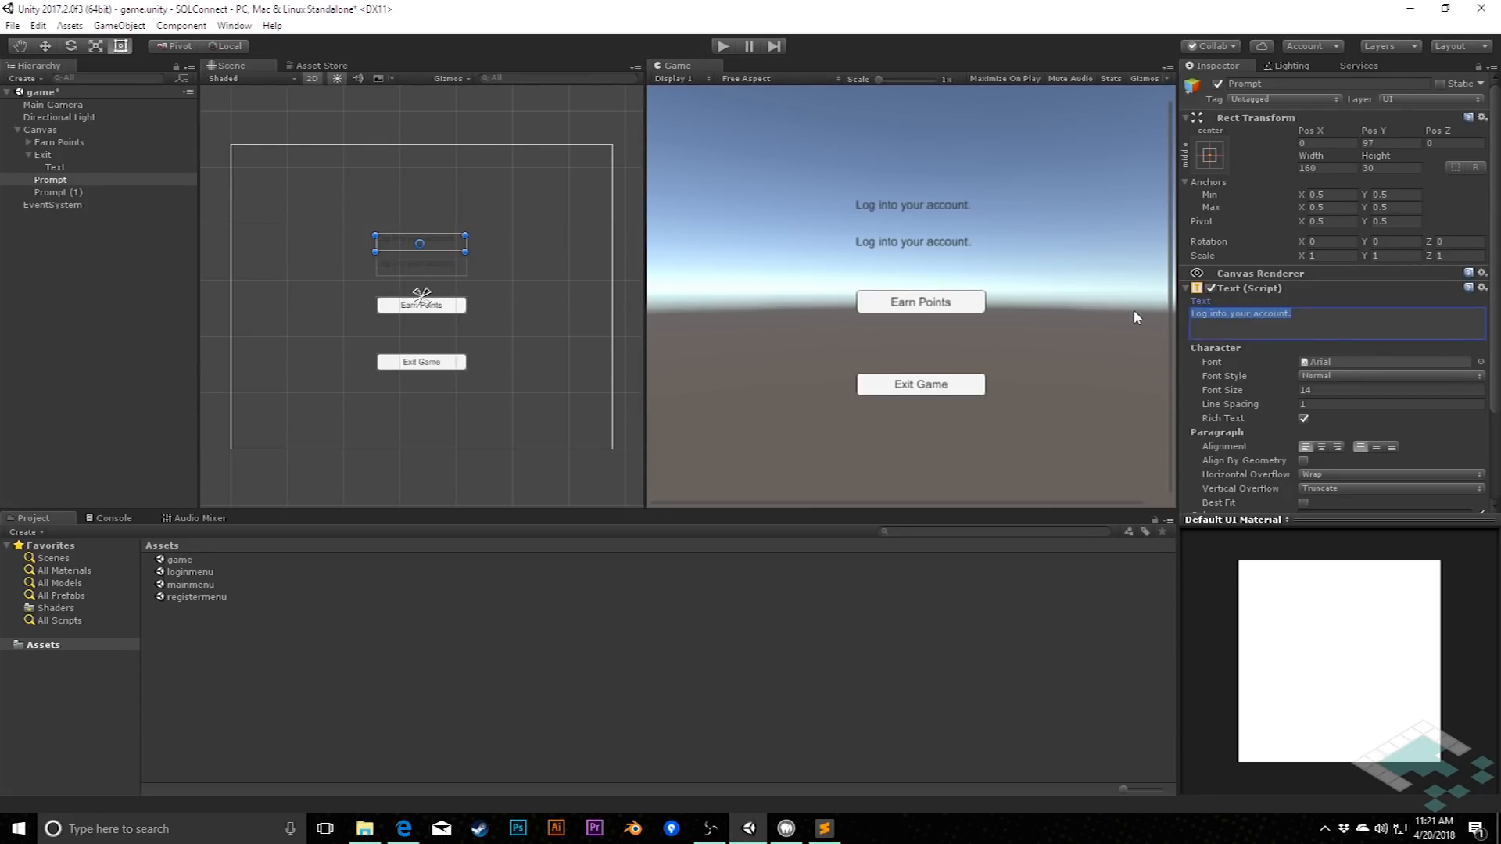
pyautogui.write('Username:')
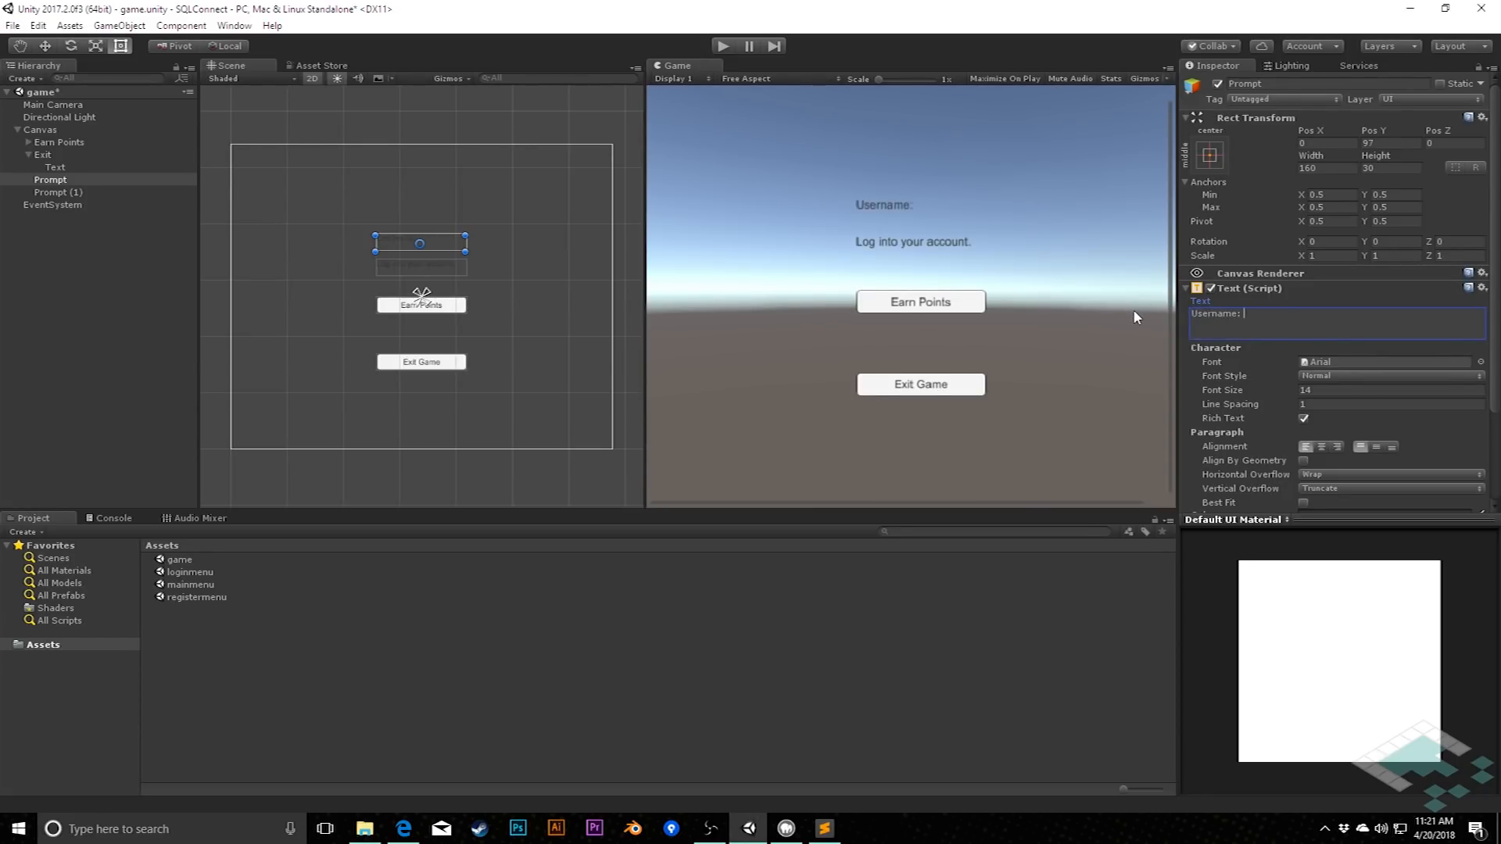
pyautogui.moveTo(878, 208)
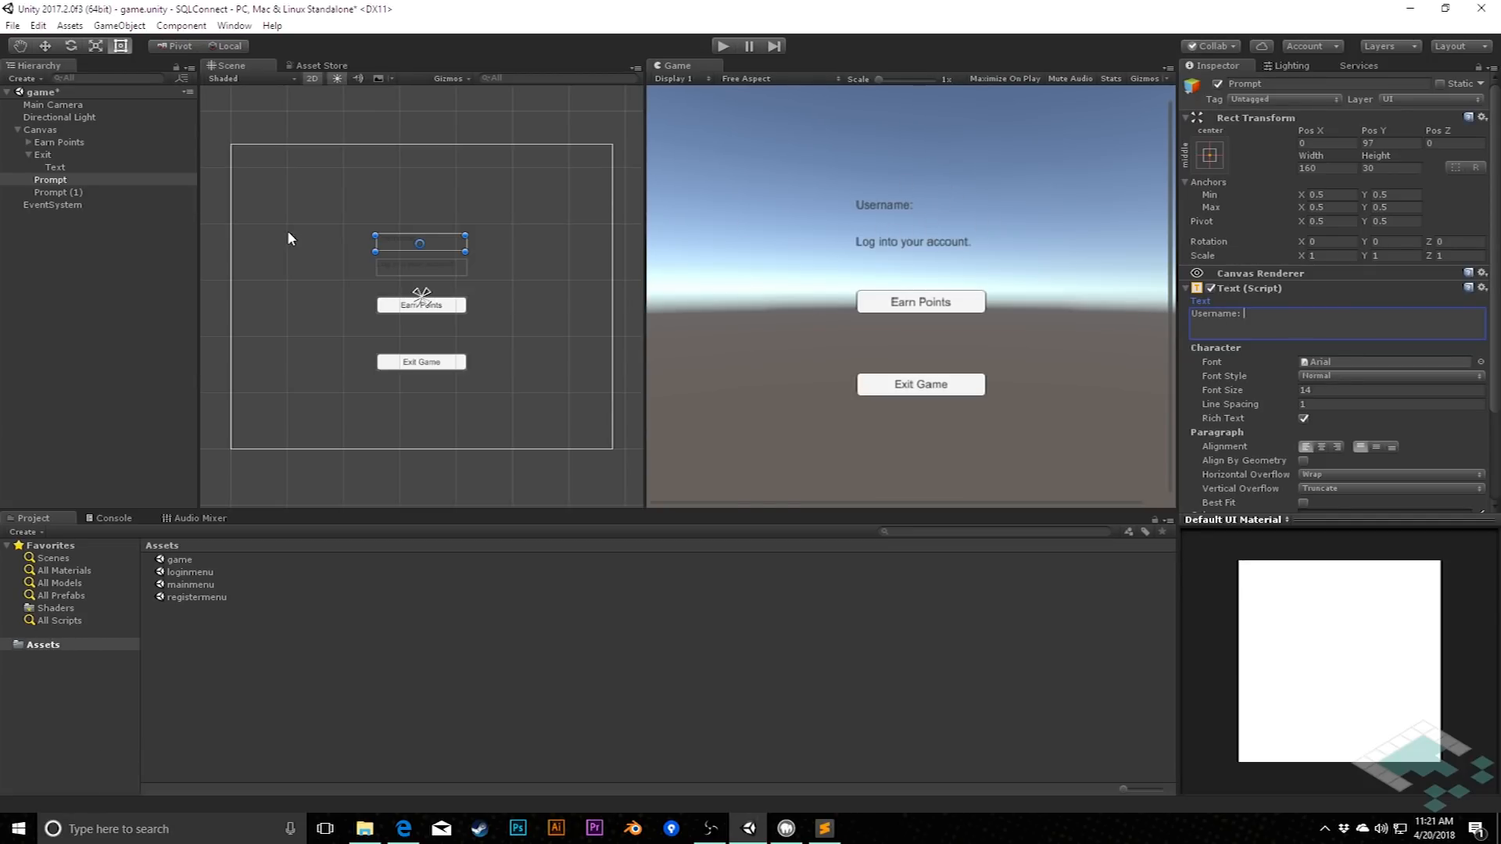
pyautogui.click(51, 180)
pyautogui.write('Name Displa')
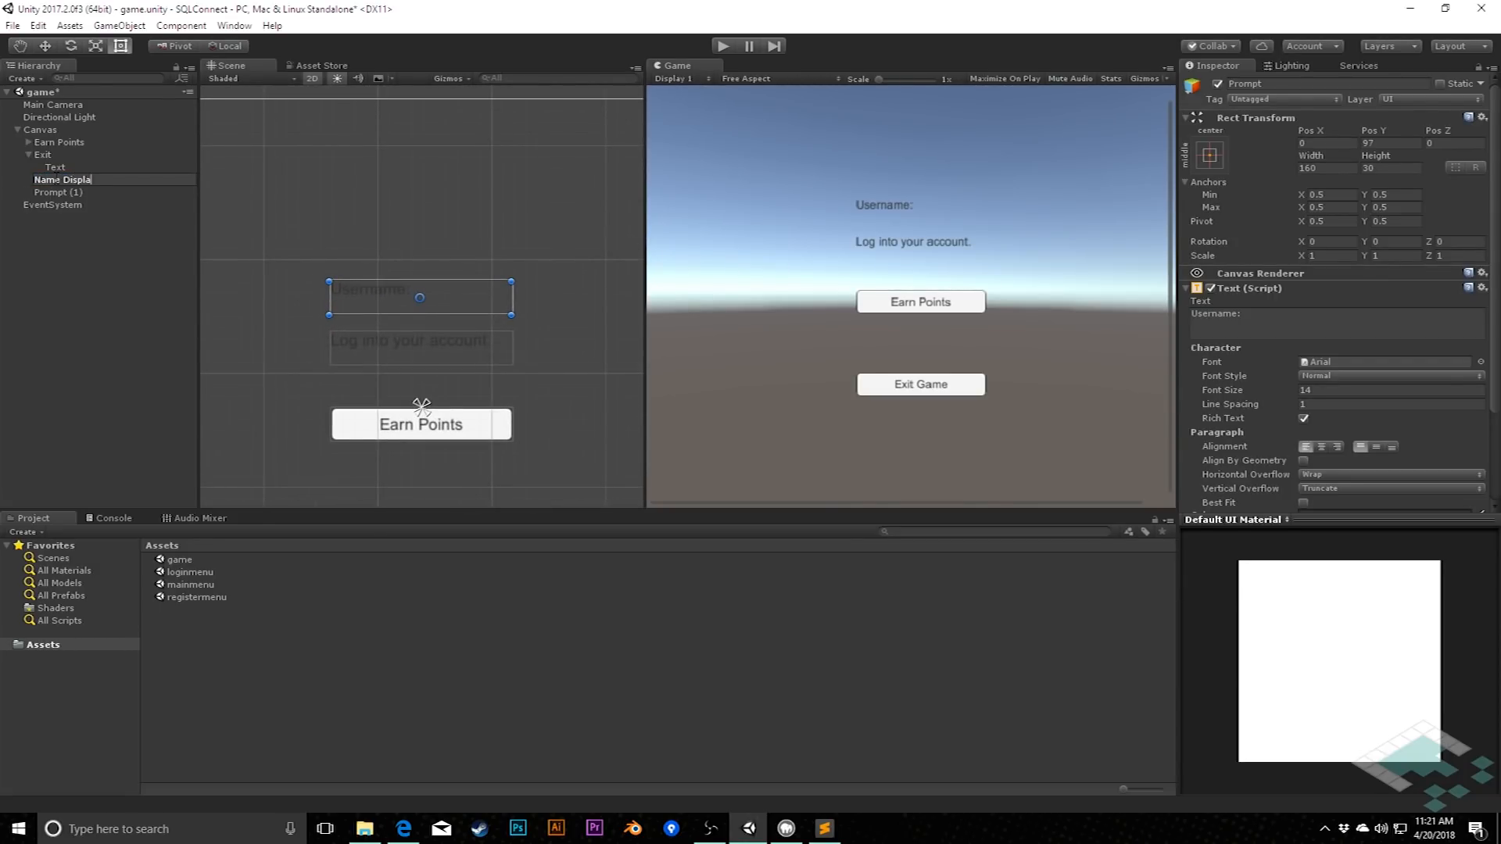
pyautogui.click(57, 192)
pyautogui.write('Score:')
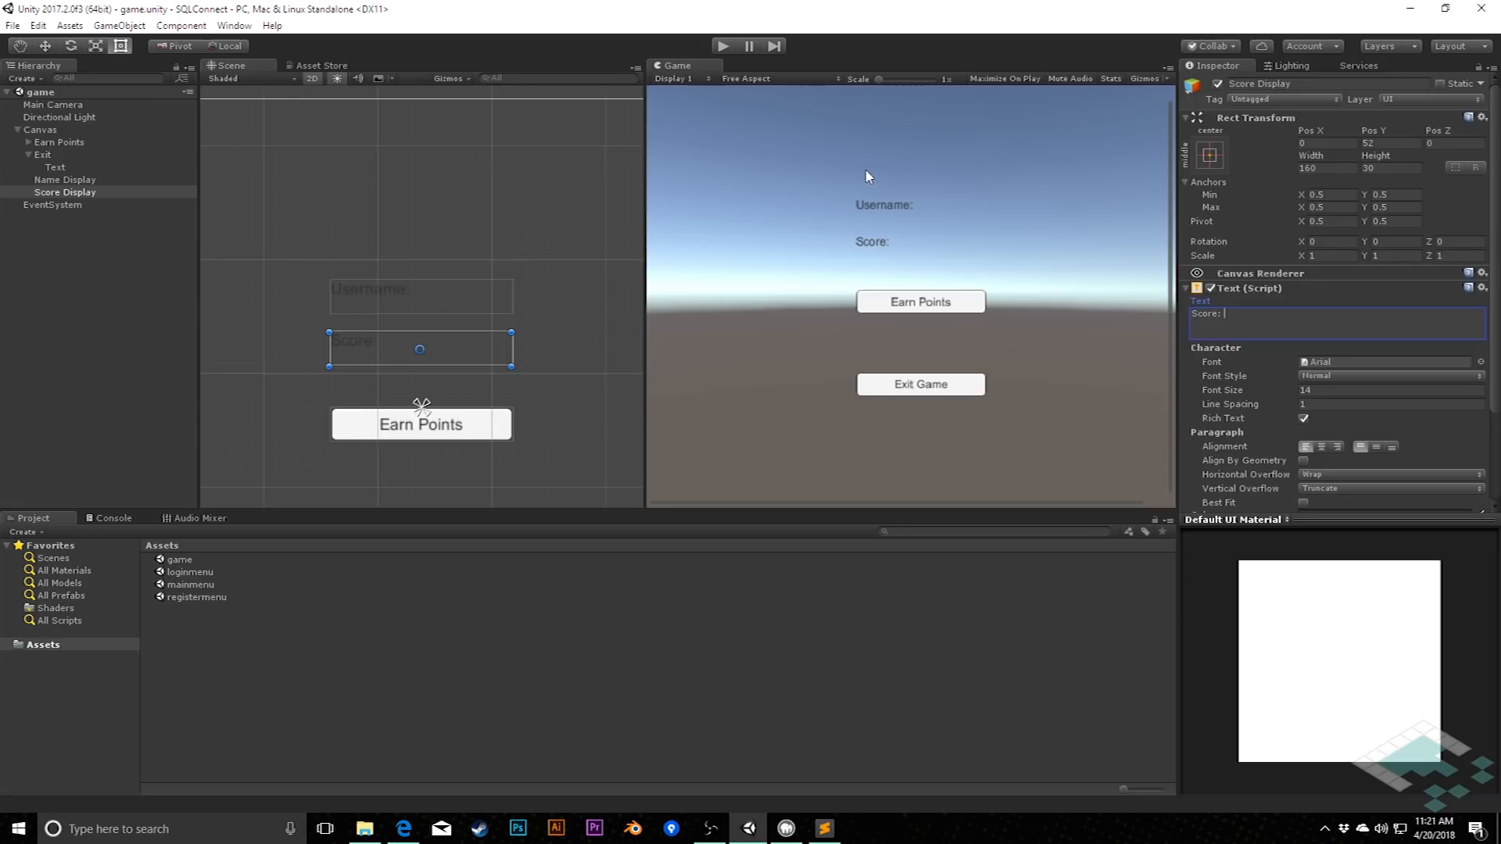
pyautogui.moveTo(1042, 149)
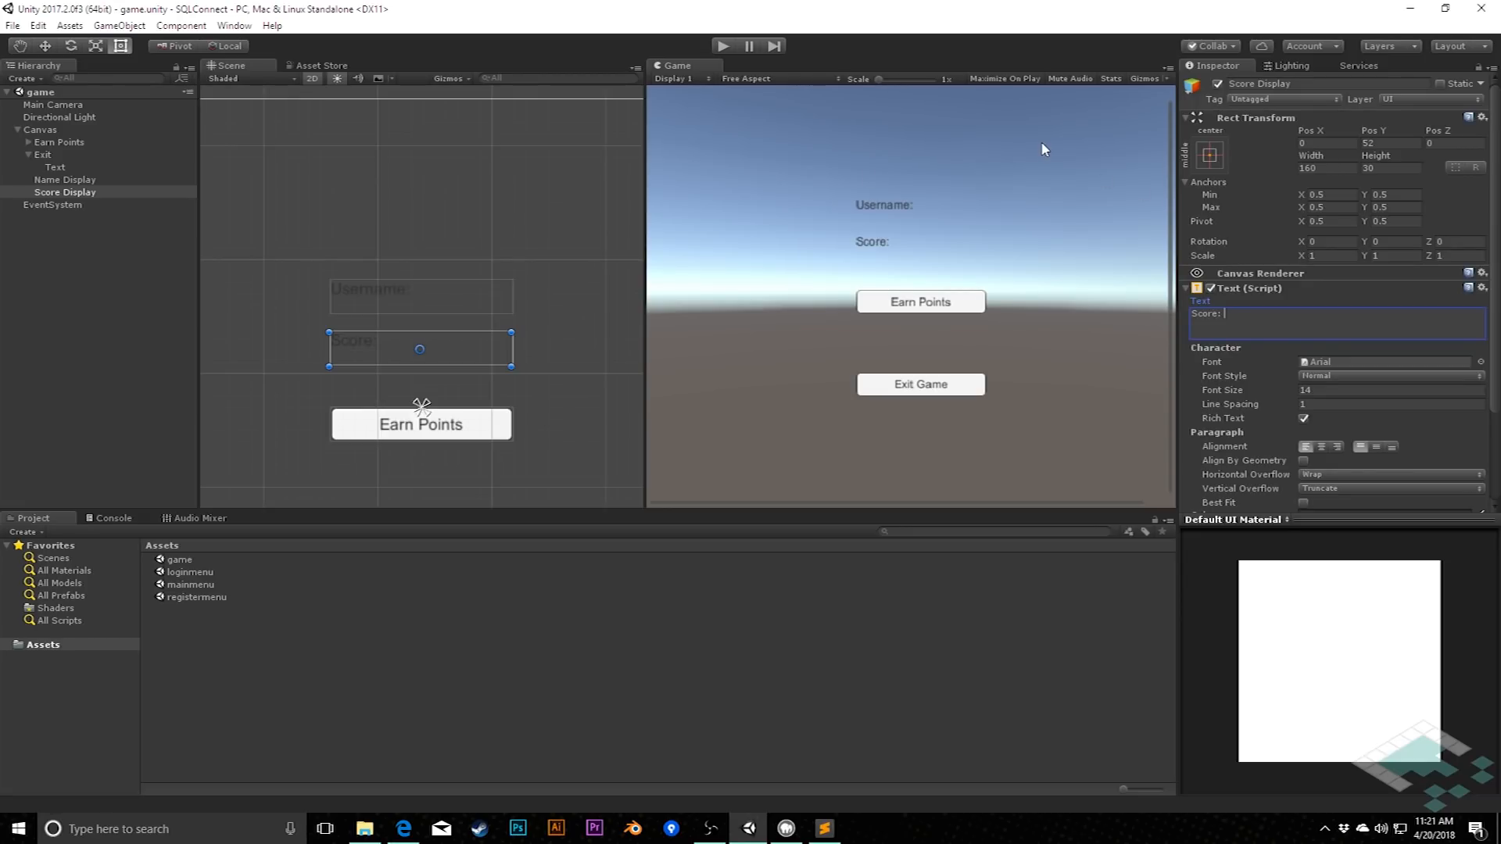